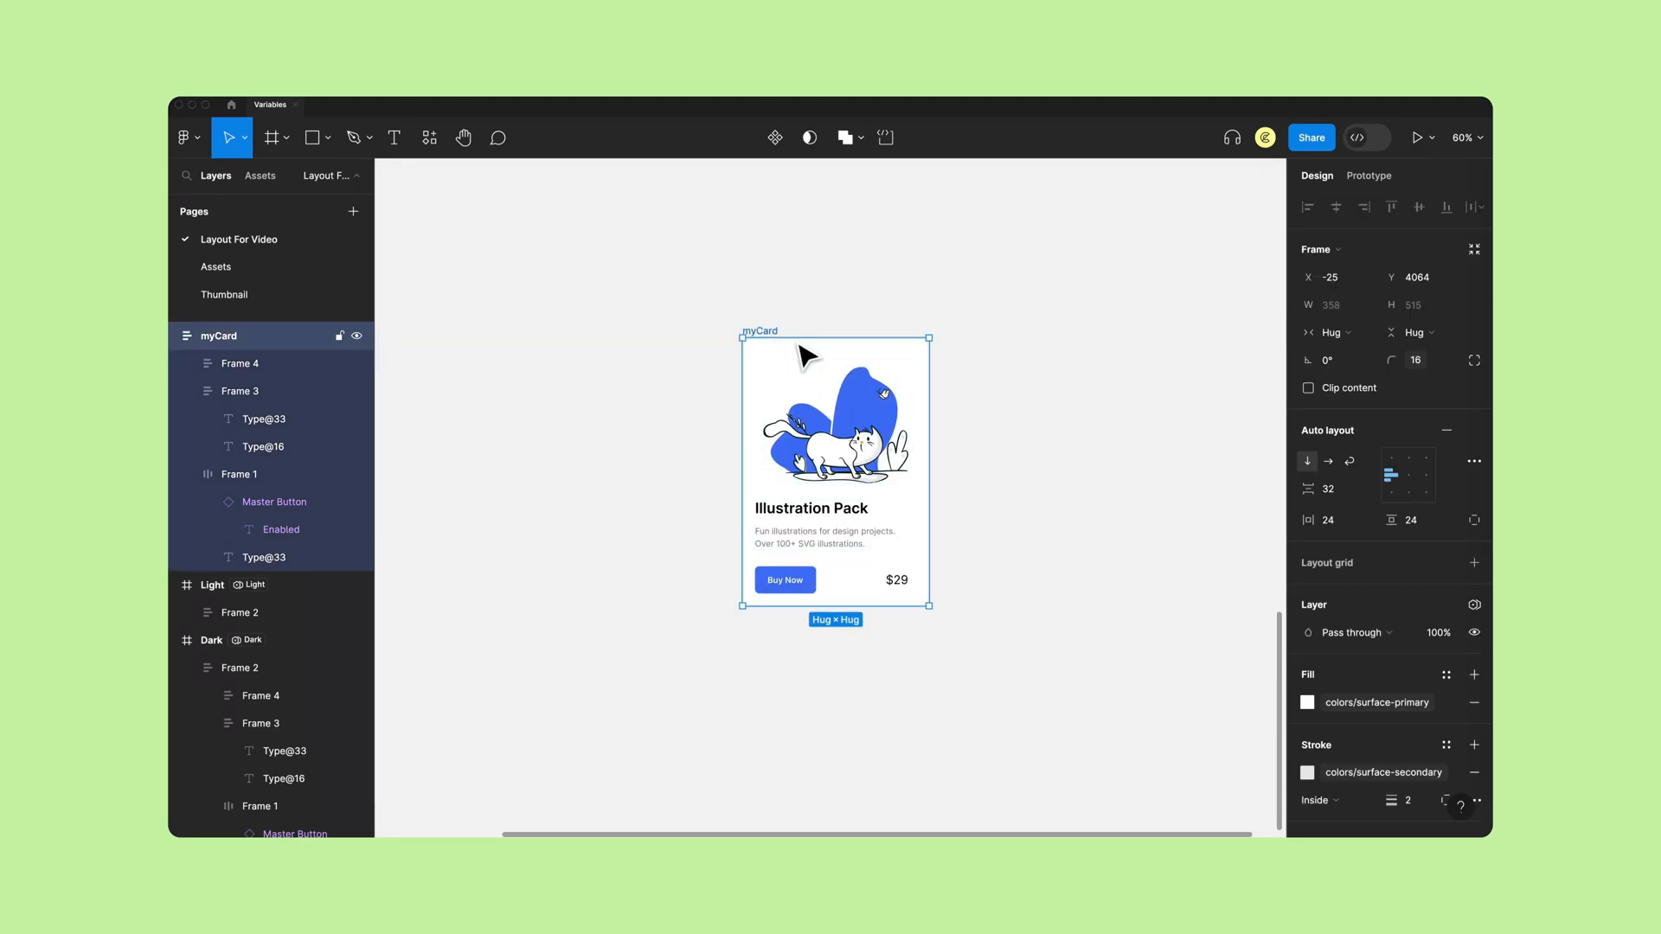
# - Preview the finished card's radius variables, variable mode options and button background colour
pyautogui.click(1416, 359)
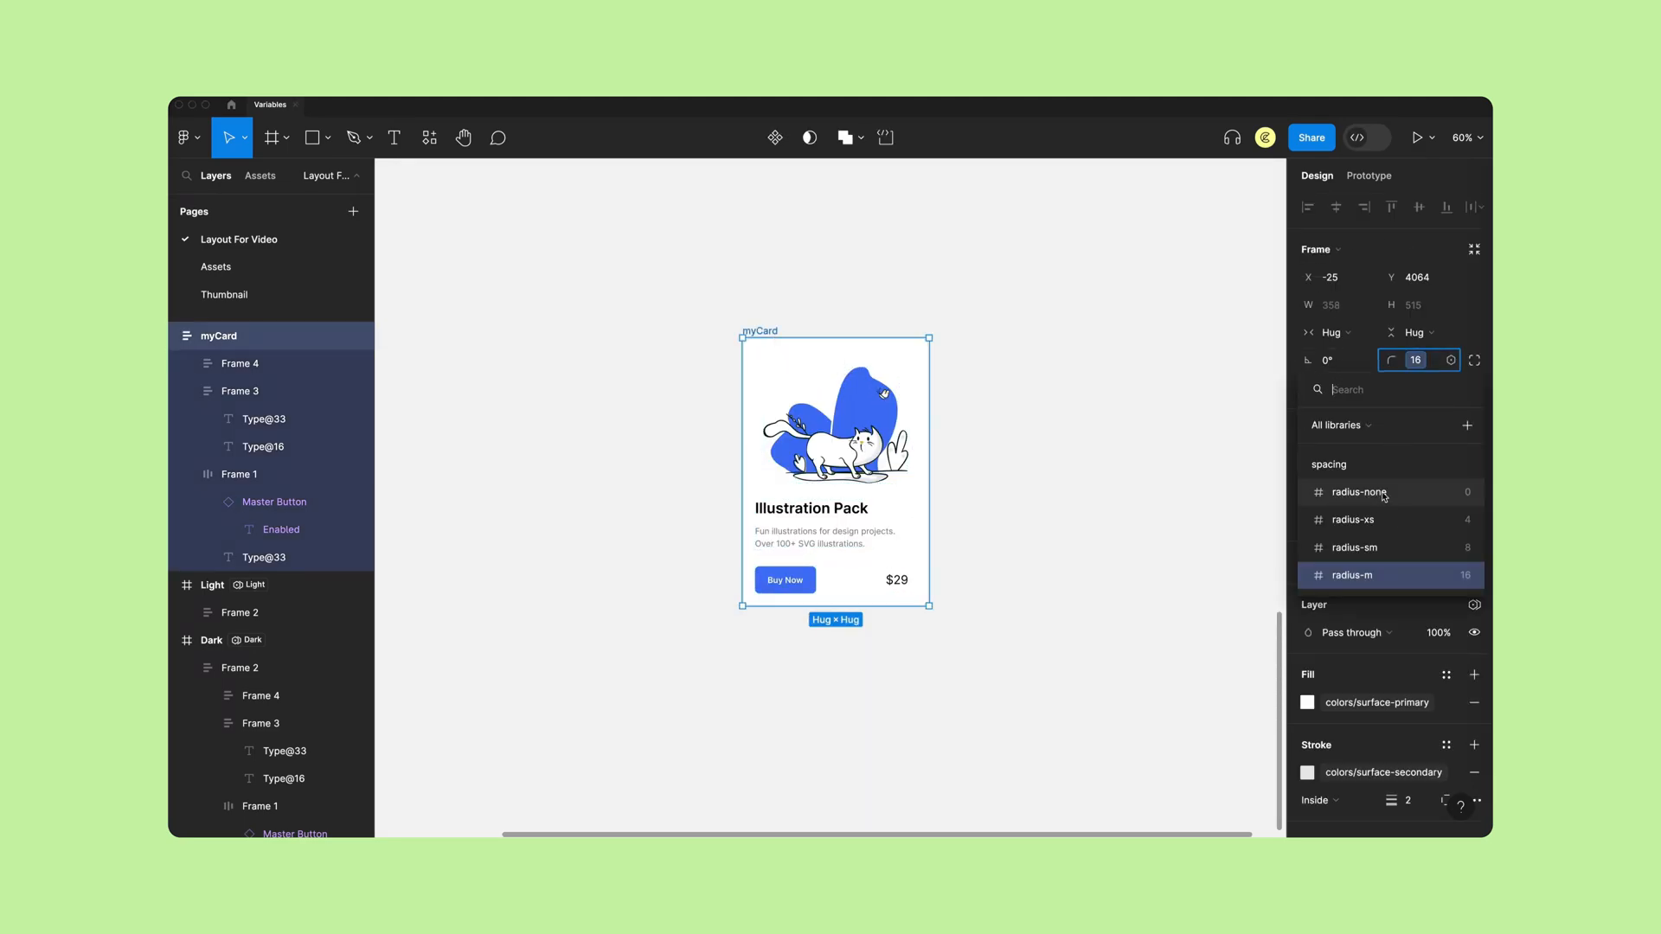
pyautogui.click(273, 501)
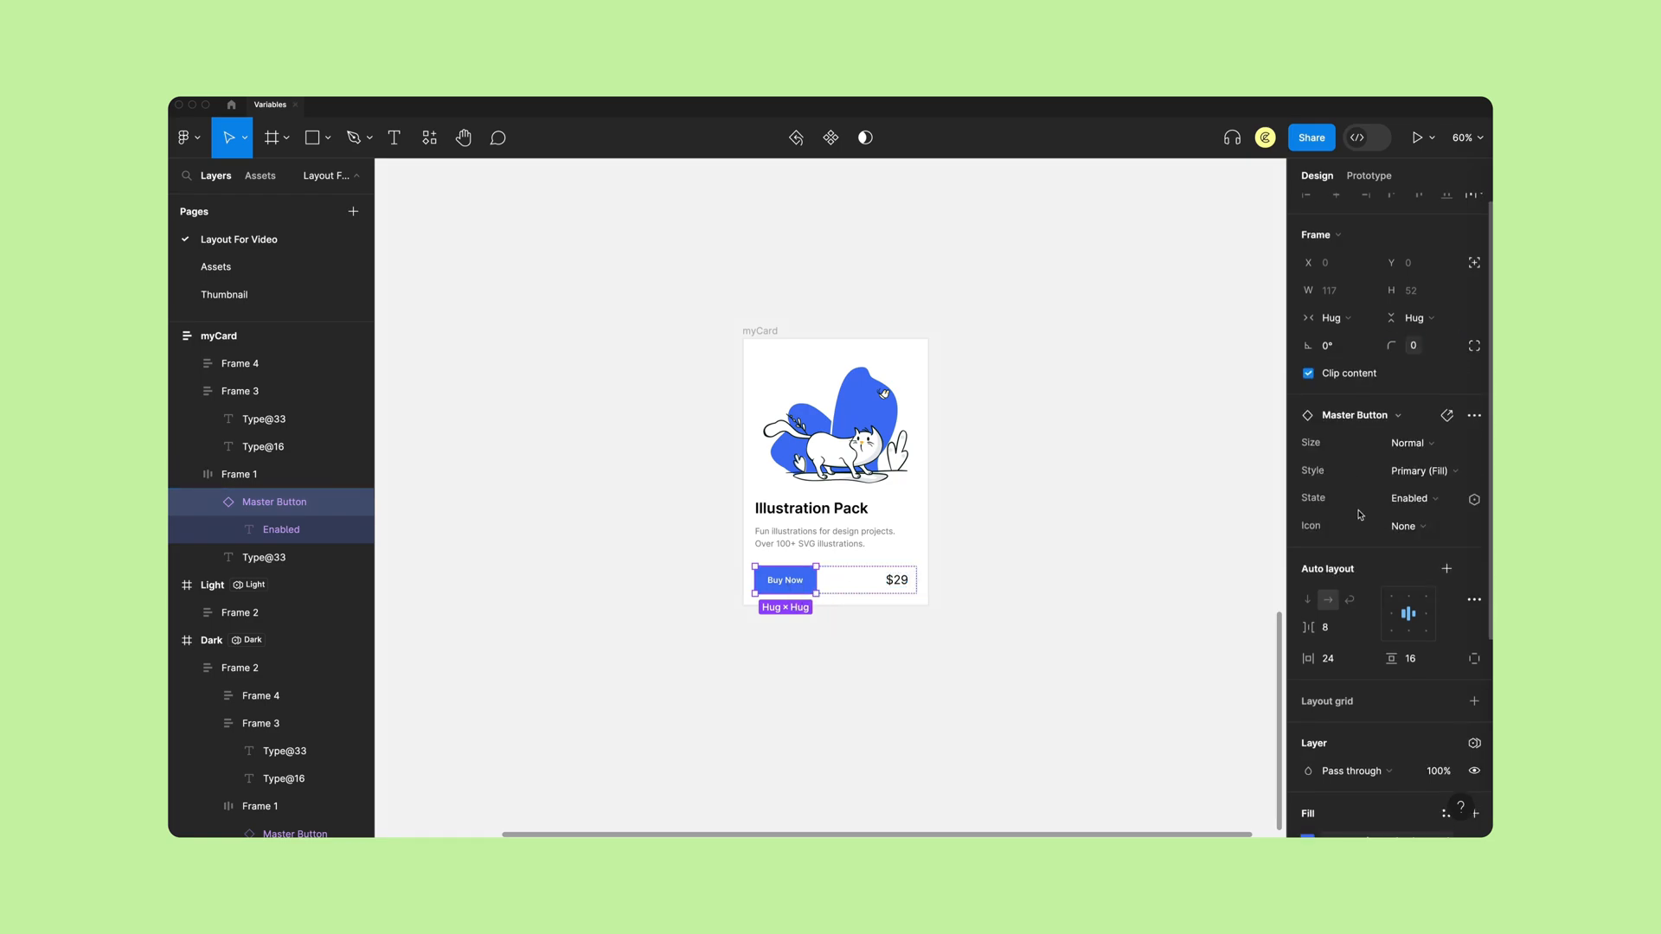
pyautogui.click(218, 335)
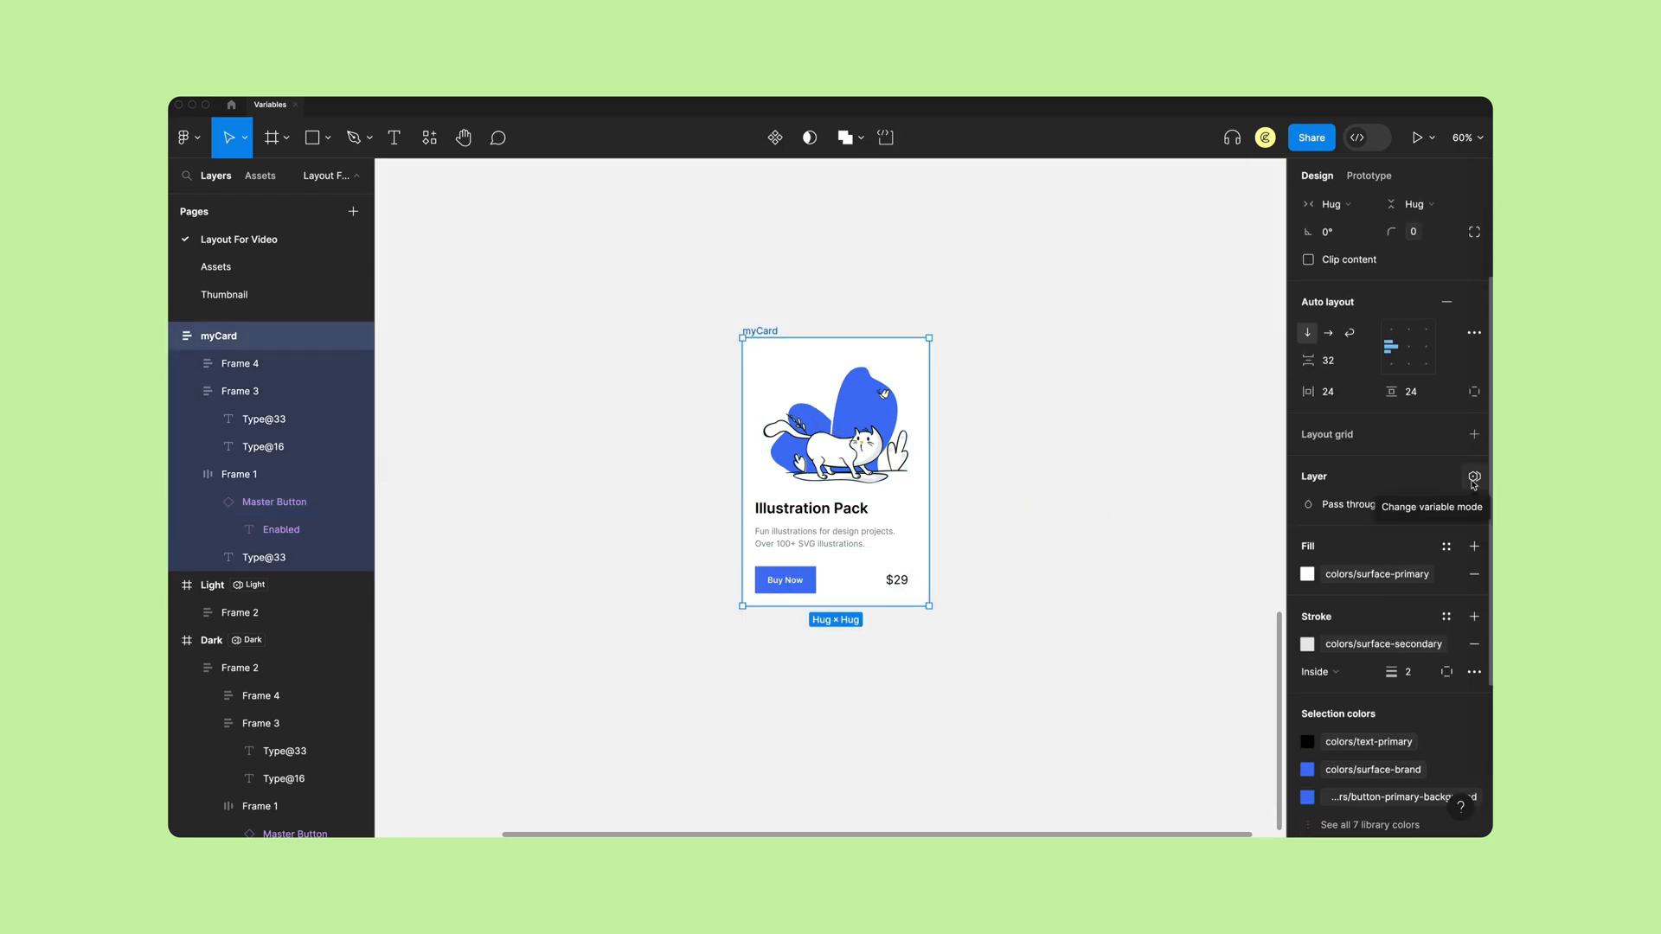
pyautogui.click(1473, 478)
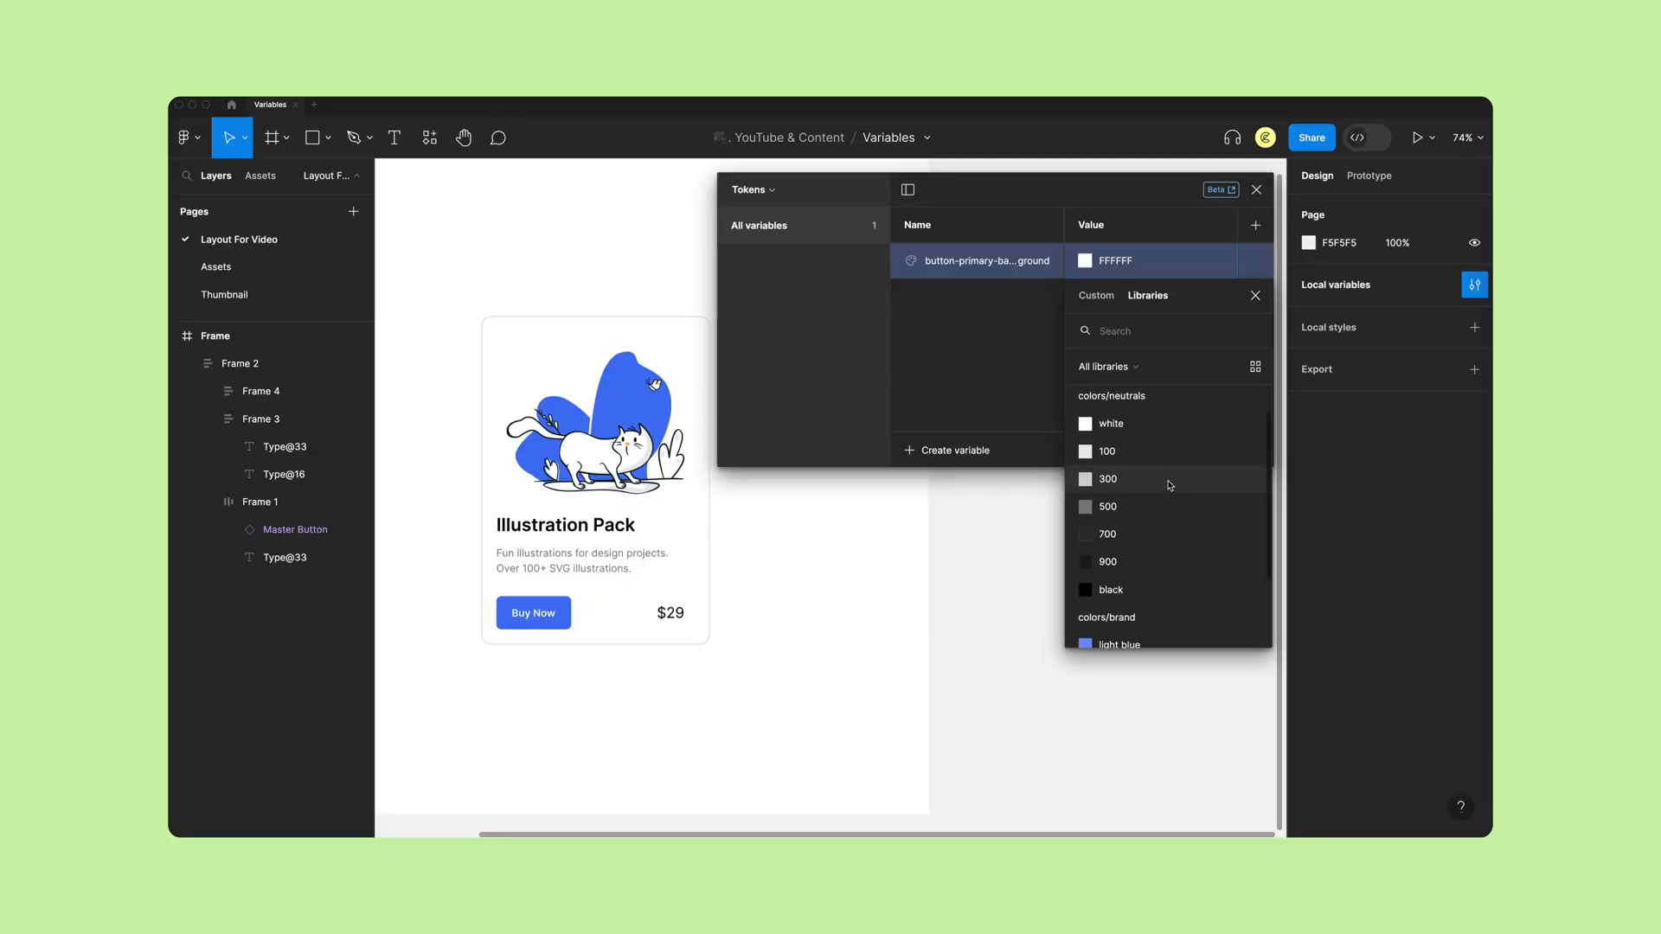
pyautogui.click(1119, 643)
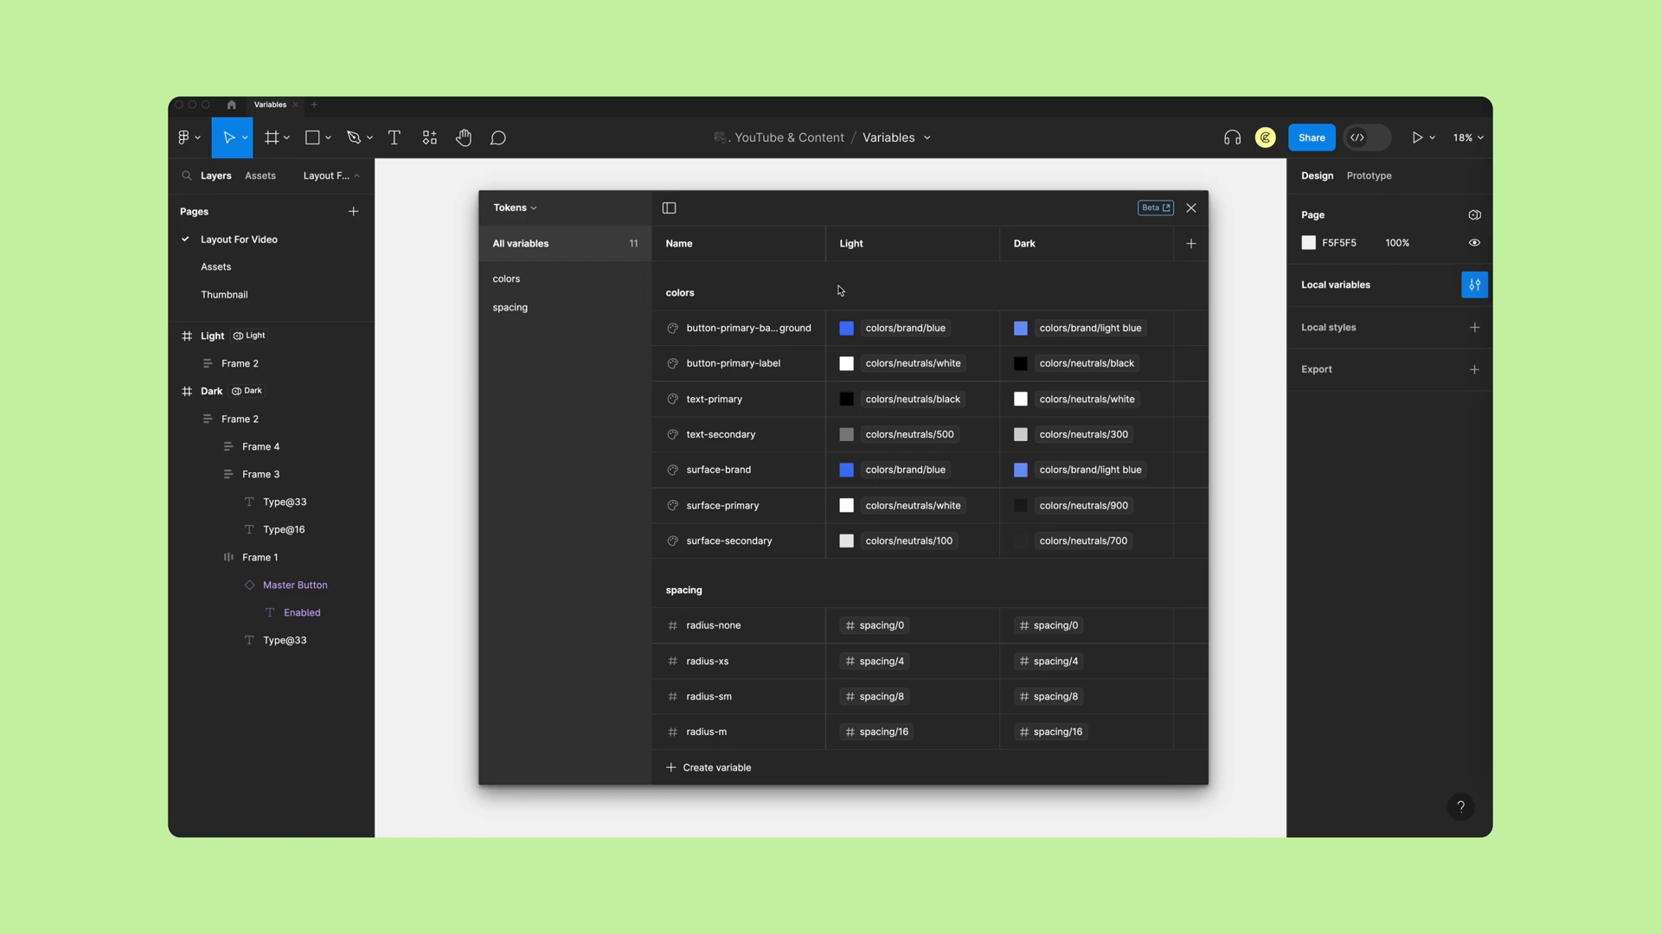
pyautogui.click(1189, 208)
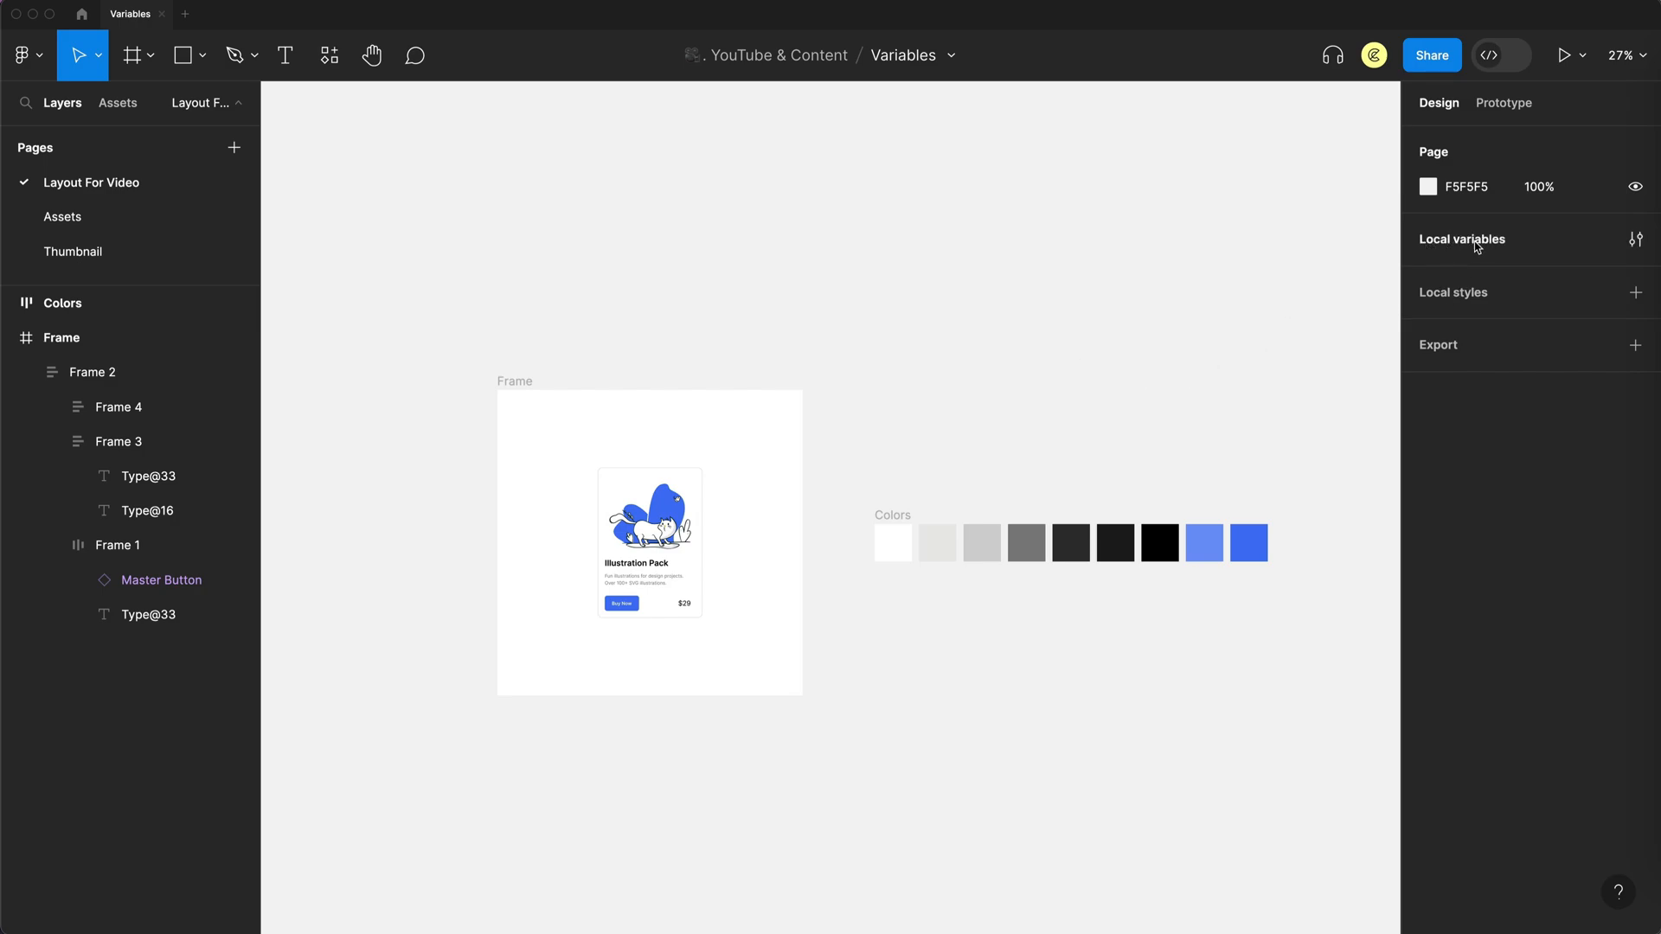
# - Create a local colour variable named 'white' with value FFFFFF
pyautogui.click(1635, 238)
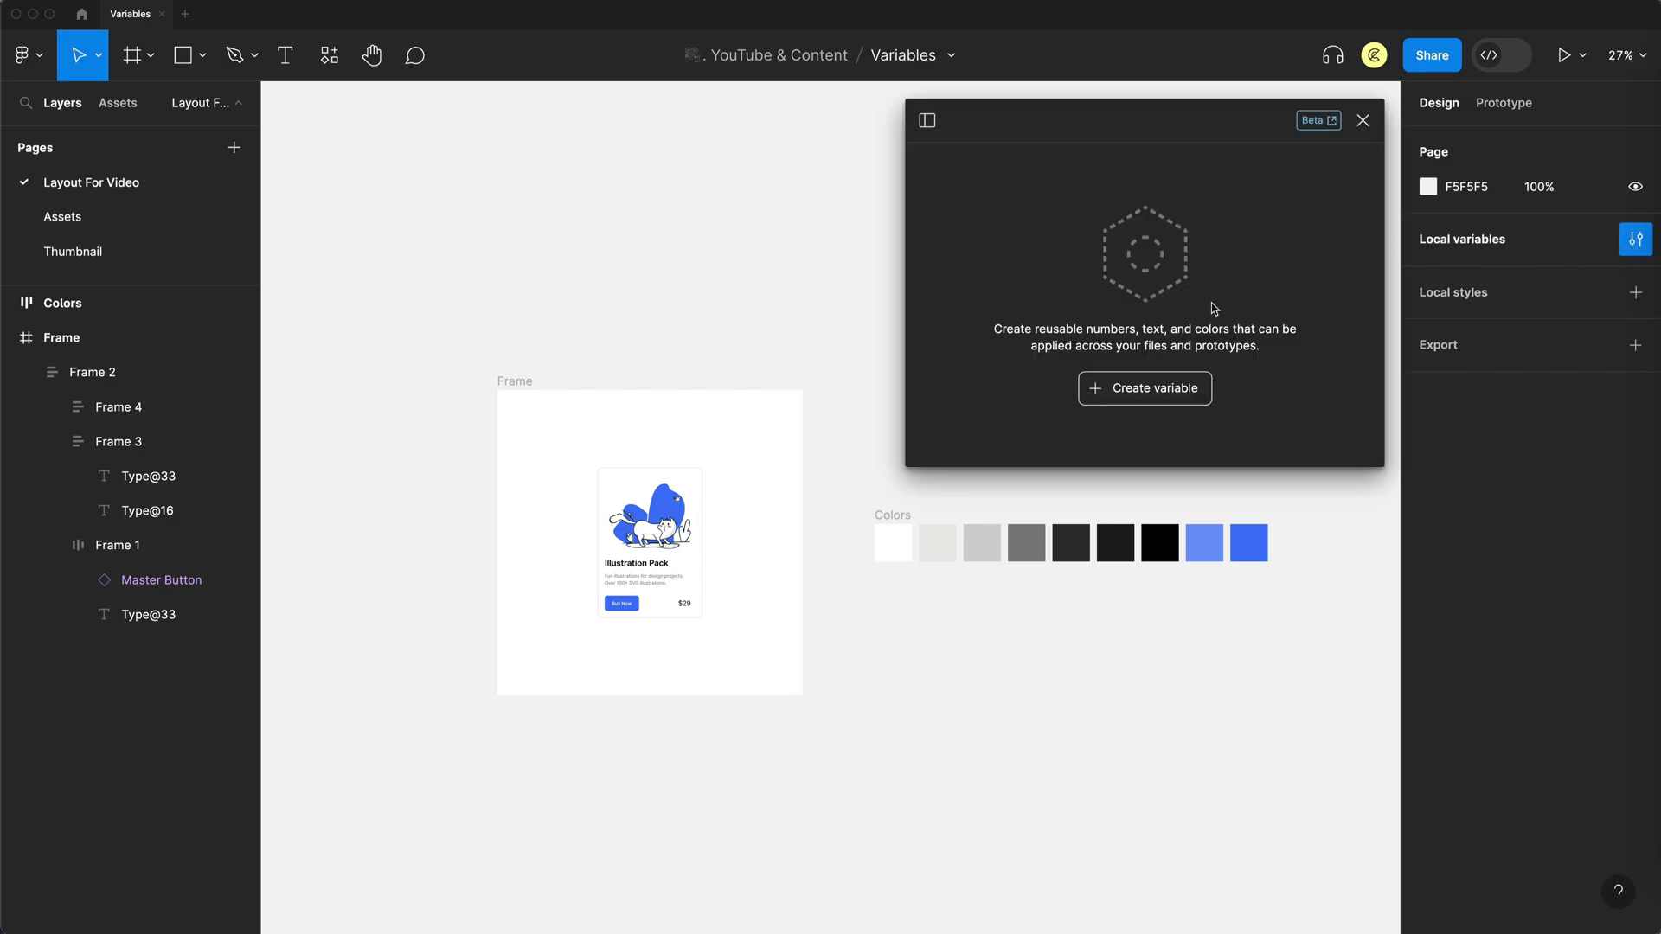
pyautogui.moveTo(1144, 389)
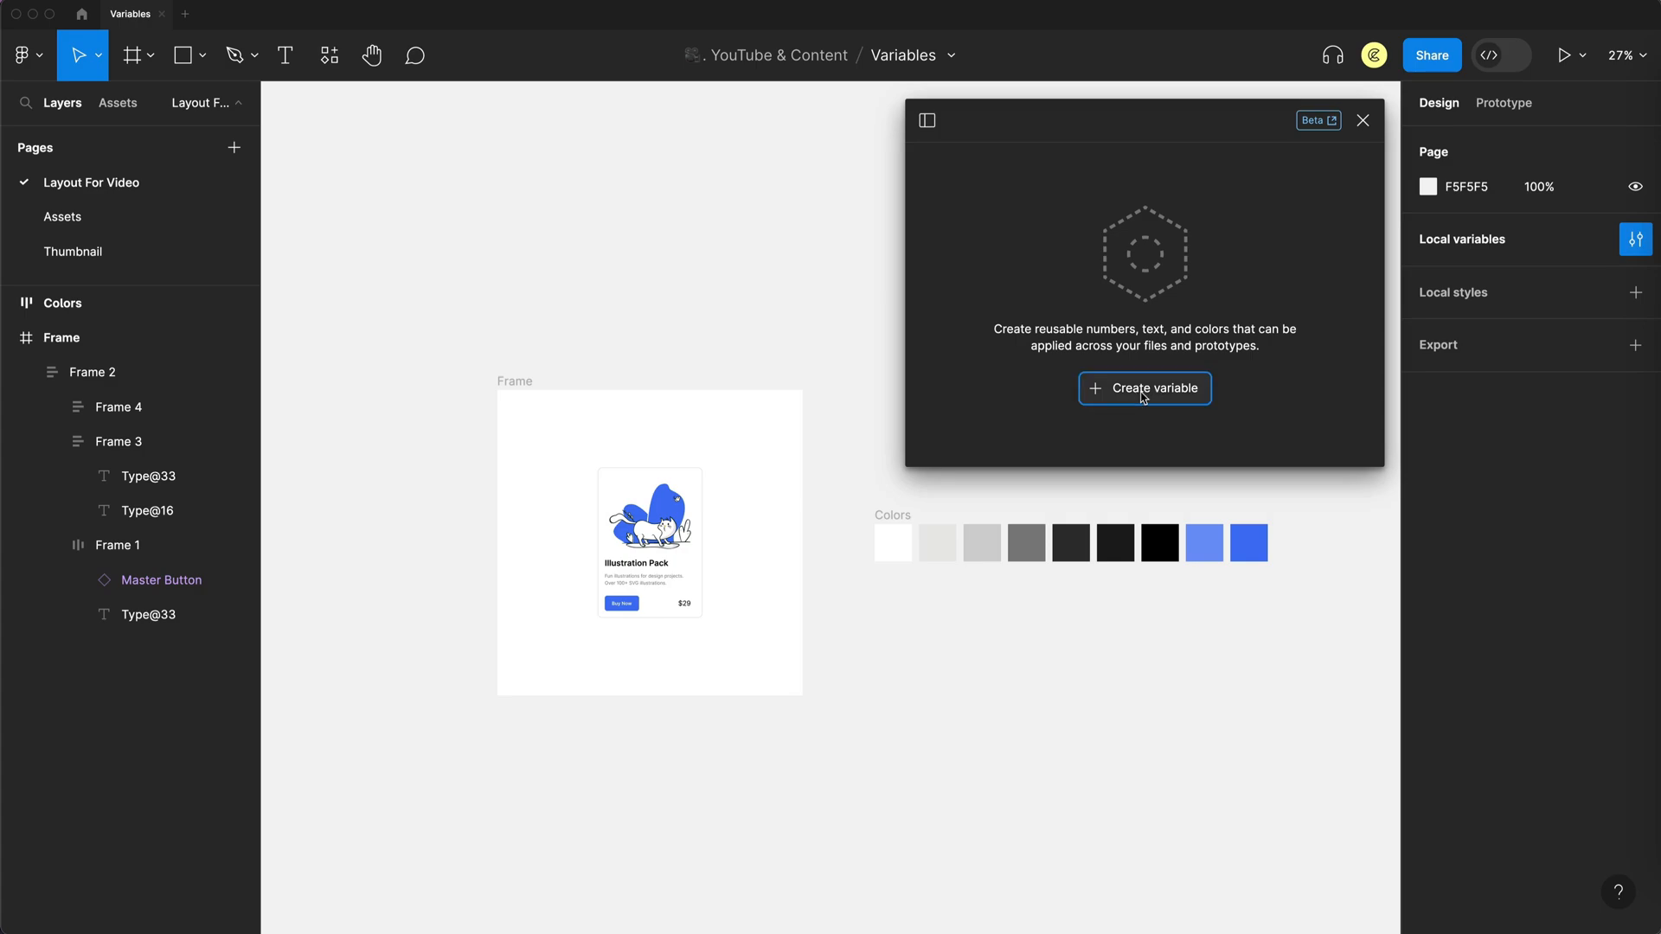
pyautogui.click(1144, 388)
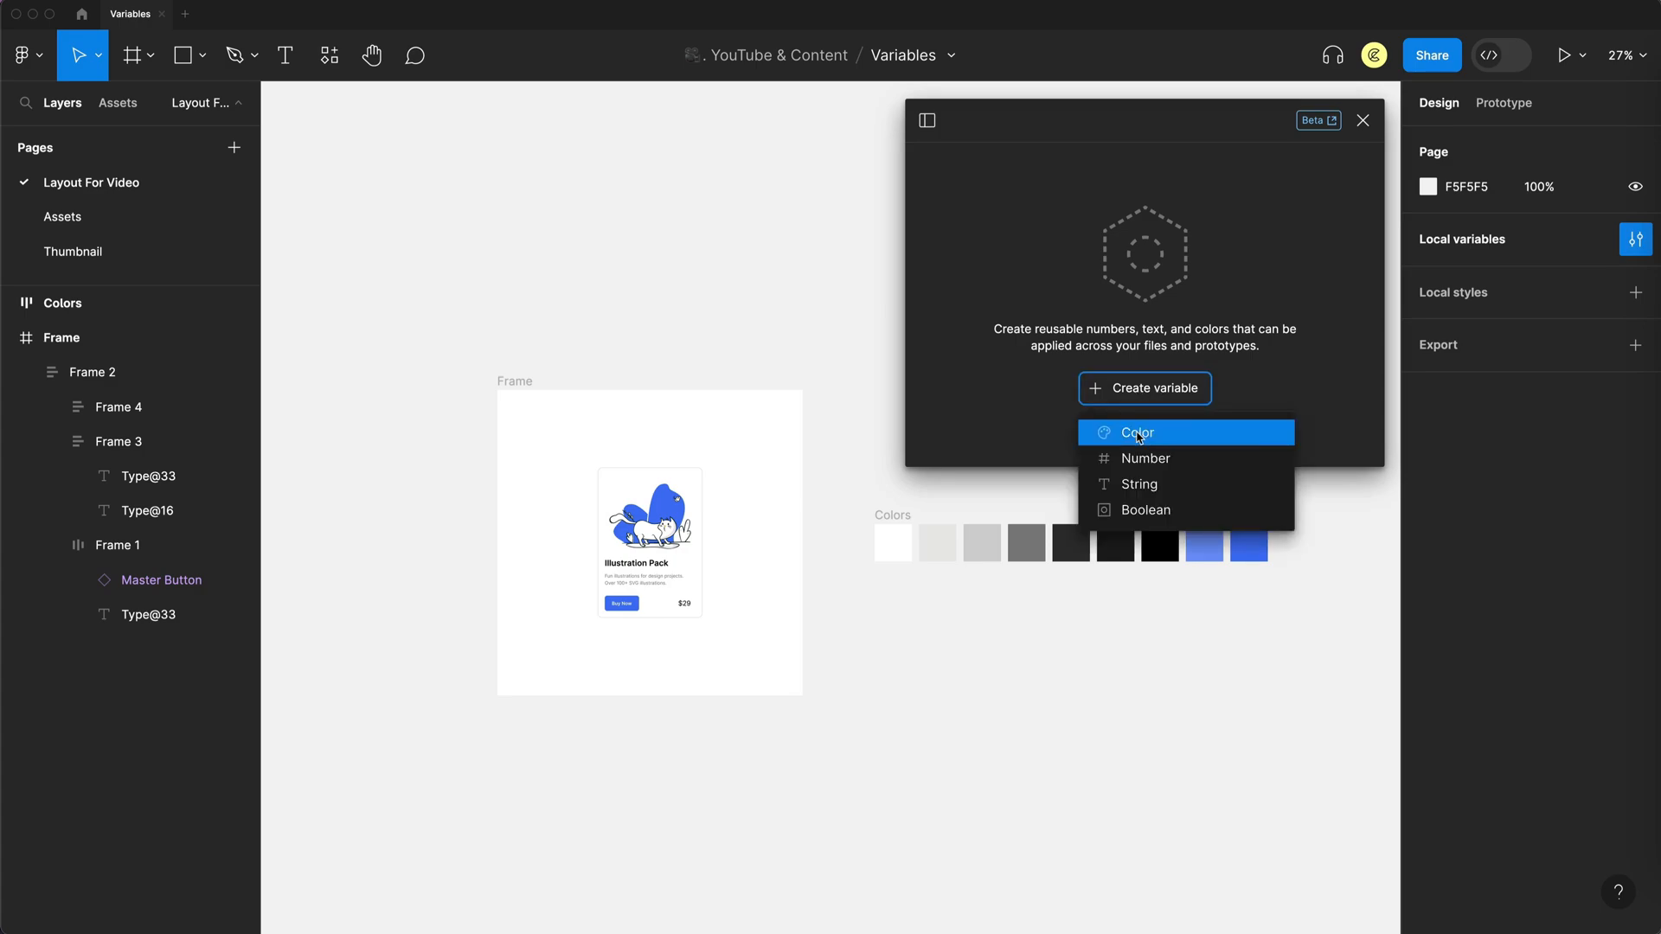
pyautogui.moveTo(1146, 457)
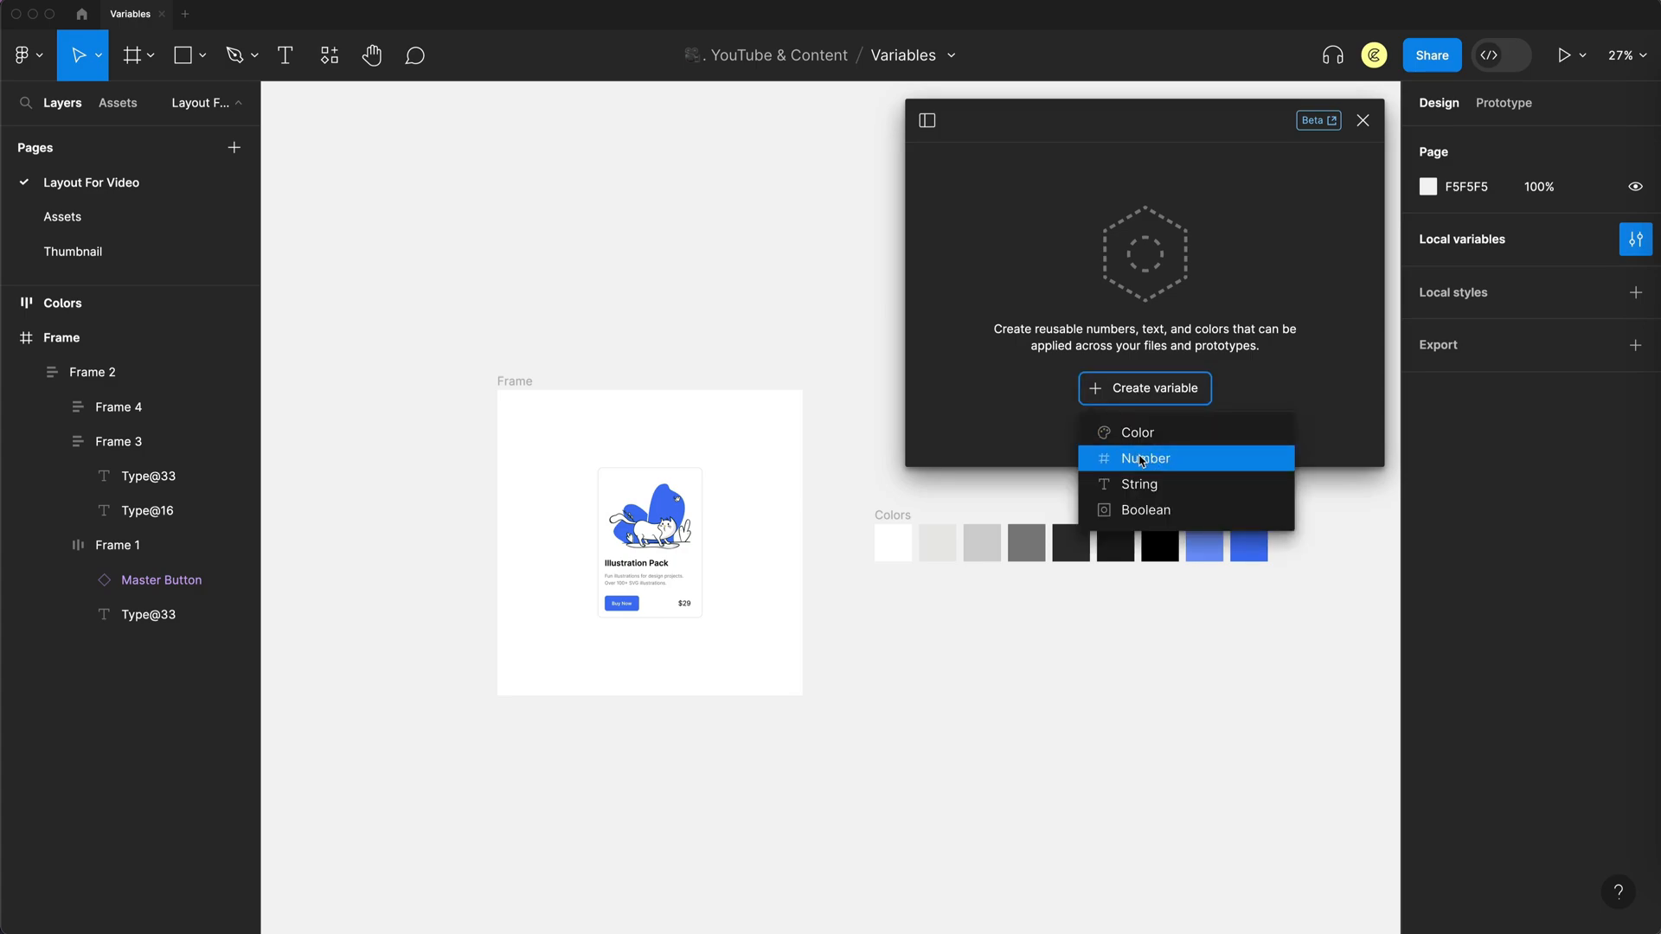
pyautogui.moveTo(1145, 509)
pyautogui.write('w')
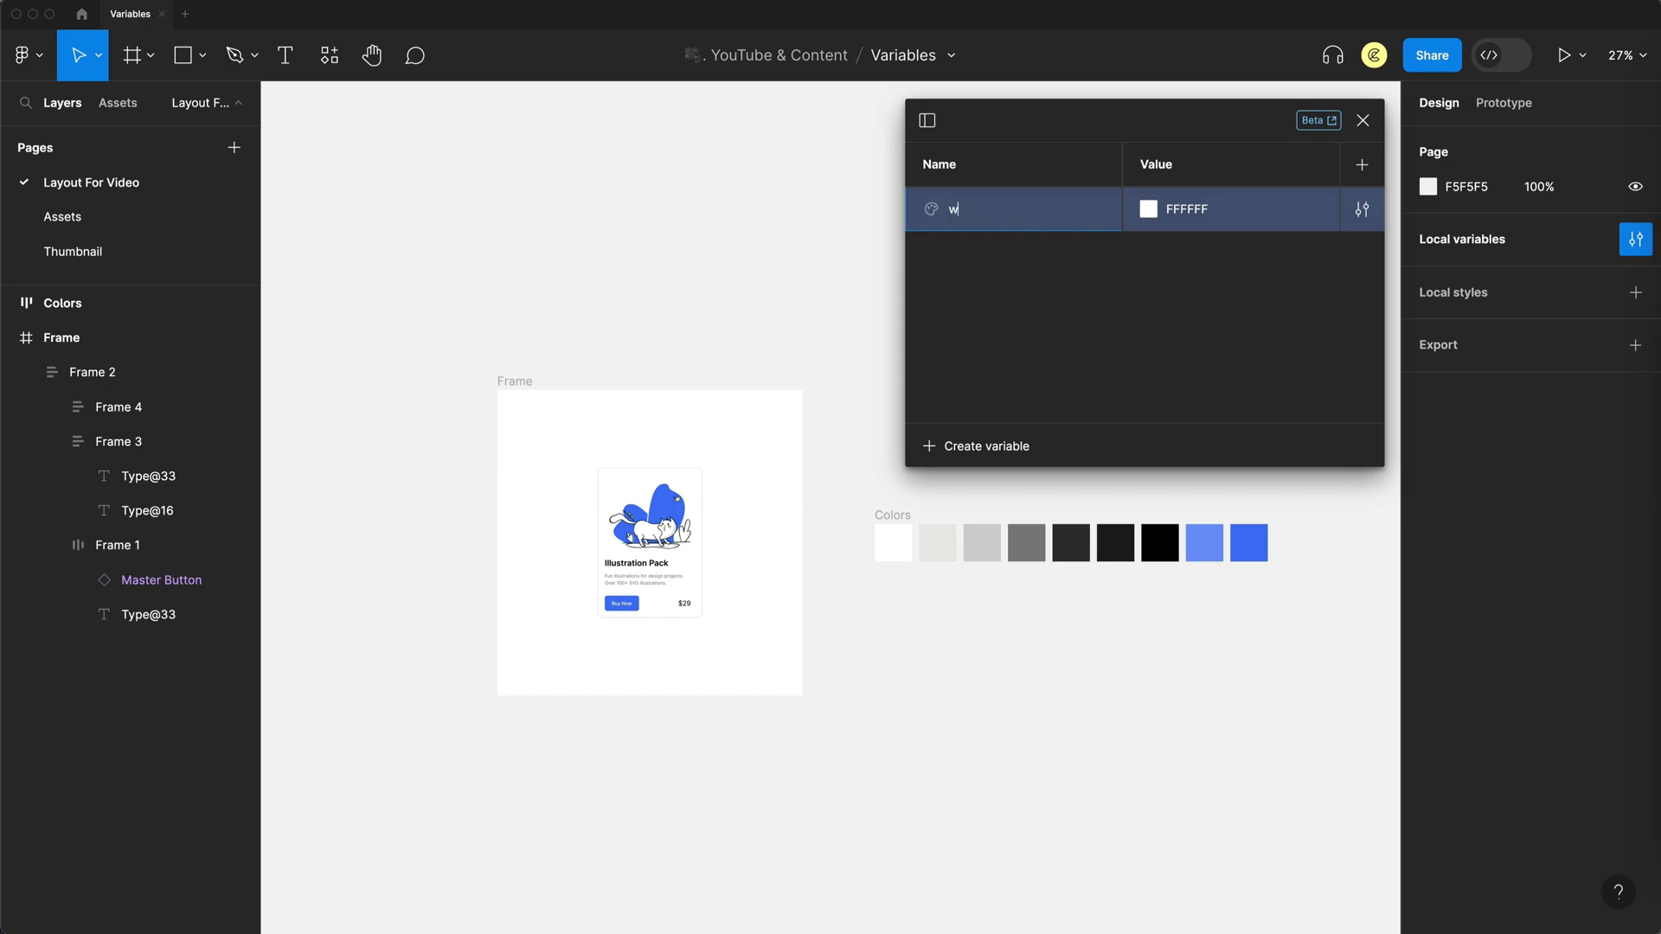
pyautogui.write('hite')
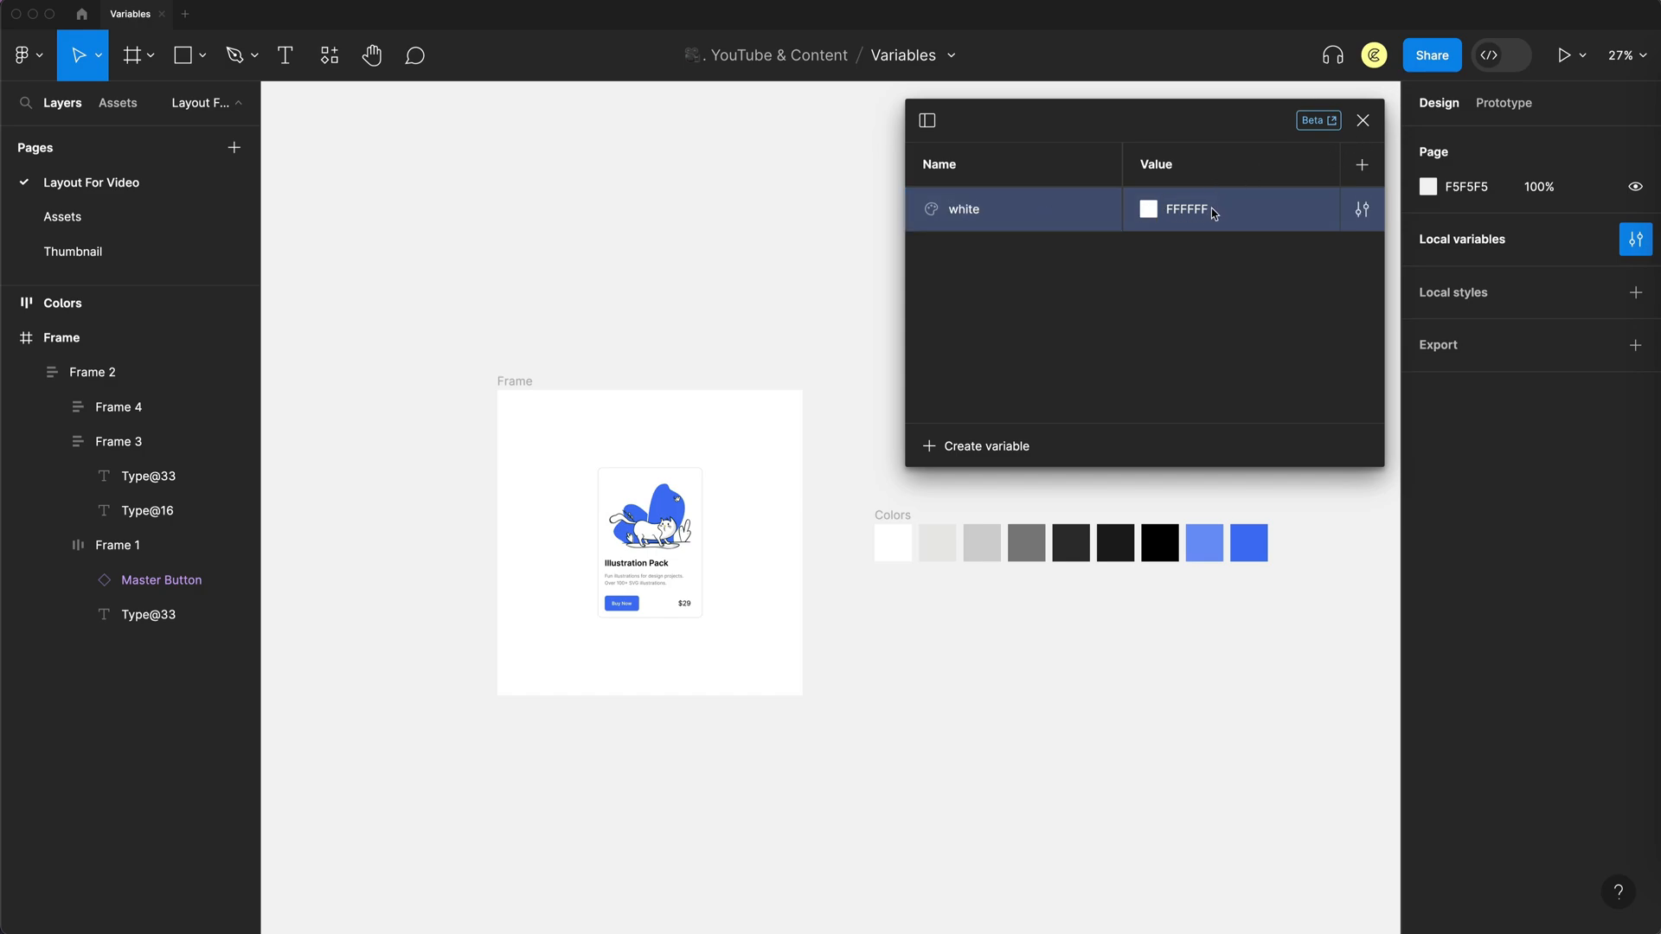
# - Save the card's E9E9E9 stroke colour as a colour variable named '100'
pyautogui.click(650, 540)
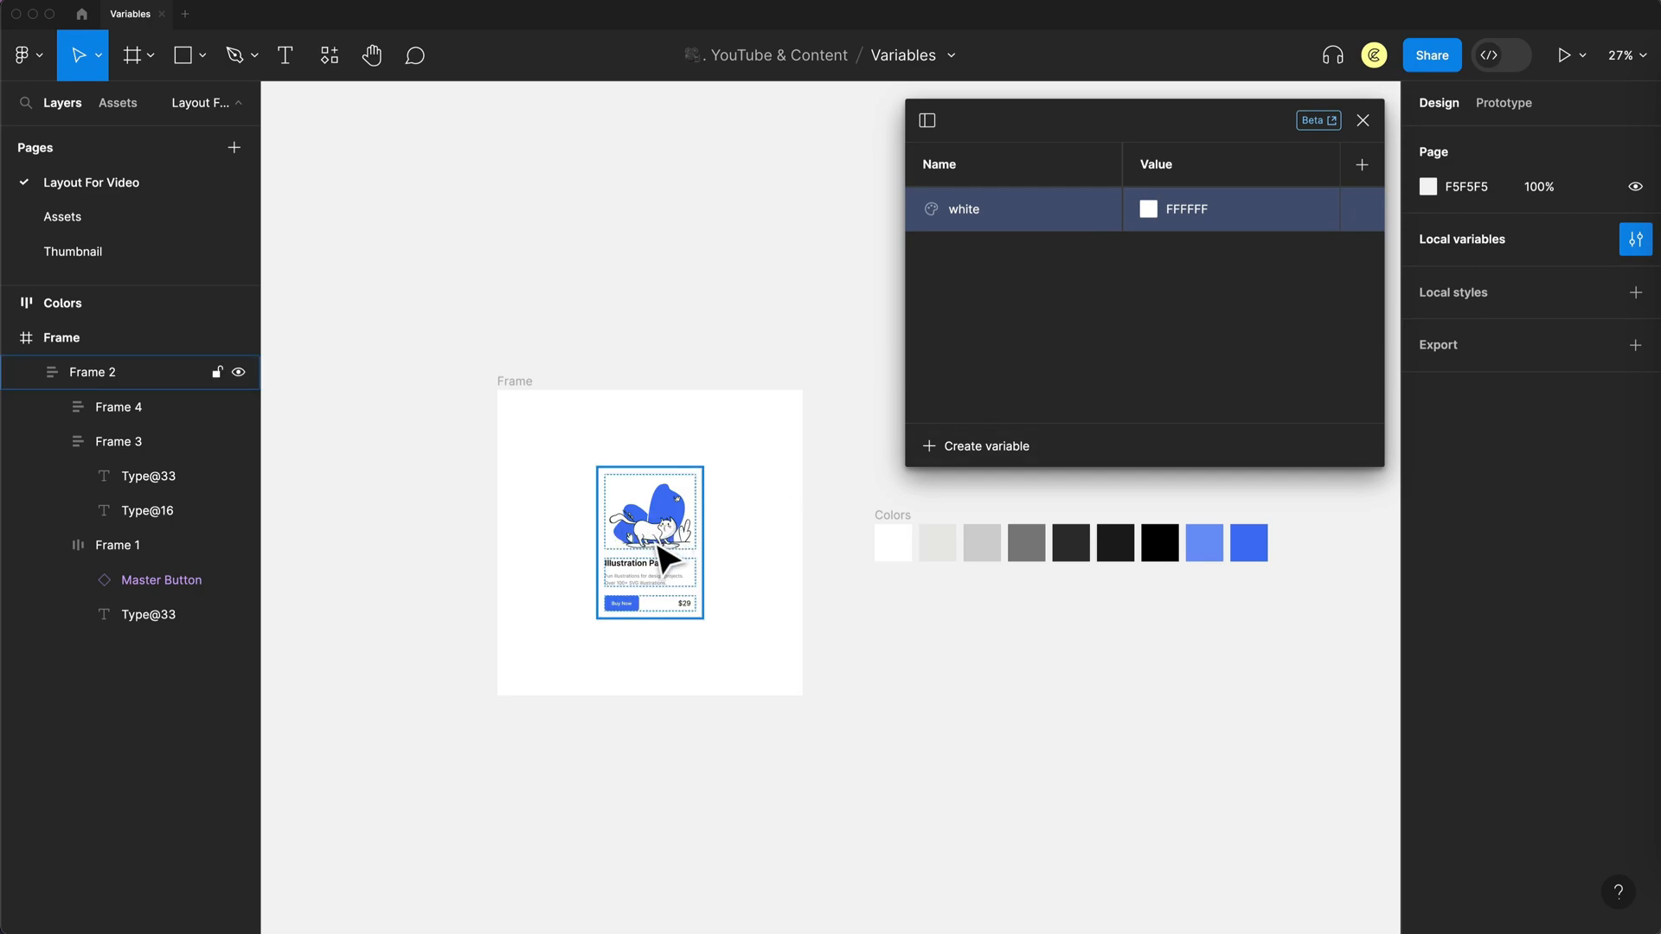
pyautogui.moveTo(661, 548)
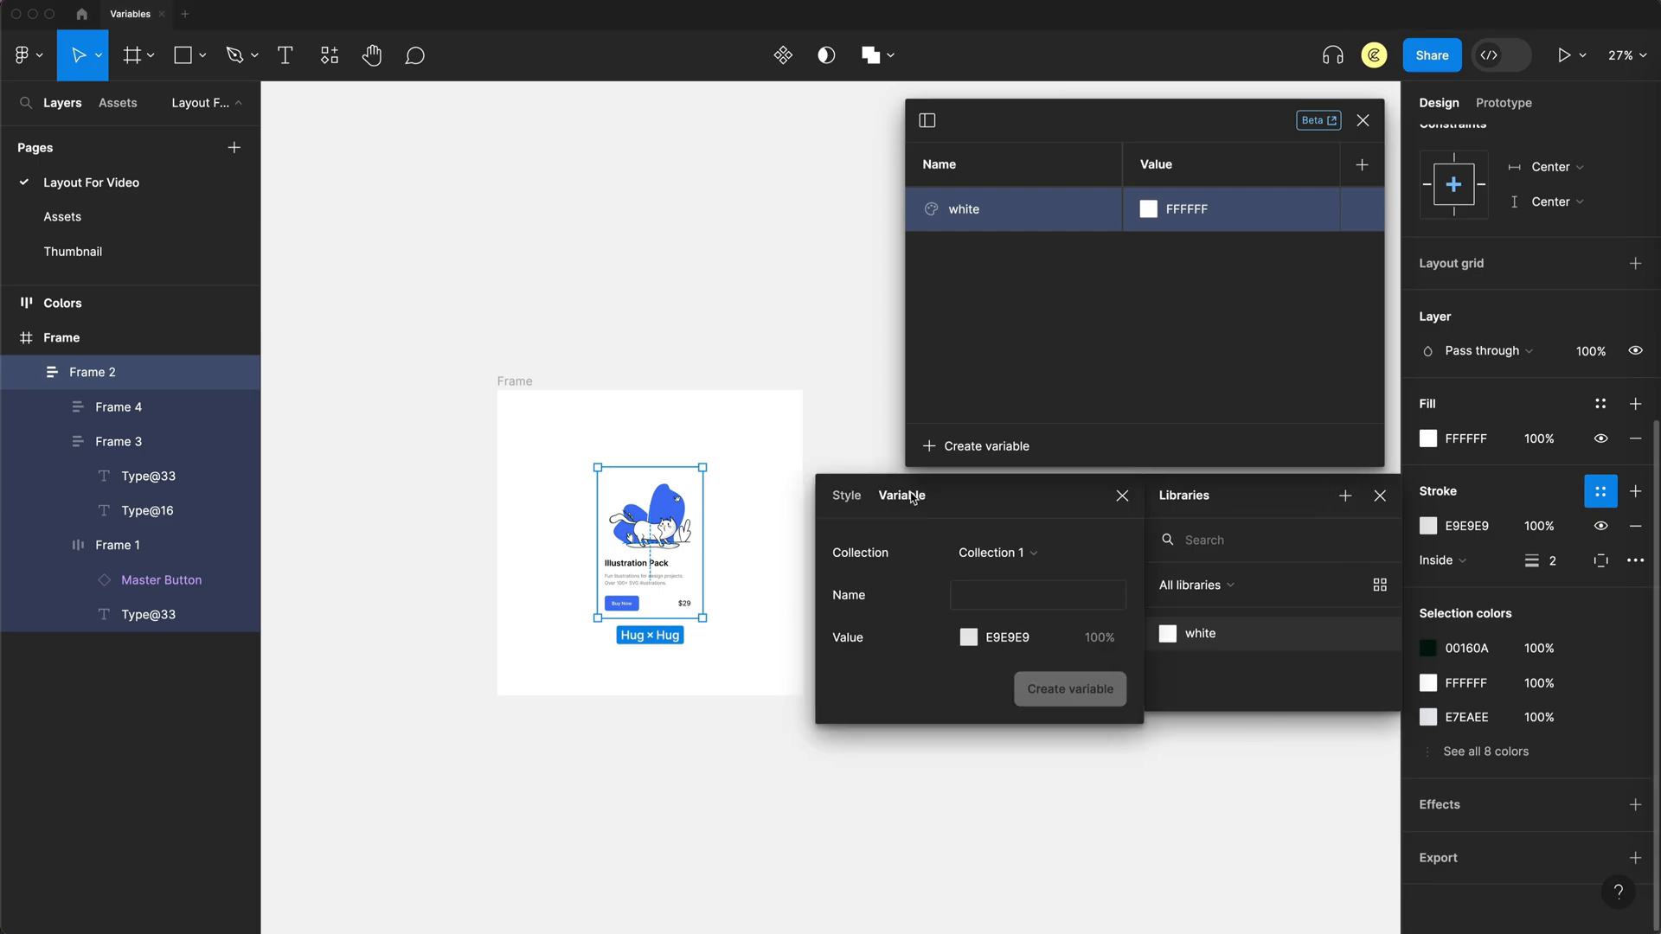
pyautogui.click(846, 496)
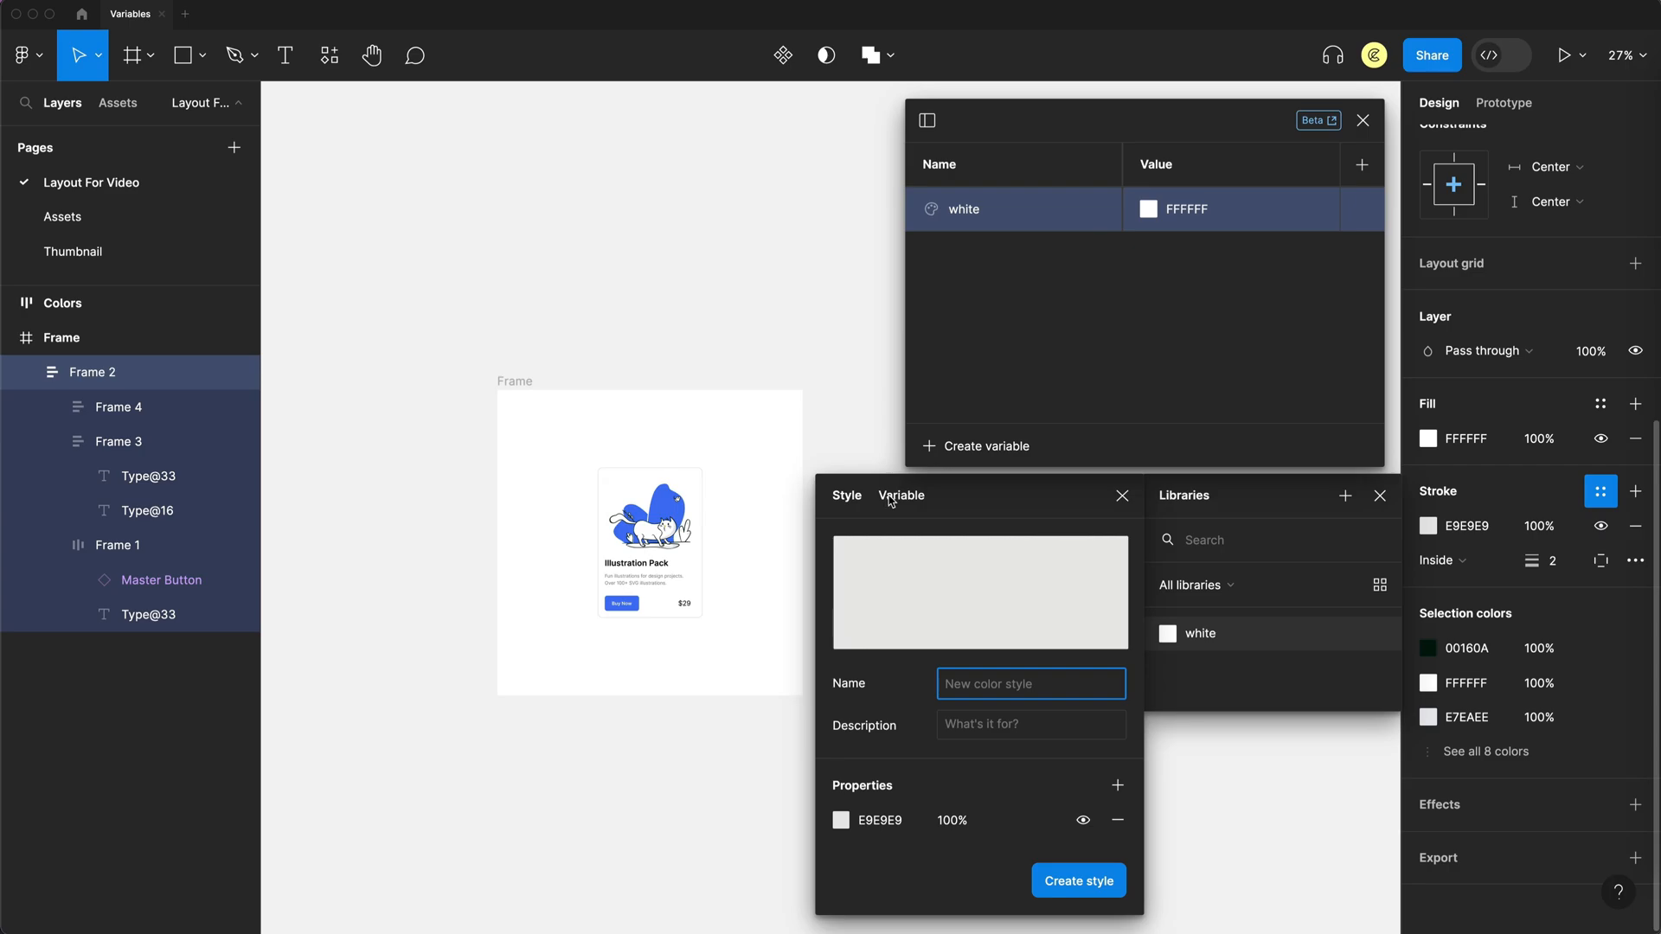
pyautogui.click(900, 495)
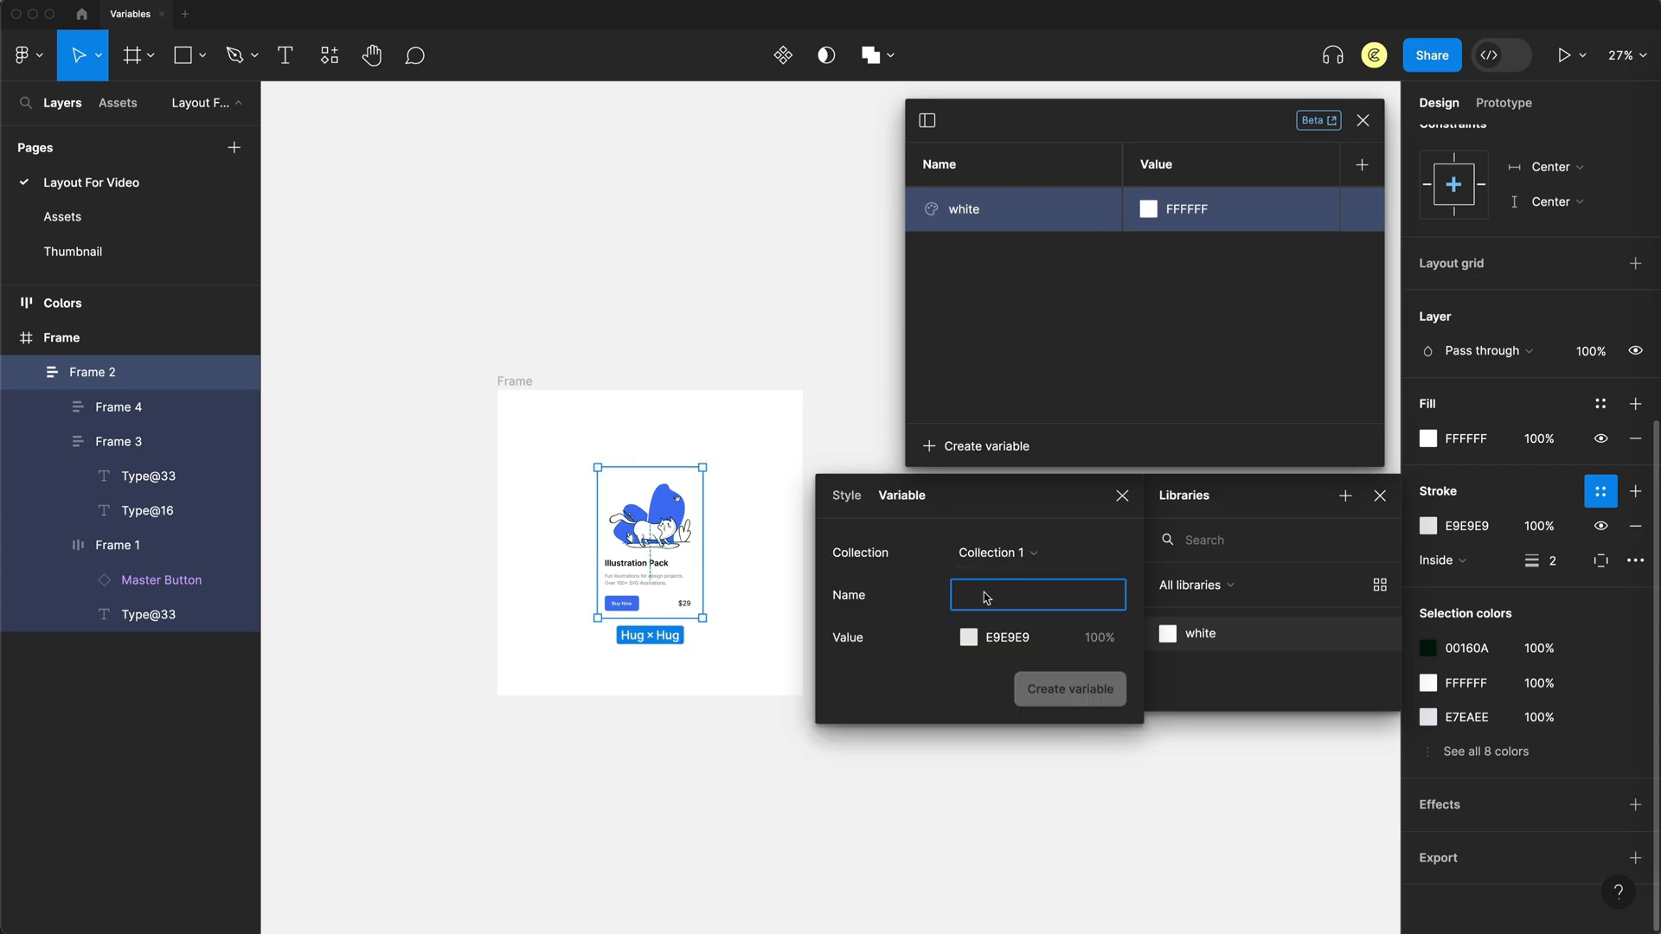
pyautogui.moveTo(1018, 600)
pyautogui.write('100')
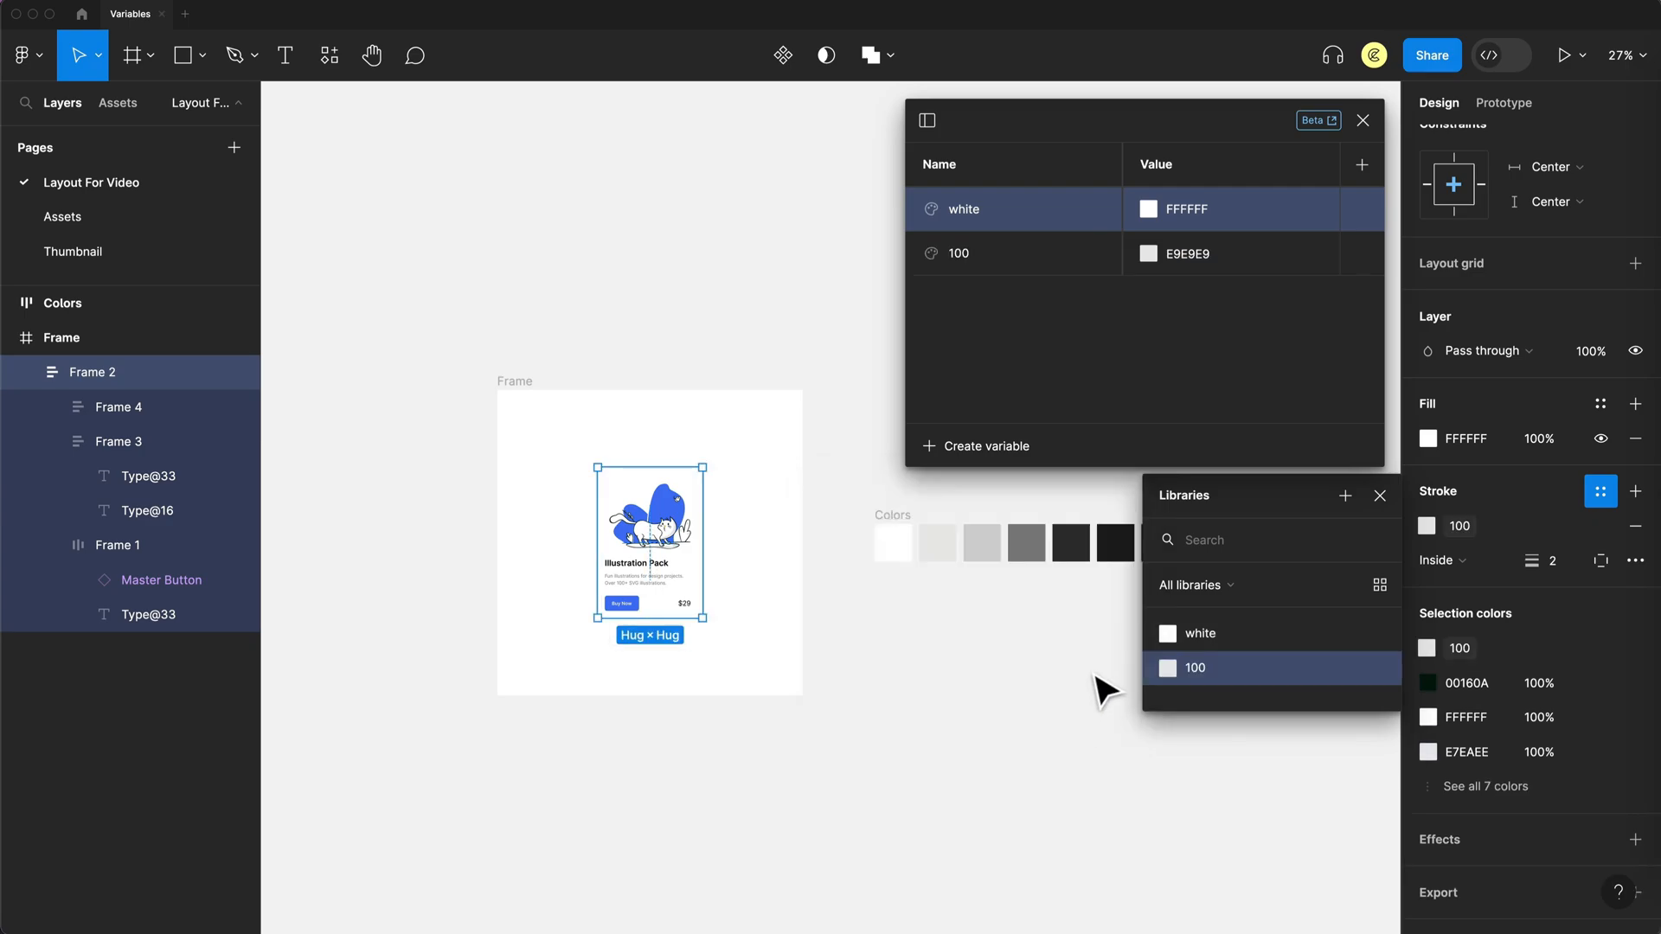
pyautogui.moveTo(1381, 498)
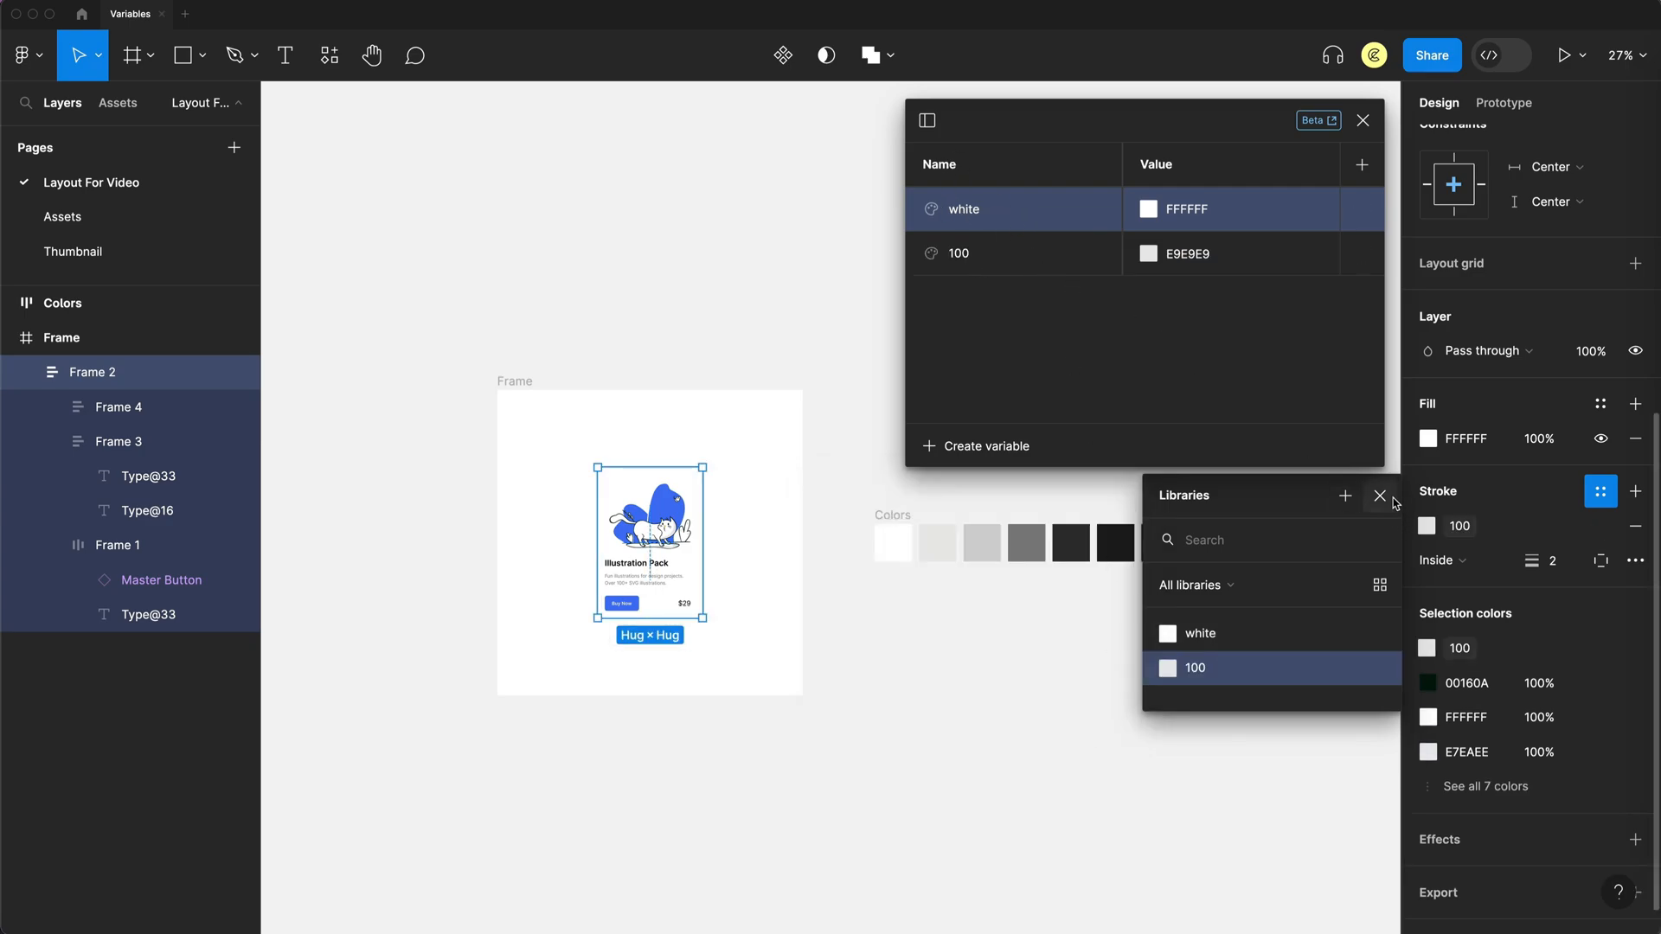
pyautogui.click(1381, 496)
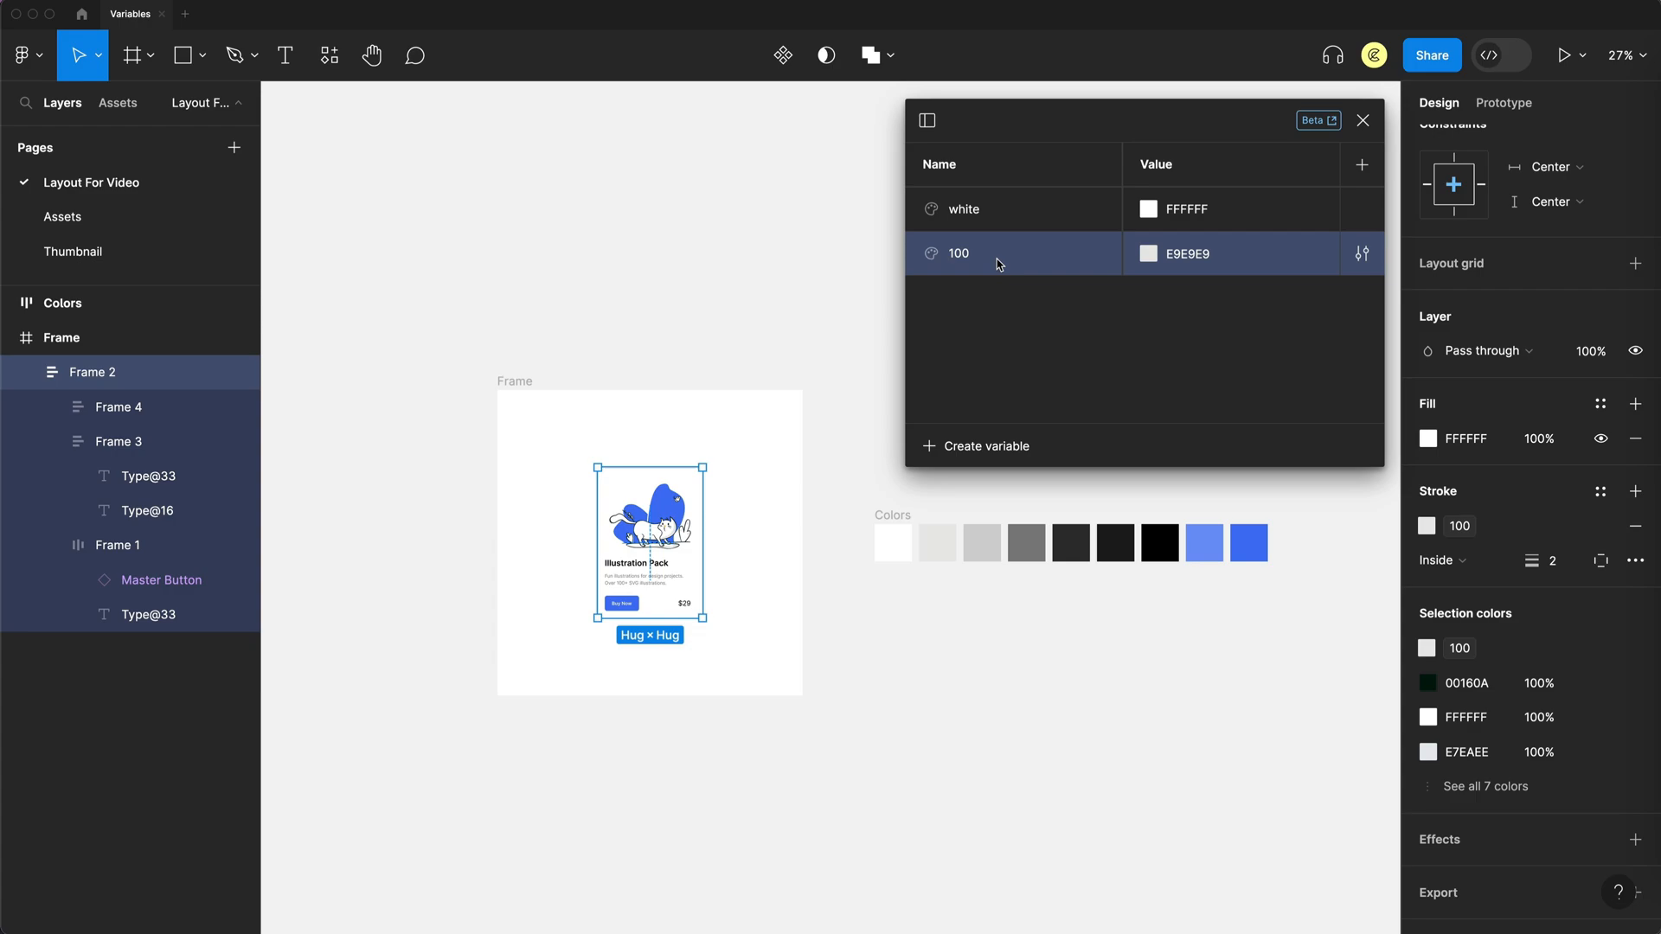
# - Duplicate variable 100 as '300' and set its grey value to D2D2D2
pyautogui.click(1361, 253)
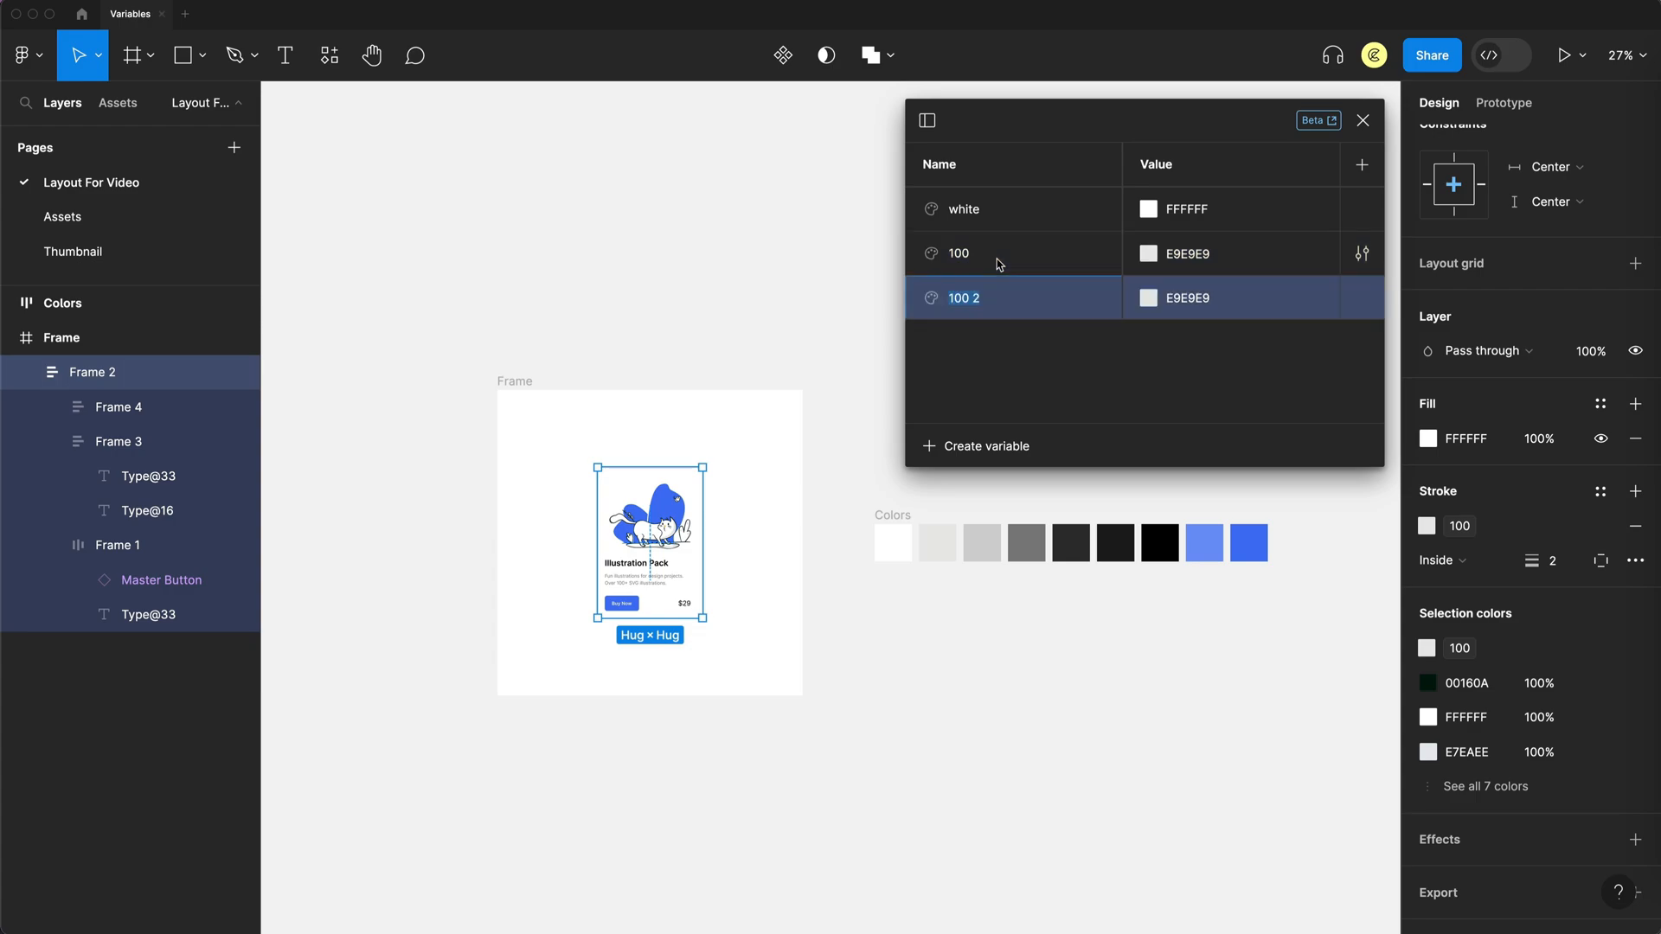
pyautogui.write('300')
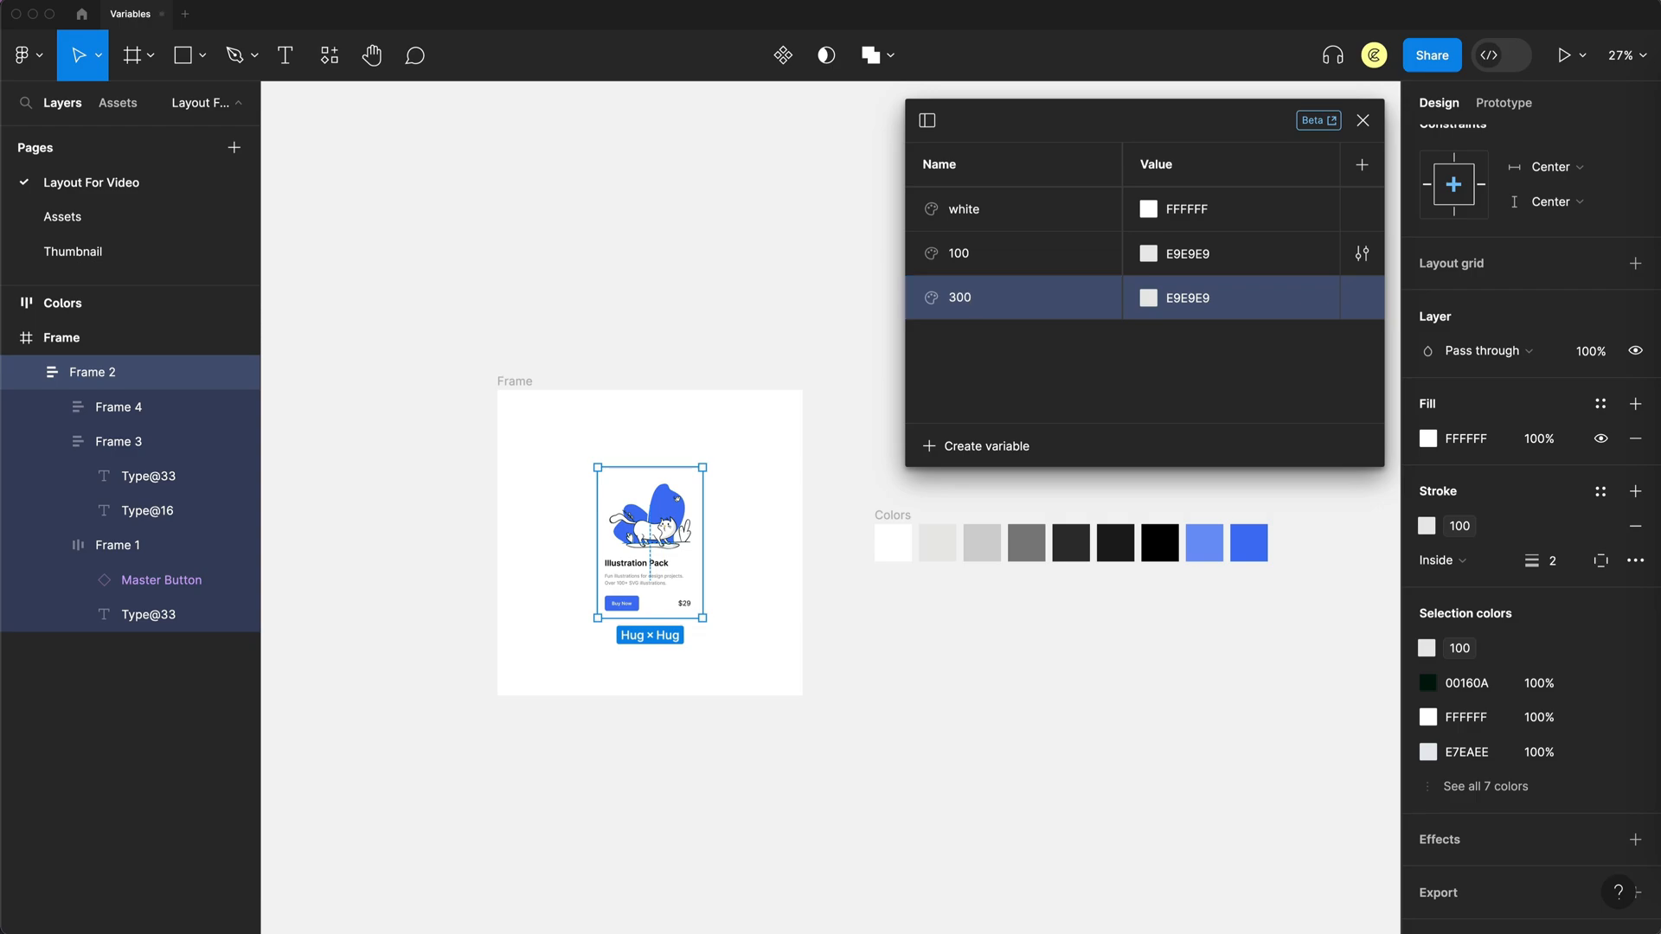
pyautogui.click(1148, 297)
pyautogui.write('D2D2D2')
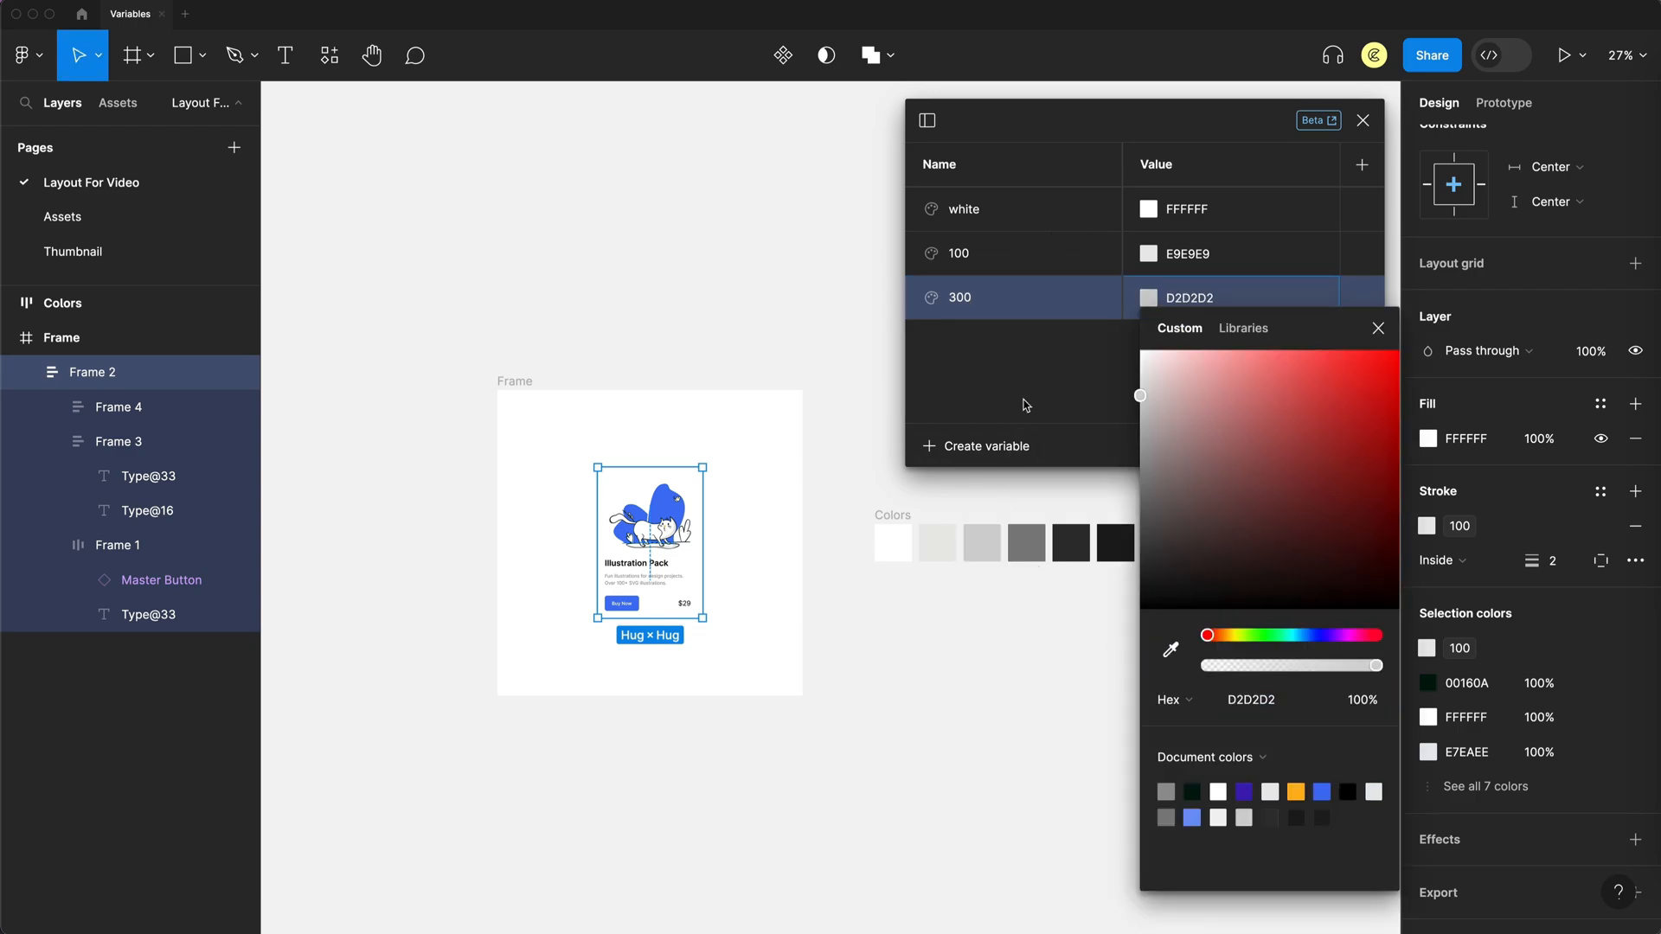
pyautogui.click(984, 447)
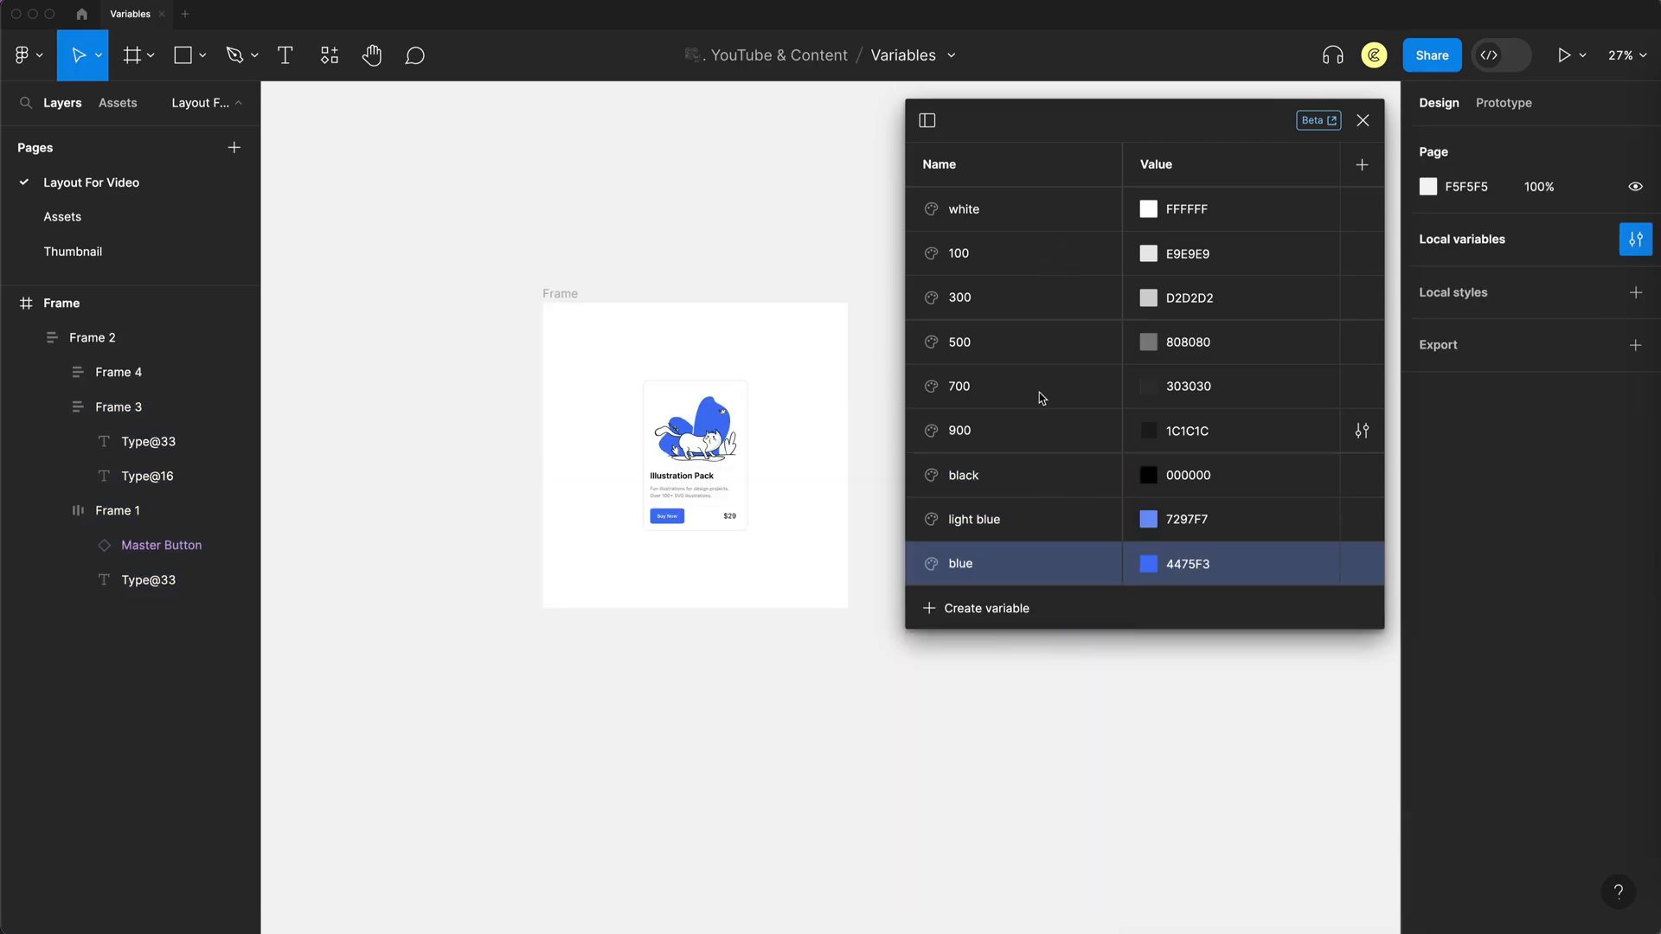
# - Group the seven grey-to-black variables into colors/neutrals
pyautogui.click(963, 208)
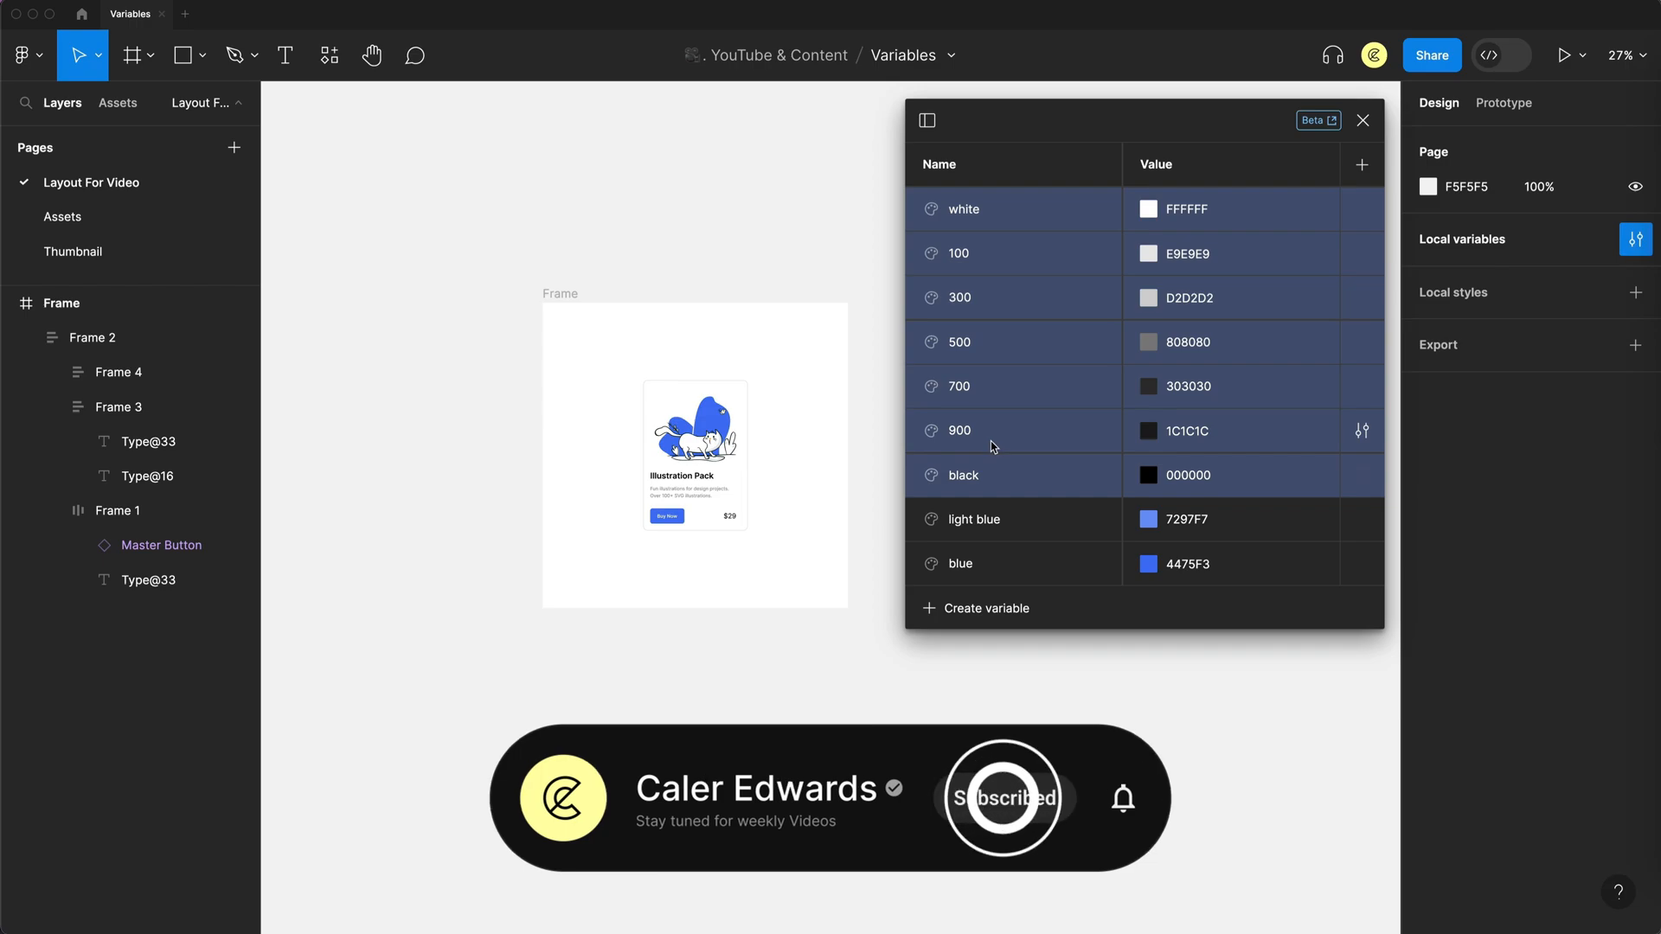
pyautogui.rightClick(992, 430)
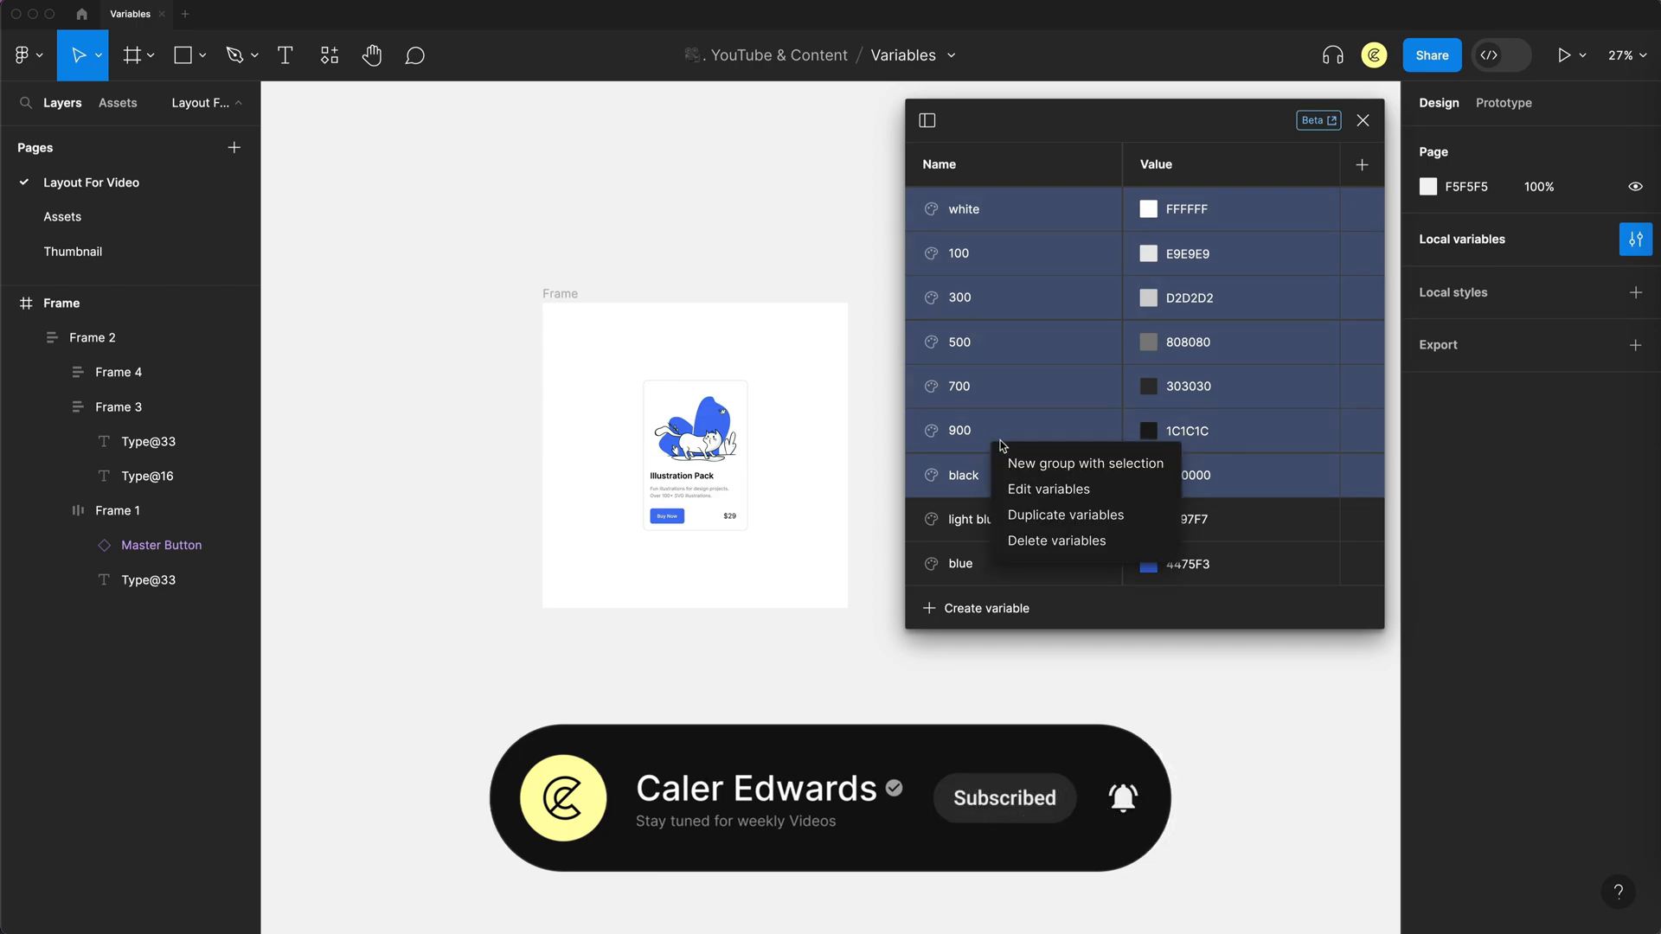
pyautogui.moveTo(1085, 463)
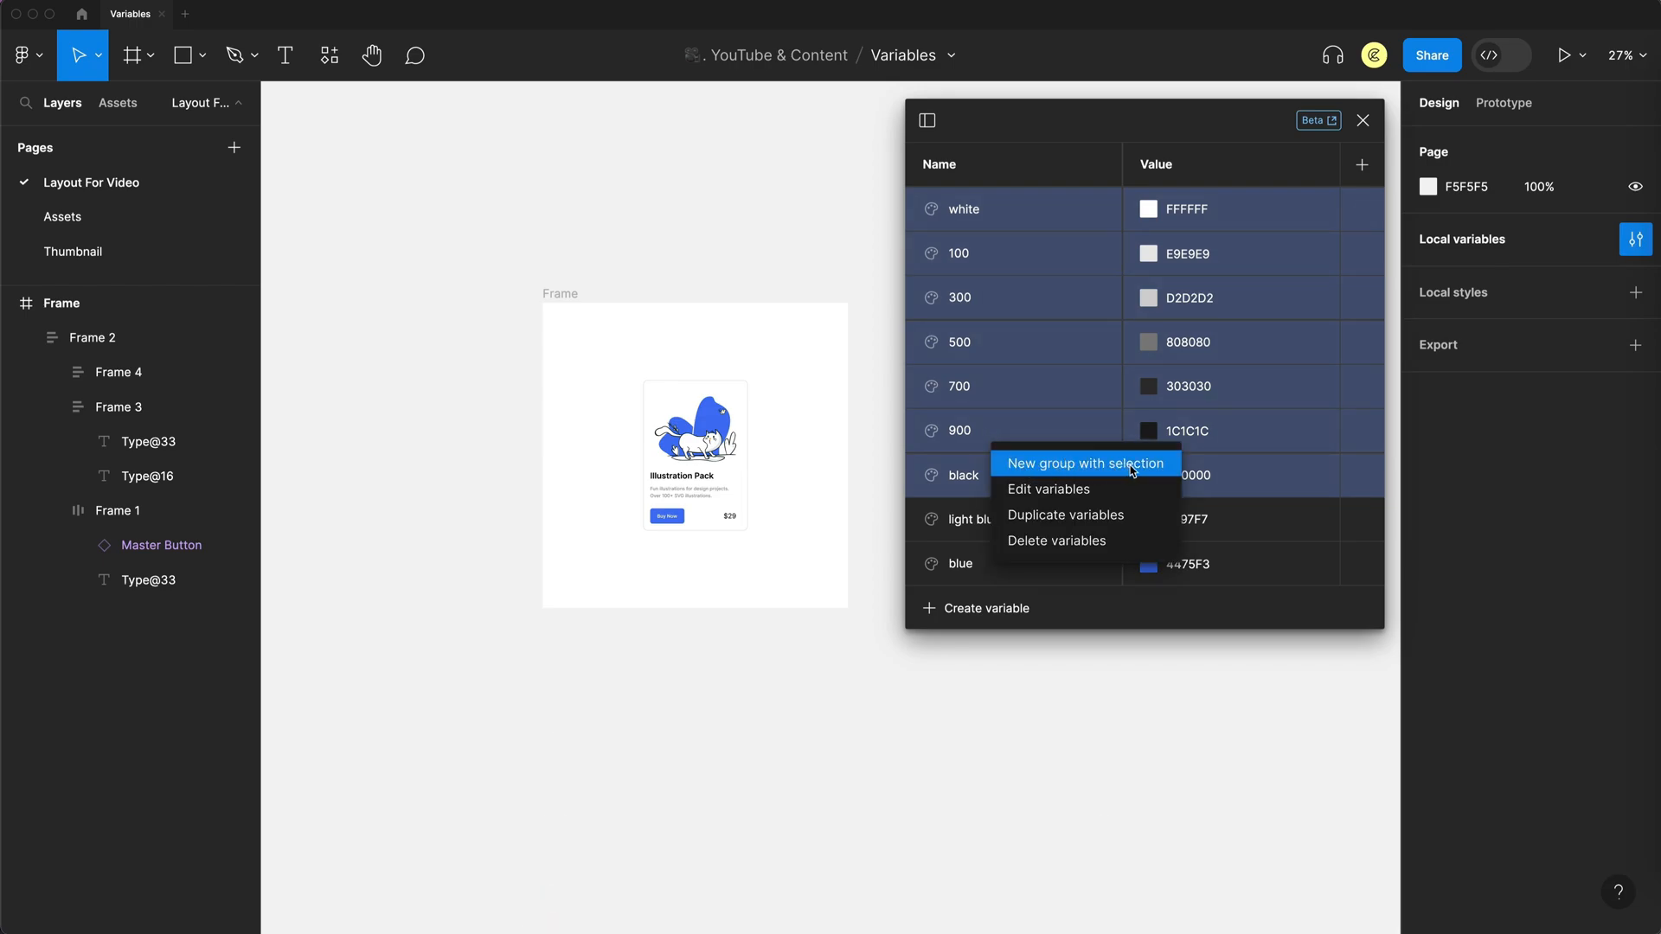
pyautogui.click(1081, 463)
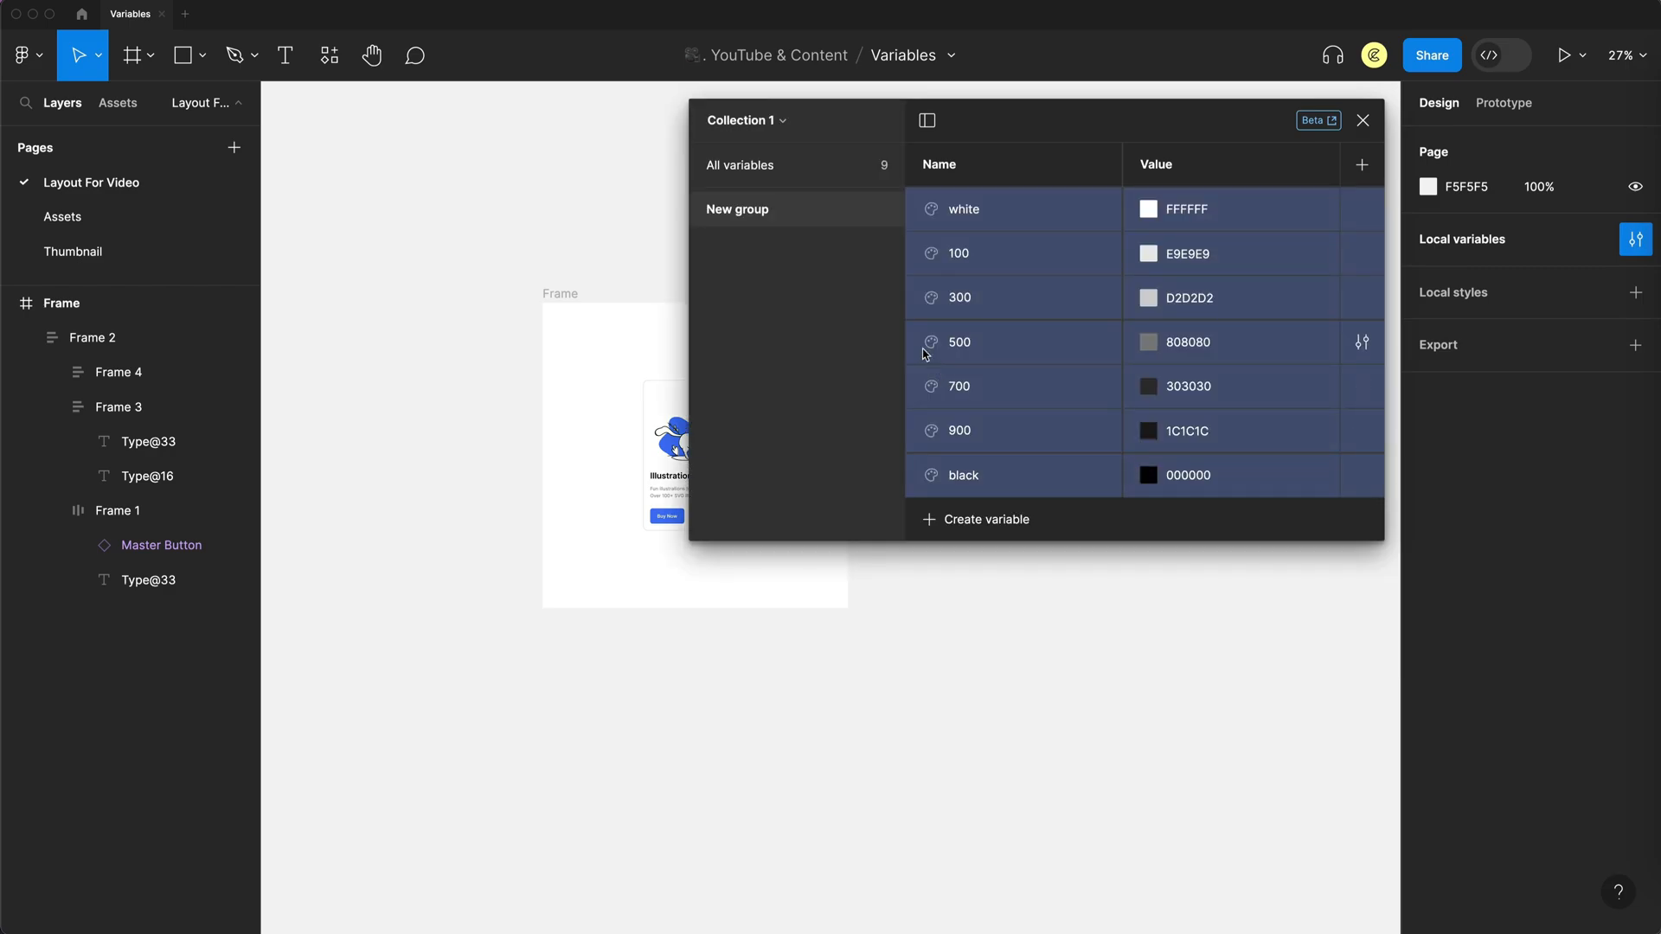
pyautogui.write('d')
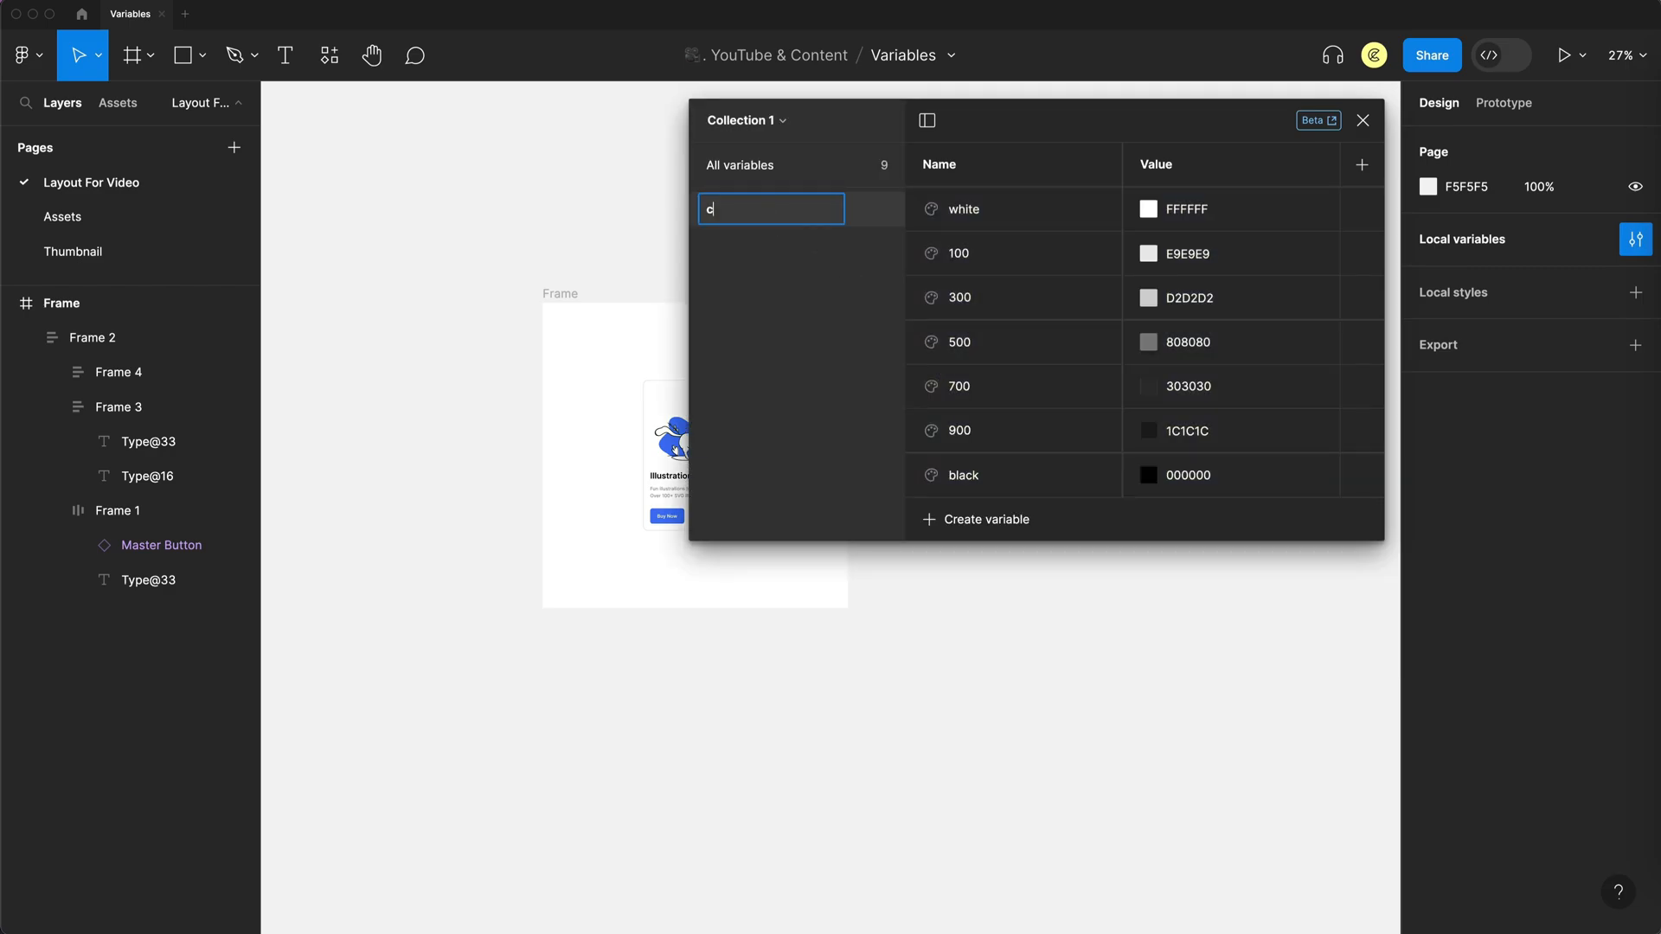
pyautogui.write('olors/')
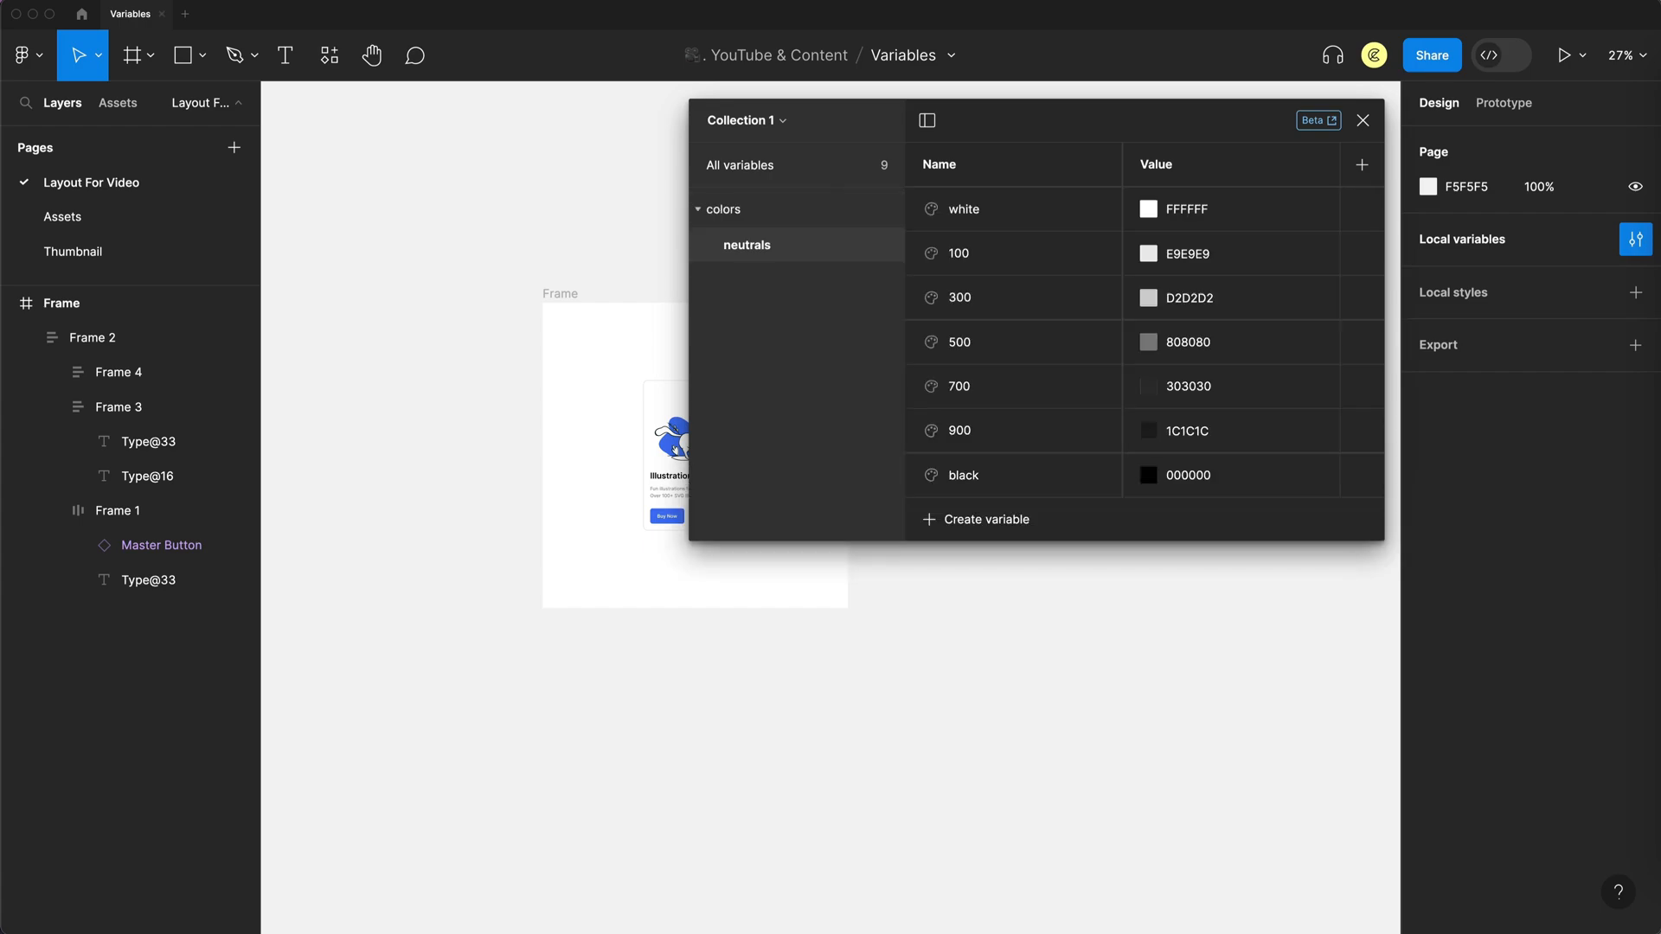
# - Browse the colors and neutrals groups, then return to All variables
pyautogui.click(725, 209)
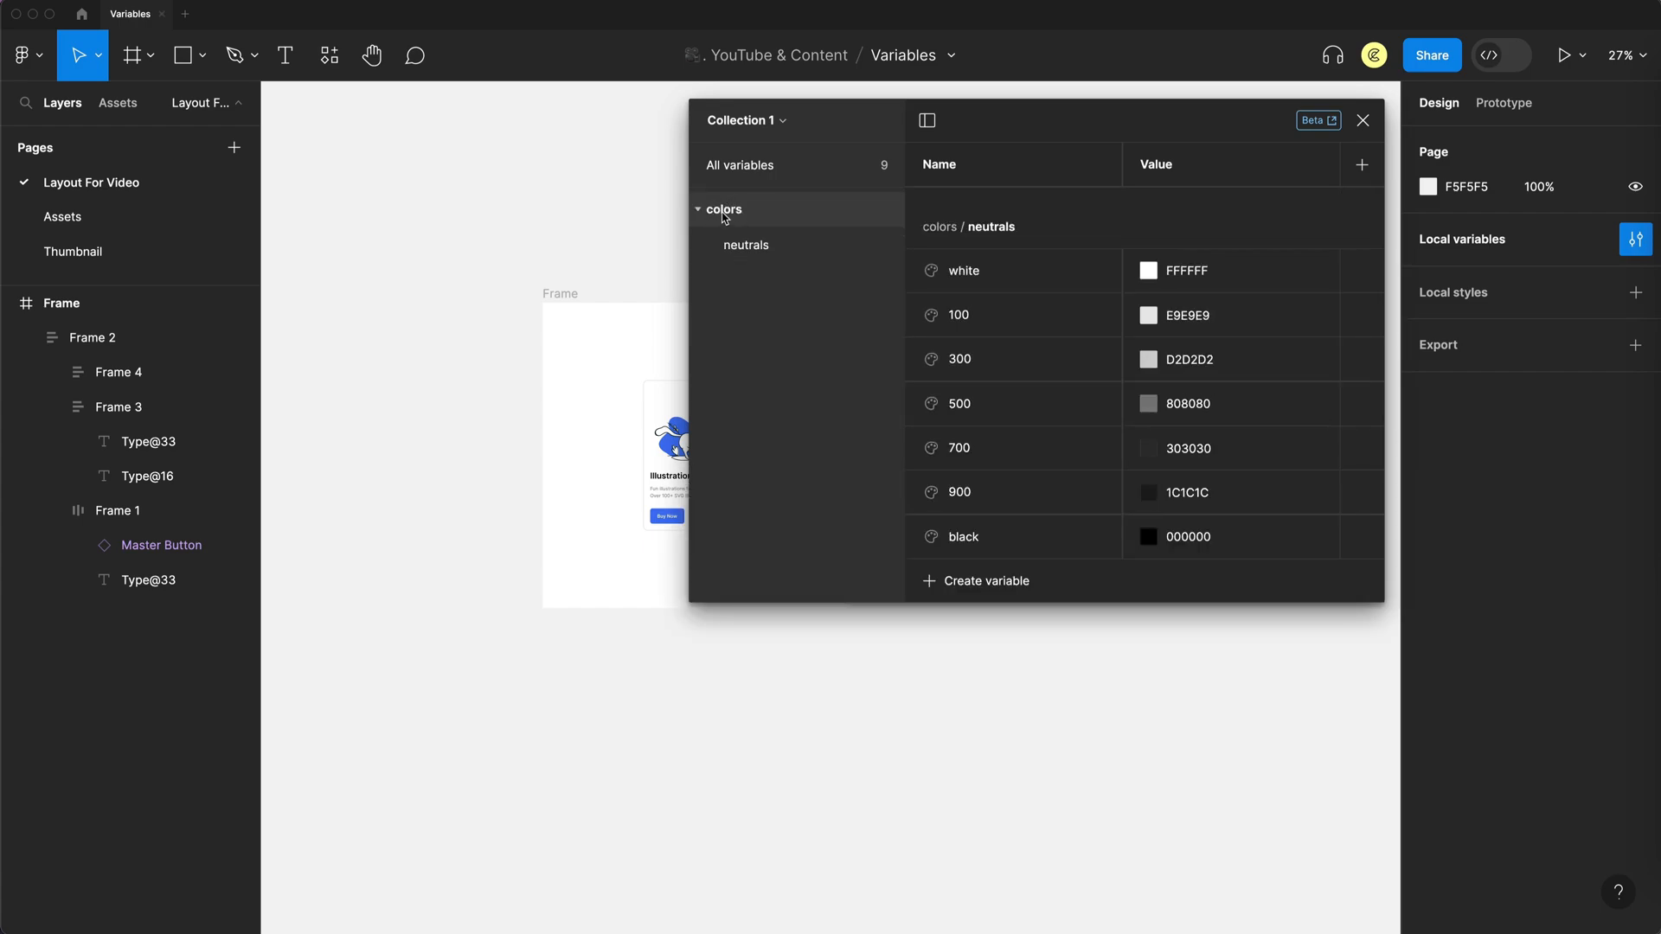
pyautogui.click(746, 245)
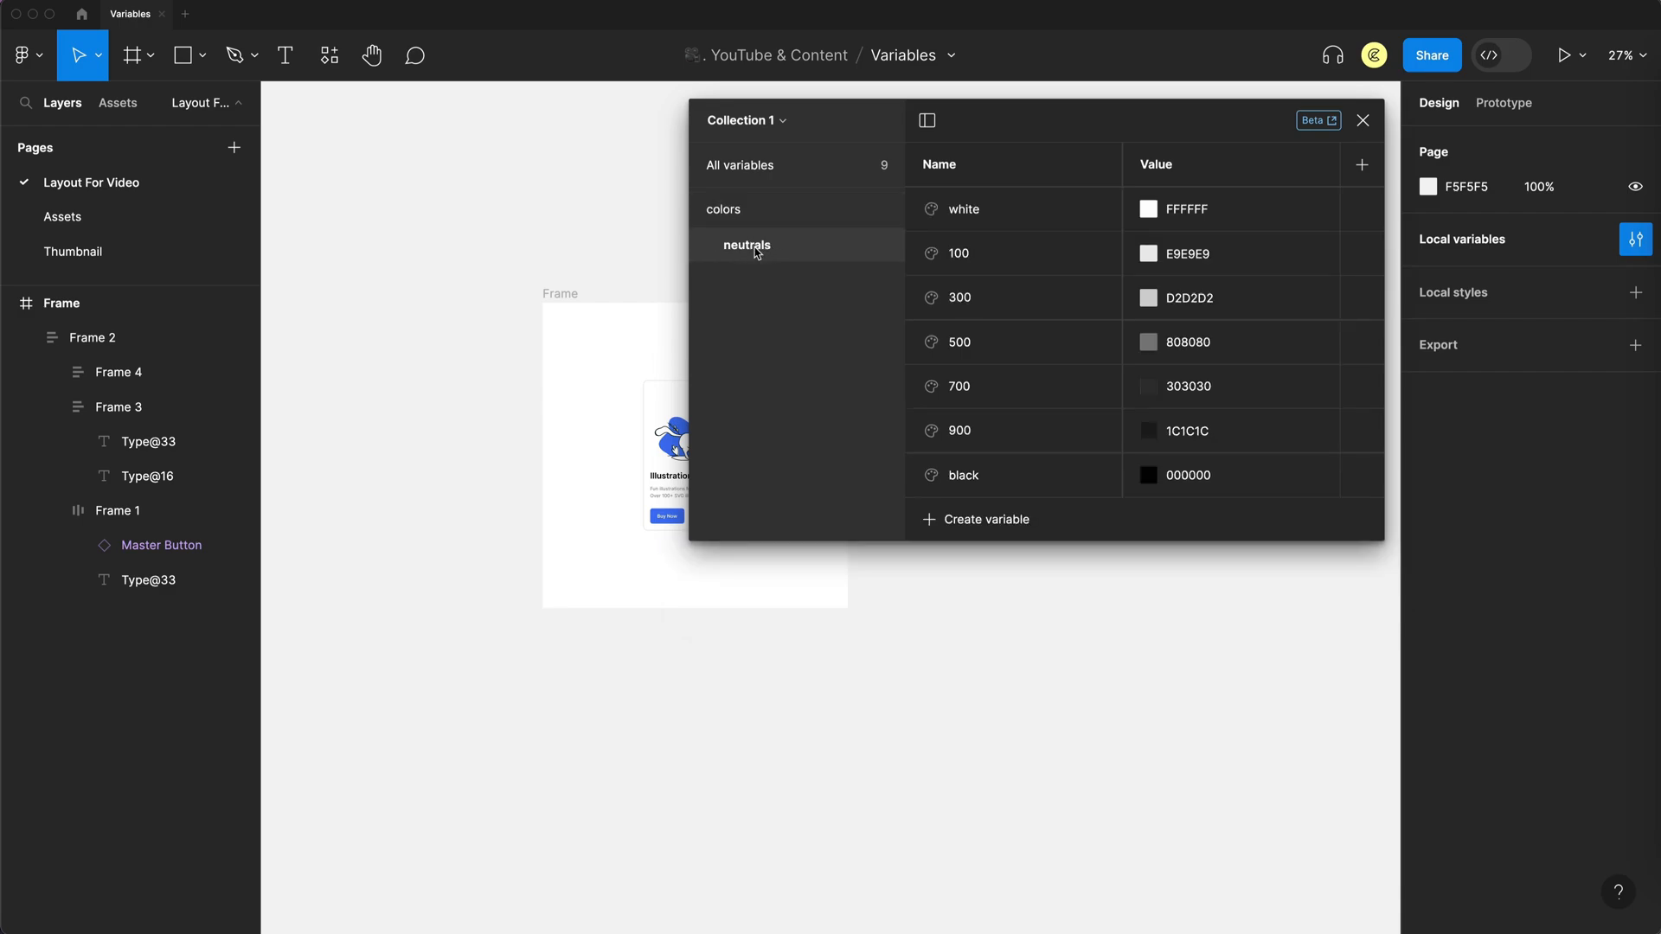
pyautogui.moveTo(827, 251)
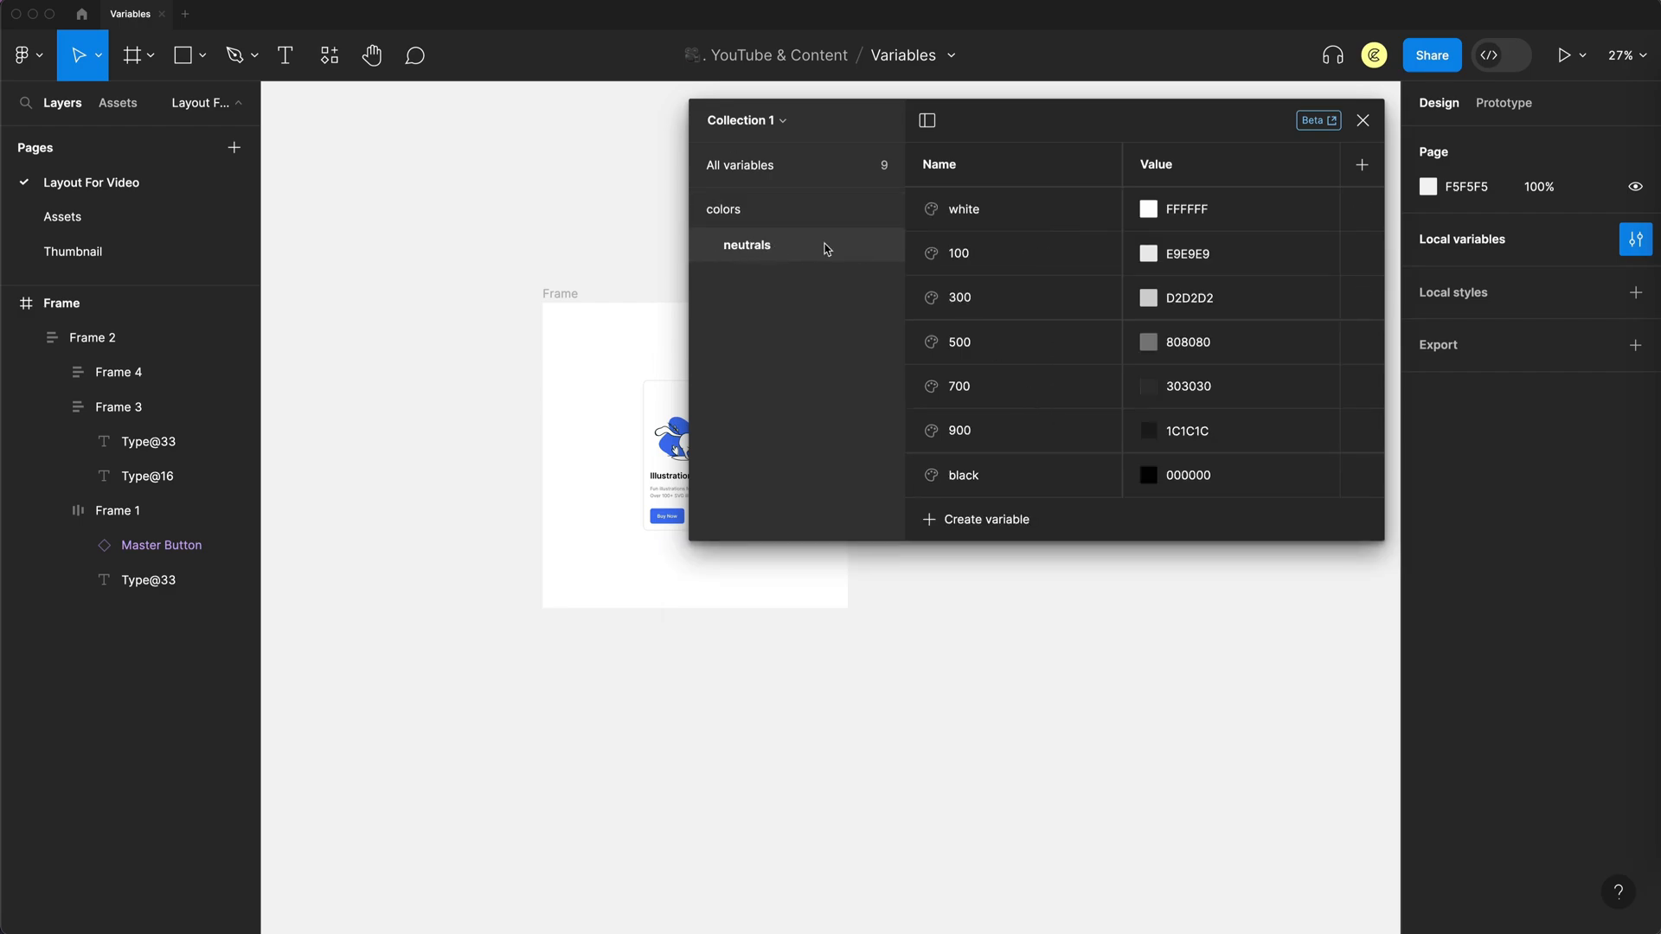
pyautogui.click(740, 165)
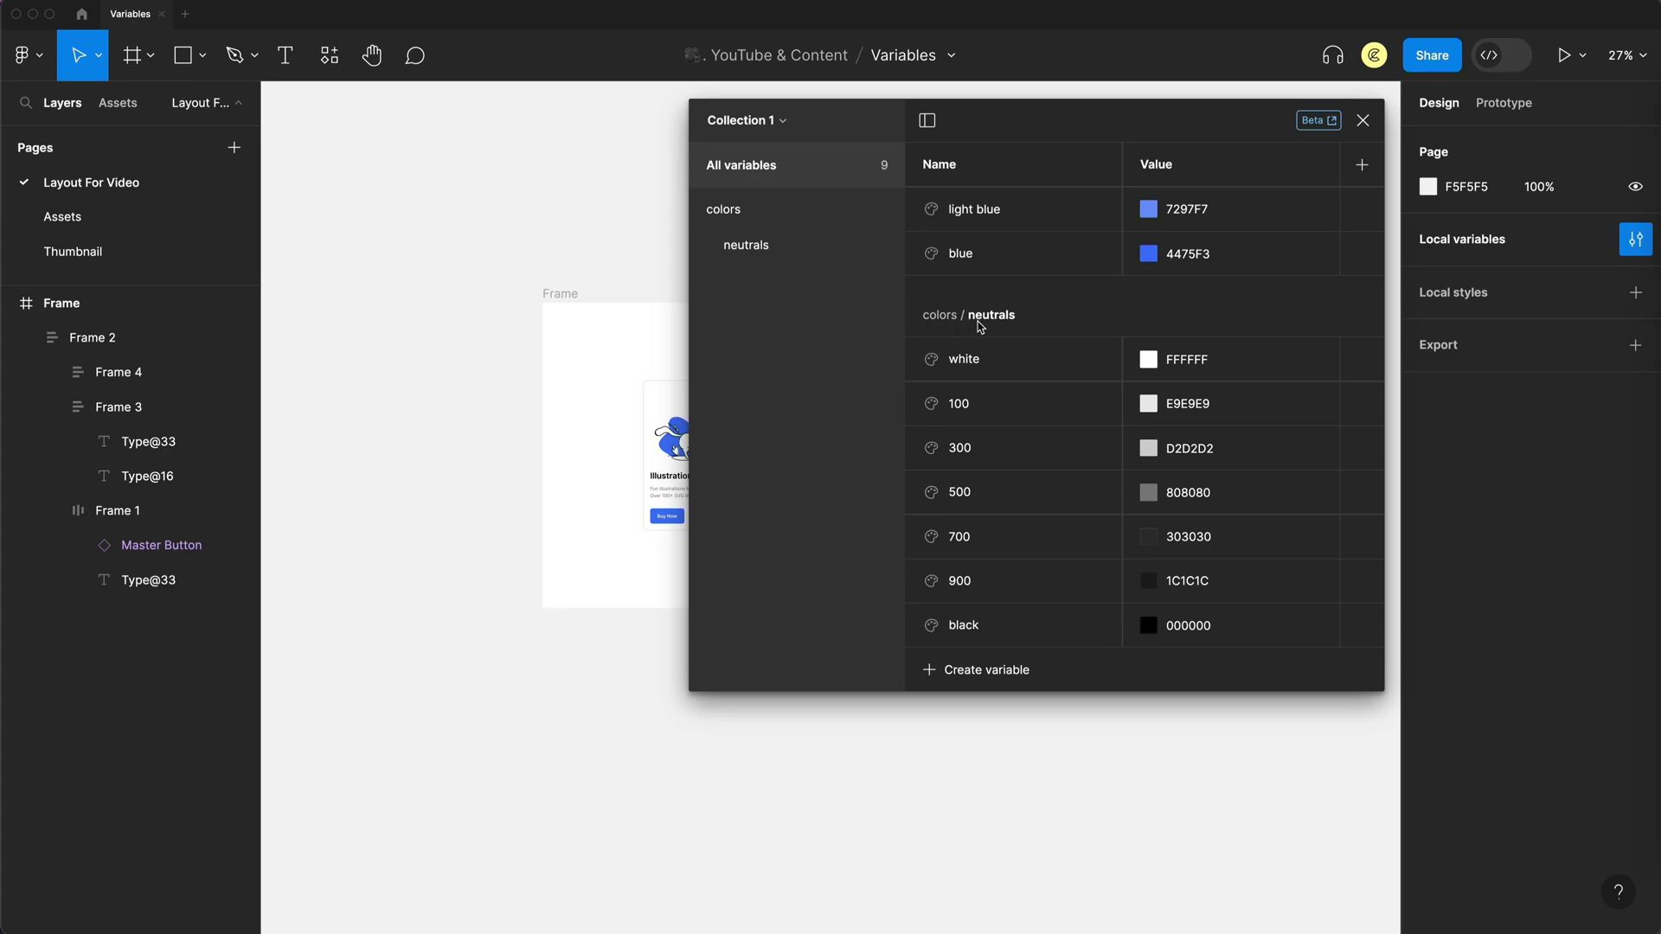
# - Group light blue and blue as 'brand' under colors, beside neutrals
pyautogui.click(971, 209)
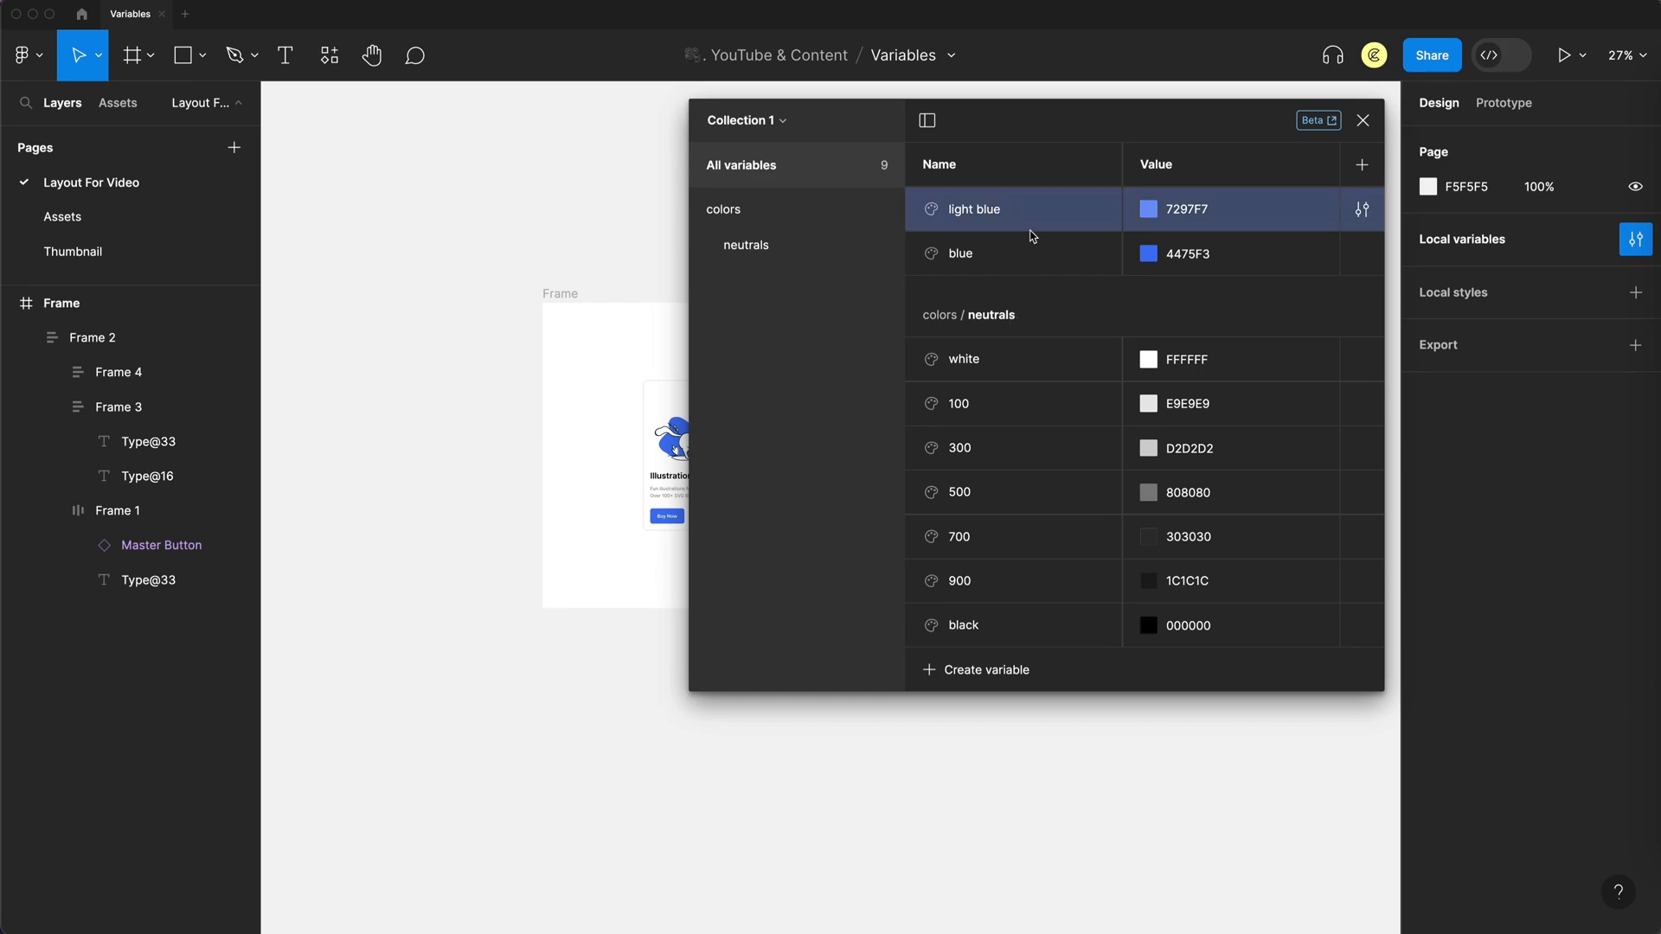
pyautogui.rightClick(959, 254)
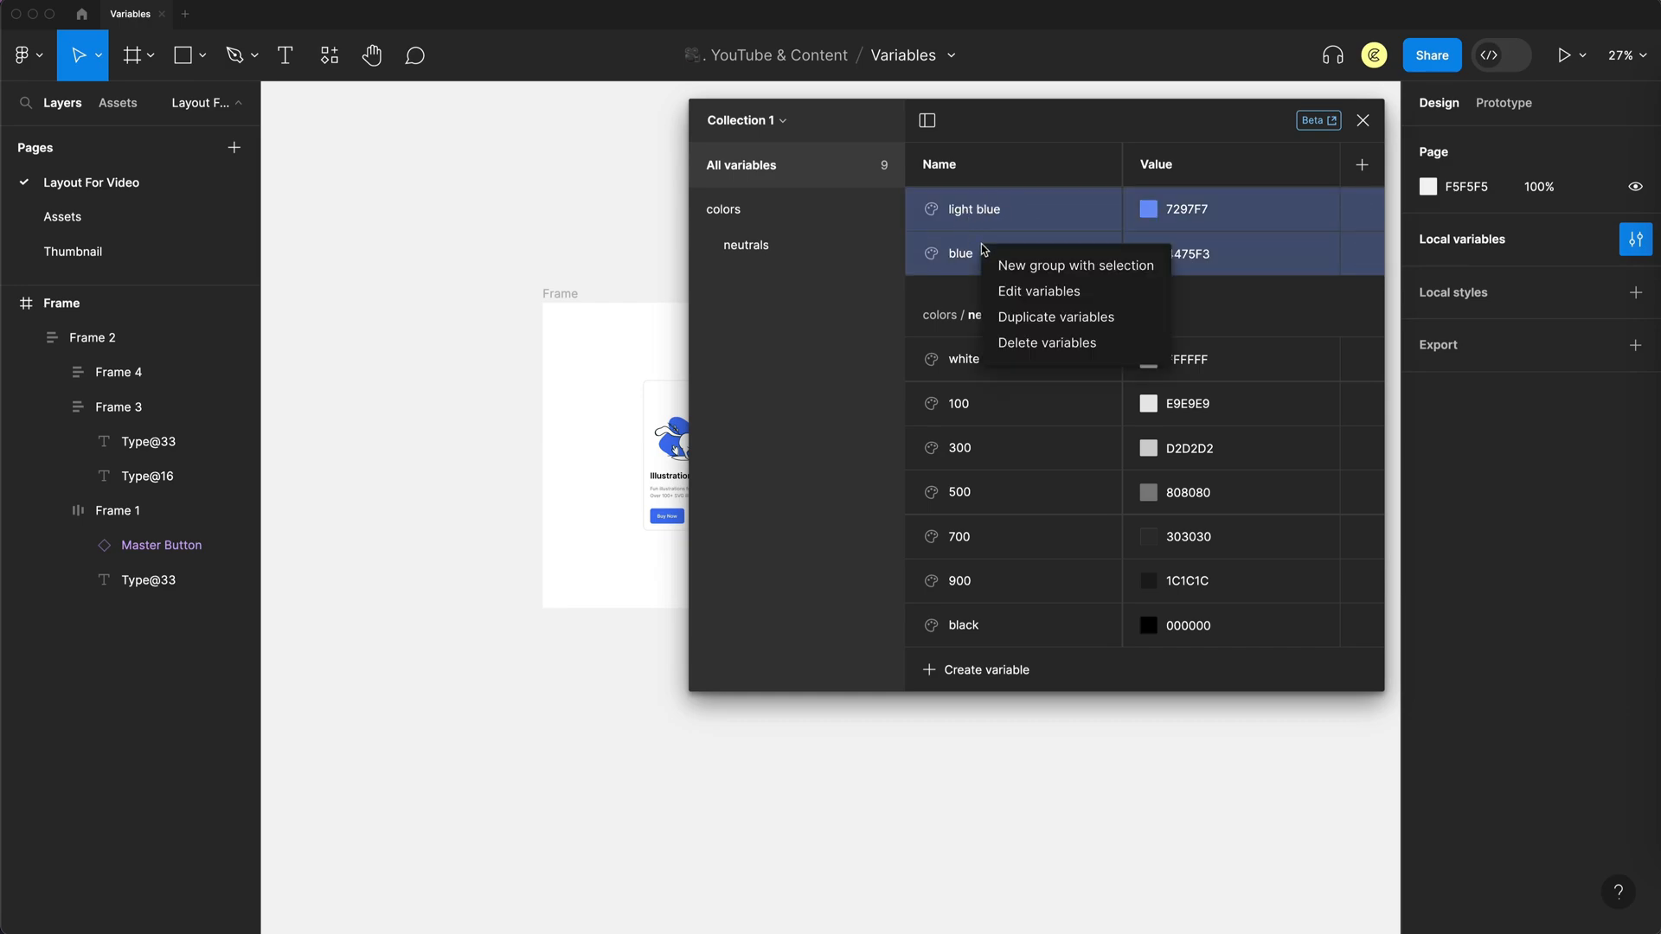
pyautogui.click(1075, 266)
pyautogui.write('brand')
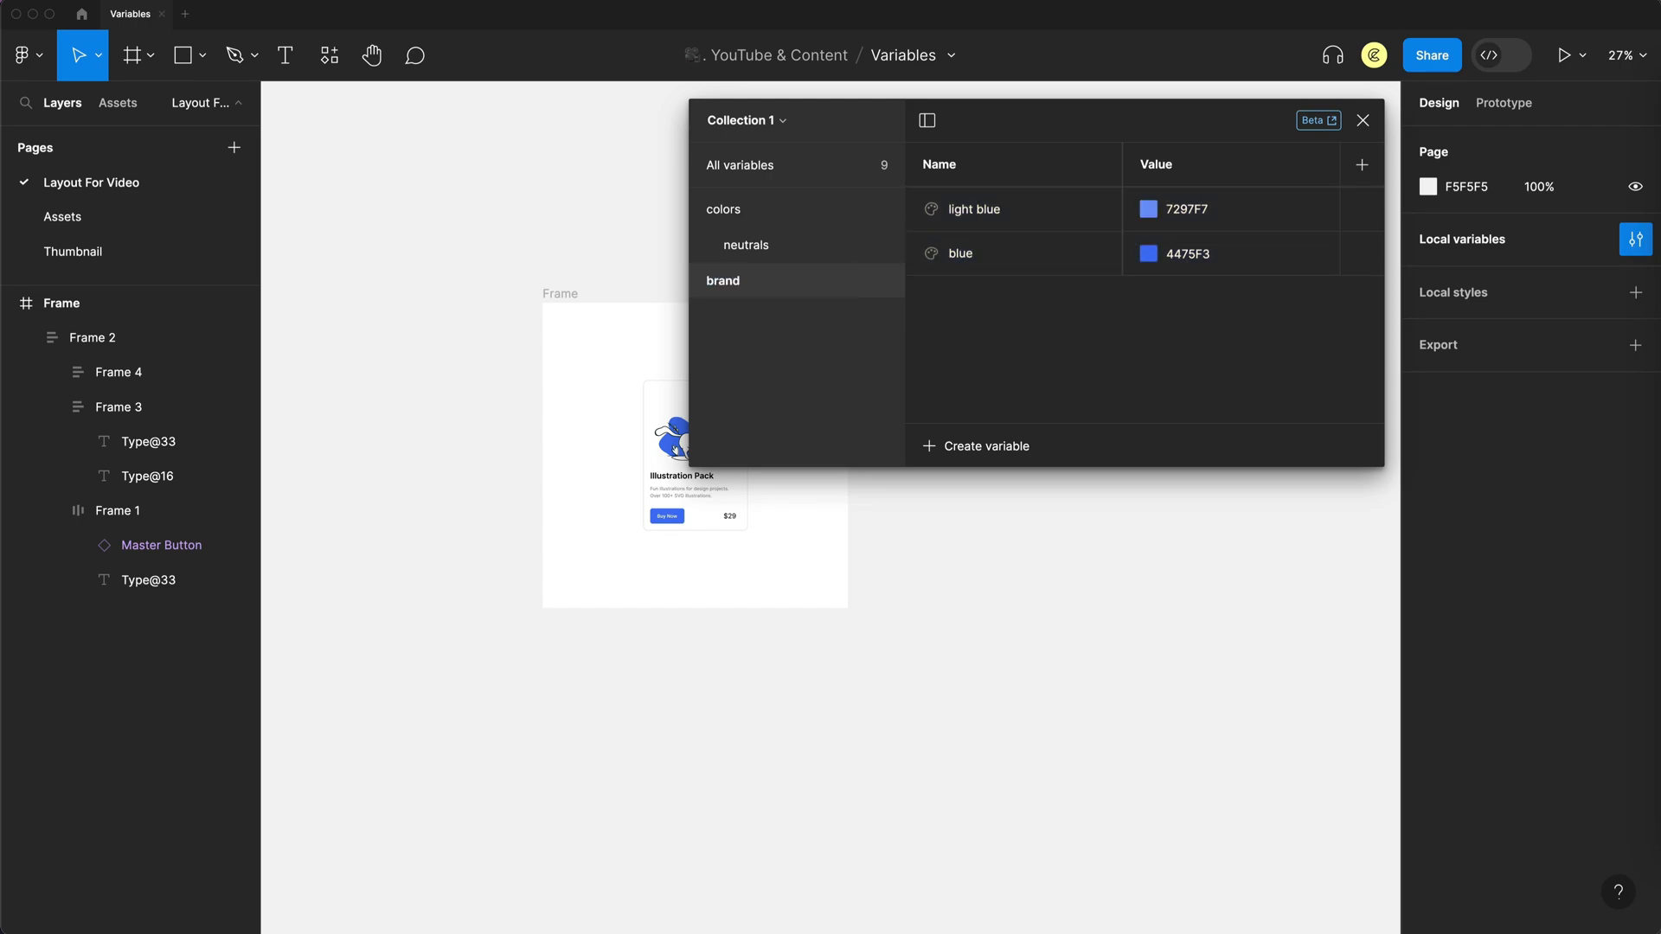
pyautogui.moveTo(730, 291)
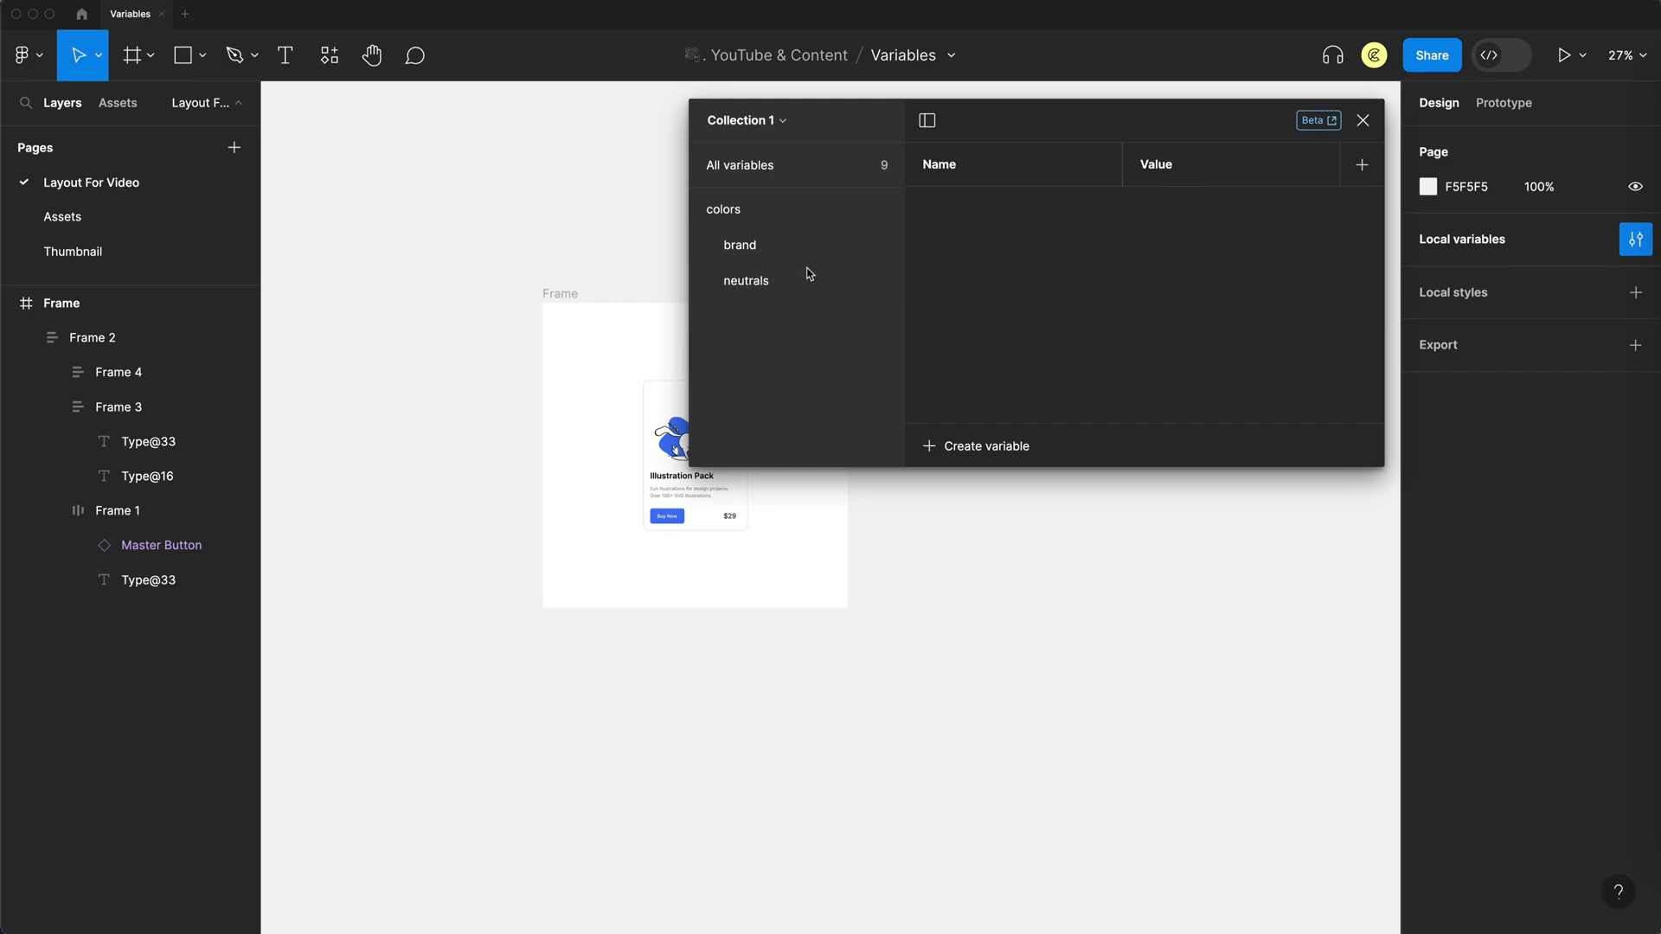
pyautogui.click(723, 209)
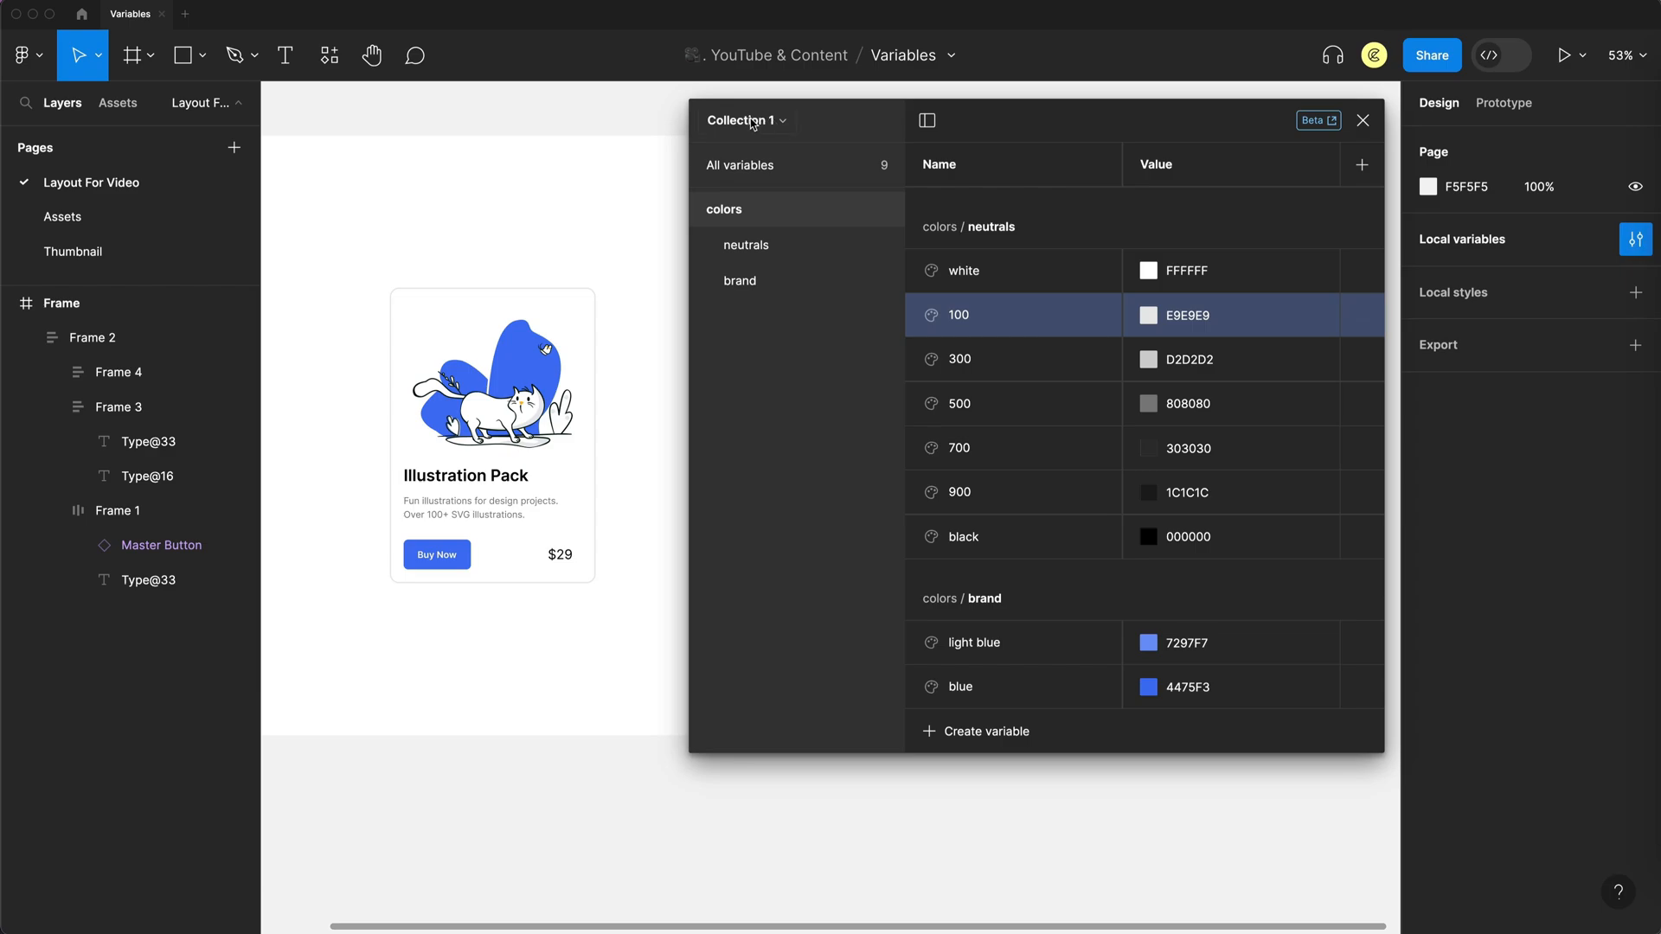
# - Rename the collection to 'Primitives' and create a new empty collection
pyautogui.click(747, 120)
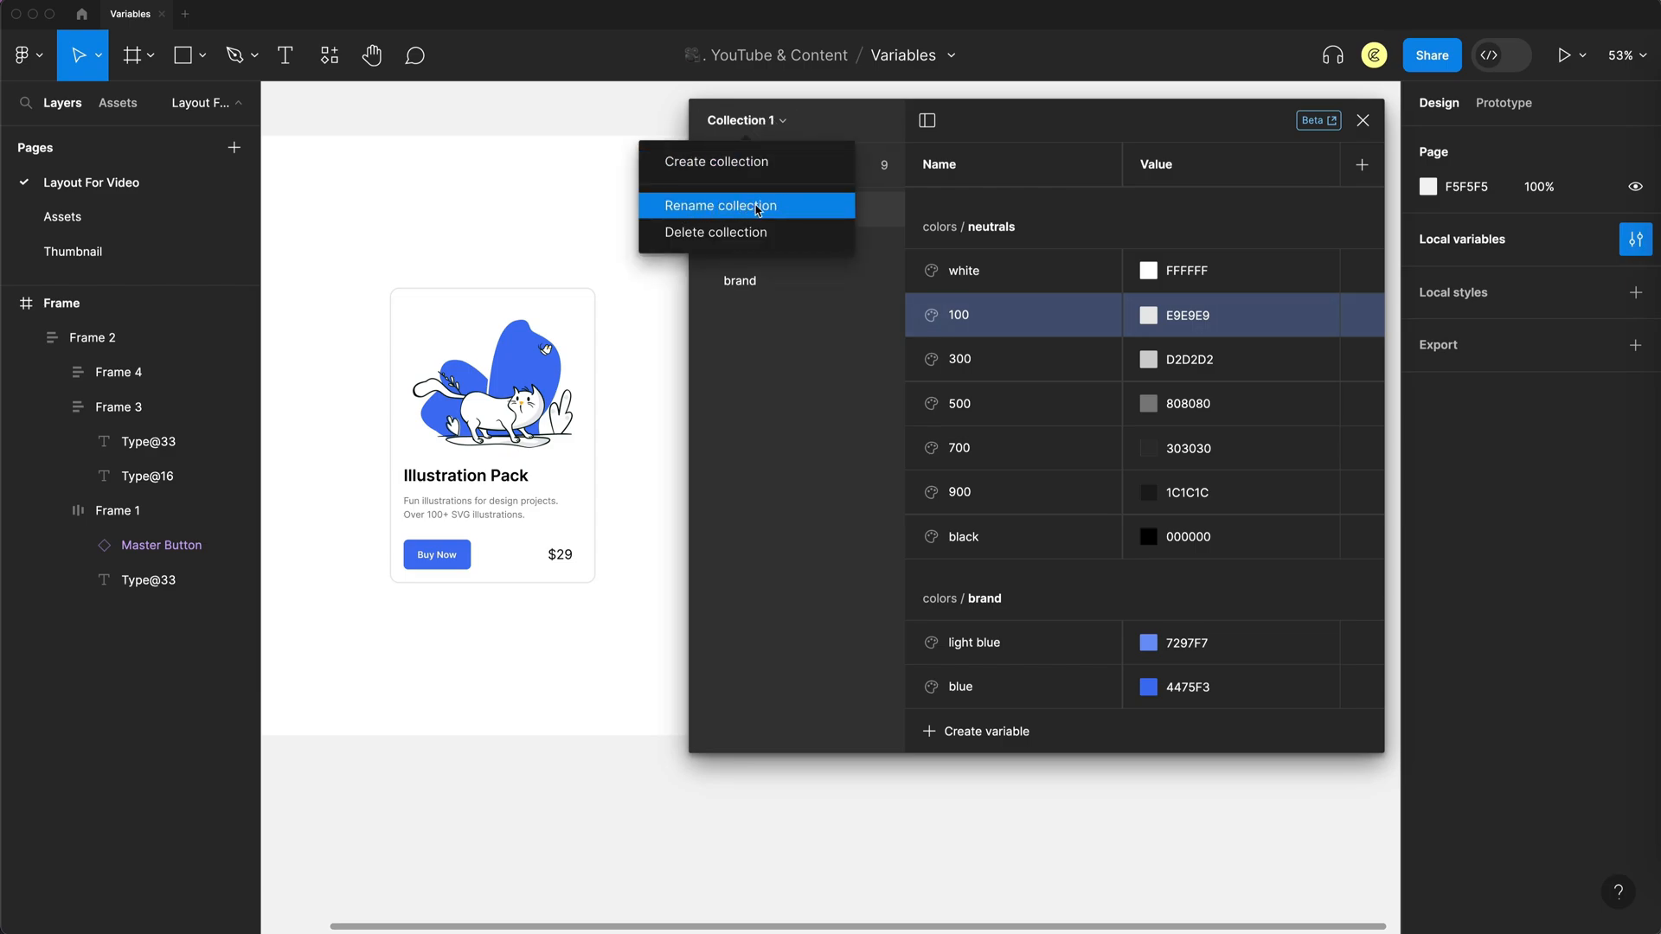
pyautogui.click(721, 206)
pyautogui.write('Primitives')
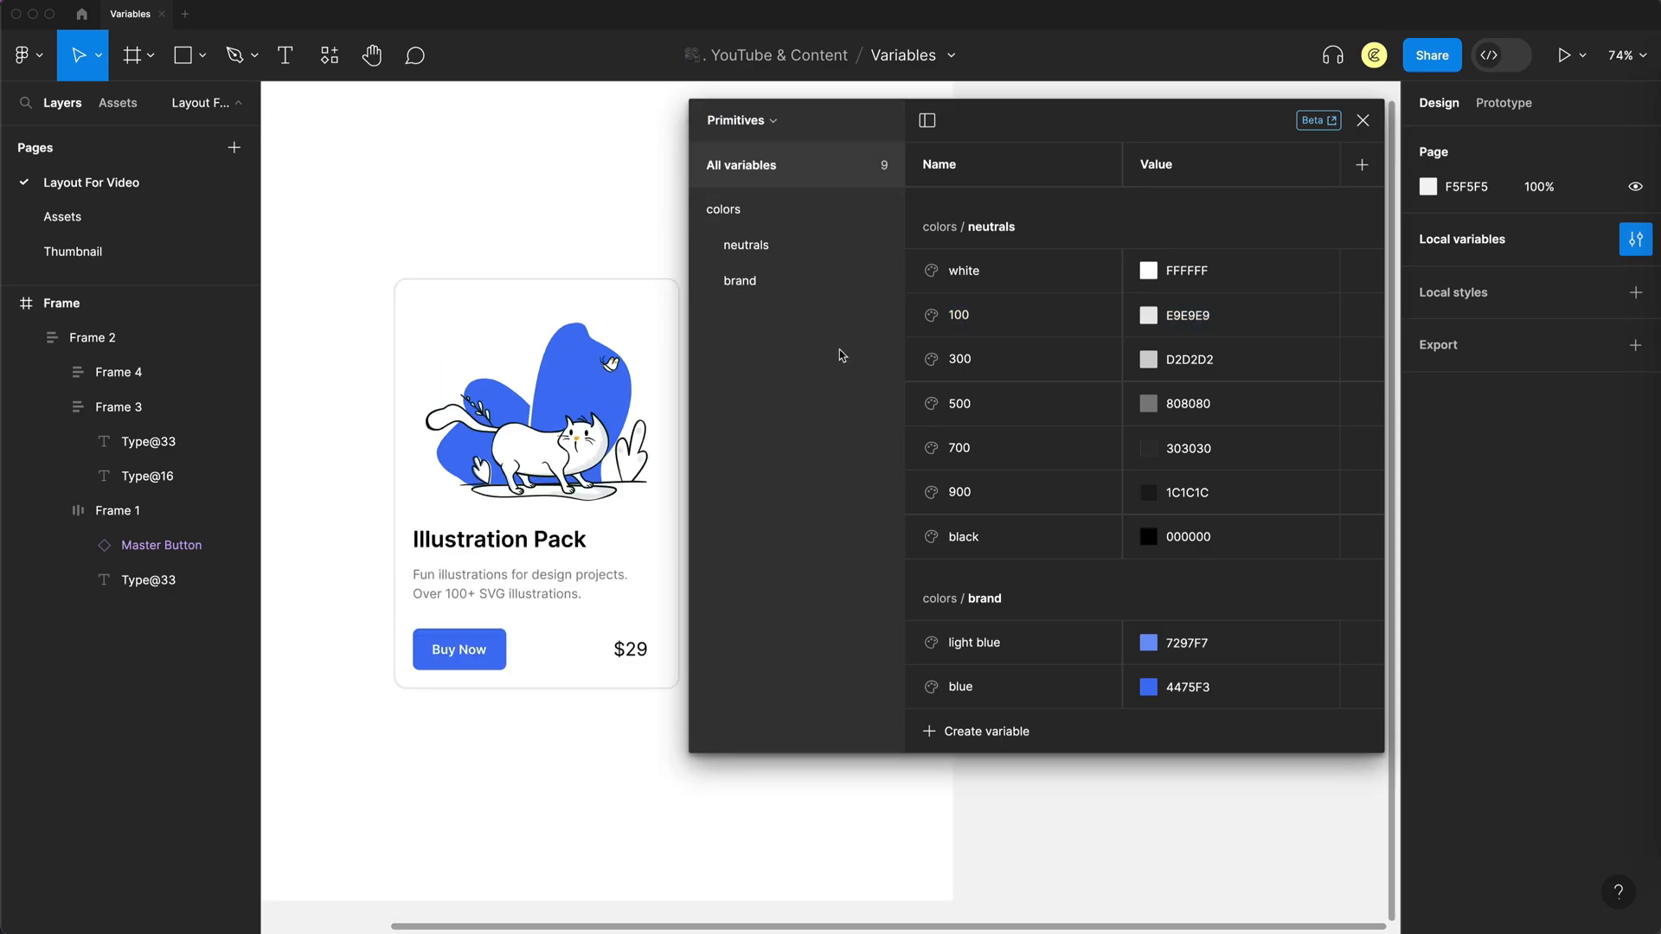
pyautogui.moveTo(1011, 408)
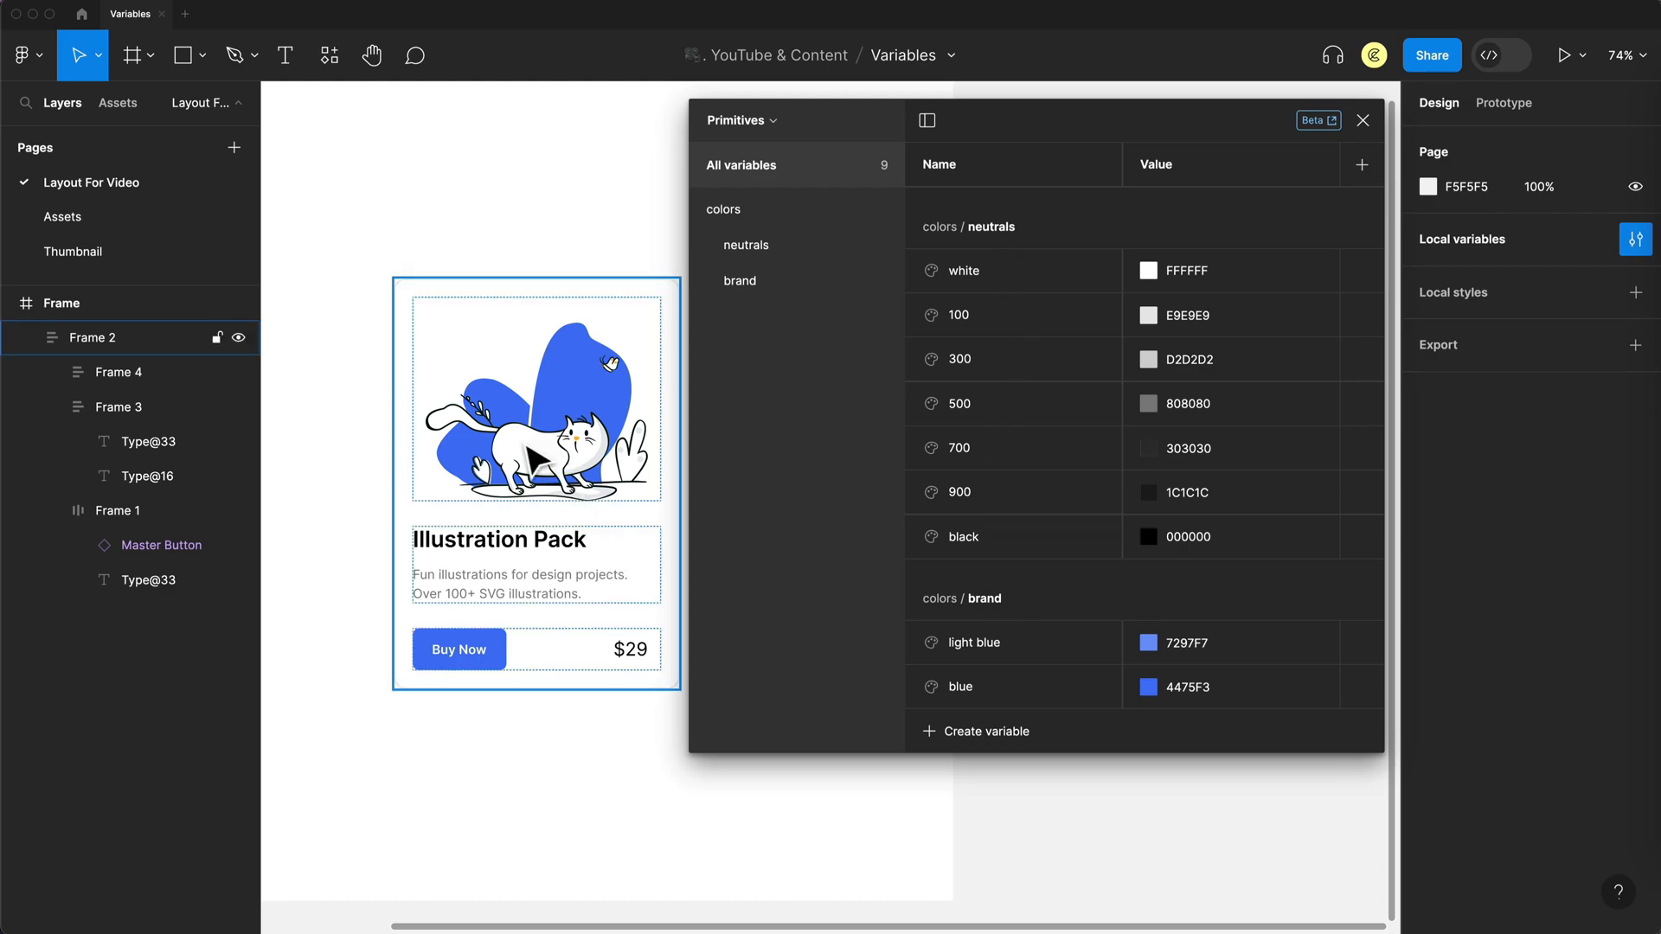
pyautogui.click(803, 542)
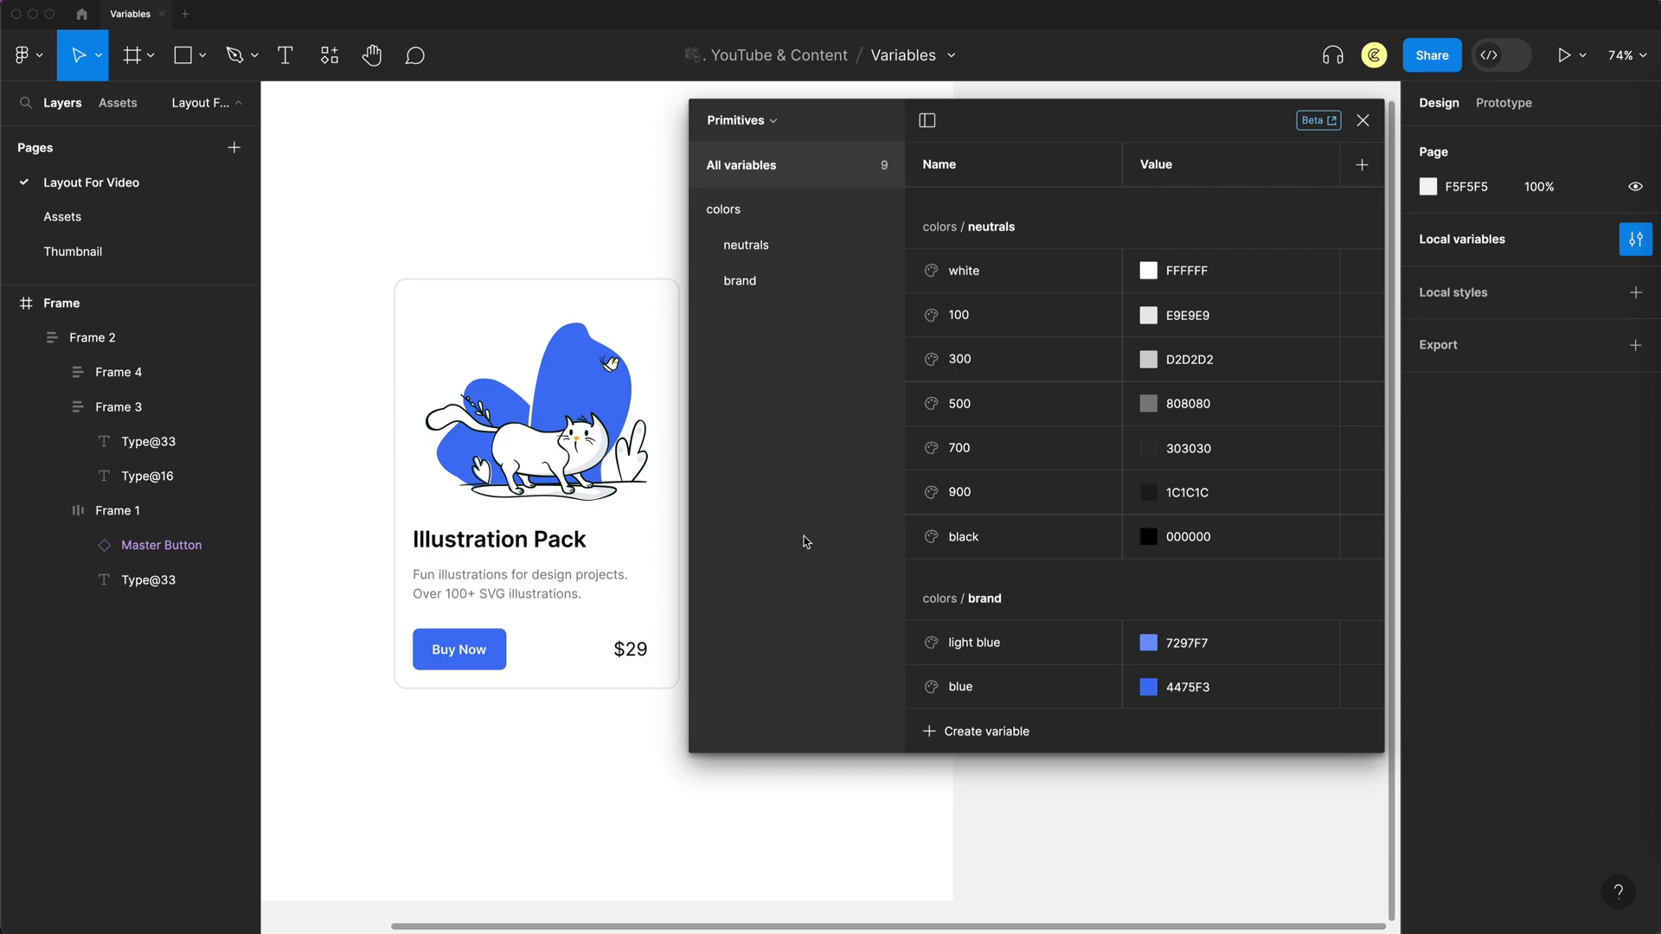
pyautogui.moveTo(812, 474)
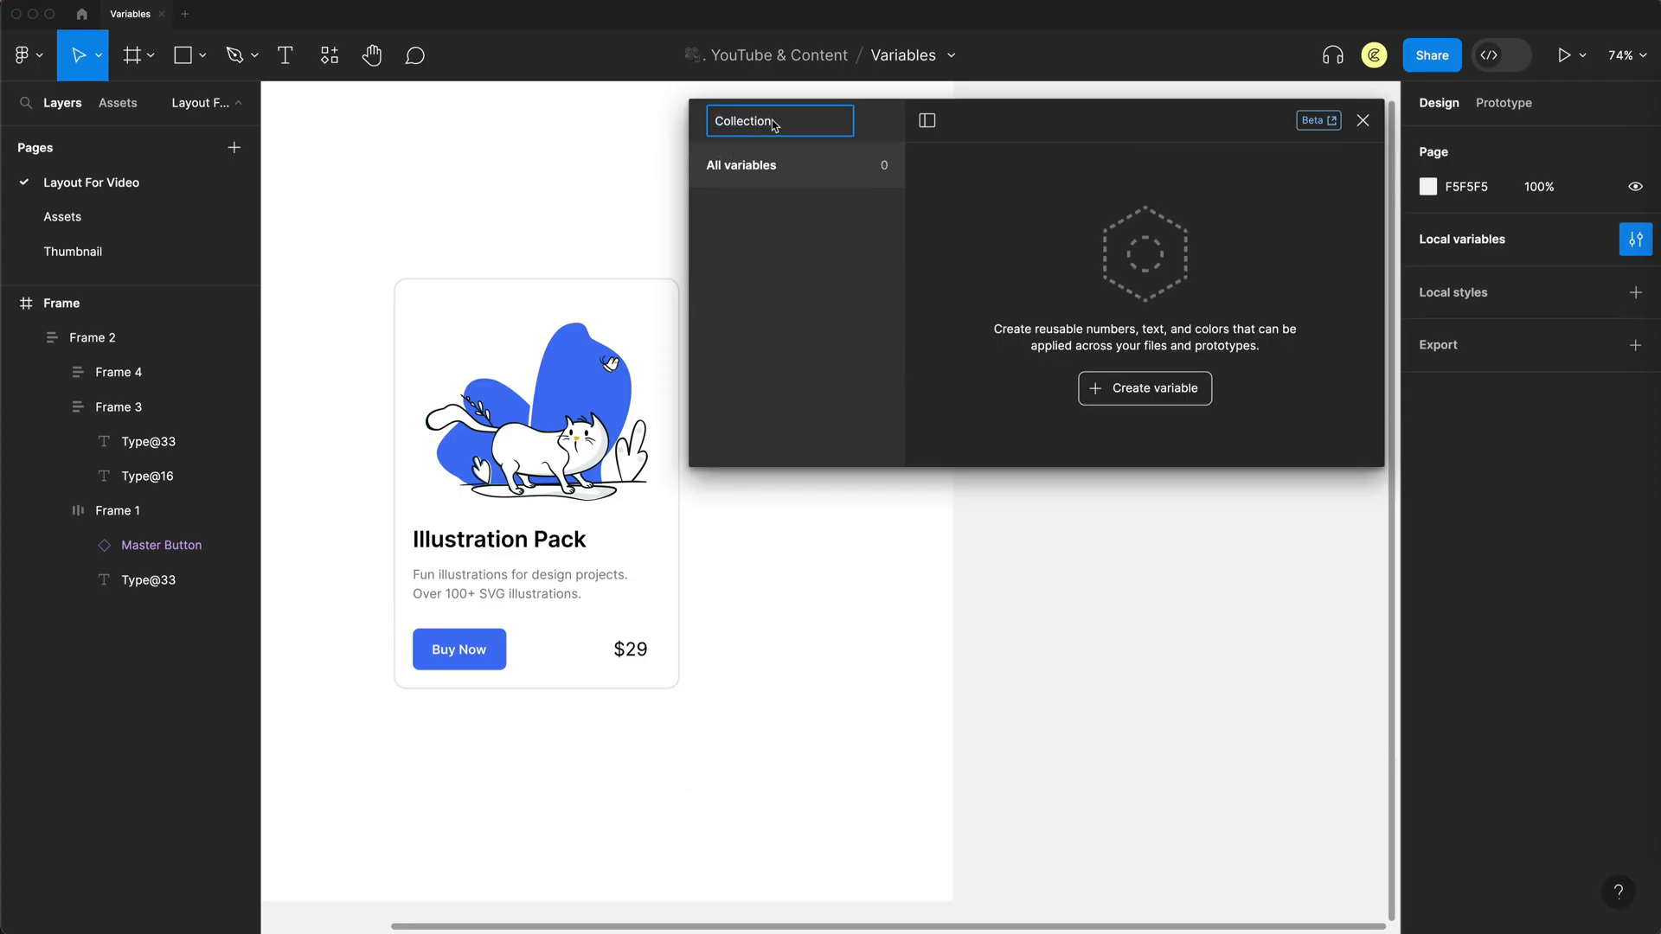
# - Name the collection 'Tokens' and add button-primary-background aliased to colors/brand/blue
pyautogui.write('Tokens')
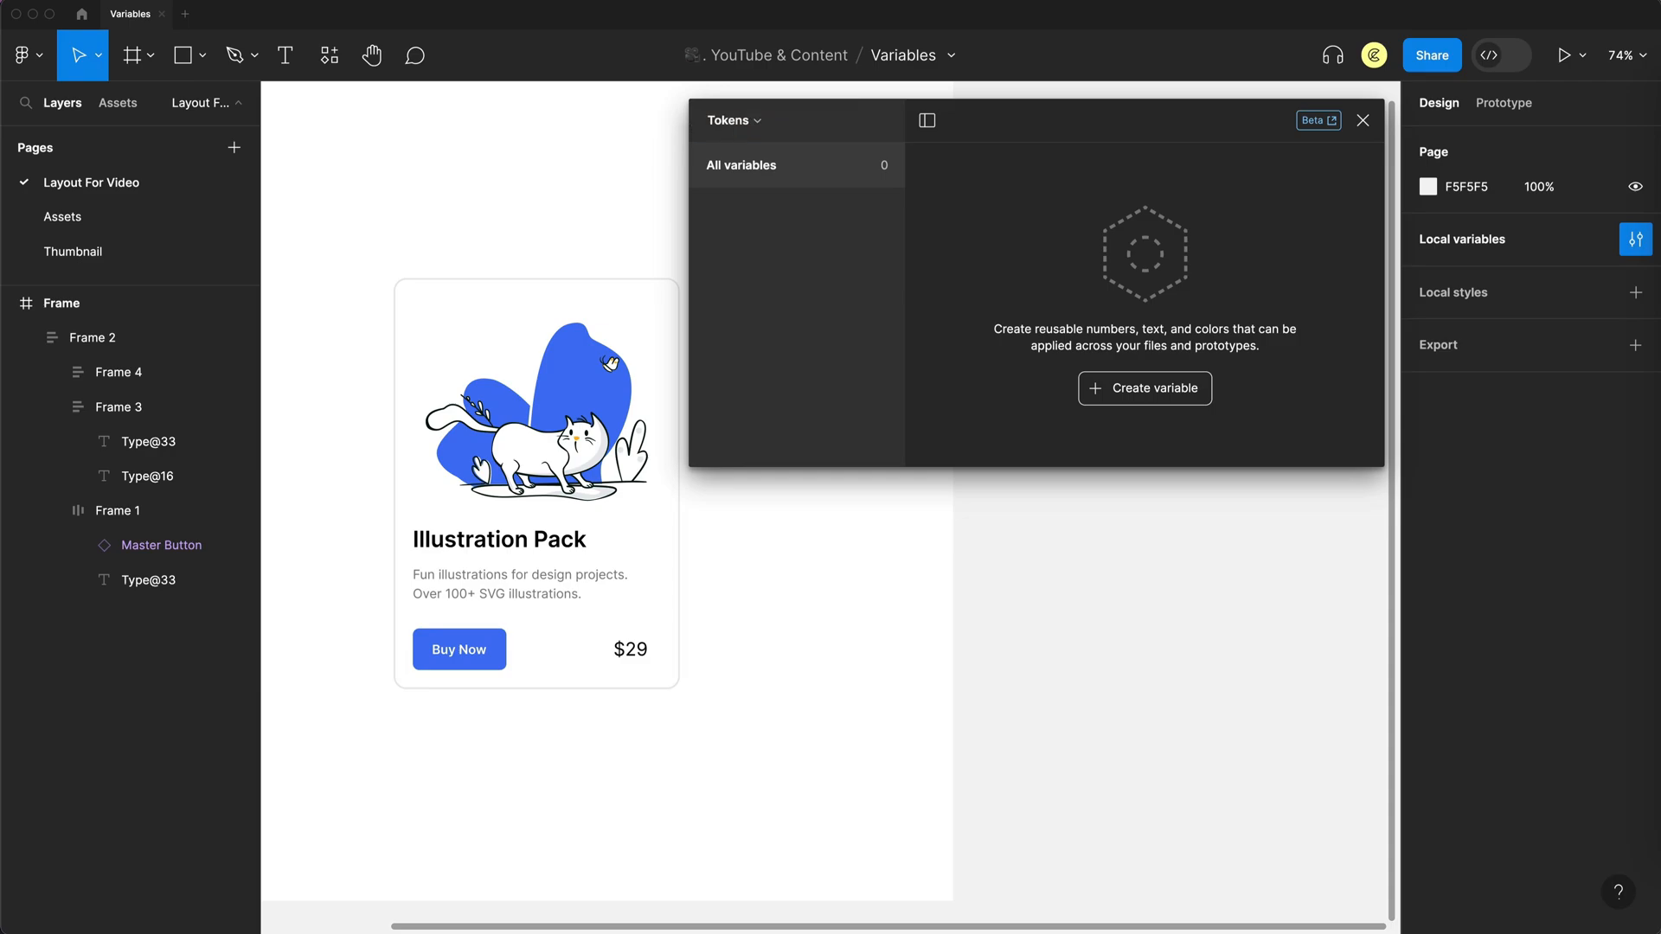
pyautogui.click(1144, 388)
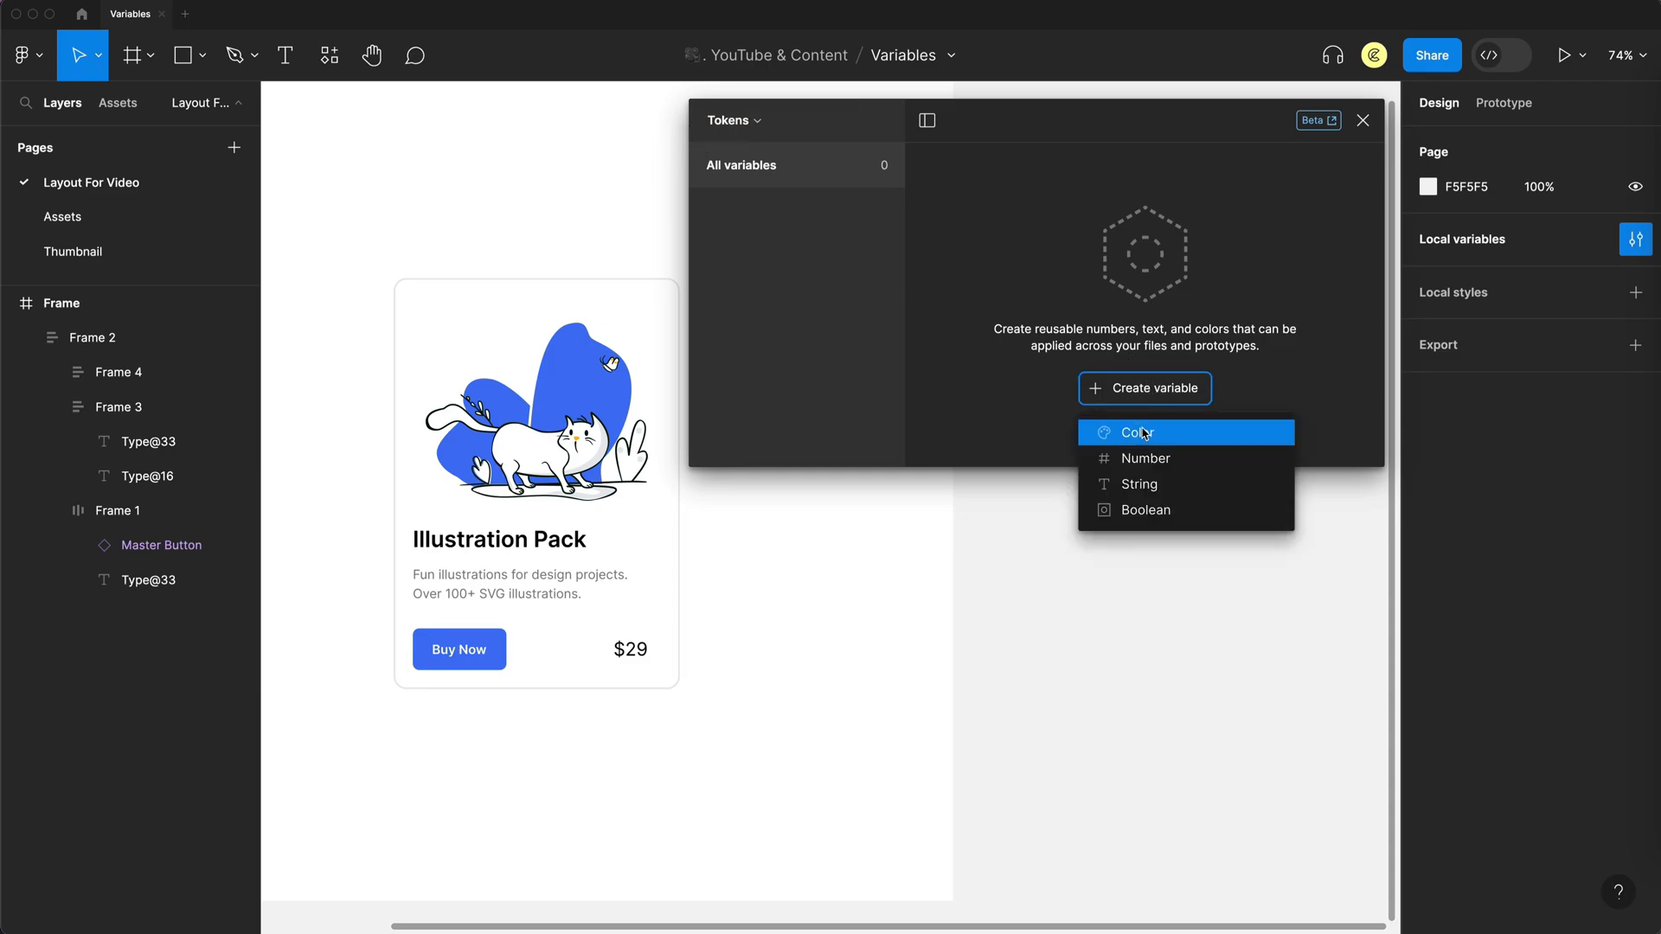
pyautogui.click(1136, 432)
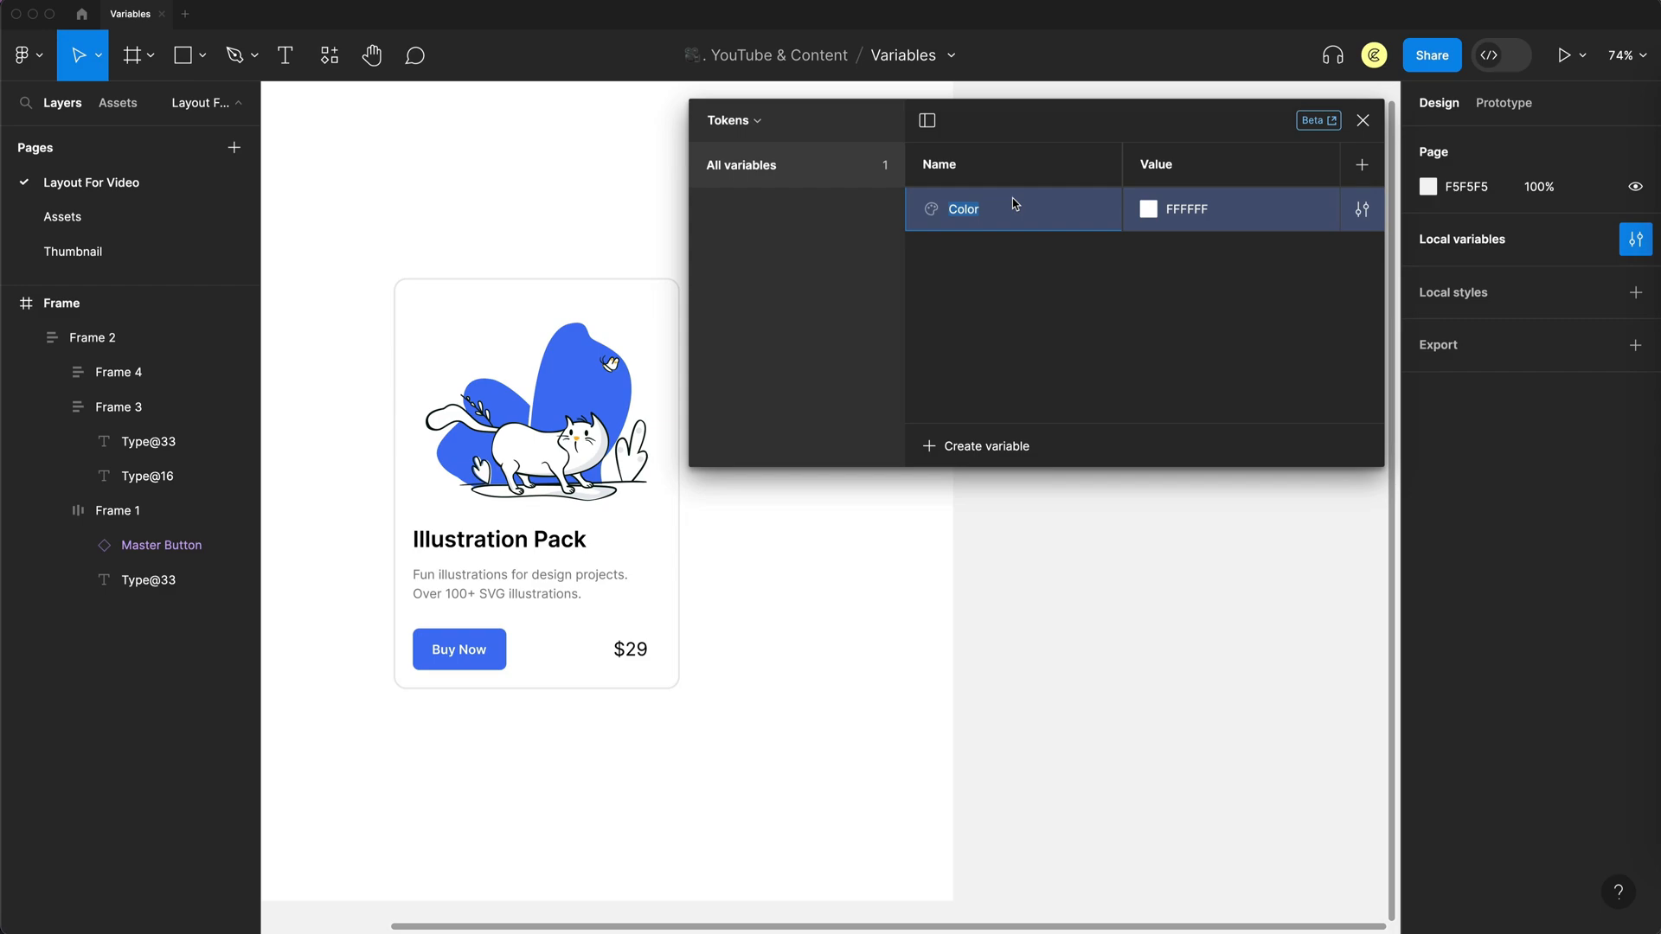
pyautogui.write('button-primary-ba...ground')
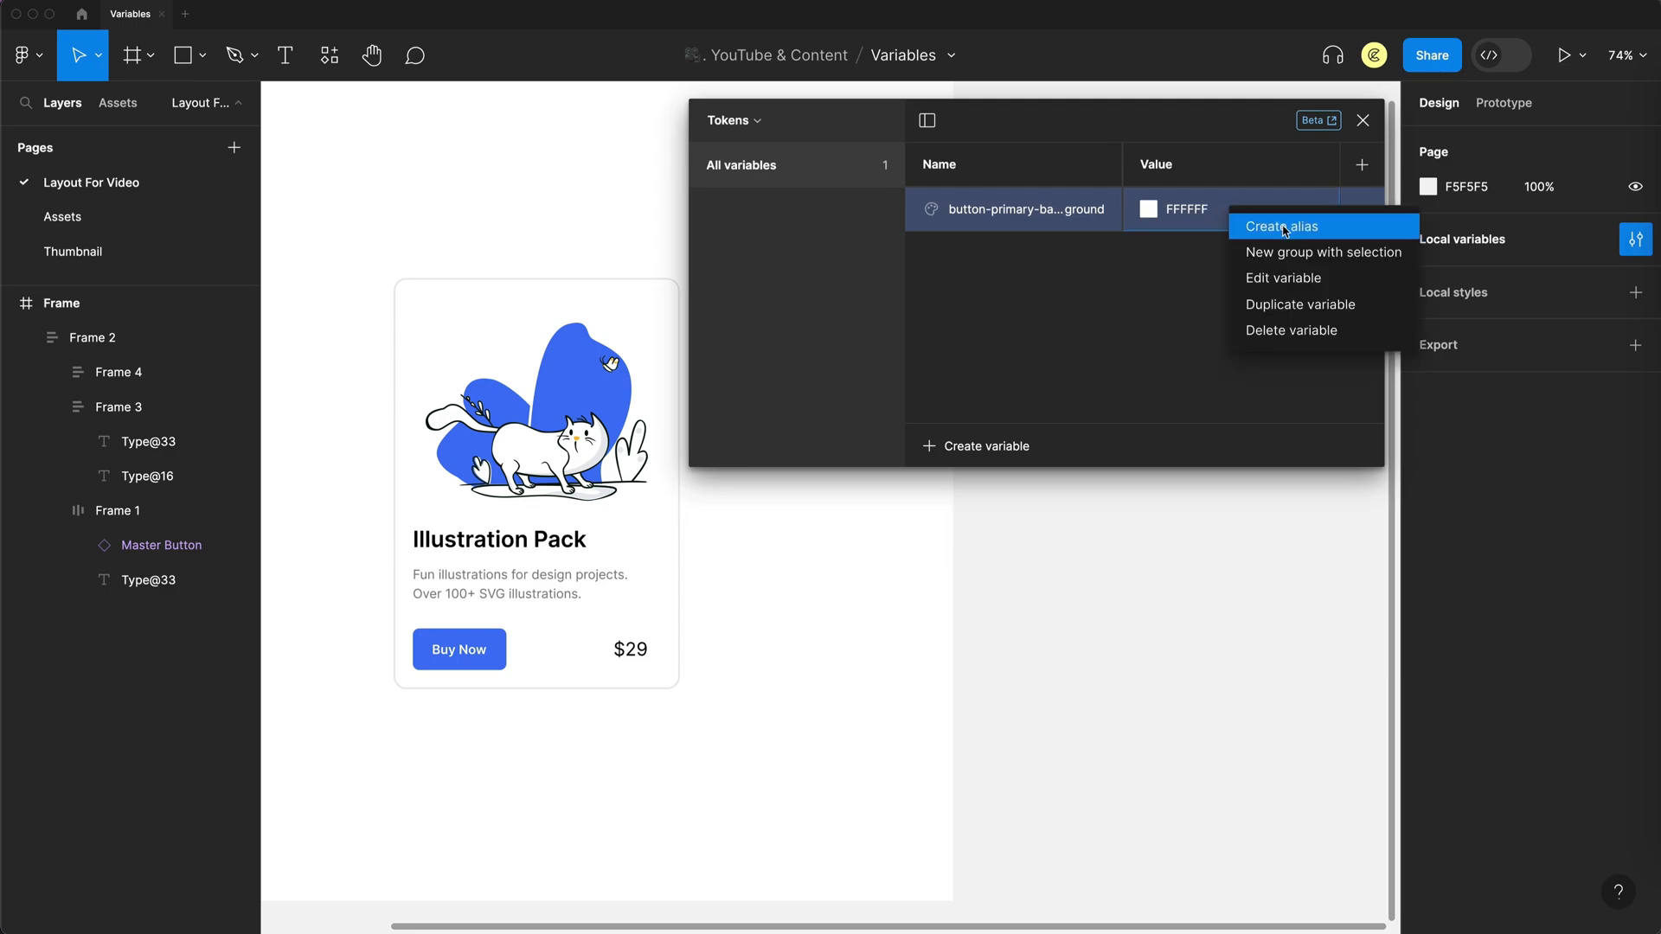
pyautogui.click(1284, 225)
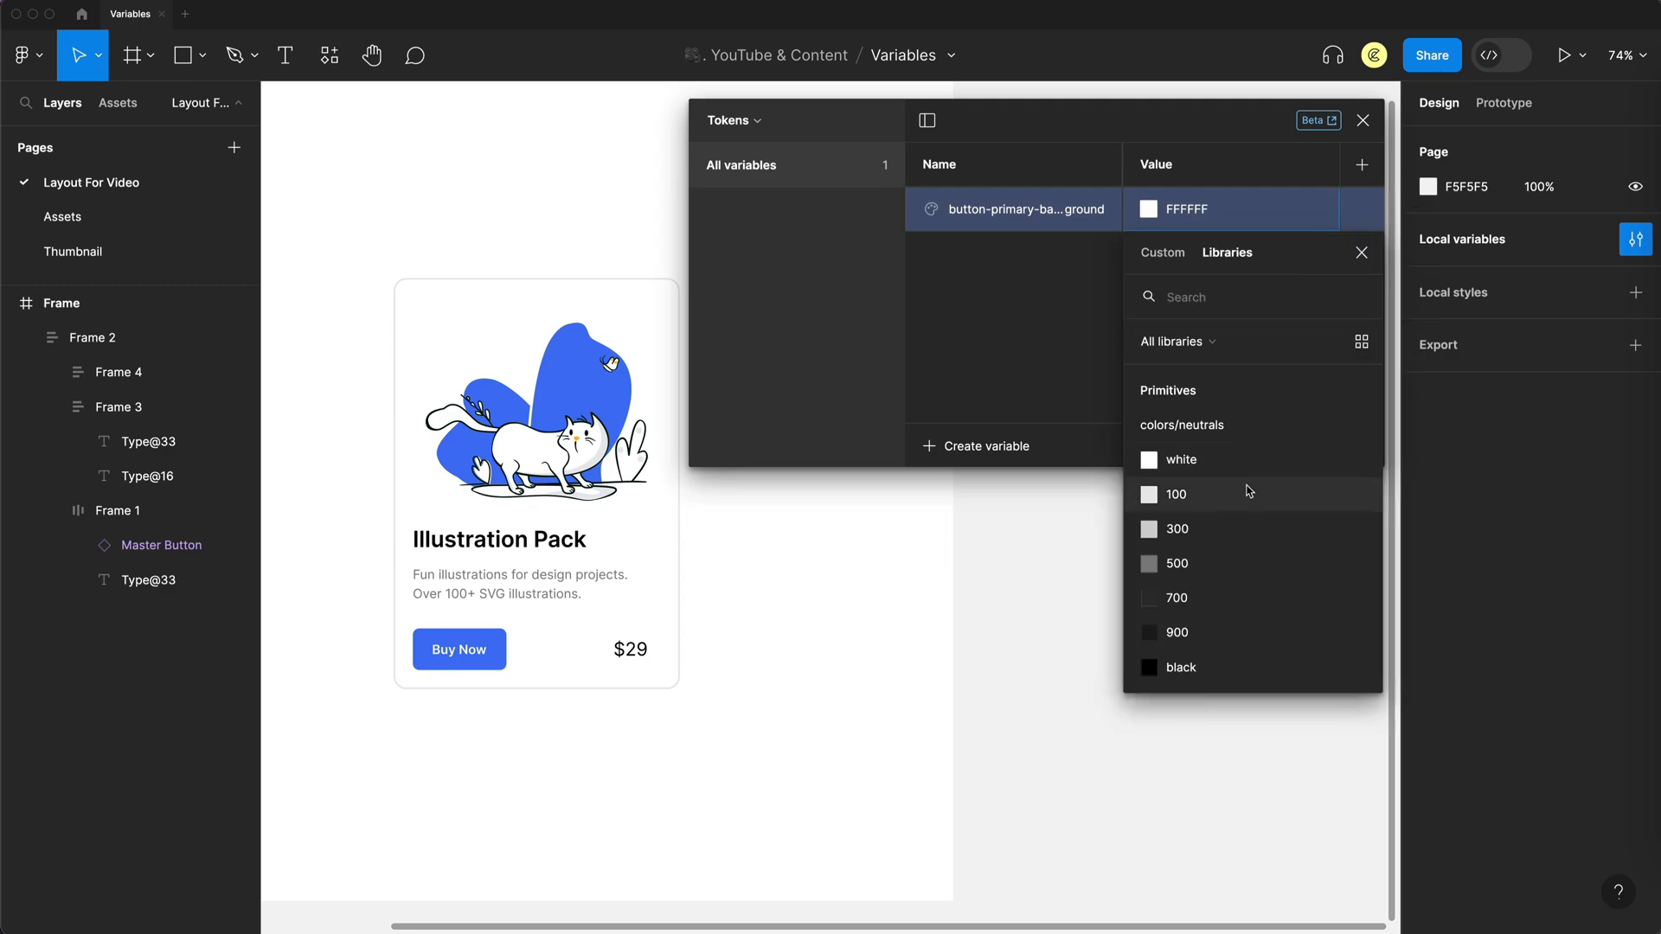
pyautogui.scroll(-3)
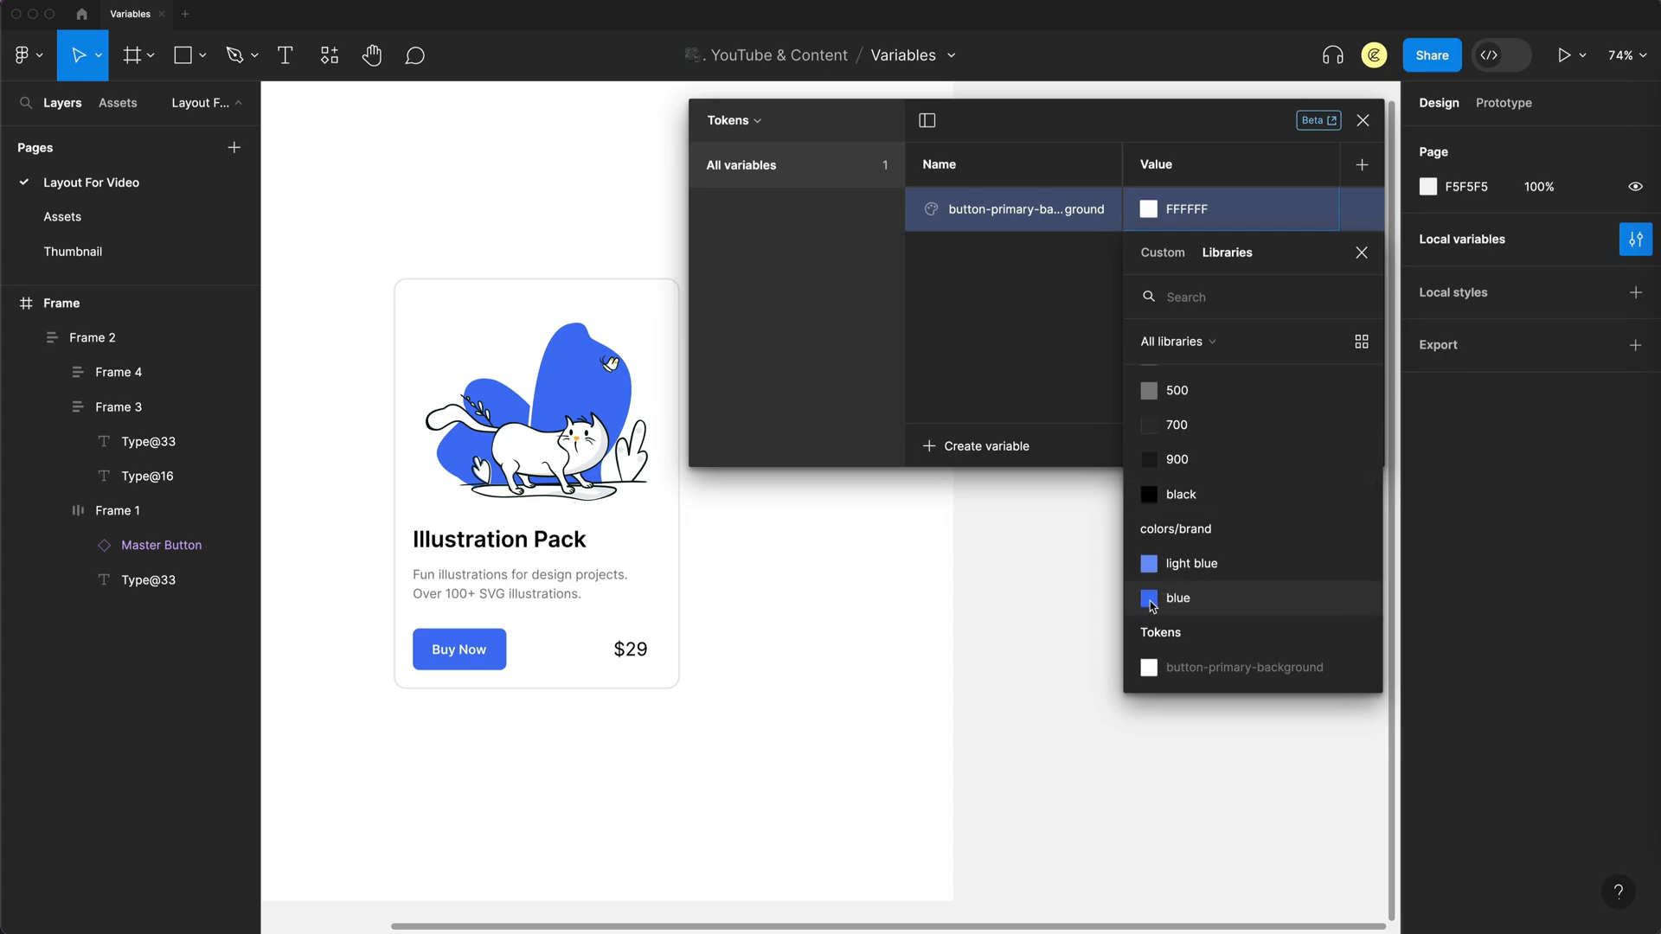
pyautogui.click(1176, 598)
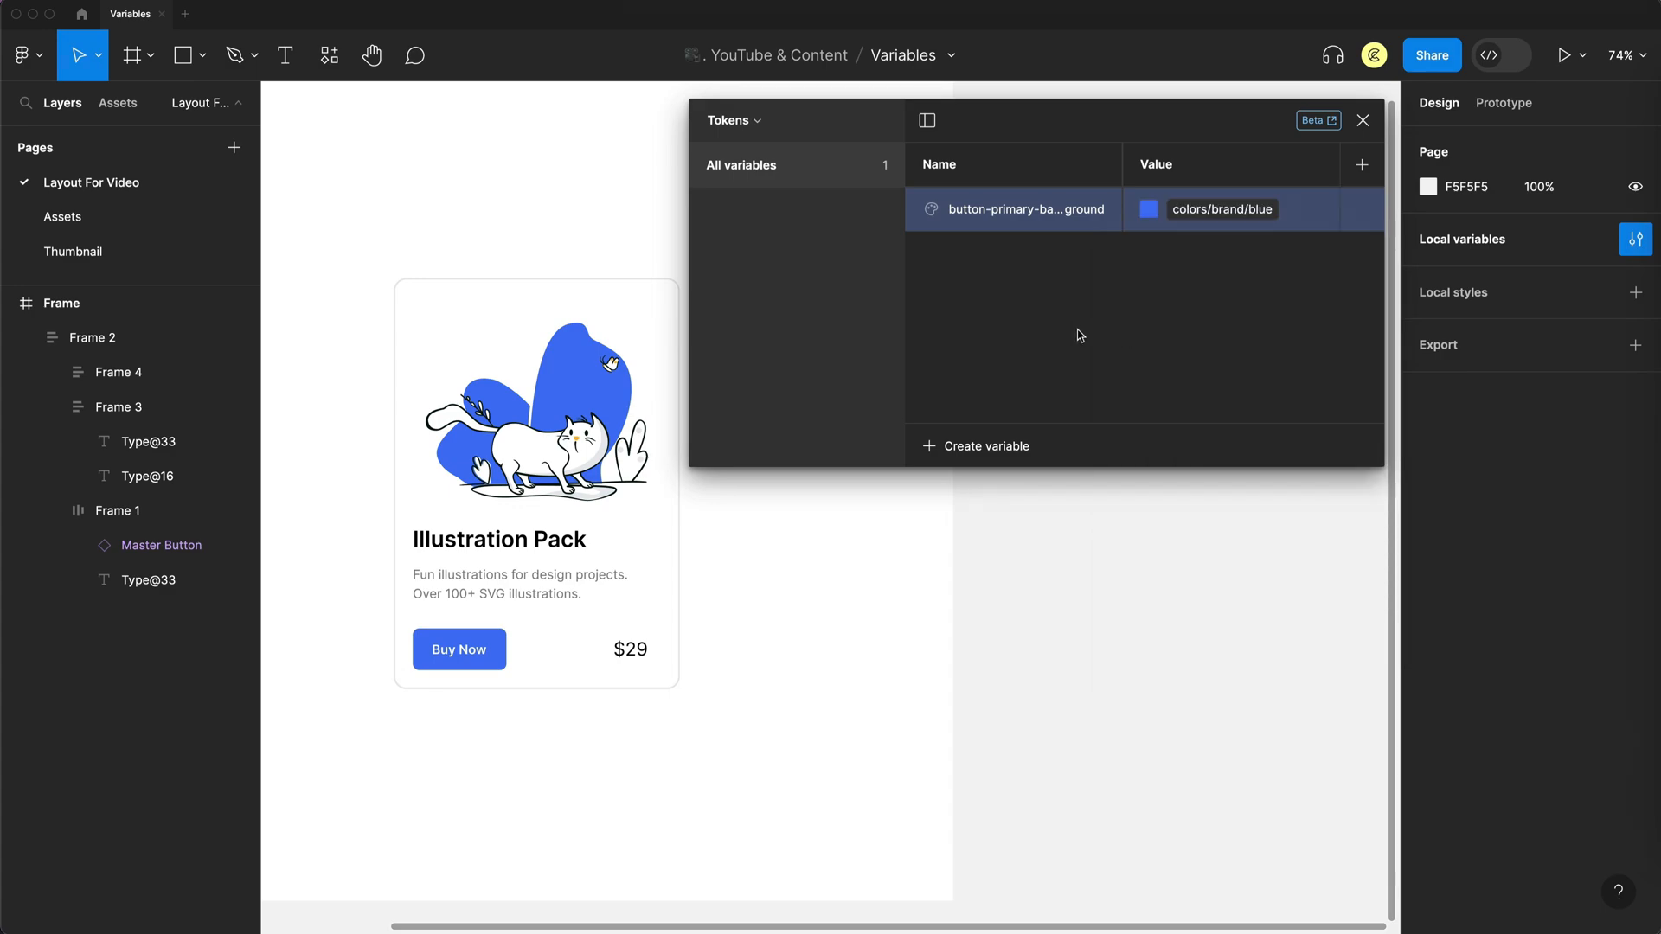
pyautogui.moveTo(1111, 287)
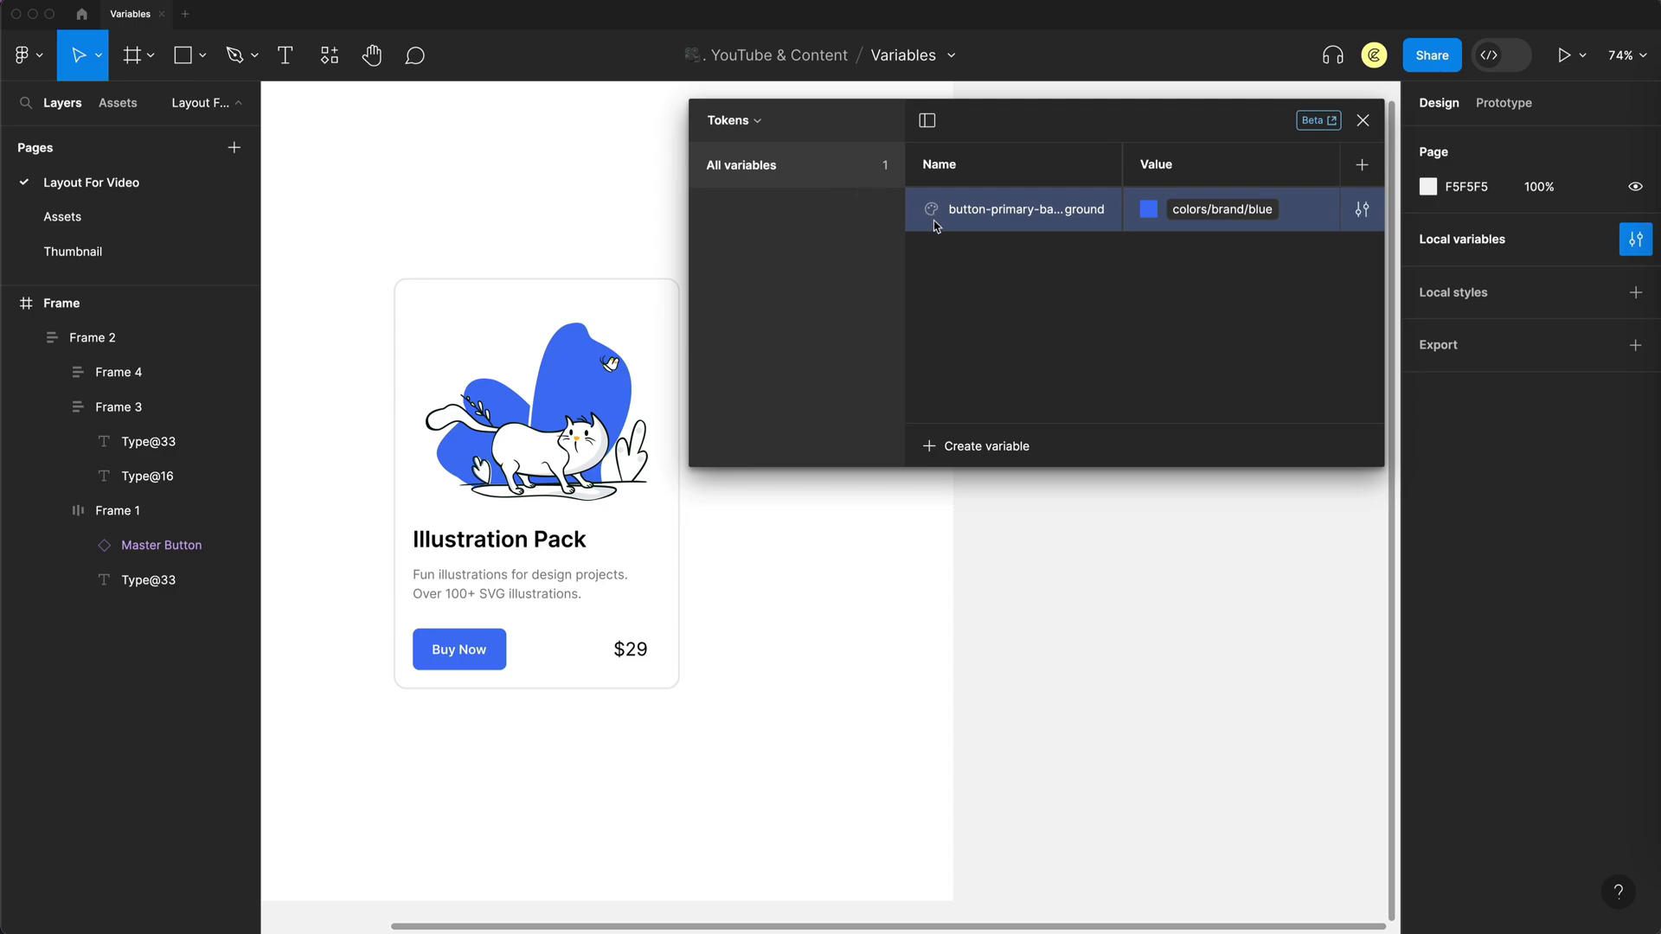
pyautogui.moveTo(996, 270)
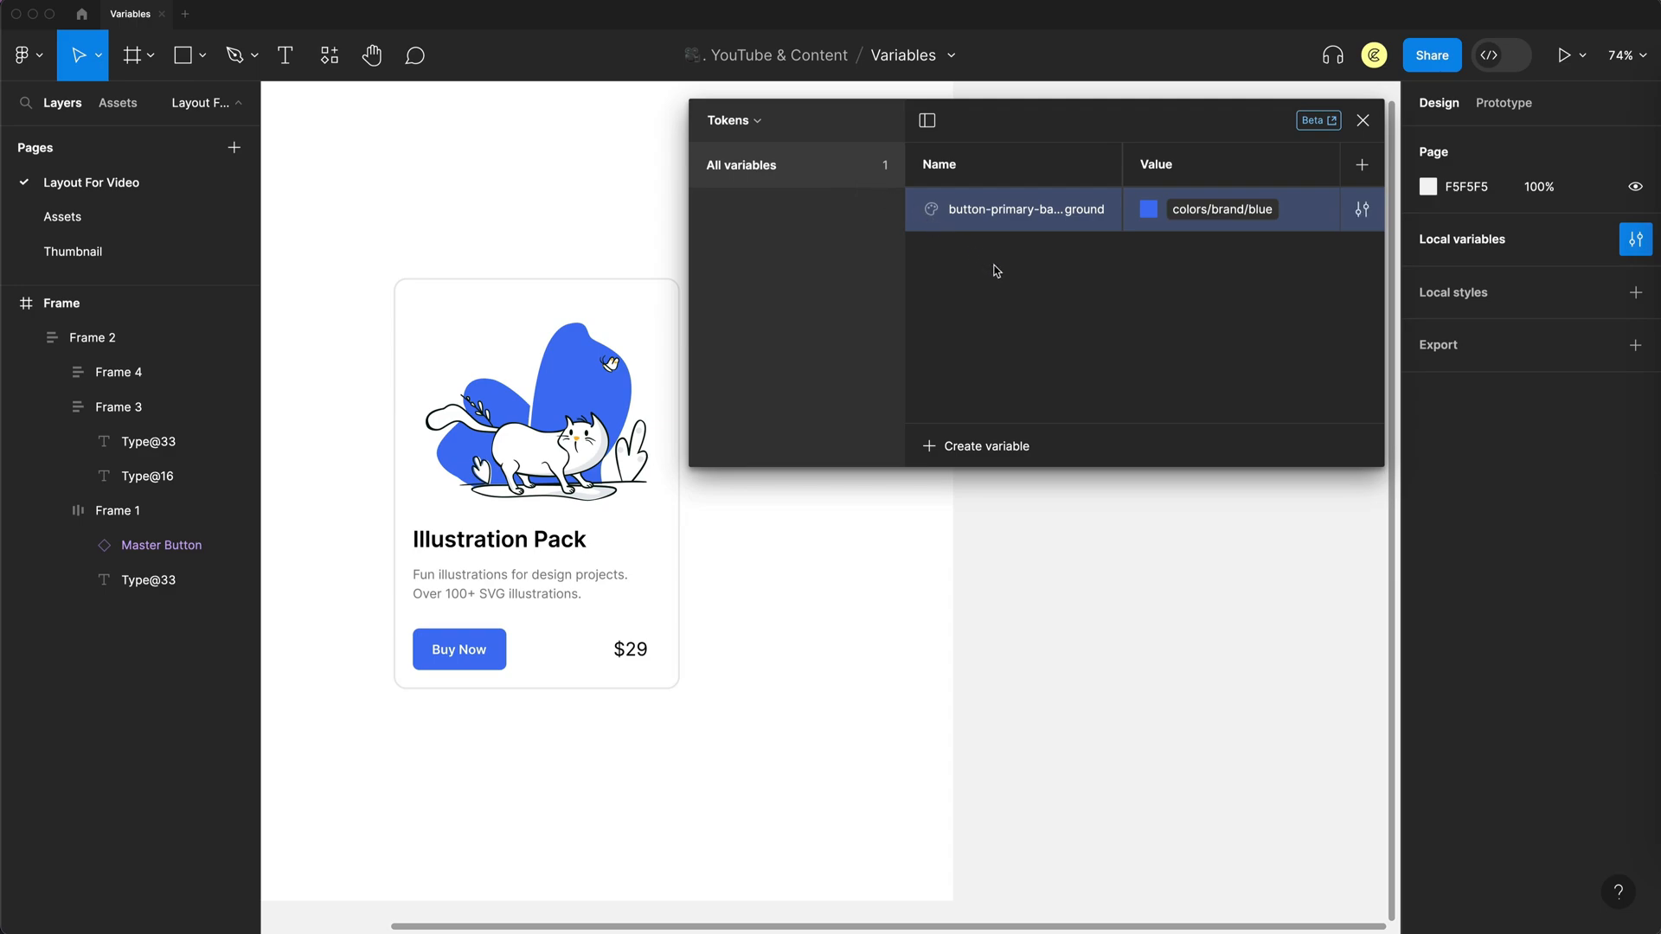
pyautogui.moveTo(1006, 279)
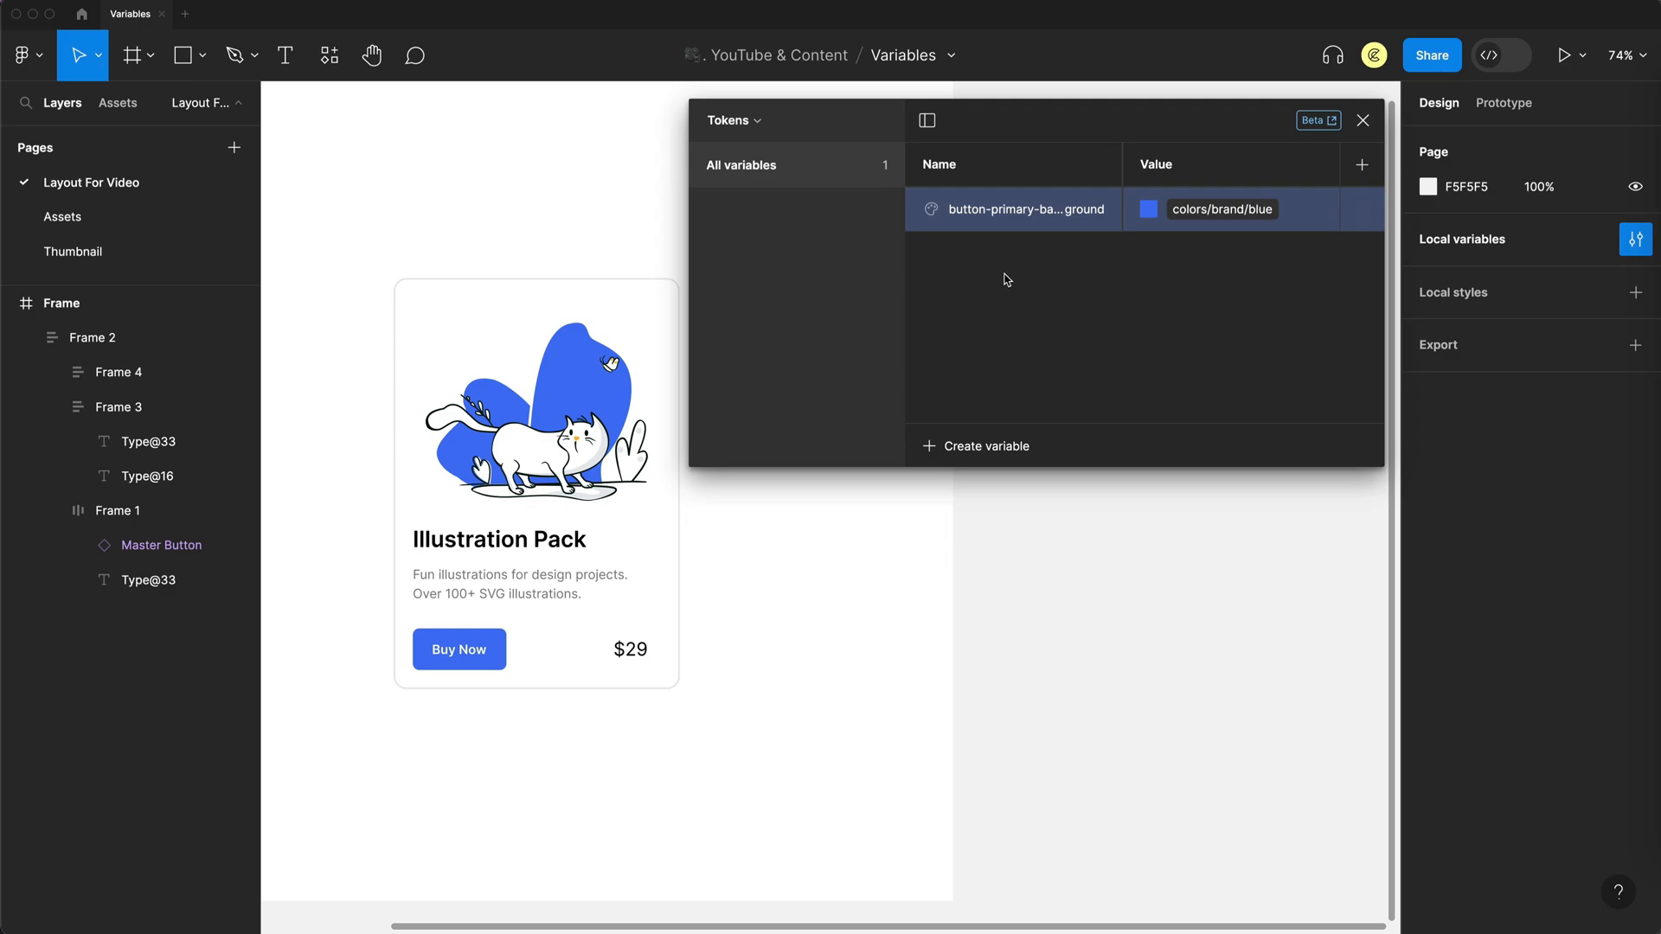
pyautogui.moveTo(1122, 353)
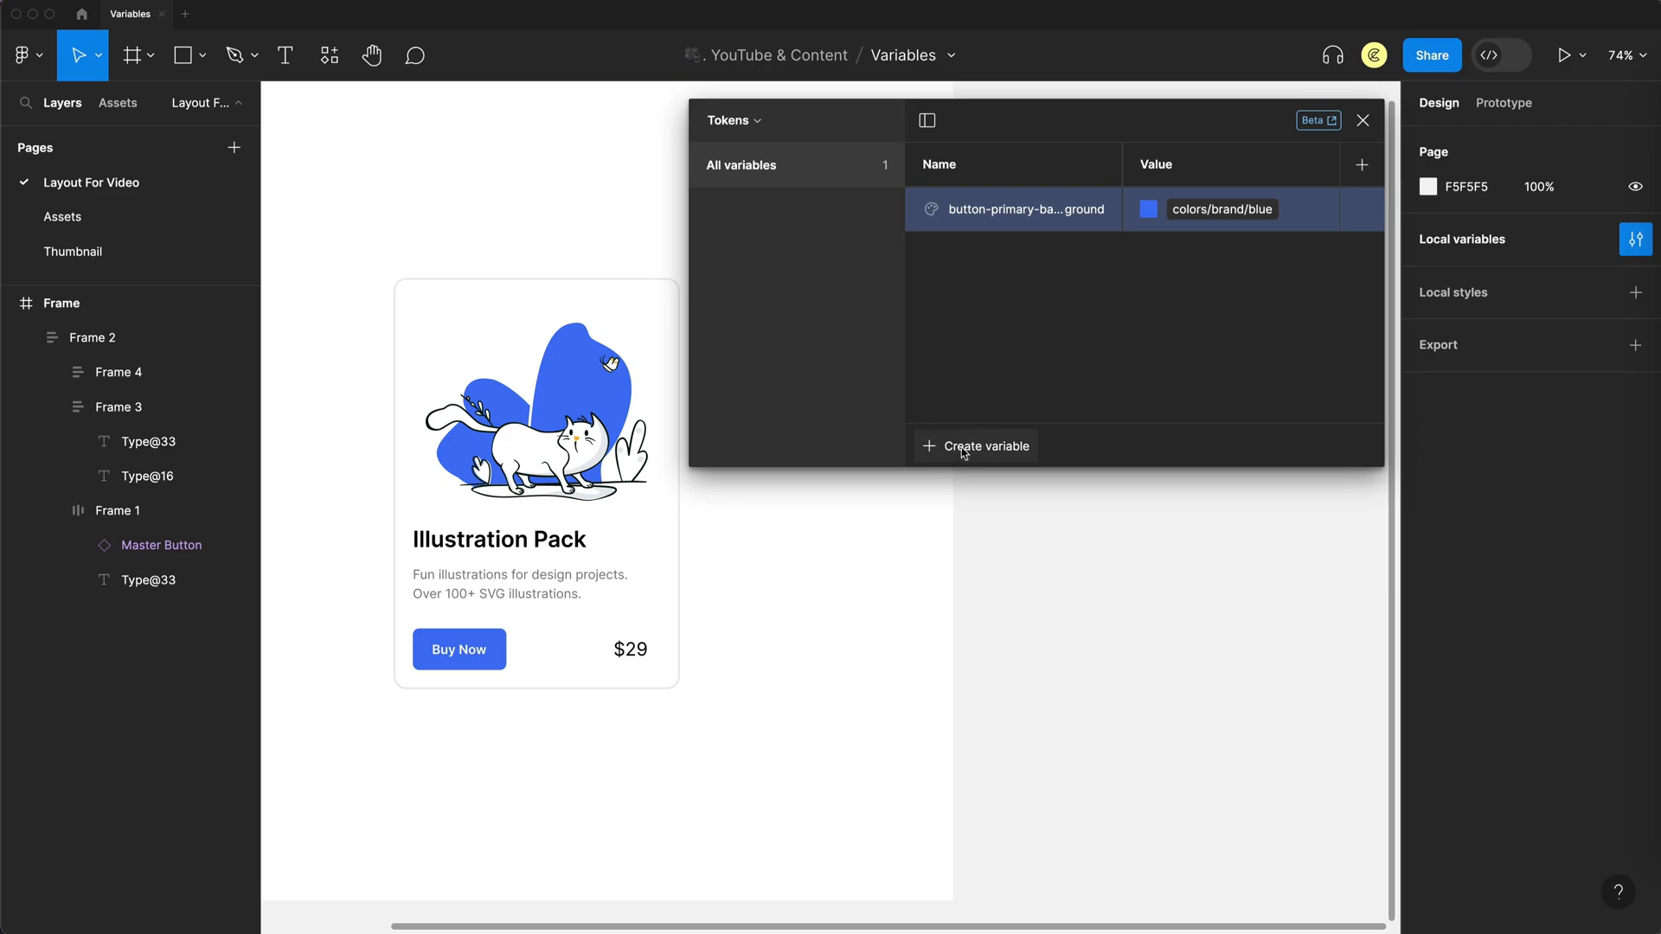
# - Add a button-primary-label colour token aliased to colors/neutrals/white, then start naming a surface token
pyautogui.click(986, 446)
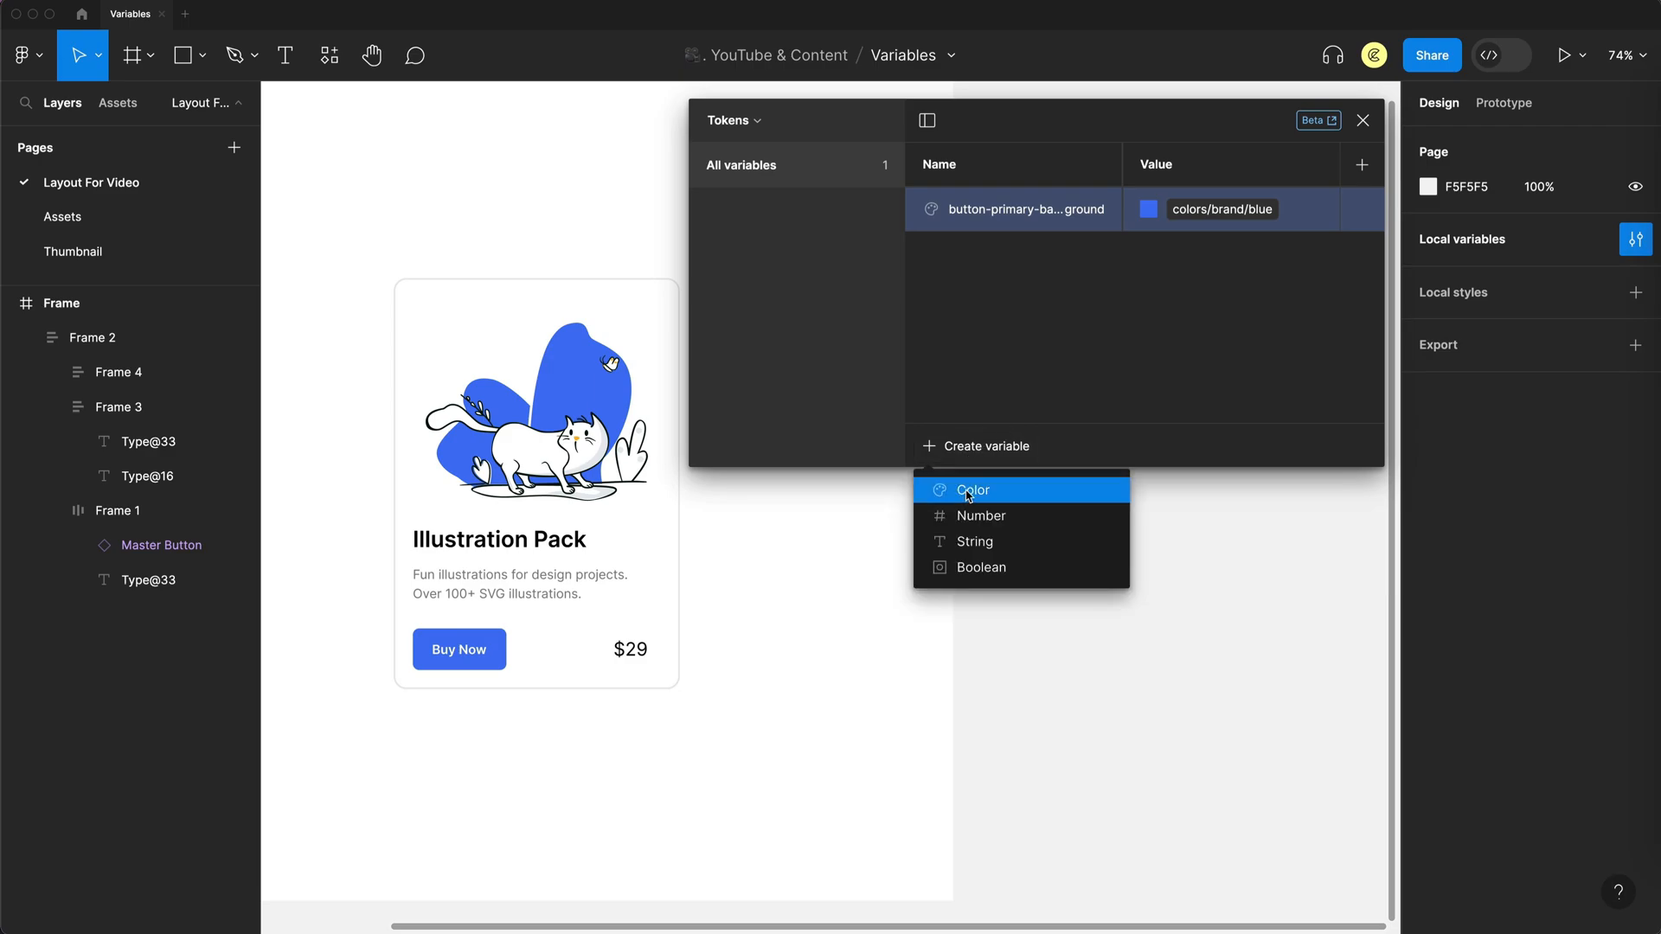
pyautogui.click(971, 490)
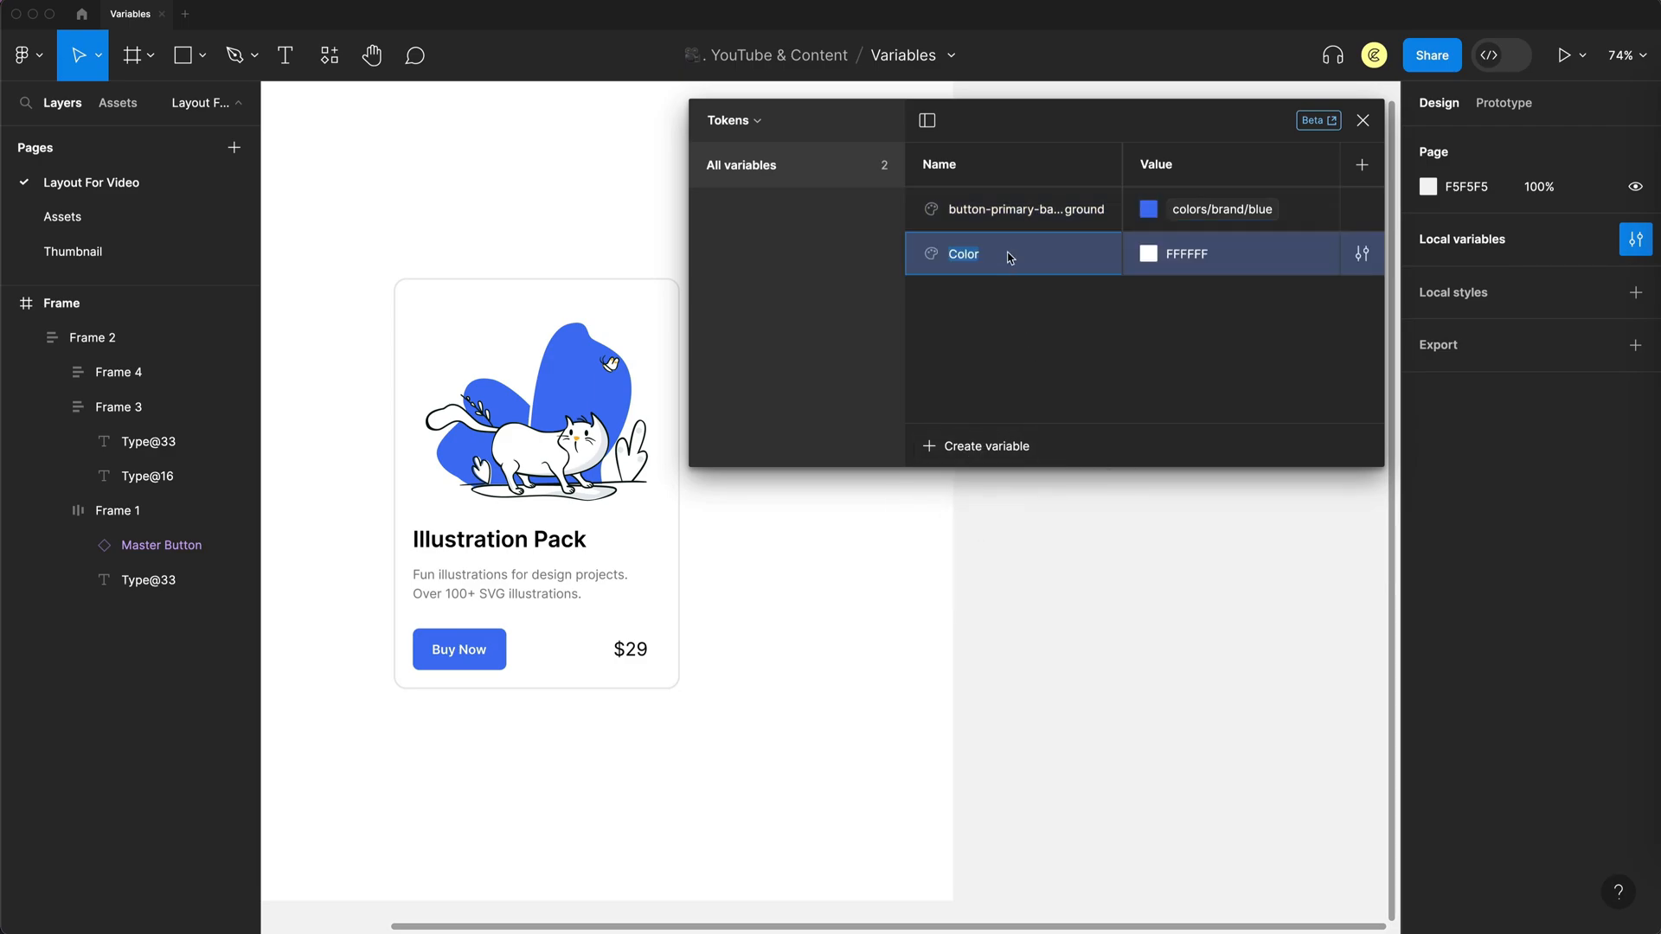
pyautogui.write('button-primary-label')
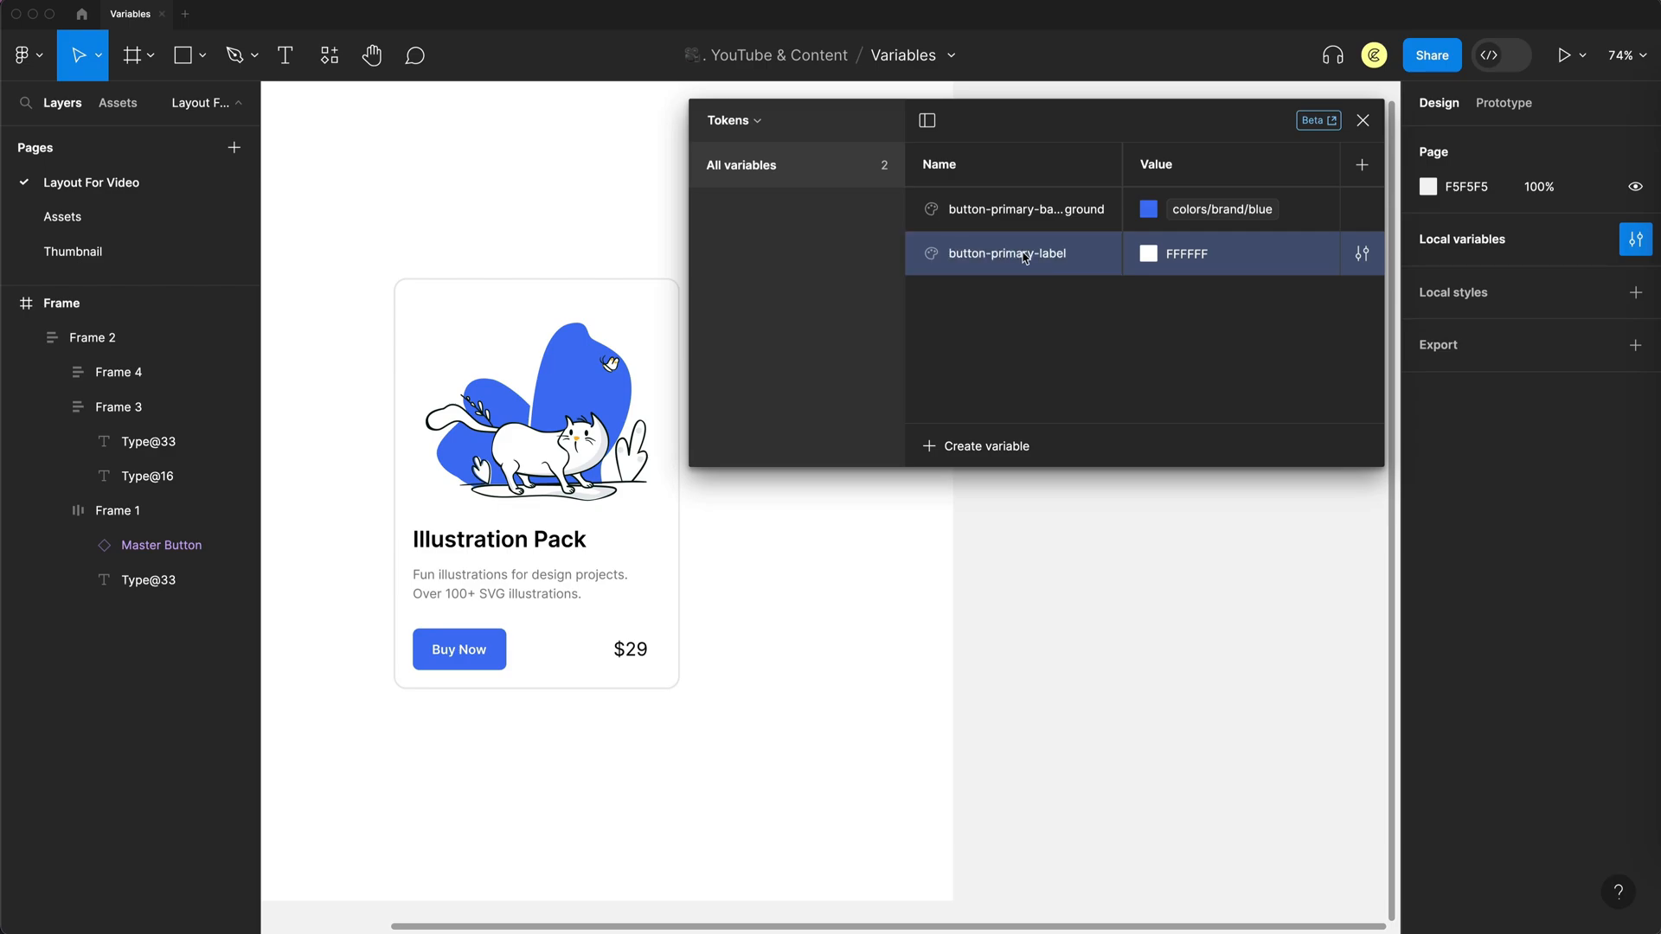
pyautogui.click(1150, 253)
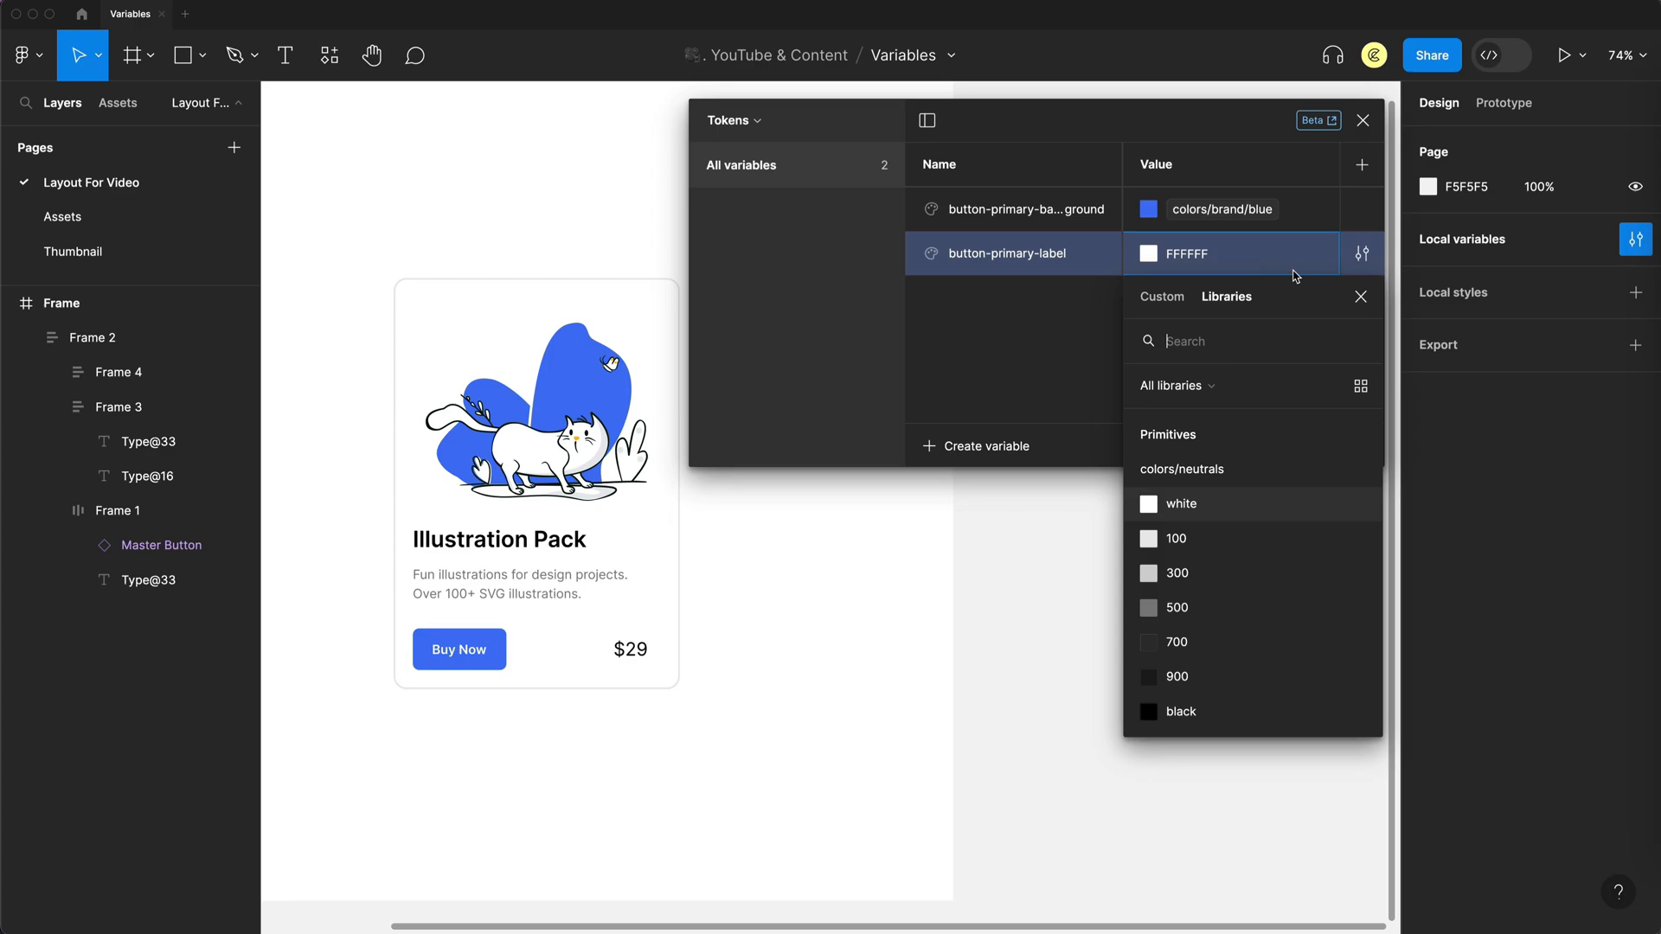
pyautogui.click(1180, 503)
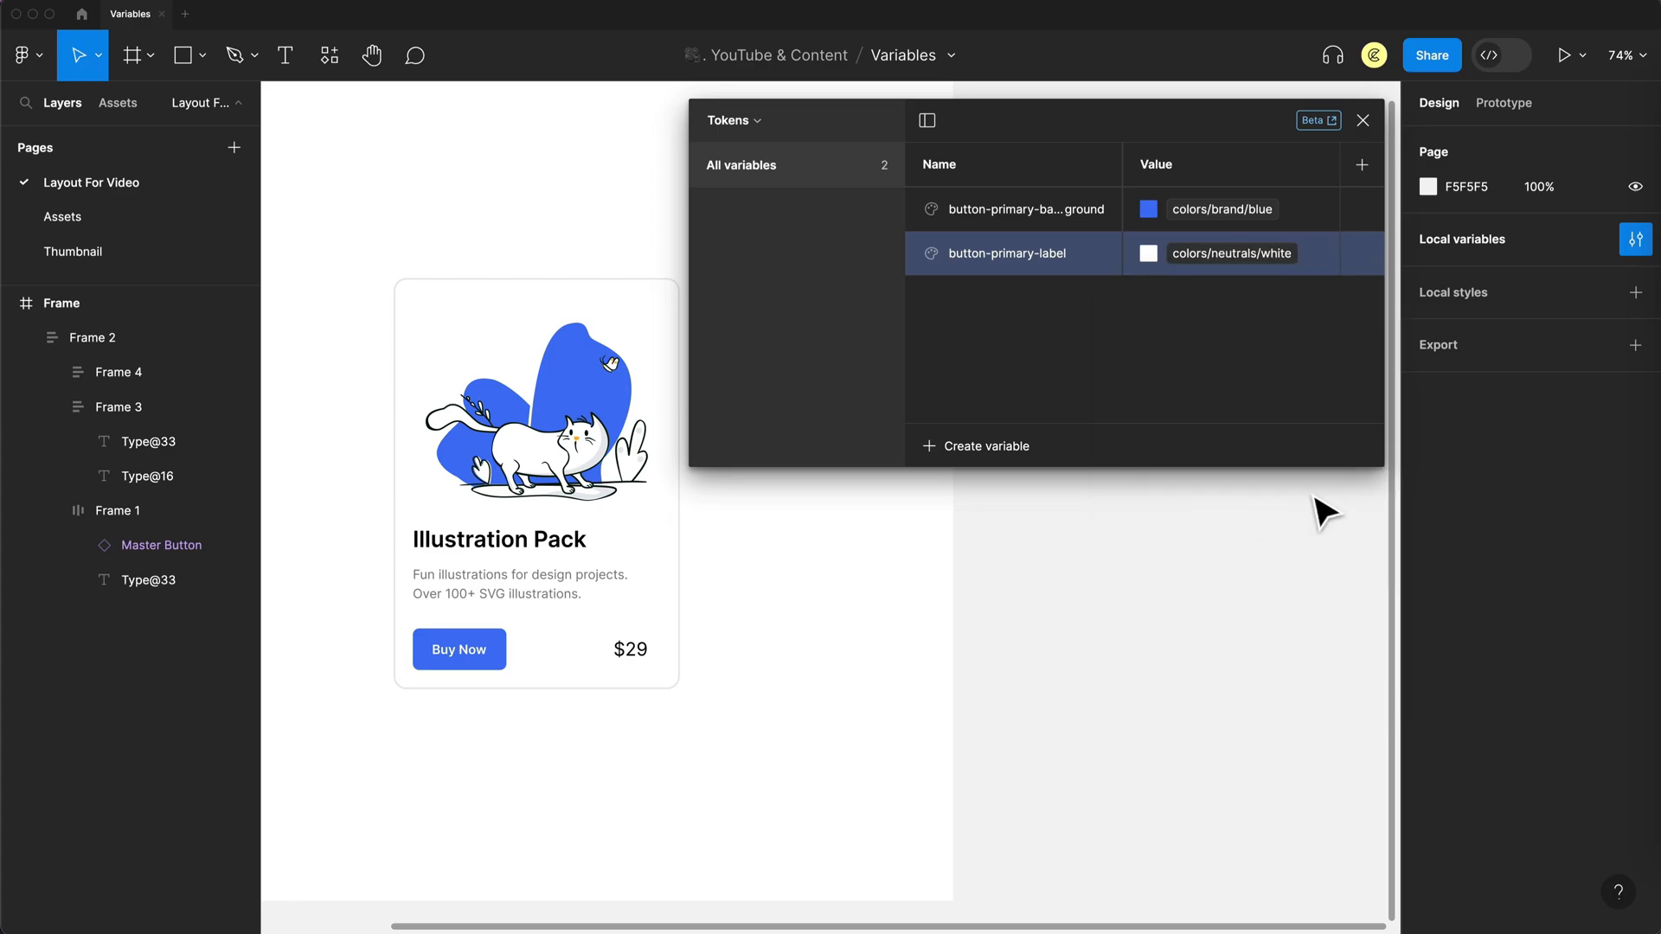
pyautogui.write('surface-secondary')
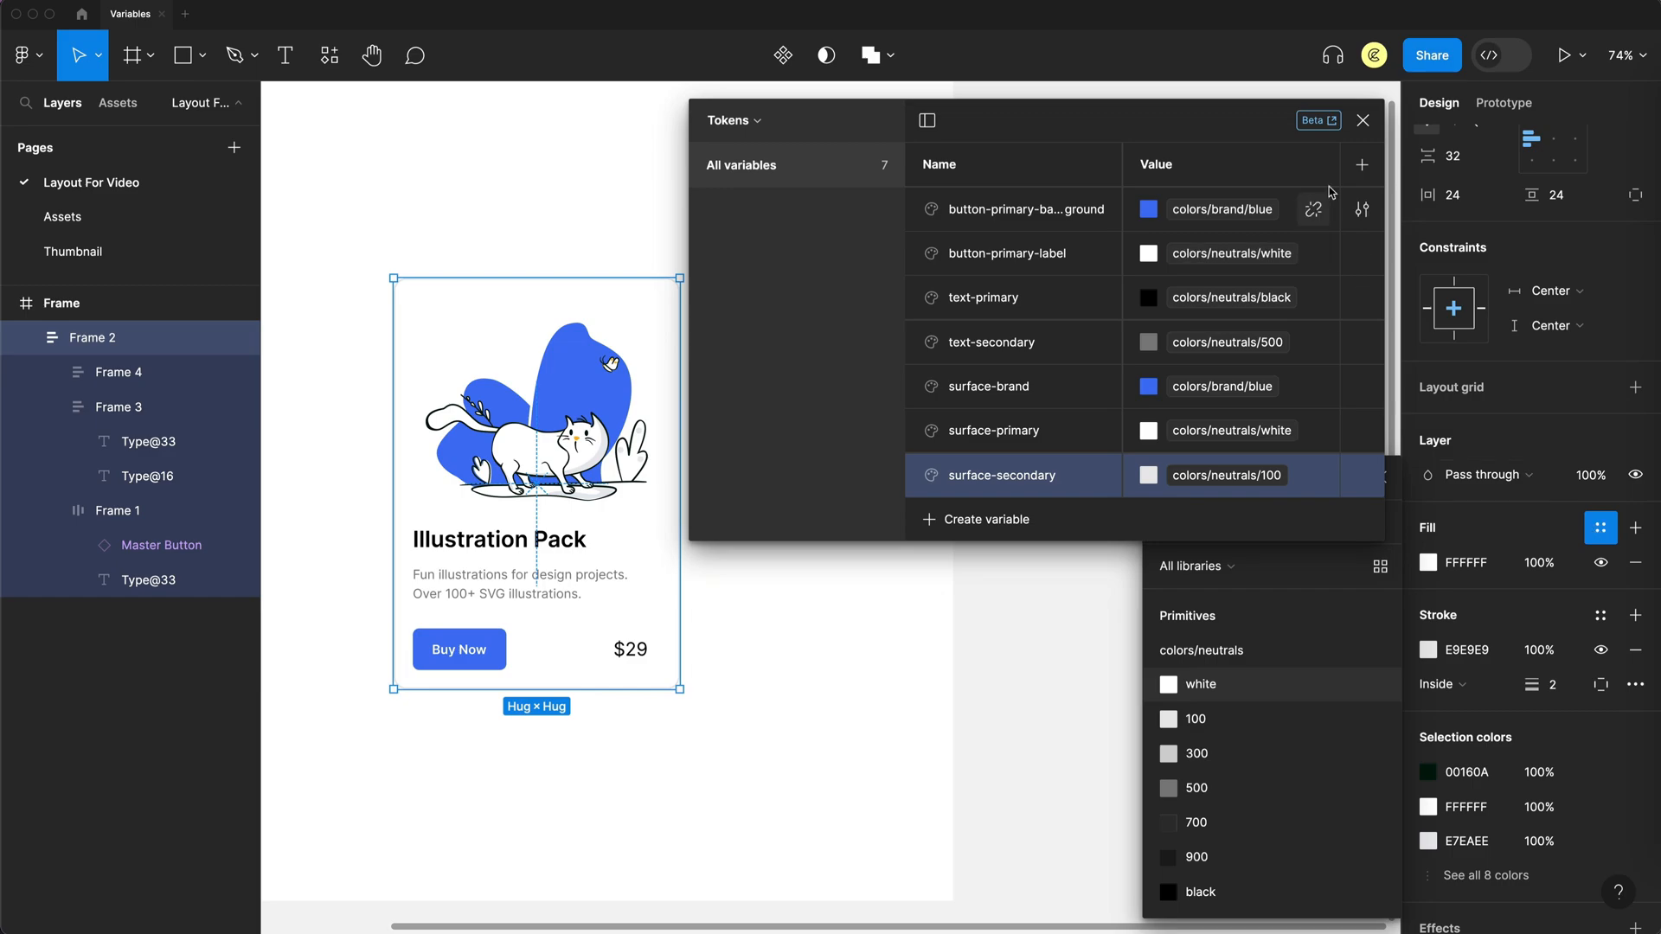
# - Bind the product card's background fill to the surface-primary token
pyautogui.click(1363, 119)
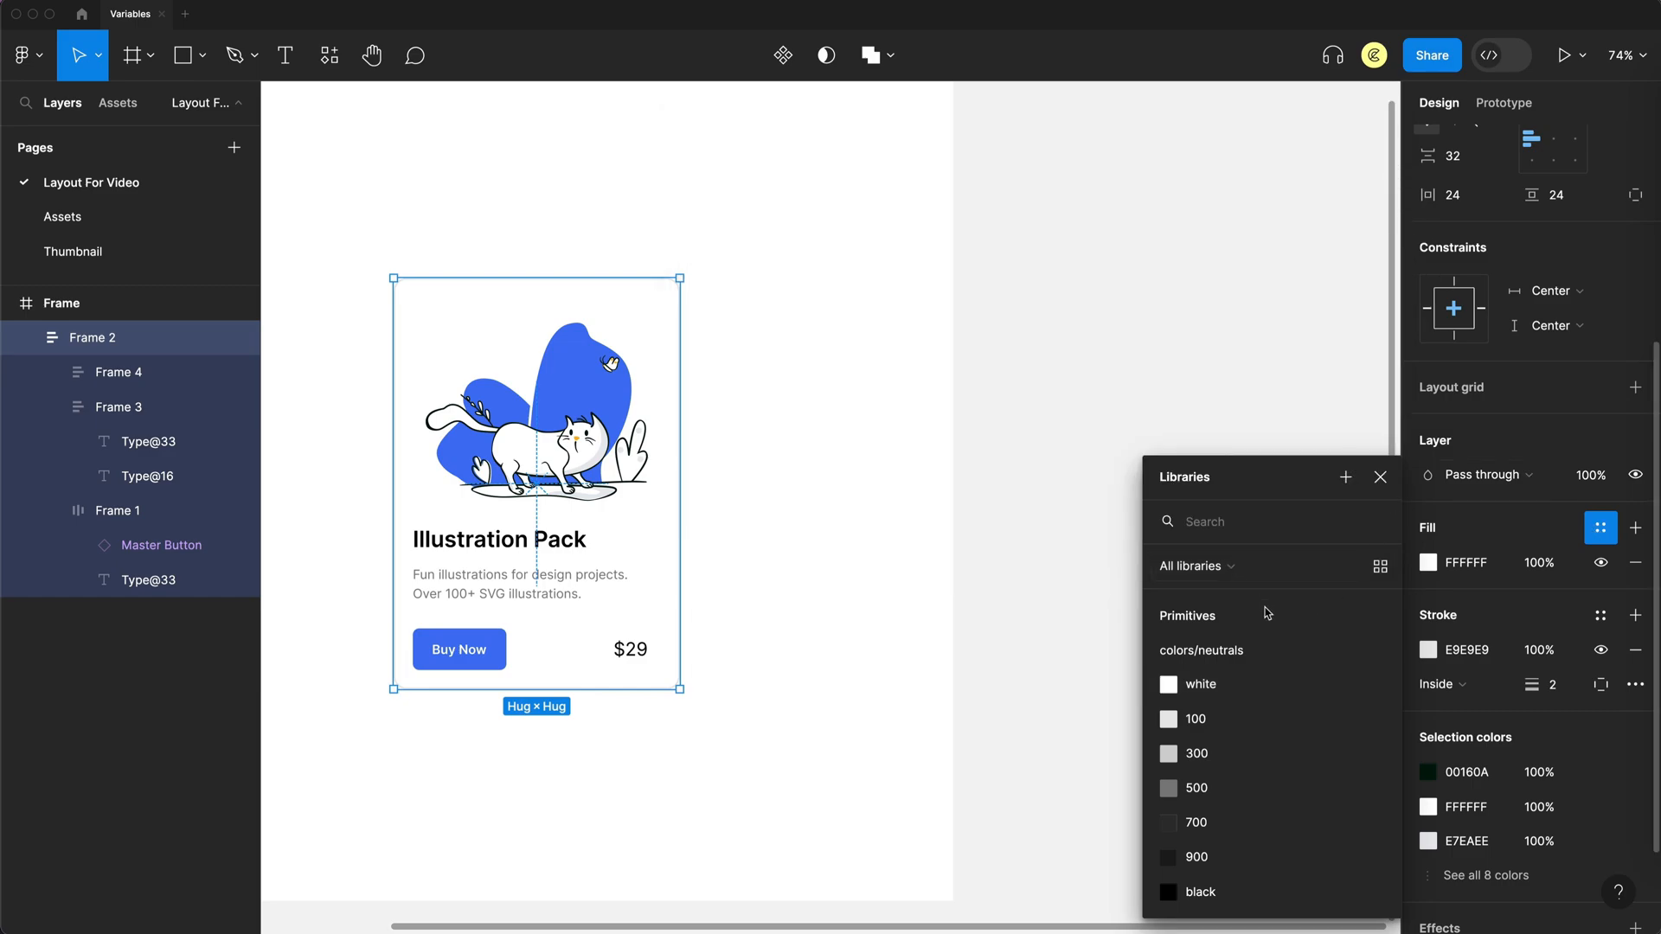
pyautogui.scroll(-3)
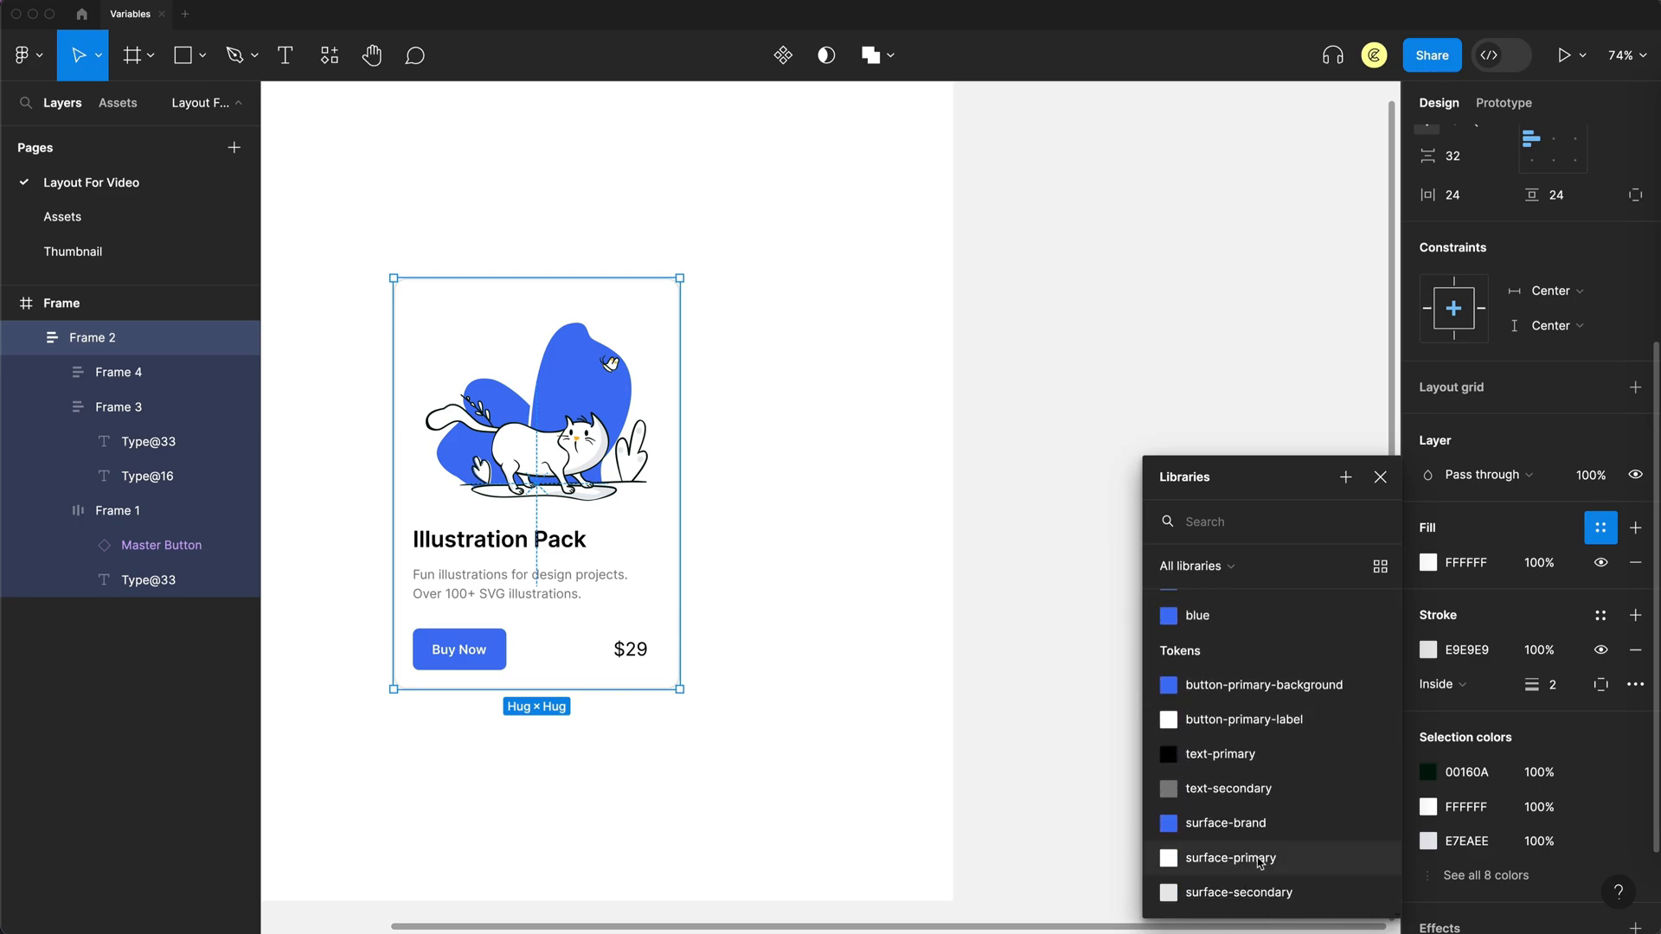
pyautogui.click(1232, 858)
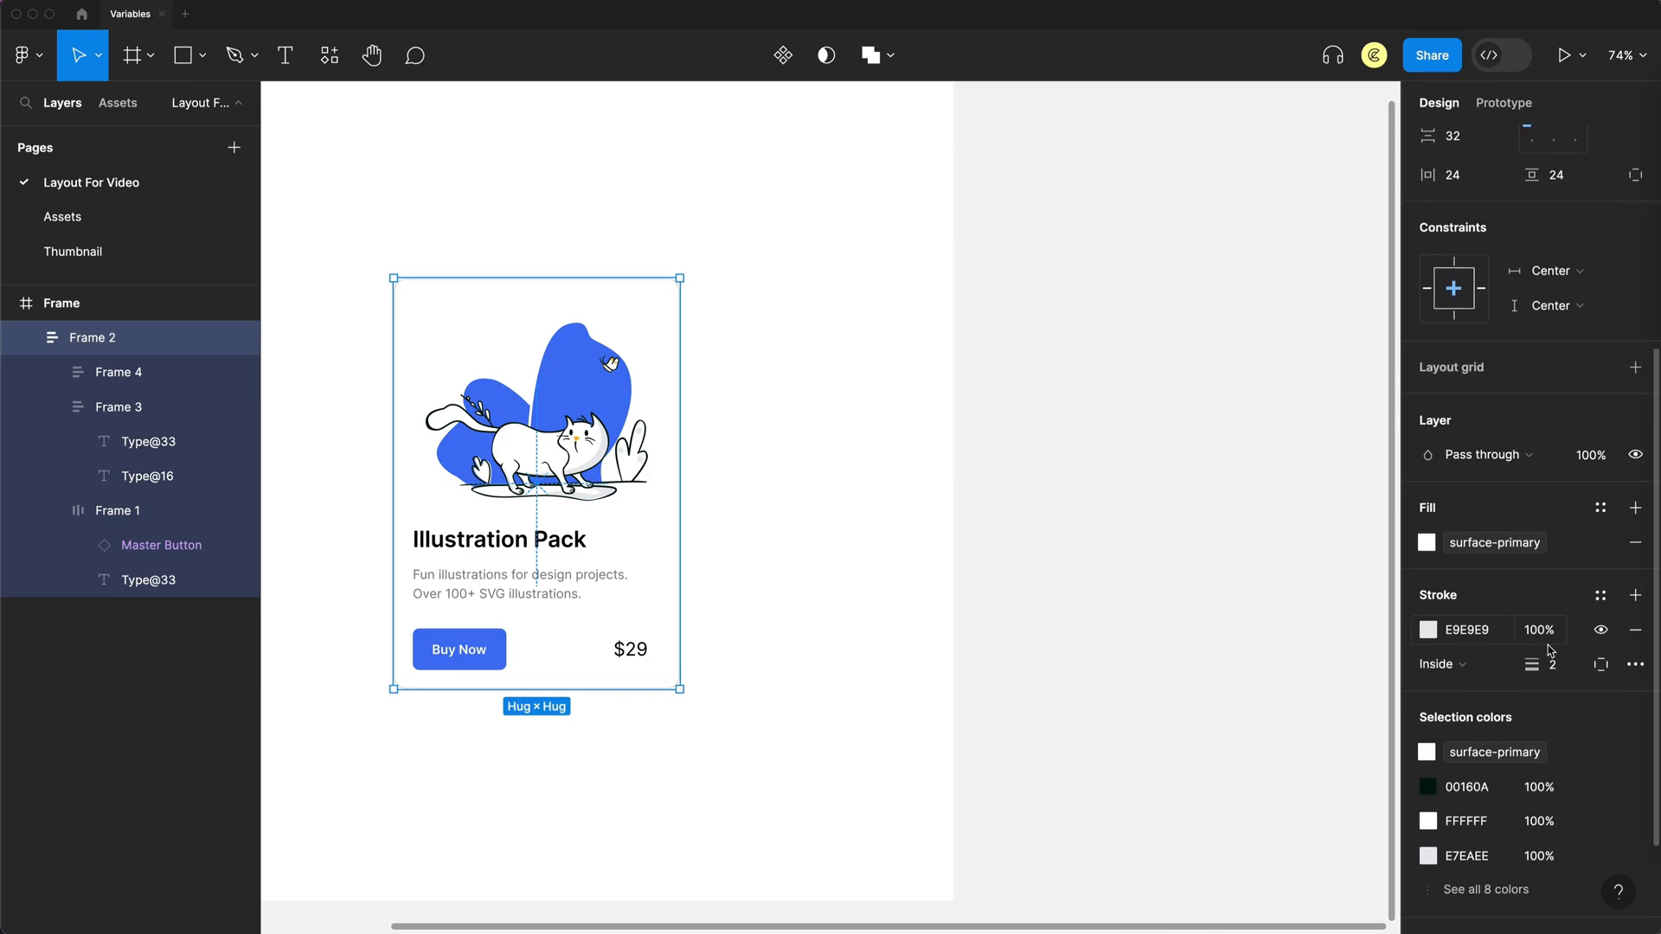
# - Open token choices for the card's border, title, description and price colours
pyautogui.click(1600, 596)
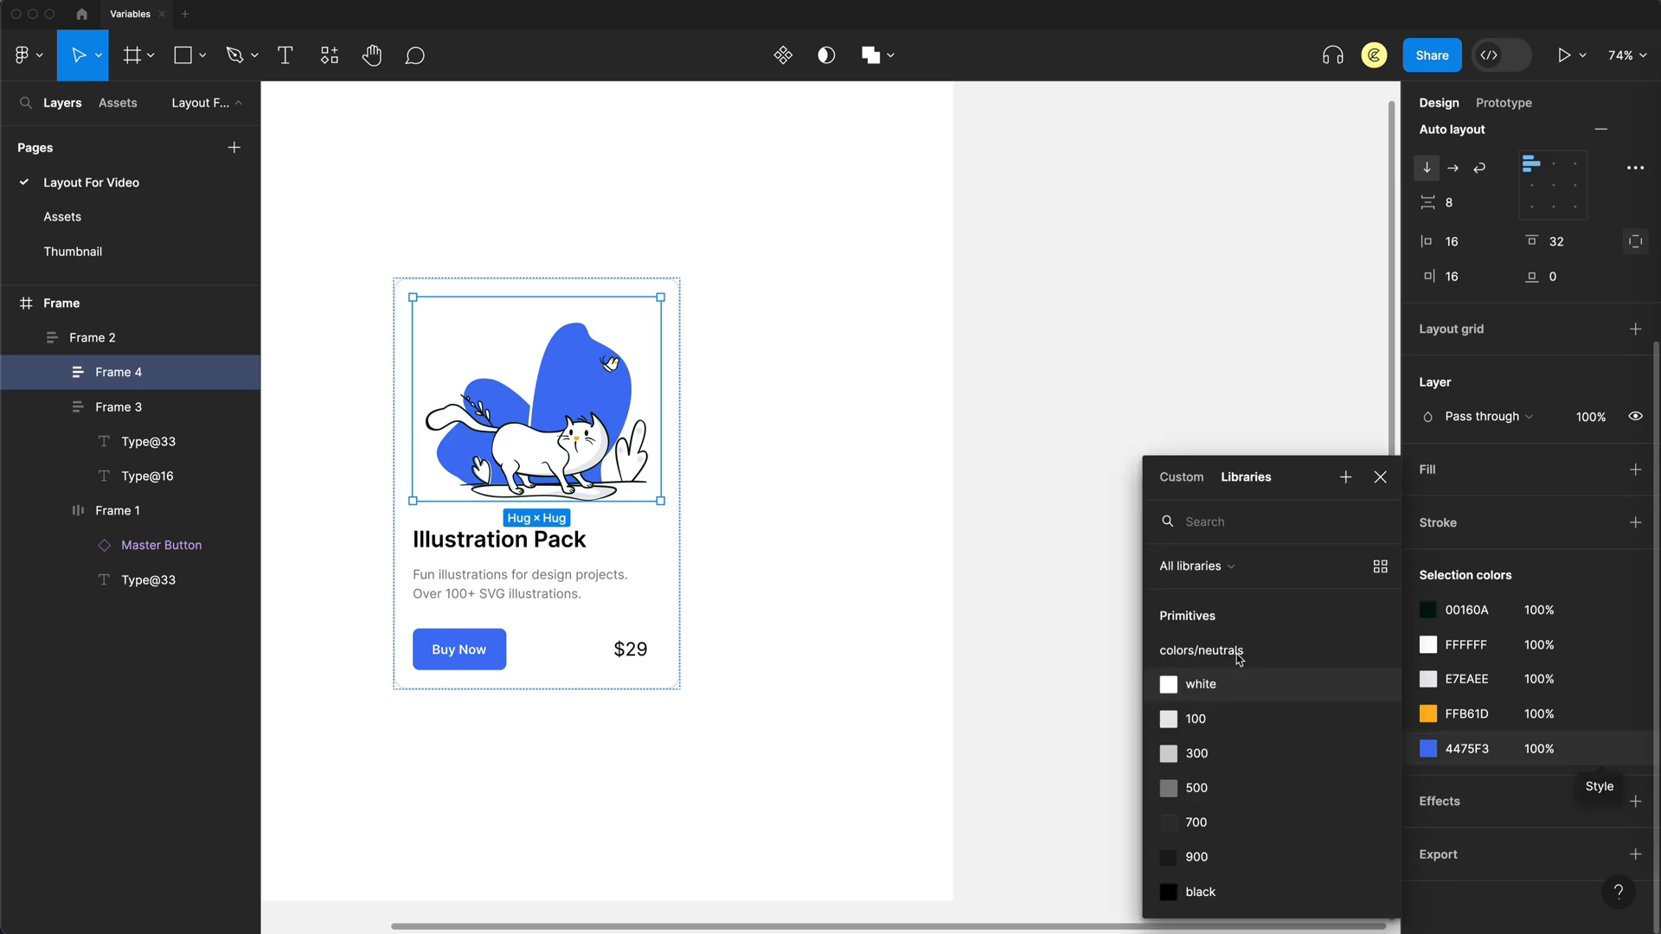
pyautogui.scroll(-3)
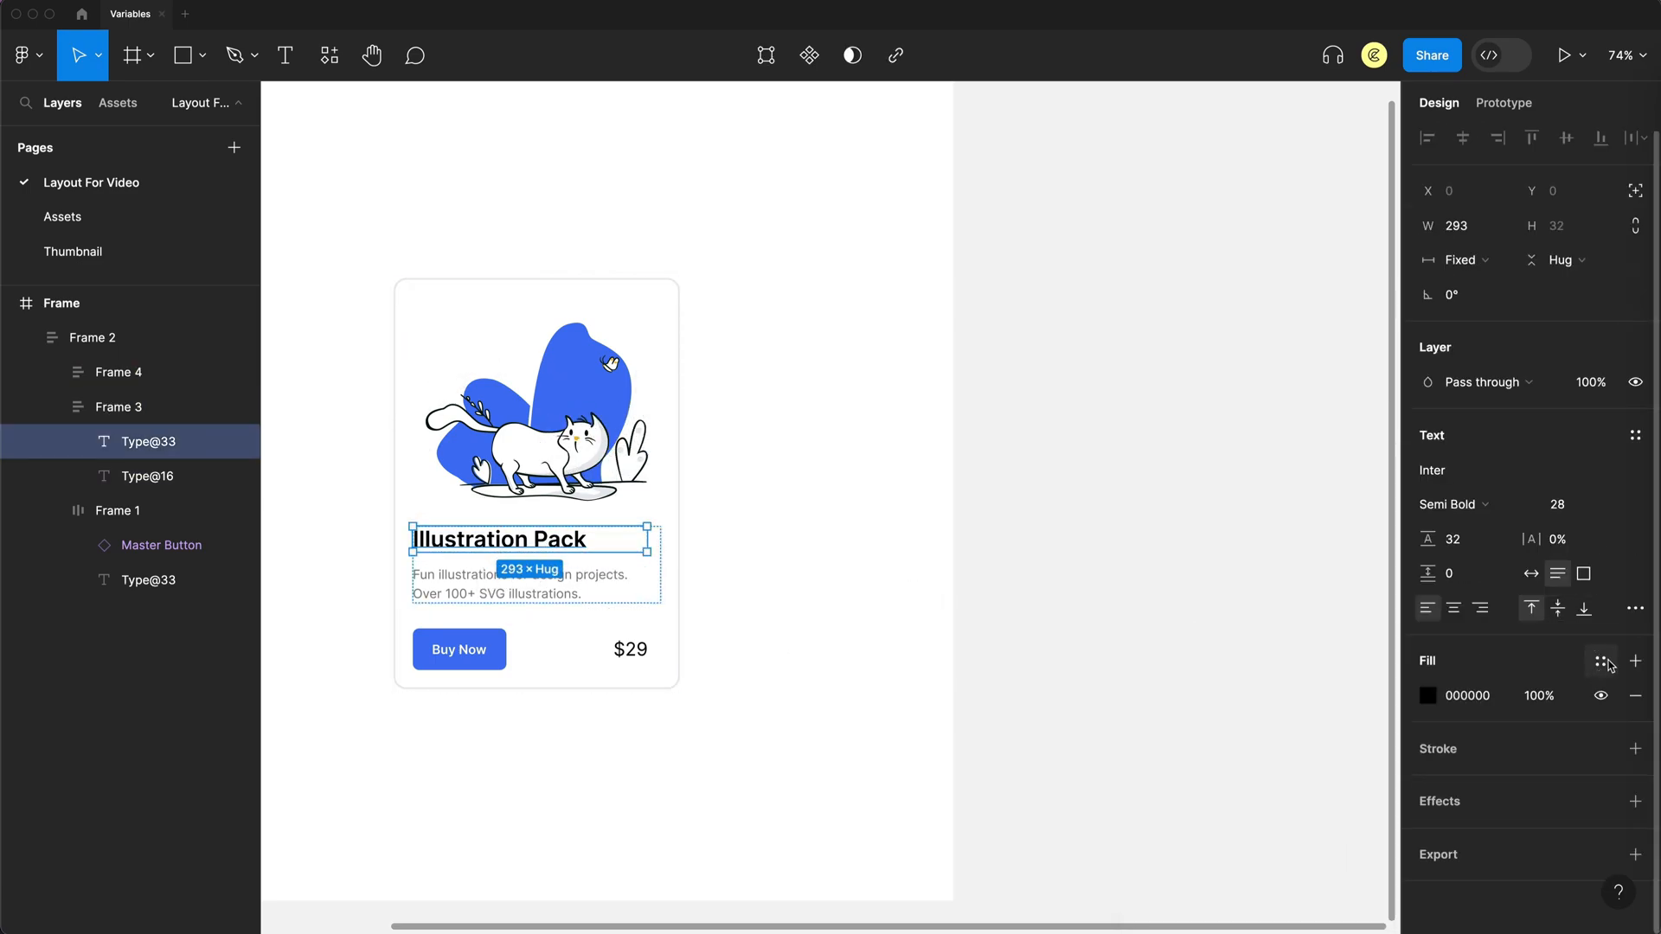
pyautogui.click(1600, 661)
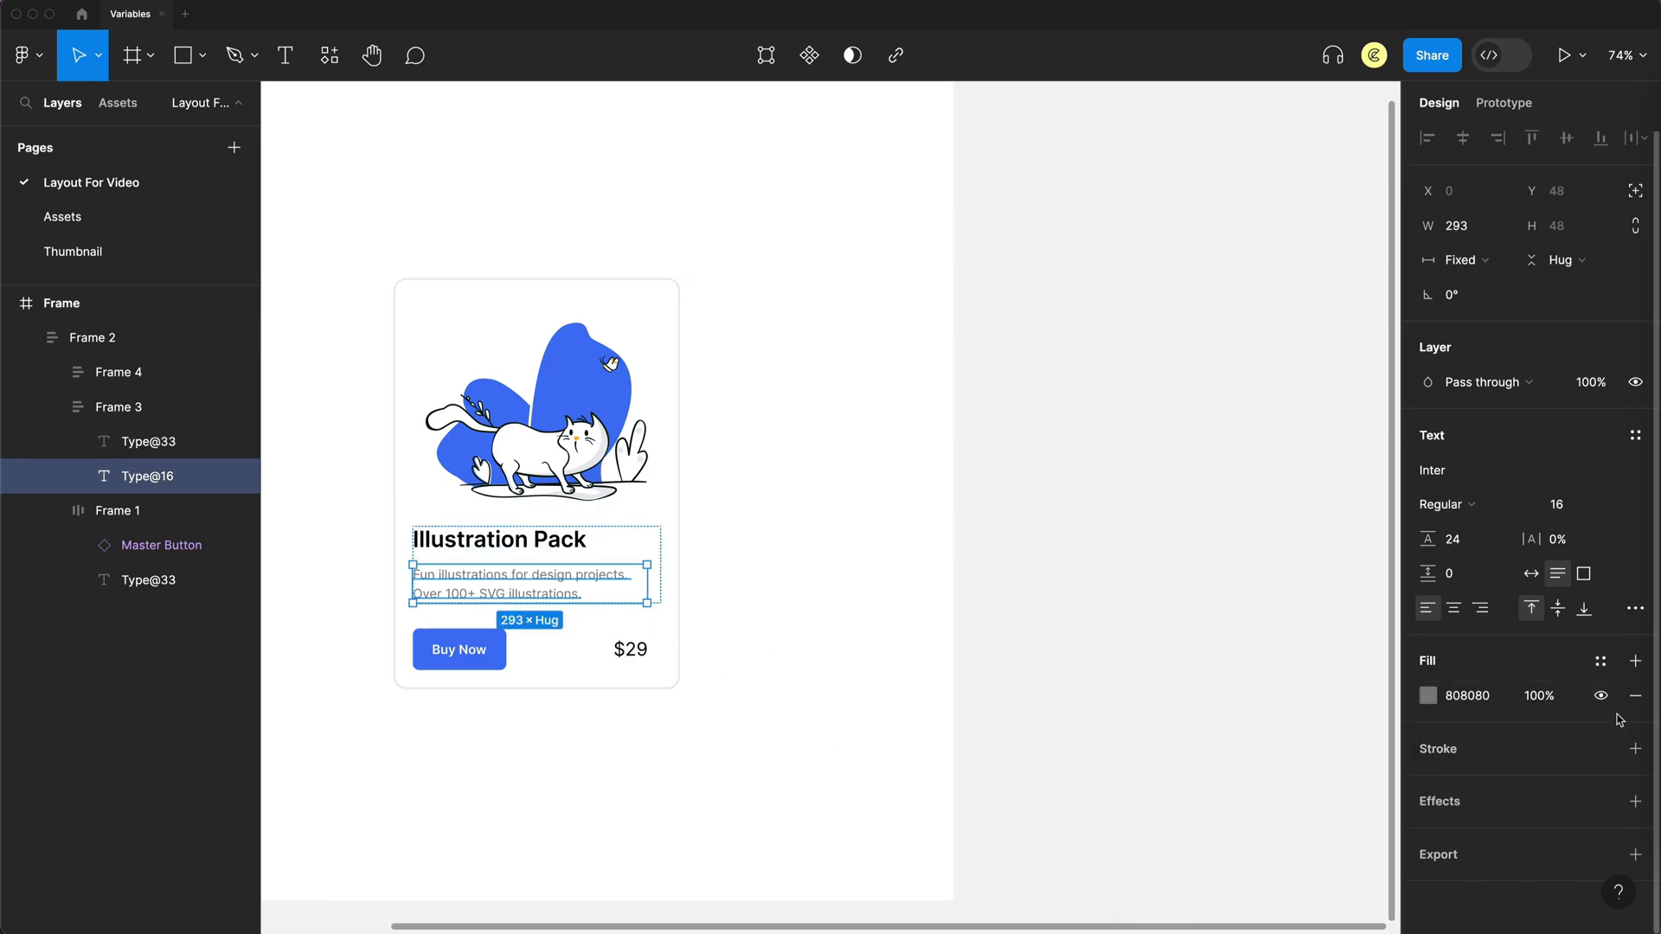
pyautogui.click(1600, 660)
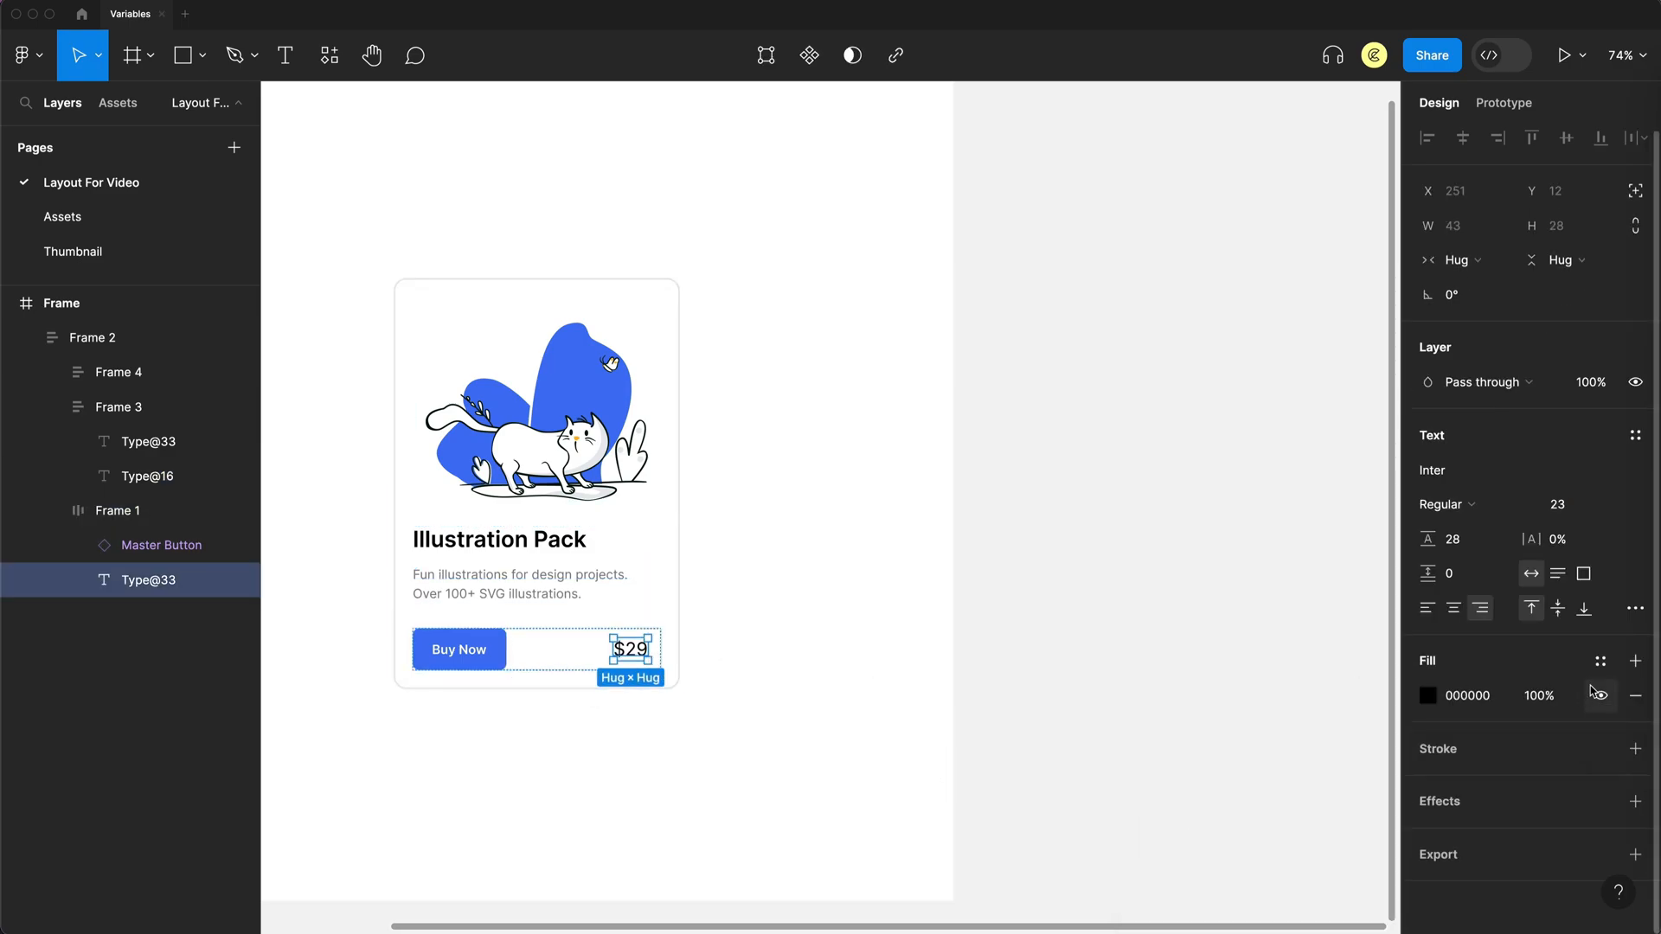
pyautogui.click(1601, 661)
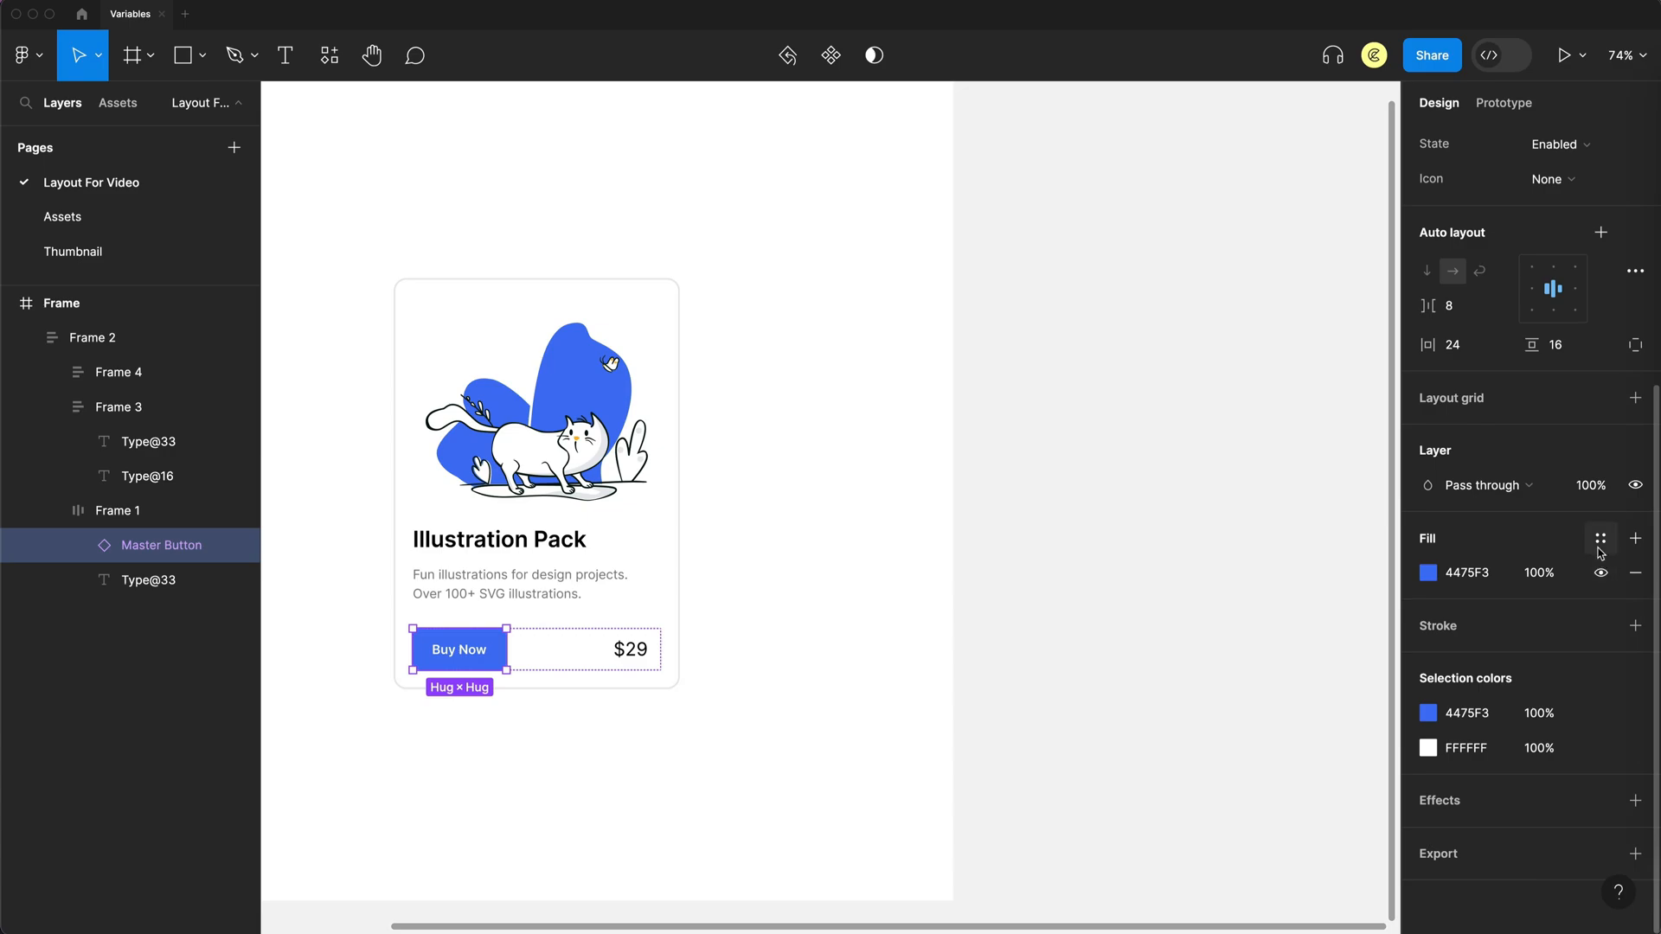
# - Bind the Buy Now button's fill to a token and its label colour to button-primary-label
pyautogui.click(1601, 539)
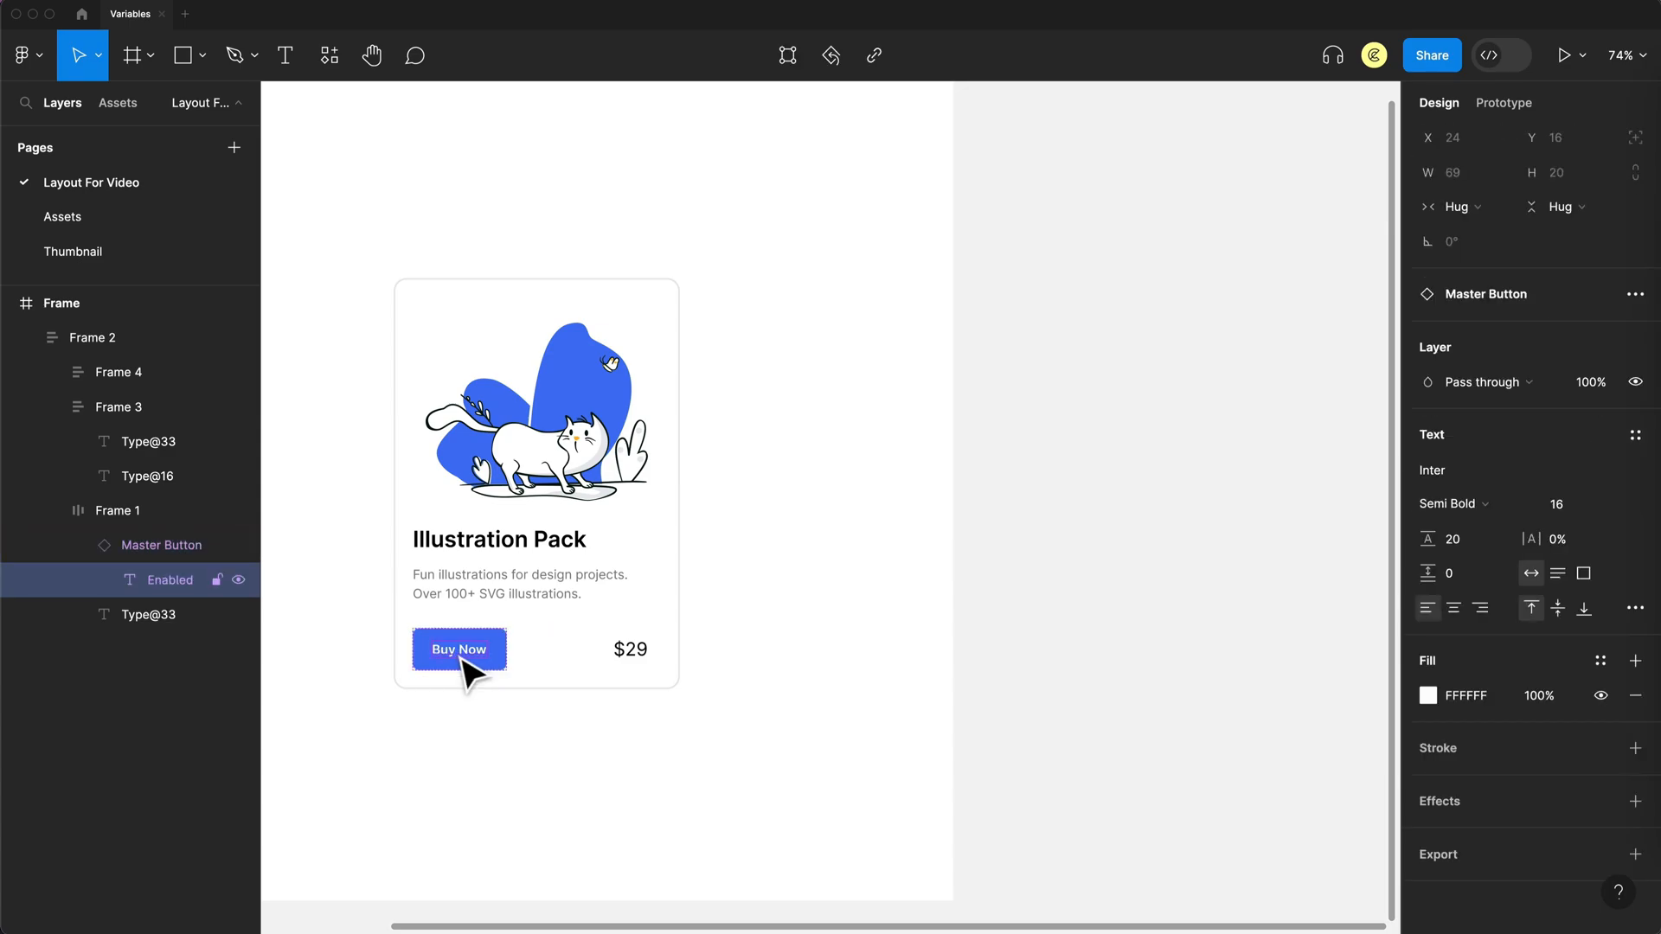
pyautogui.click(1601, 660)
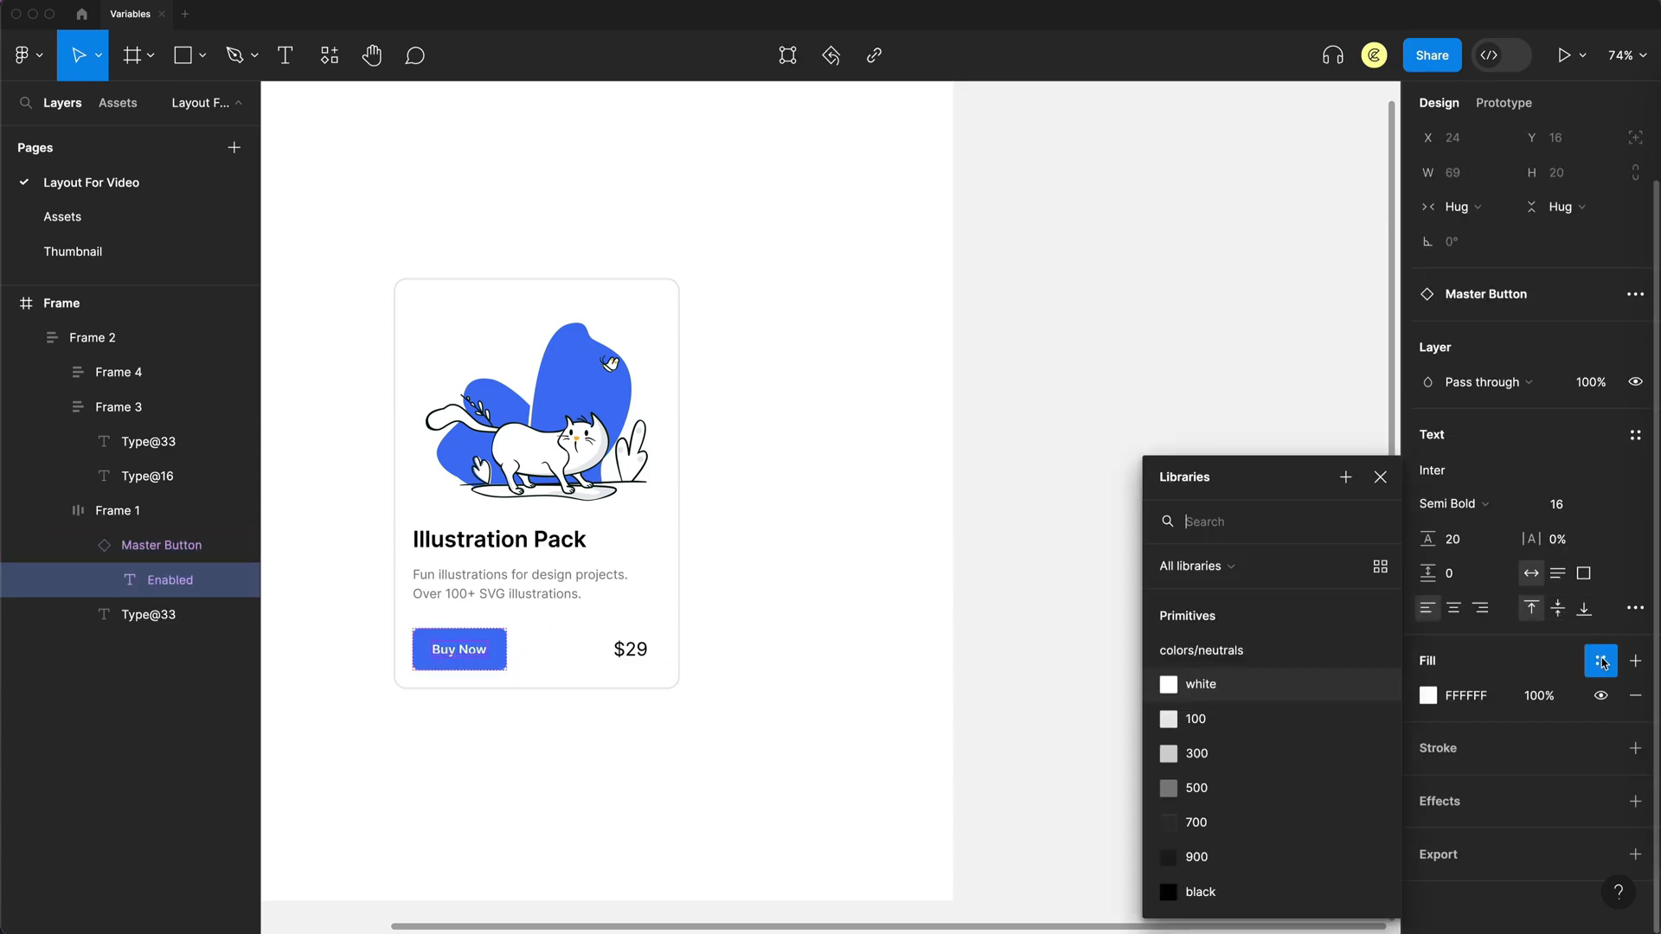
pyautogui.scroll(-3)
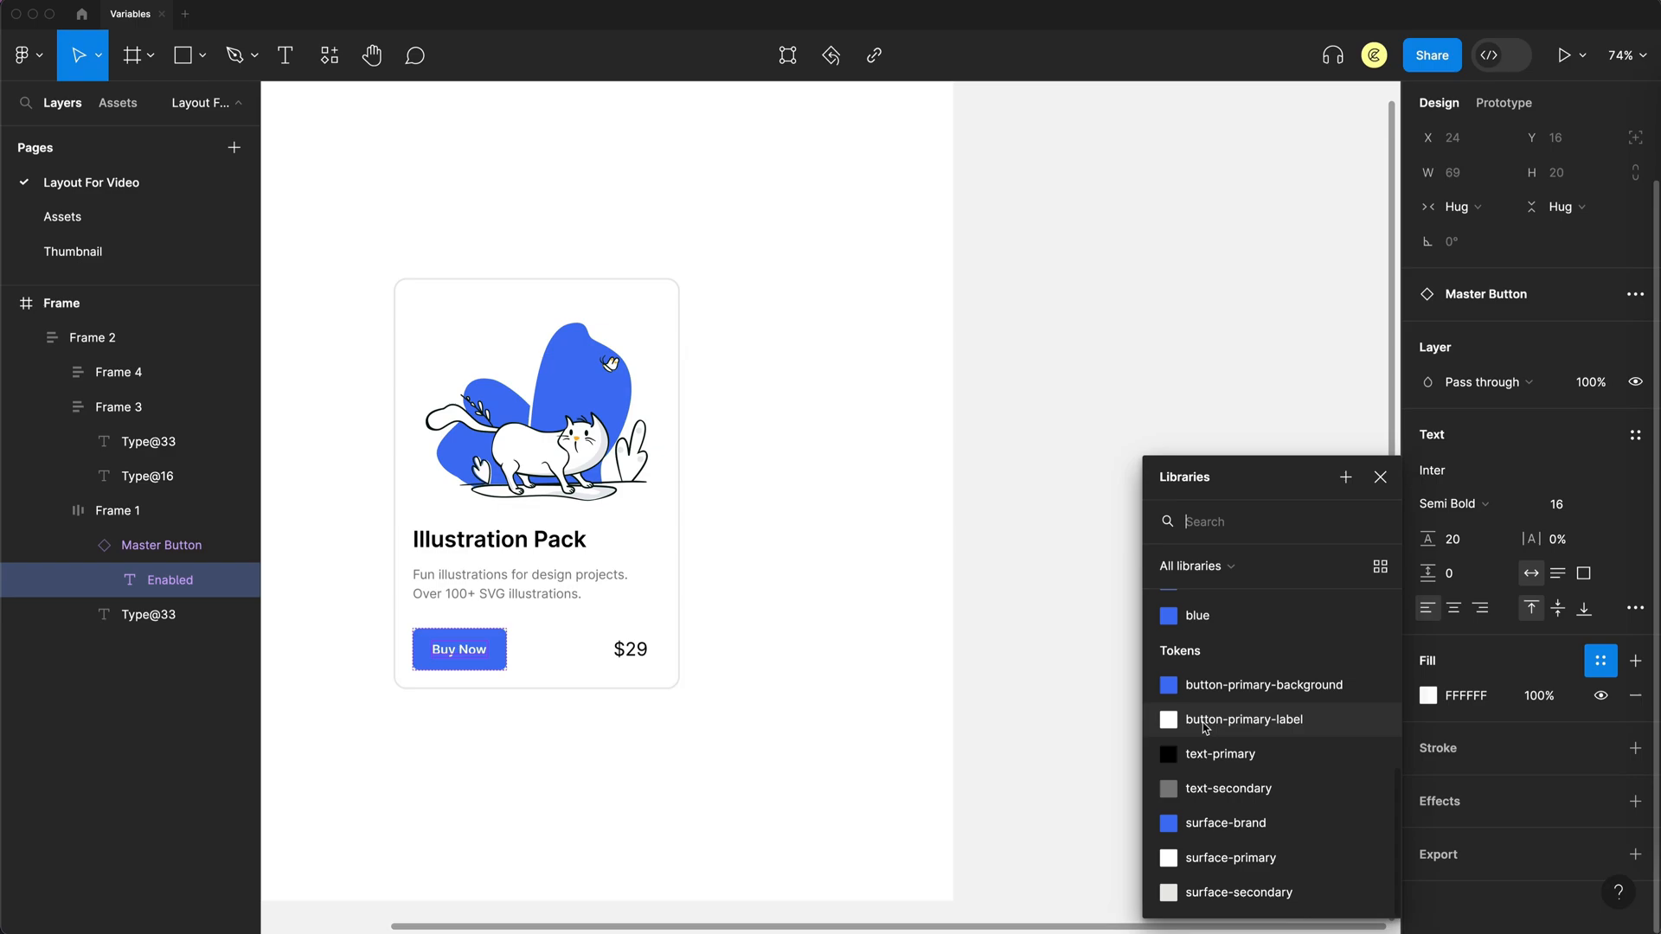
pyautogui.click(1246, 719)
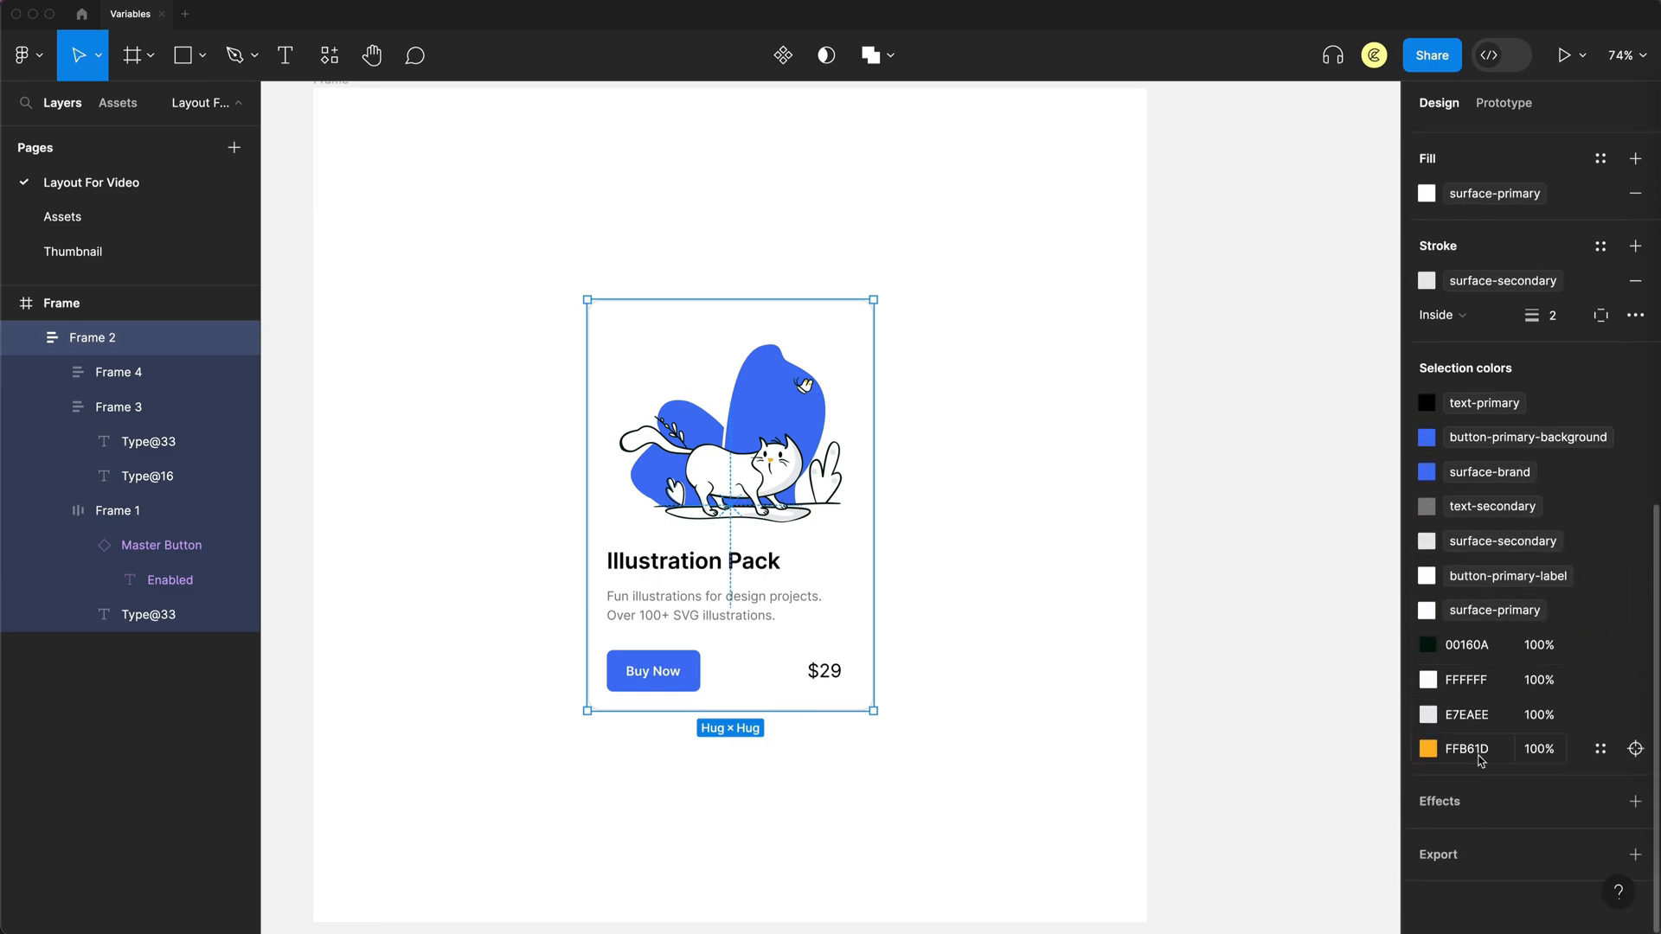
pyautogui.moveTo(1625, 698)
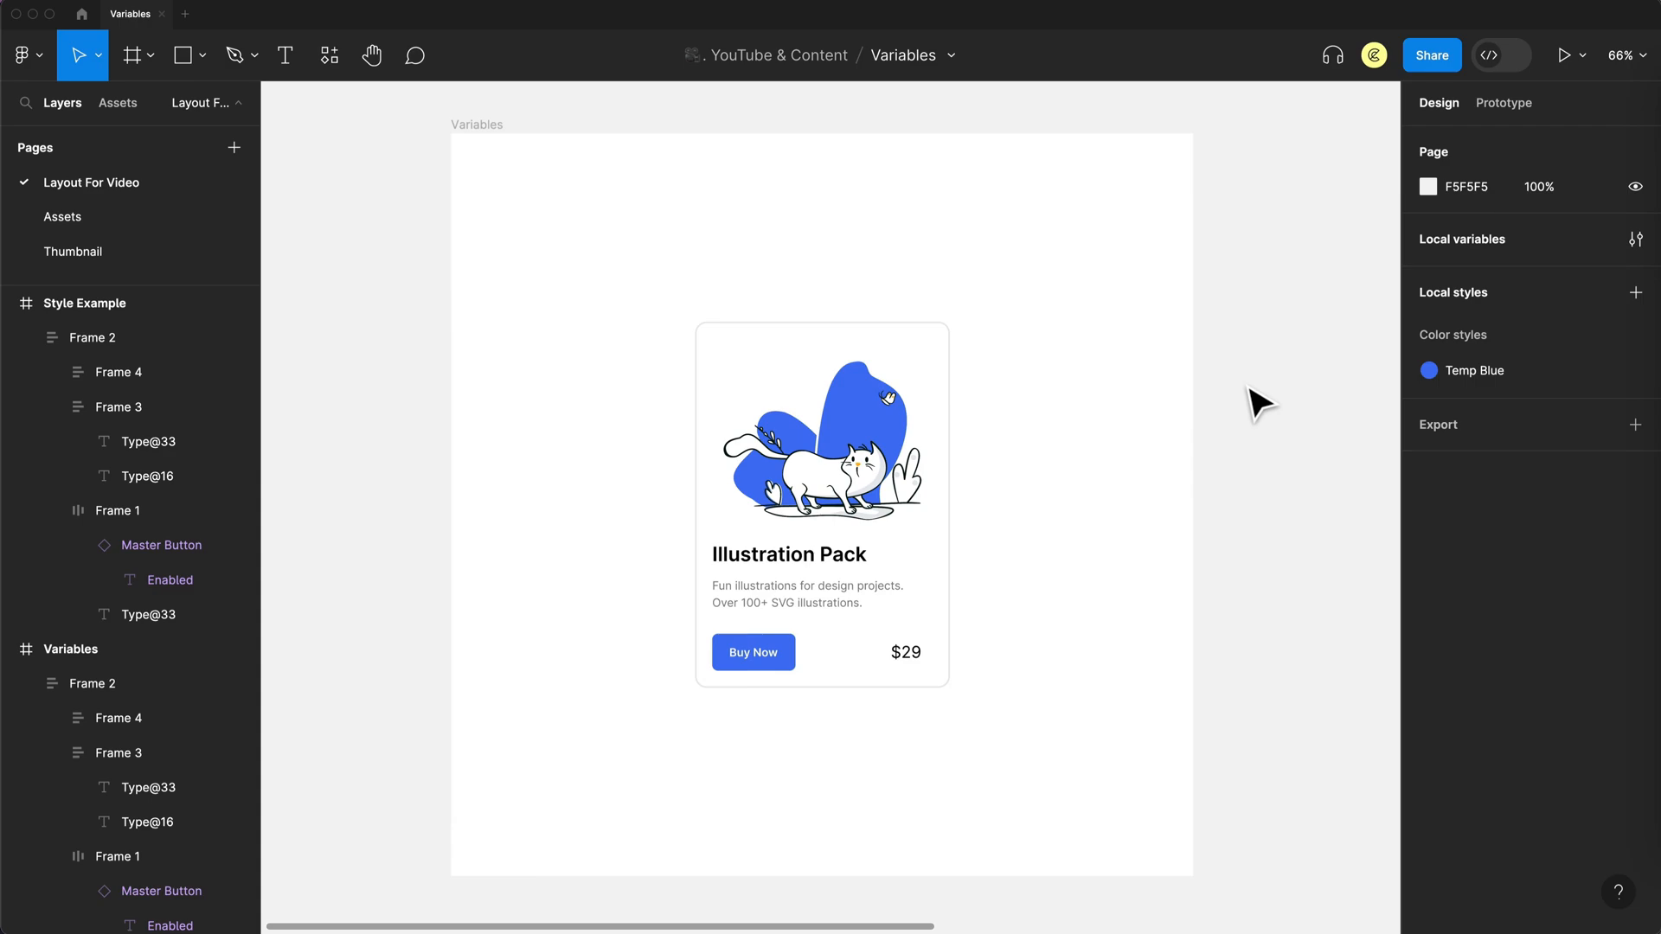
pyautogui.moveTo(910, 766)
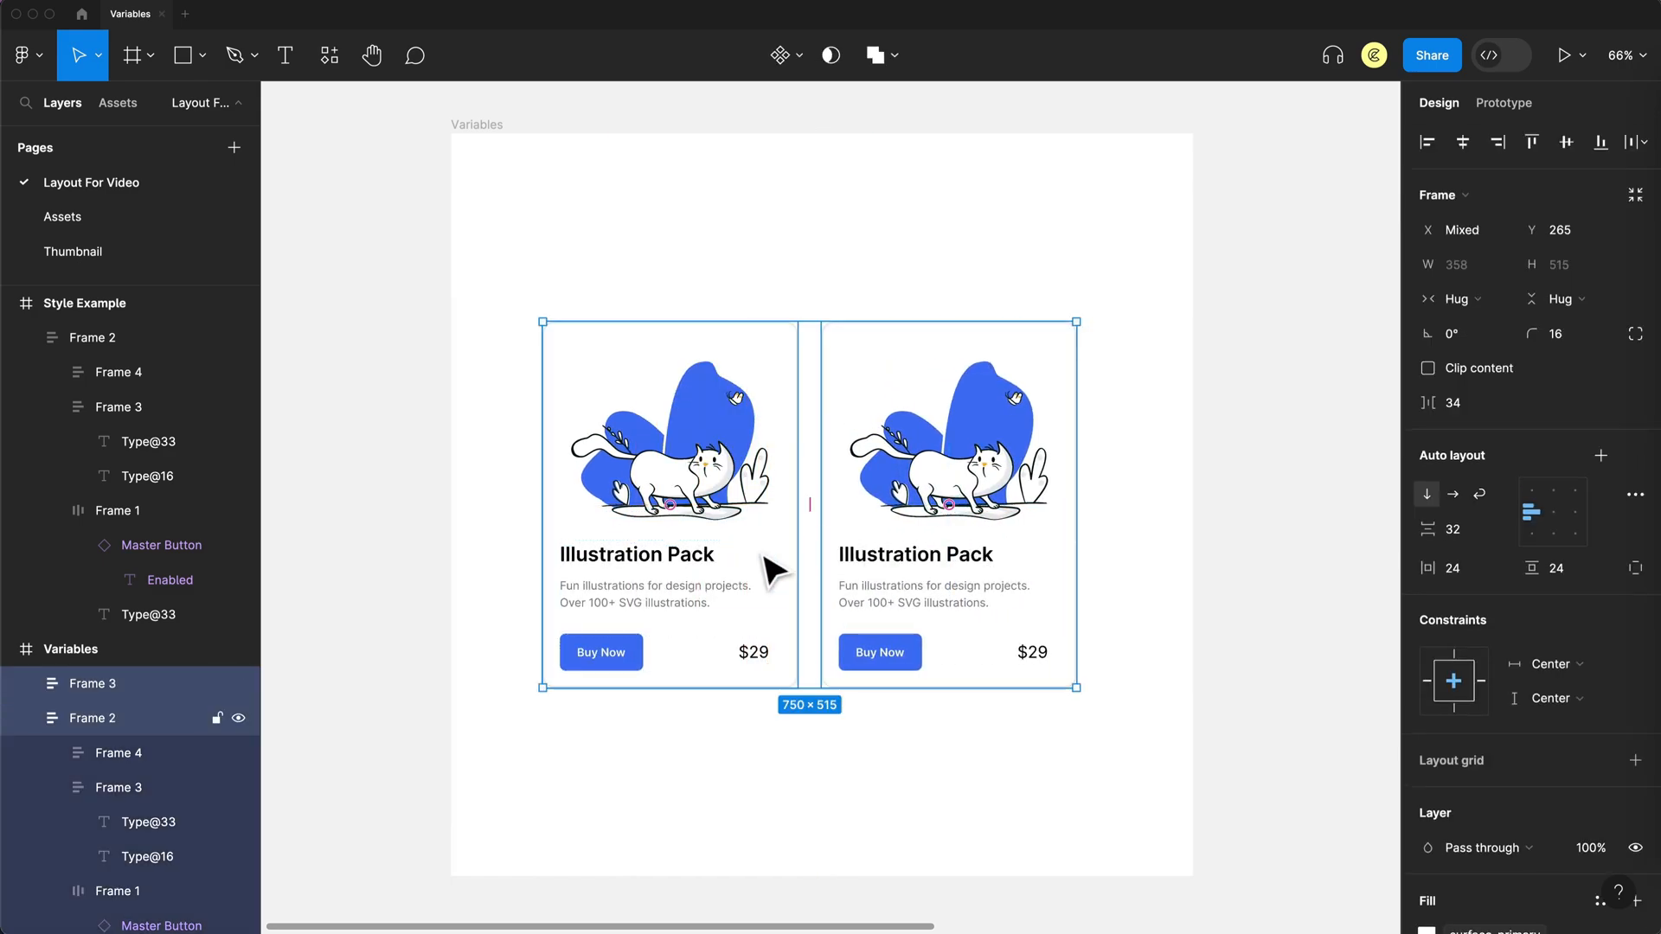
# - Select the duplicated second product card and bring up the local variables table
pyautogui.click(909, 759)
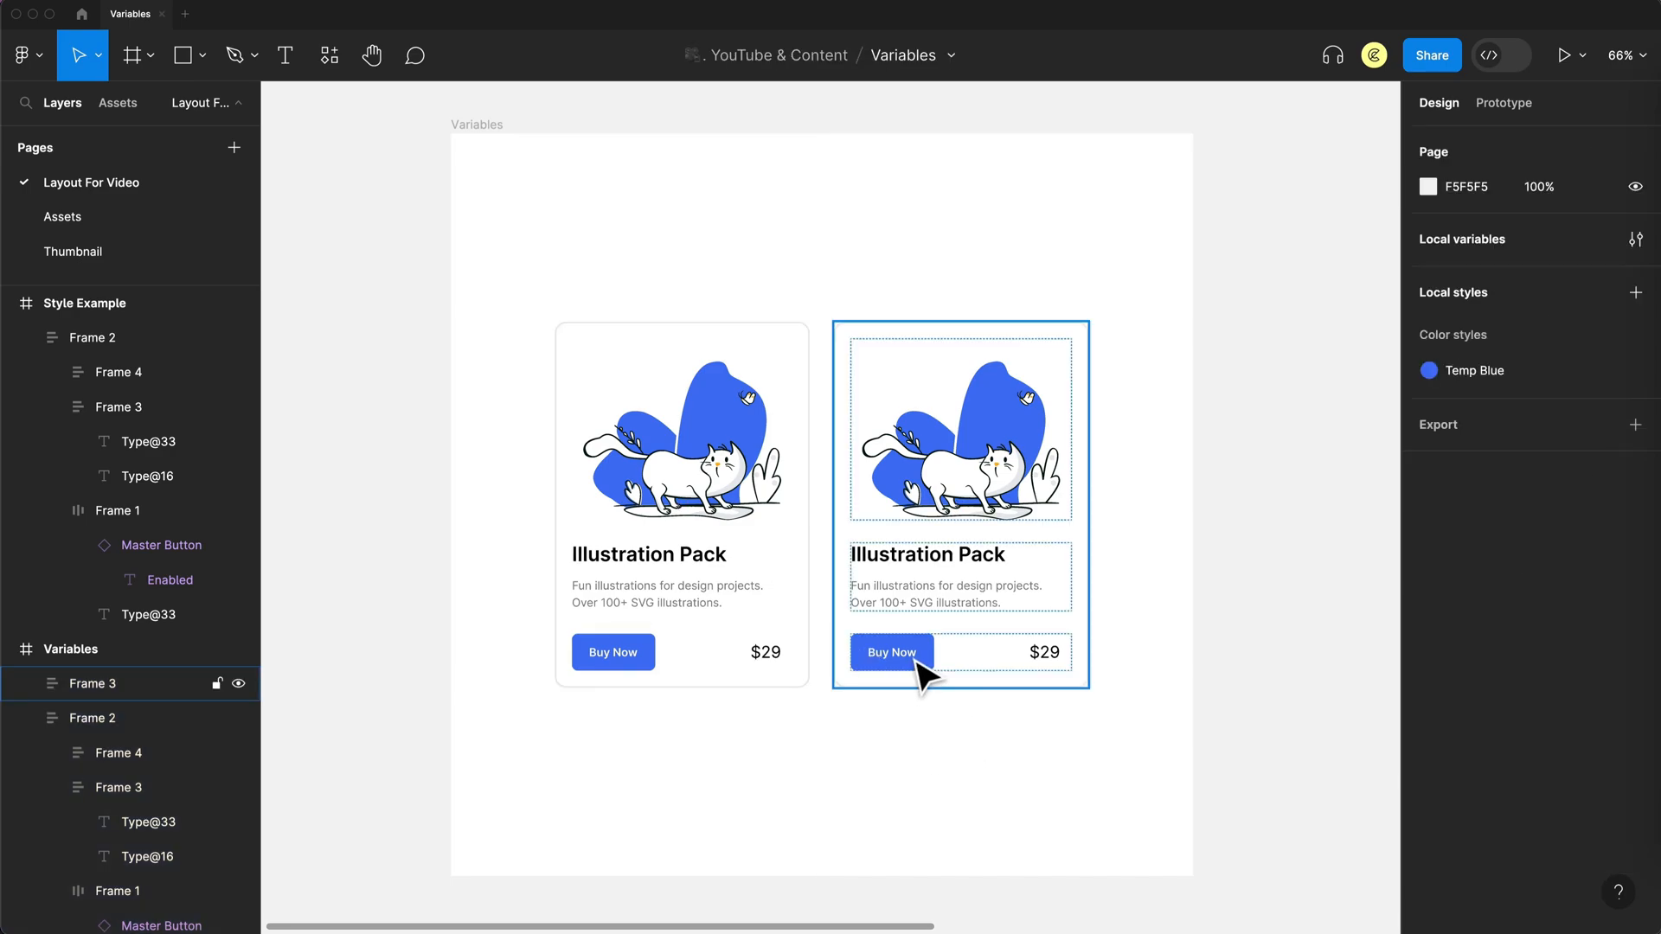
pyautogui.click(938, 771)
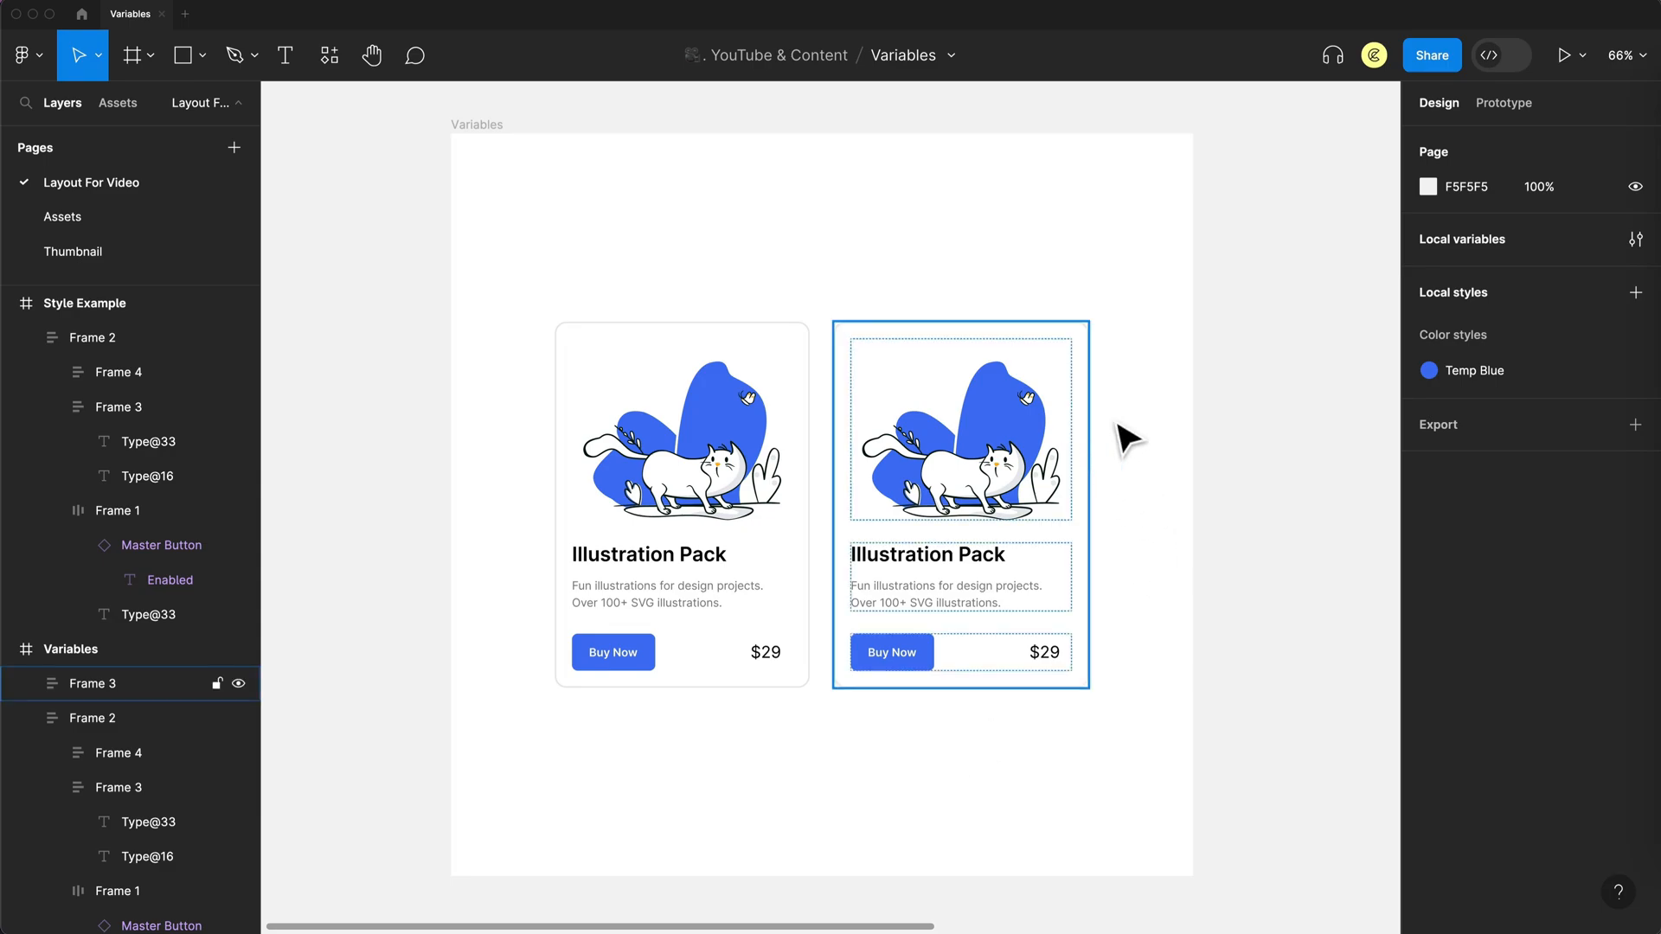
pyautogui.click(1636, 239)
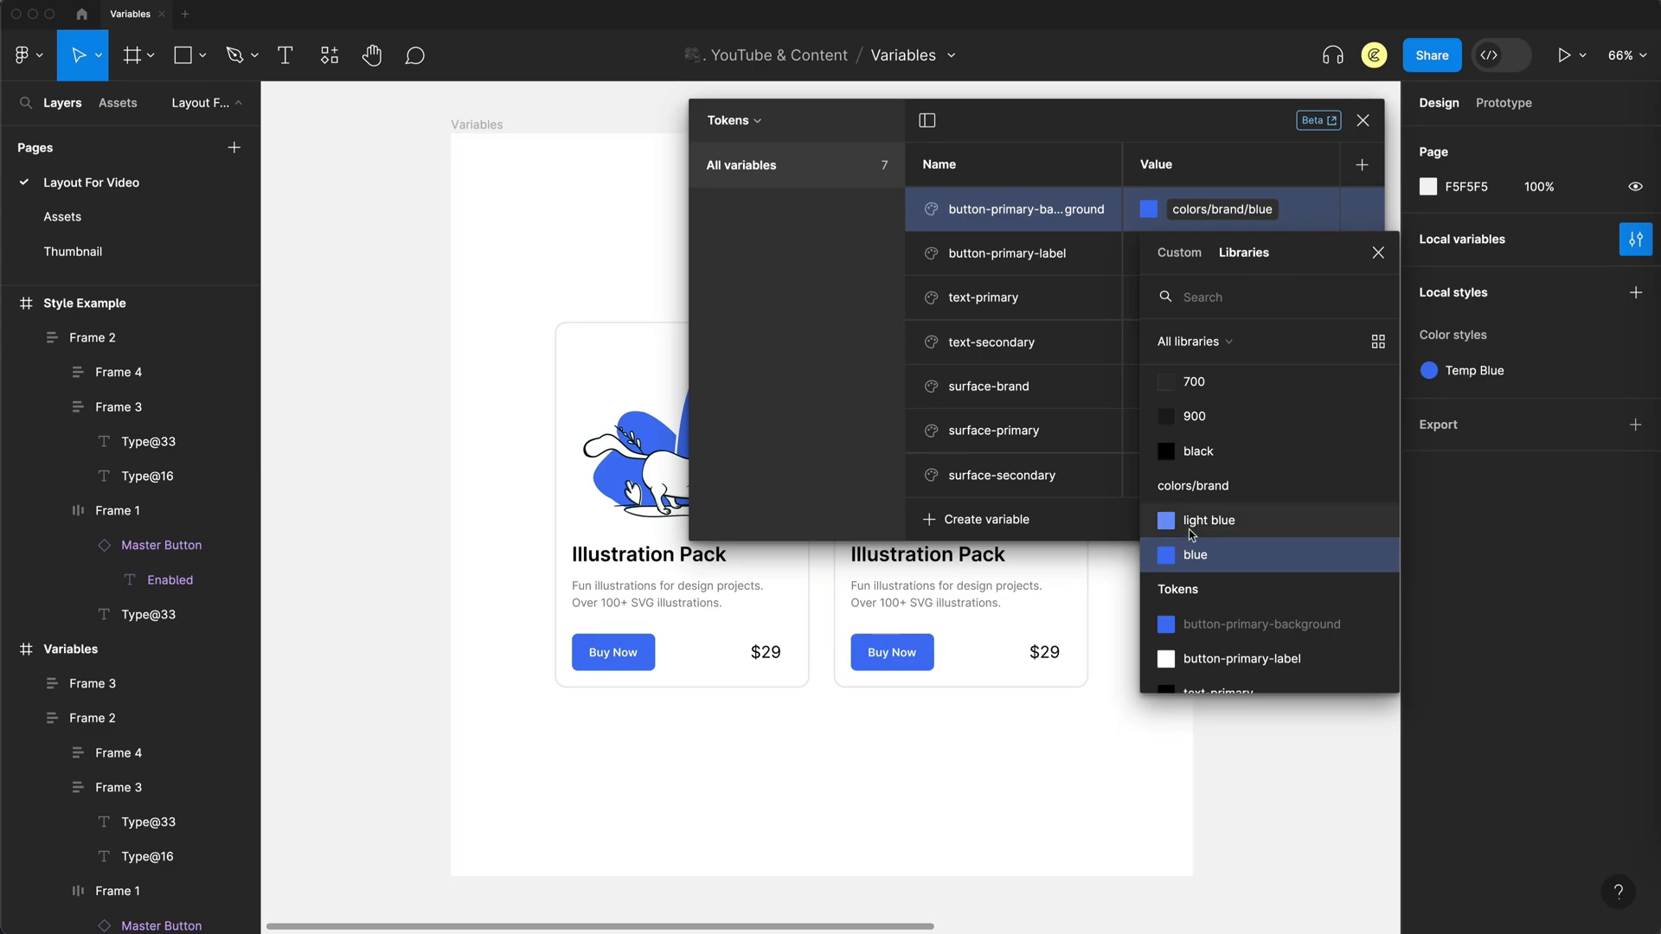
# - Point button-primary-background to colors/brand/light blue, then to colors/neutrals/black
pyautogui.click(1209, 519)
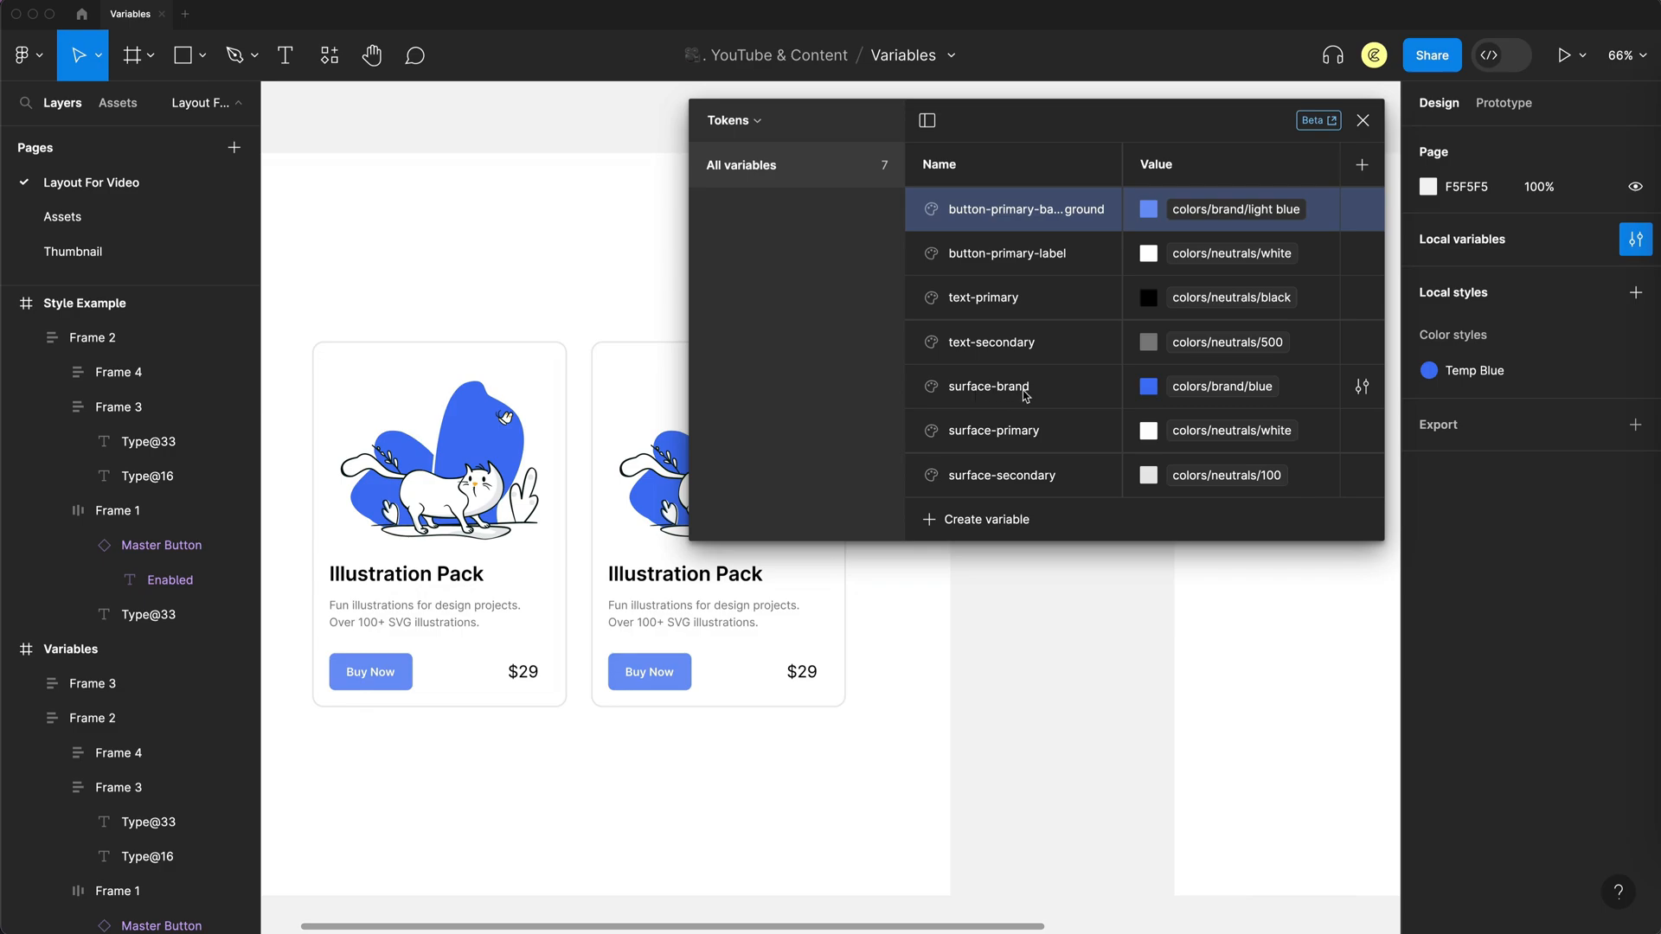
pyautogui.moveTo(599, 770)
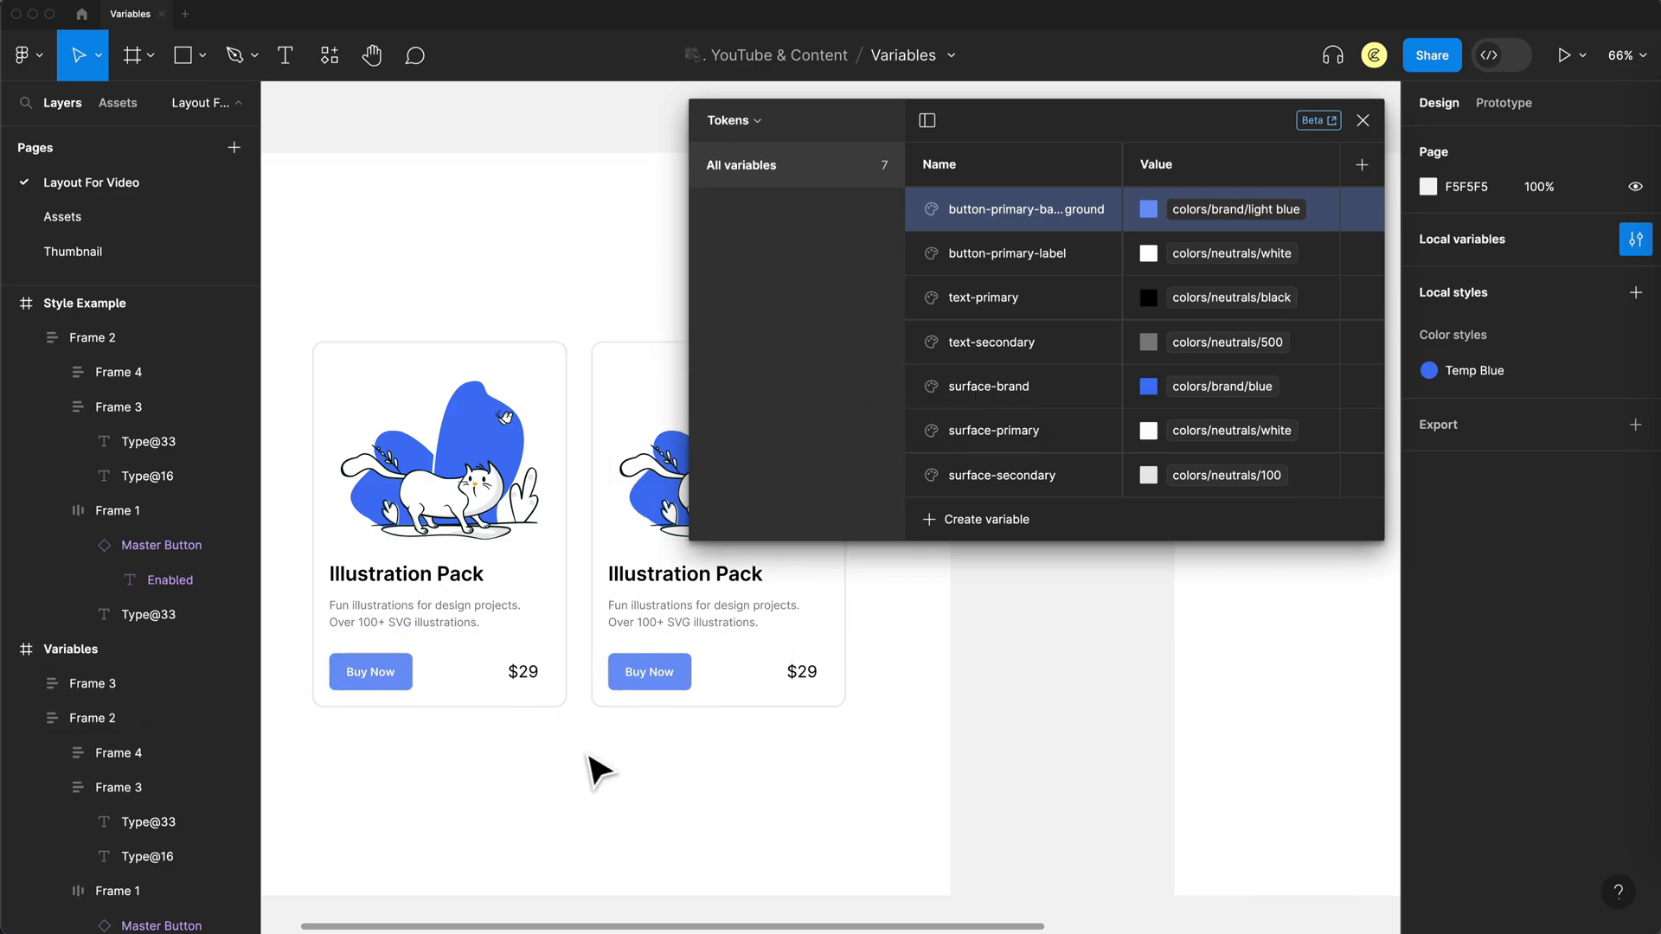
pyautogui.click(1147, 209)
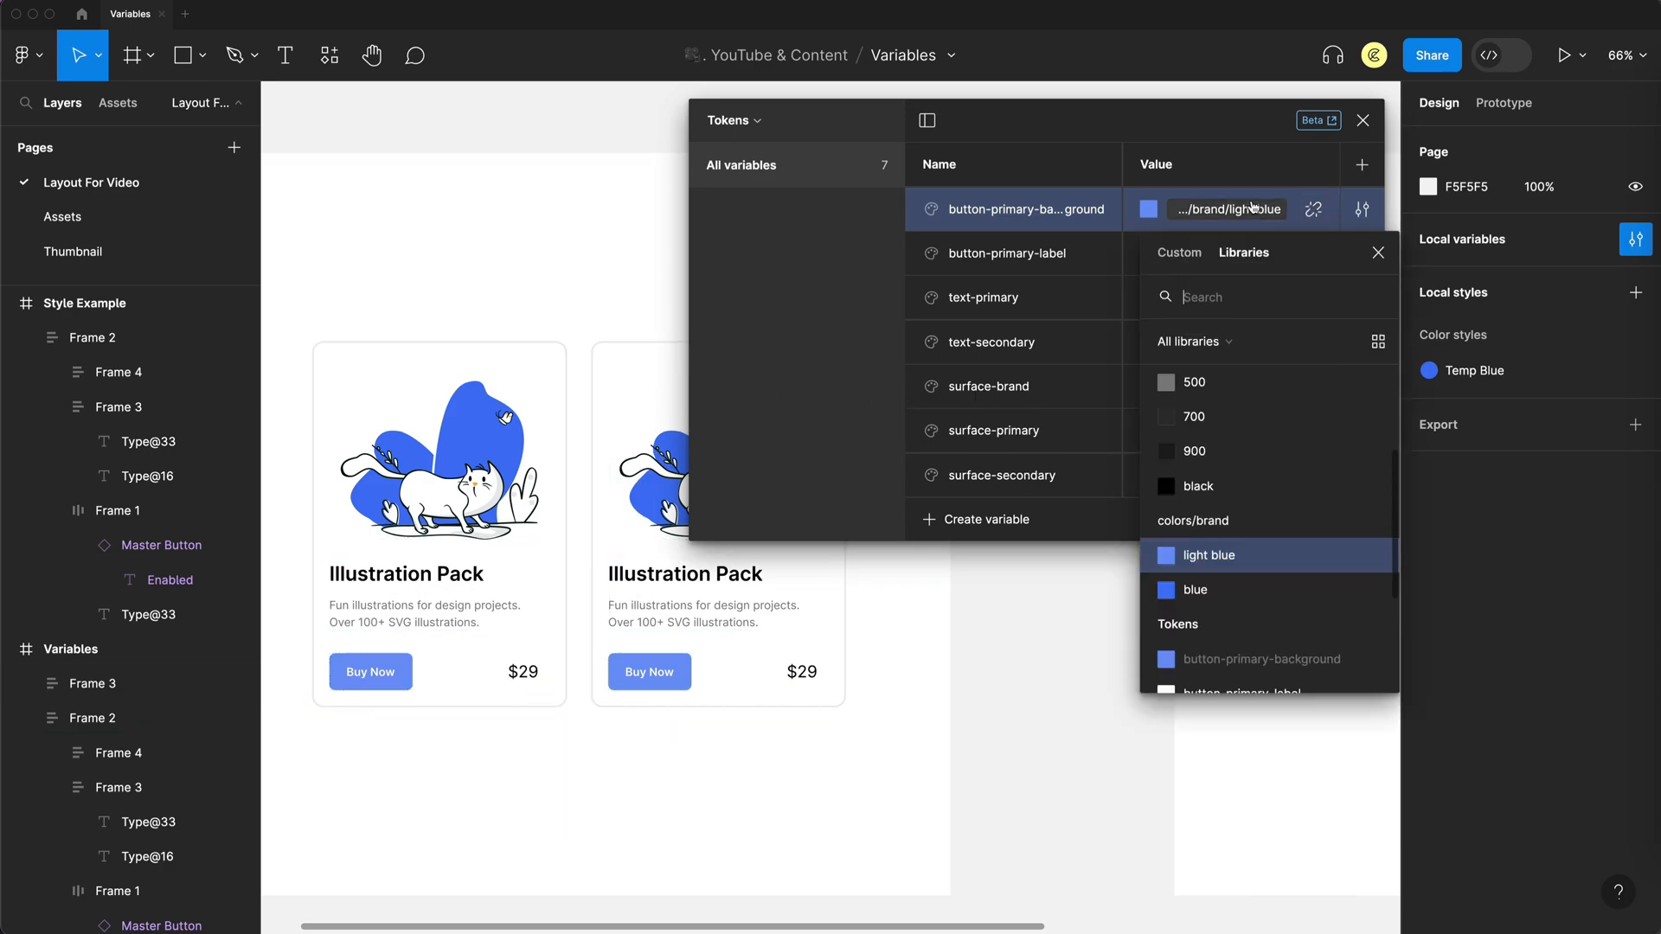
pyautogui.click(1198, 487)
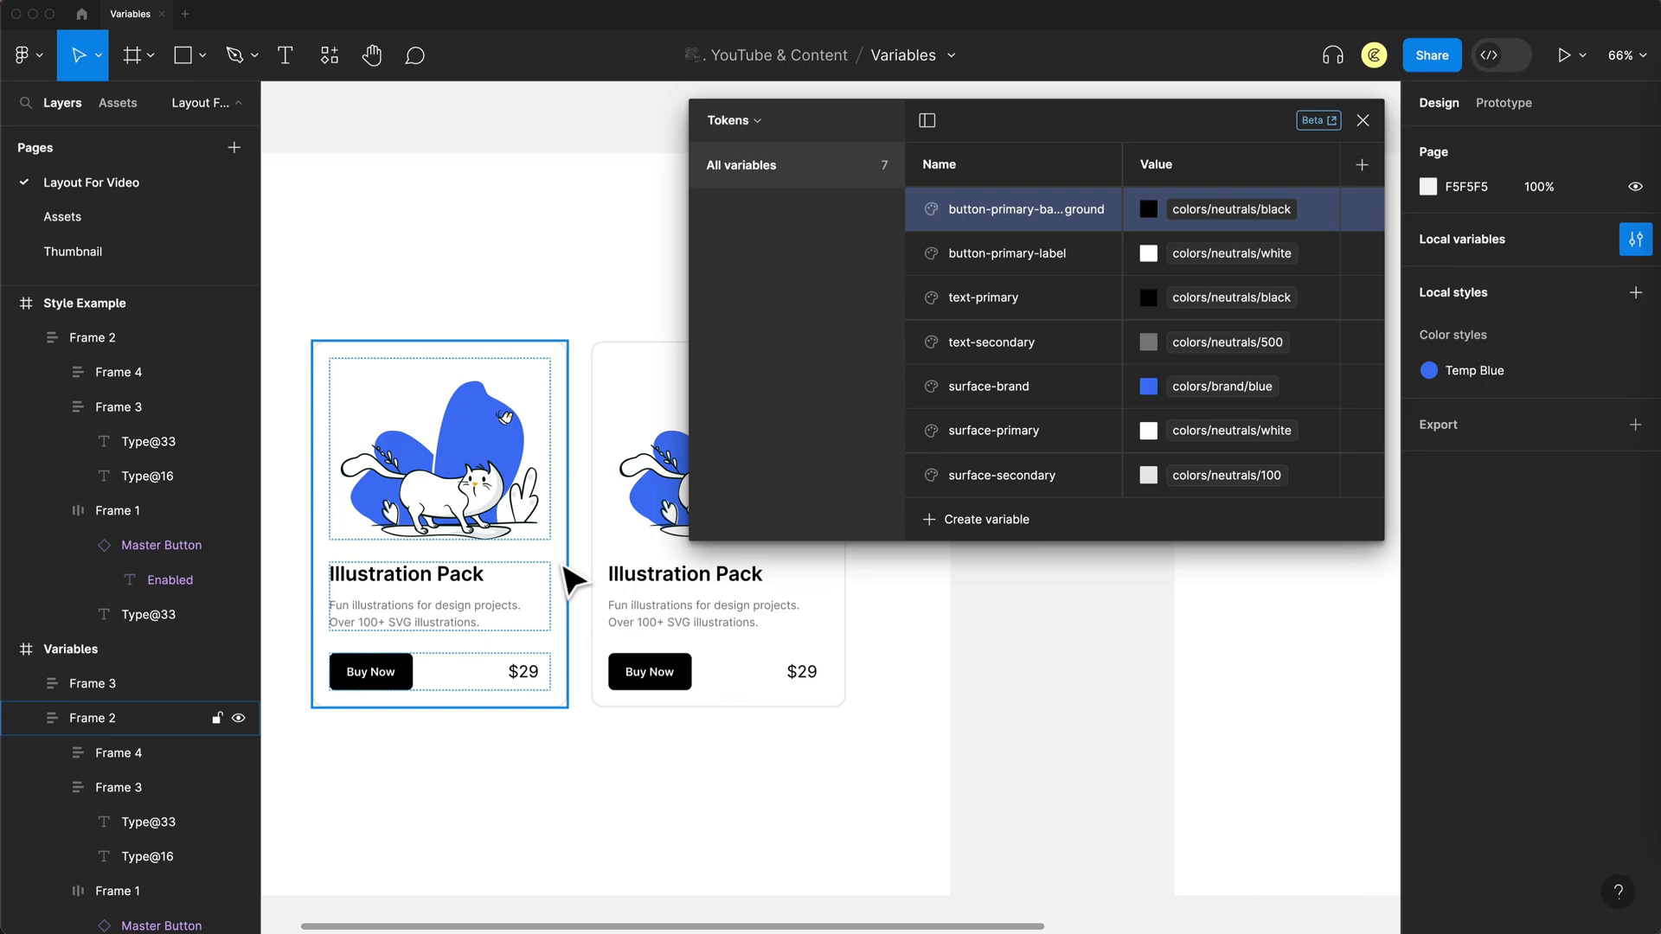
pyautogui.moveTo(506, 458)
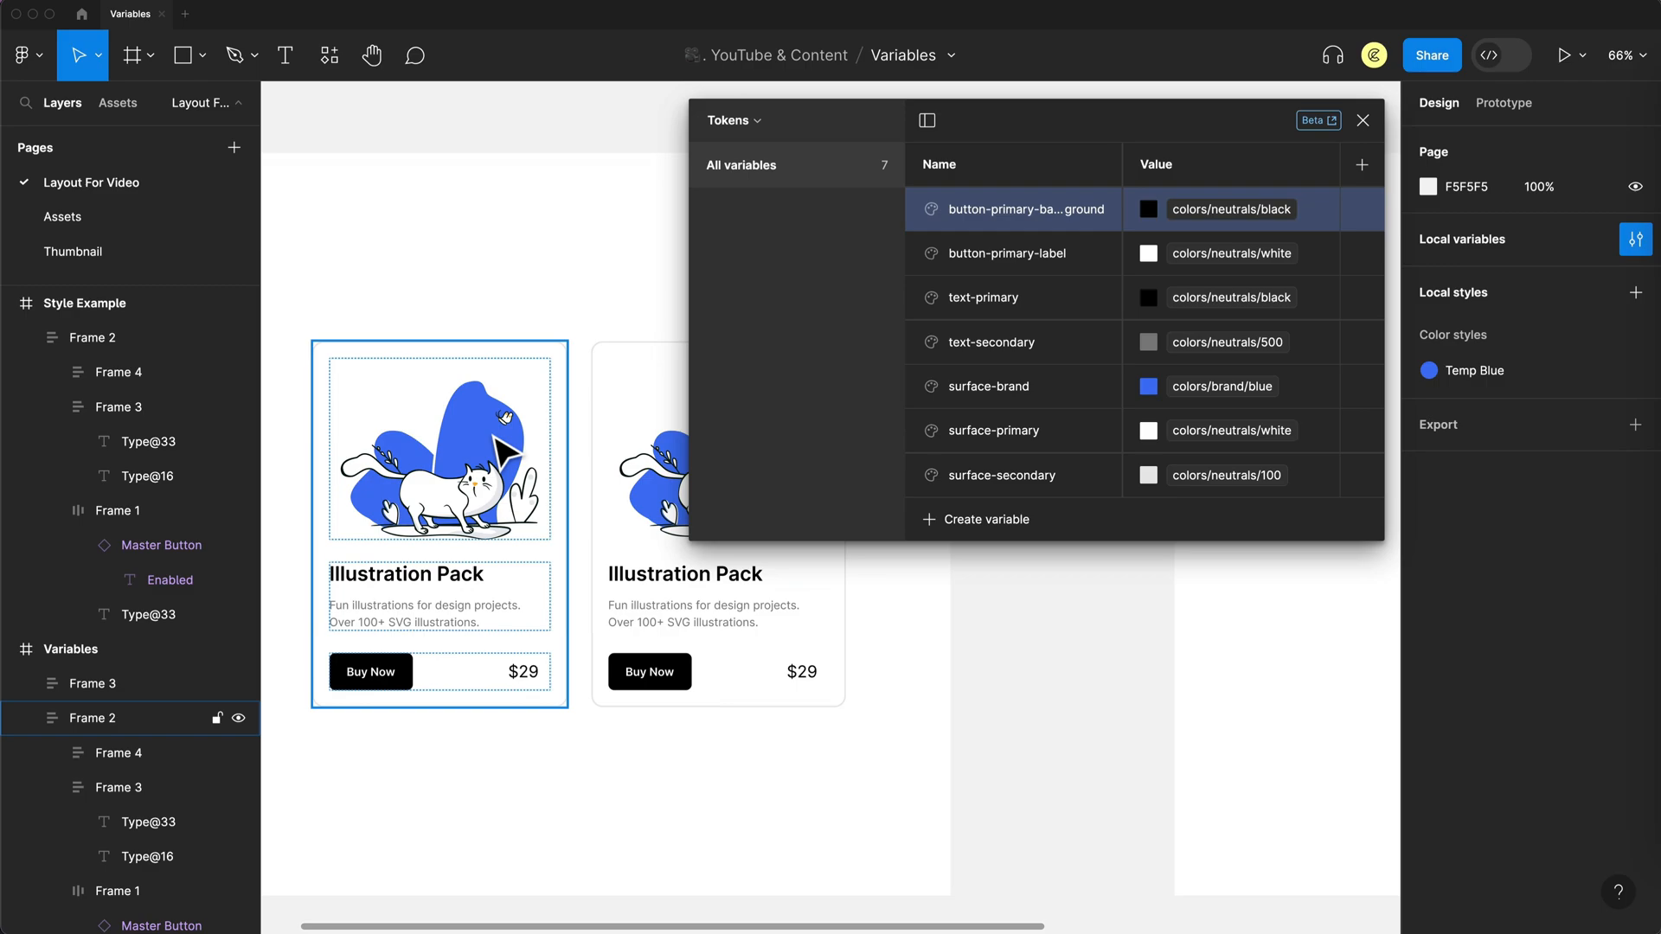
pyautogui.click(1364, 119)
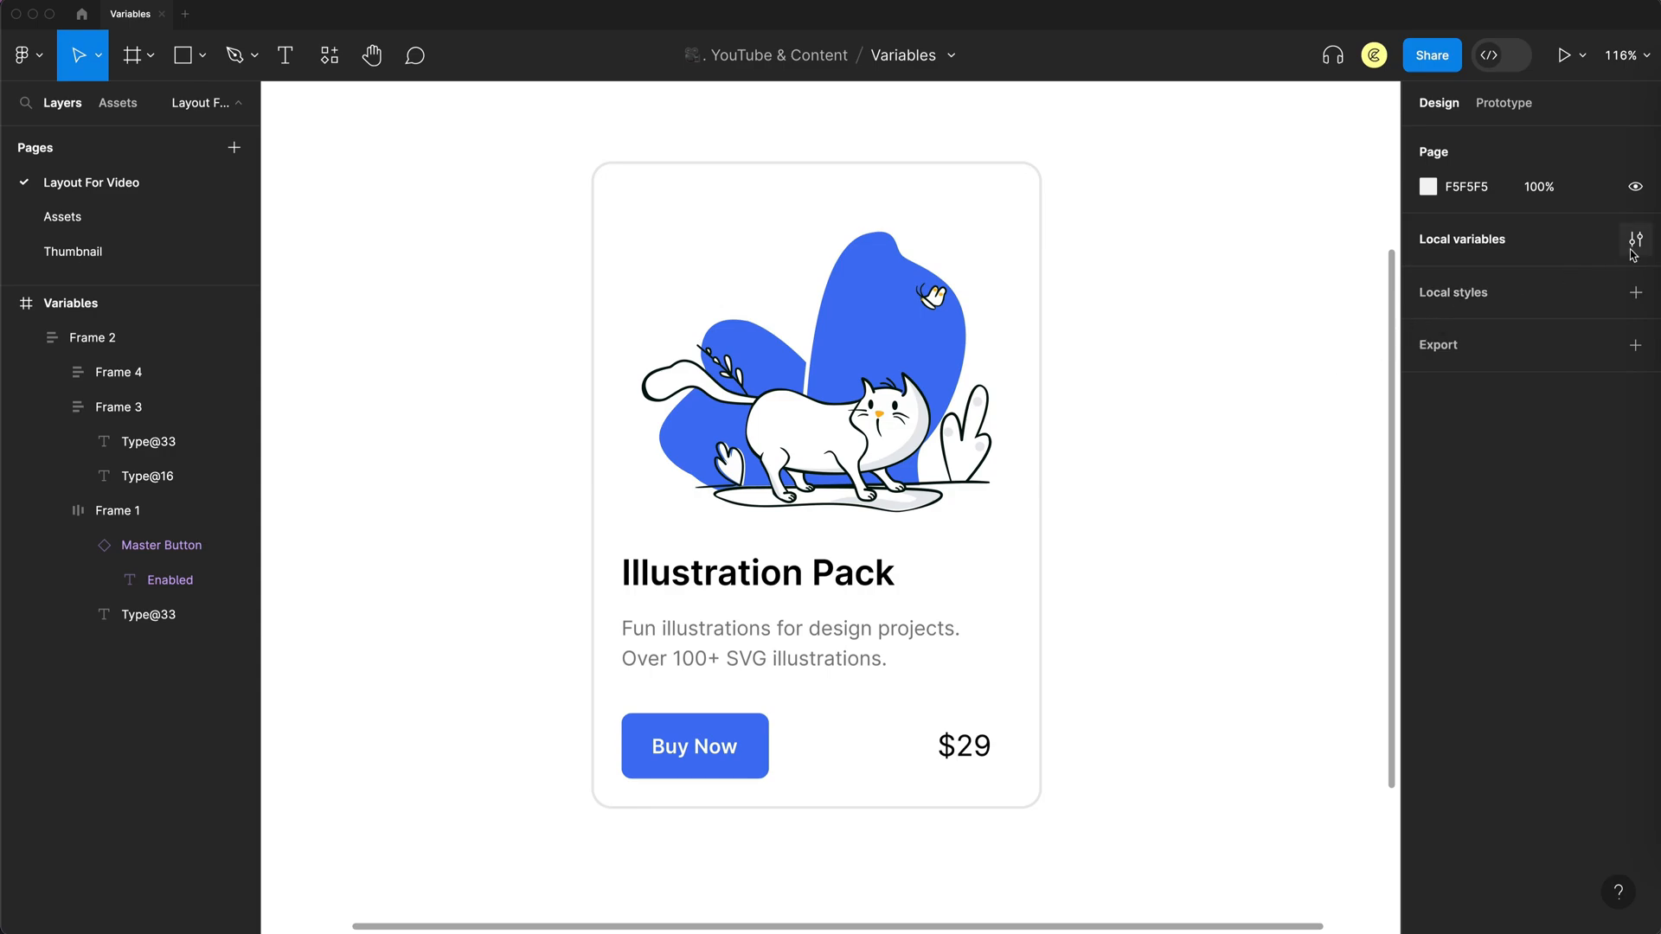
# - Create Primitives number variables 0, 4 and 8 with matching values
pyautogui.click(1636, 239)
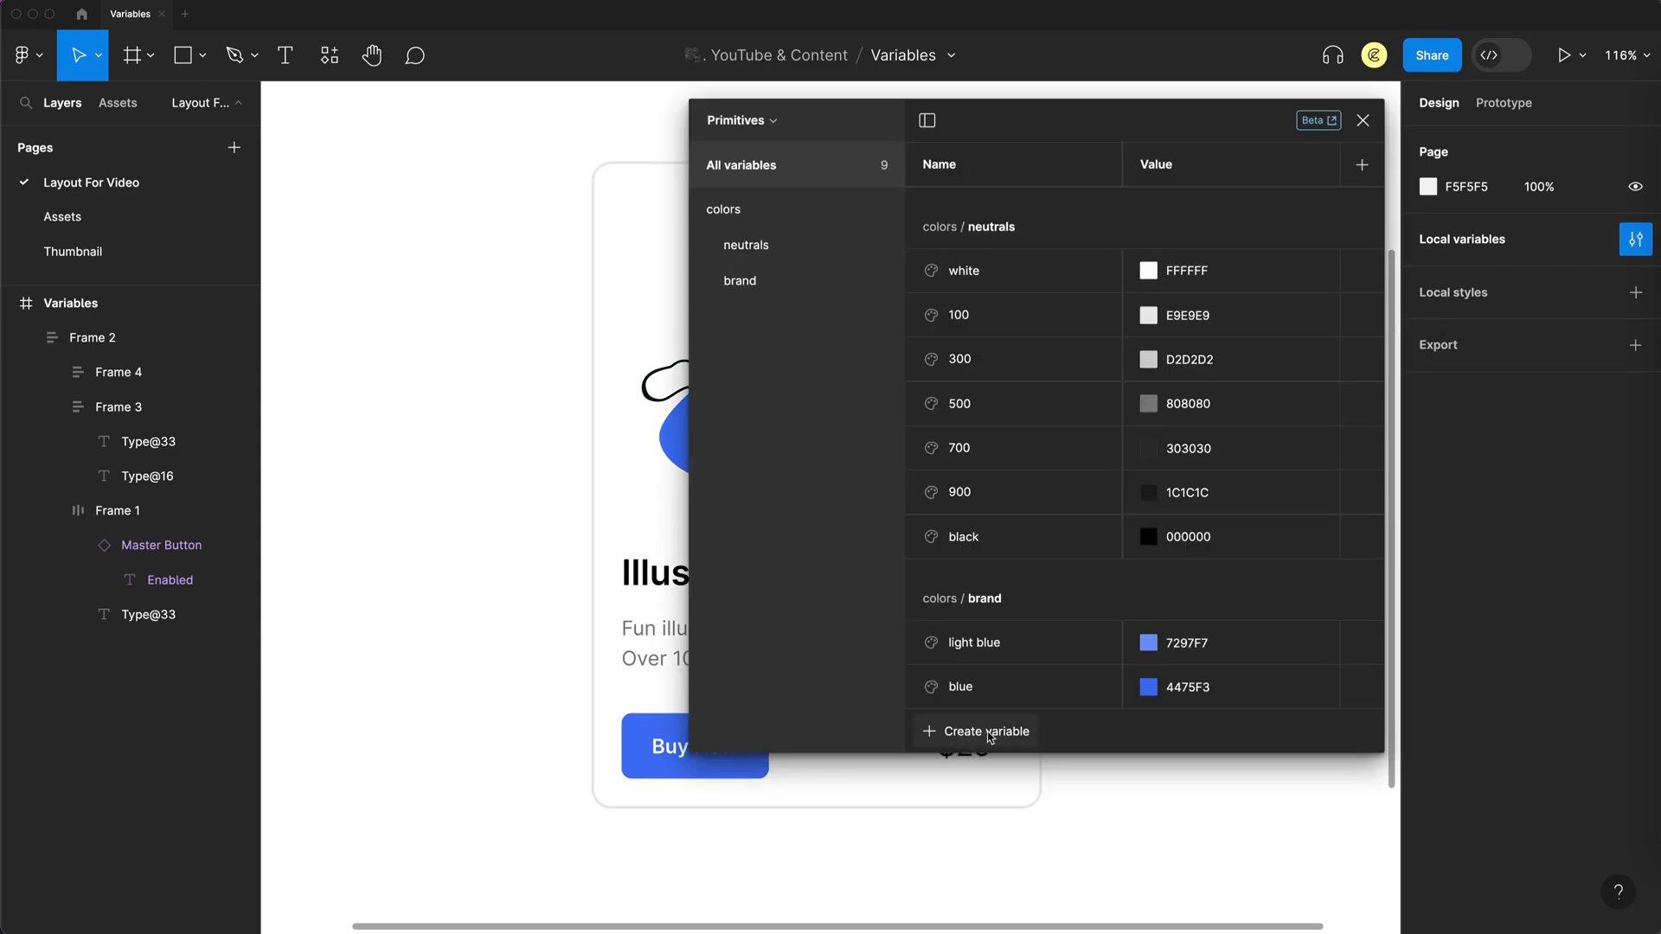
pyautogui.click(986, 731)
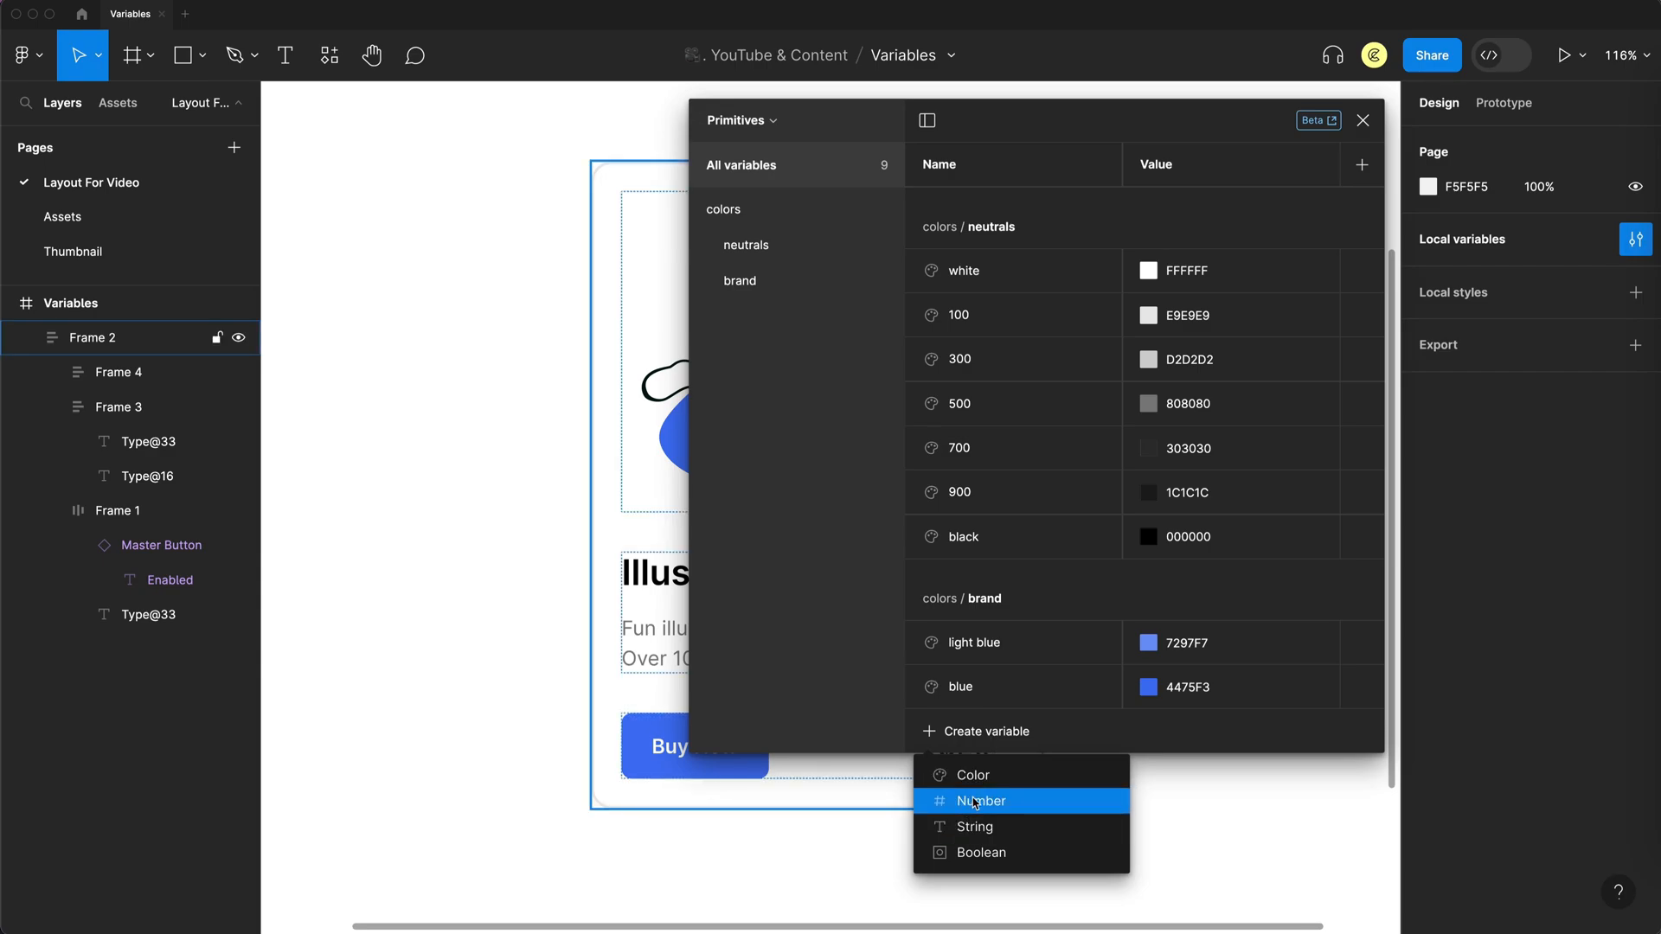
pyautogui.click(980, 800)
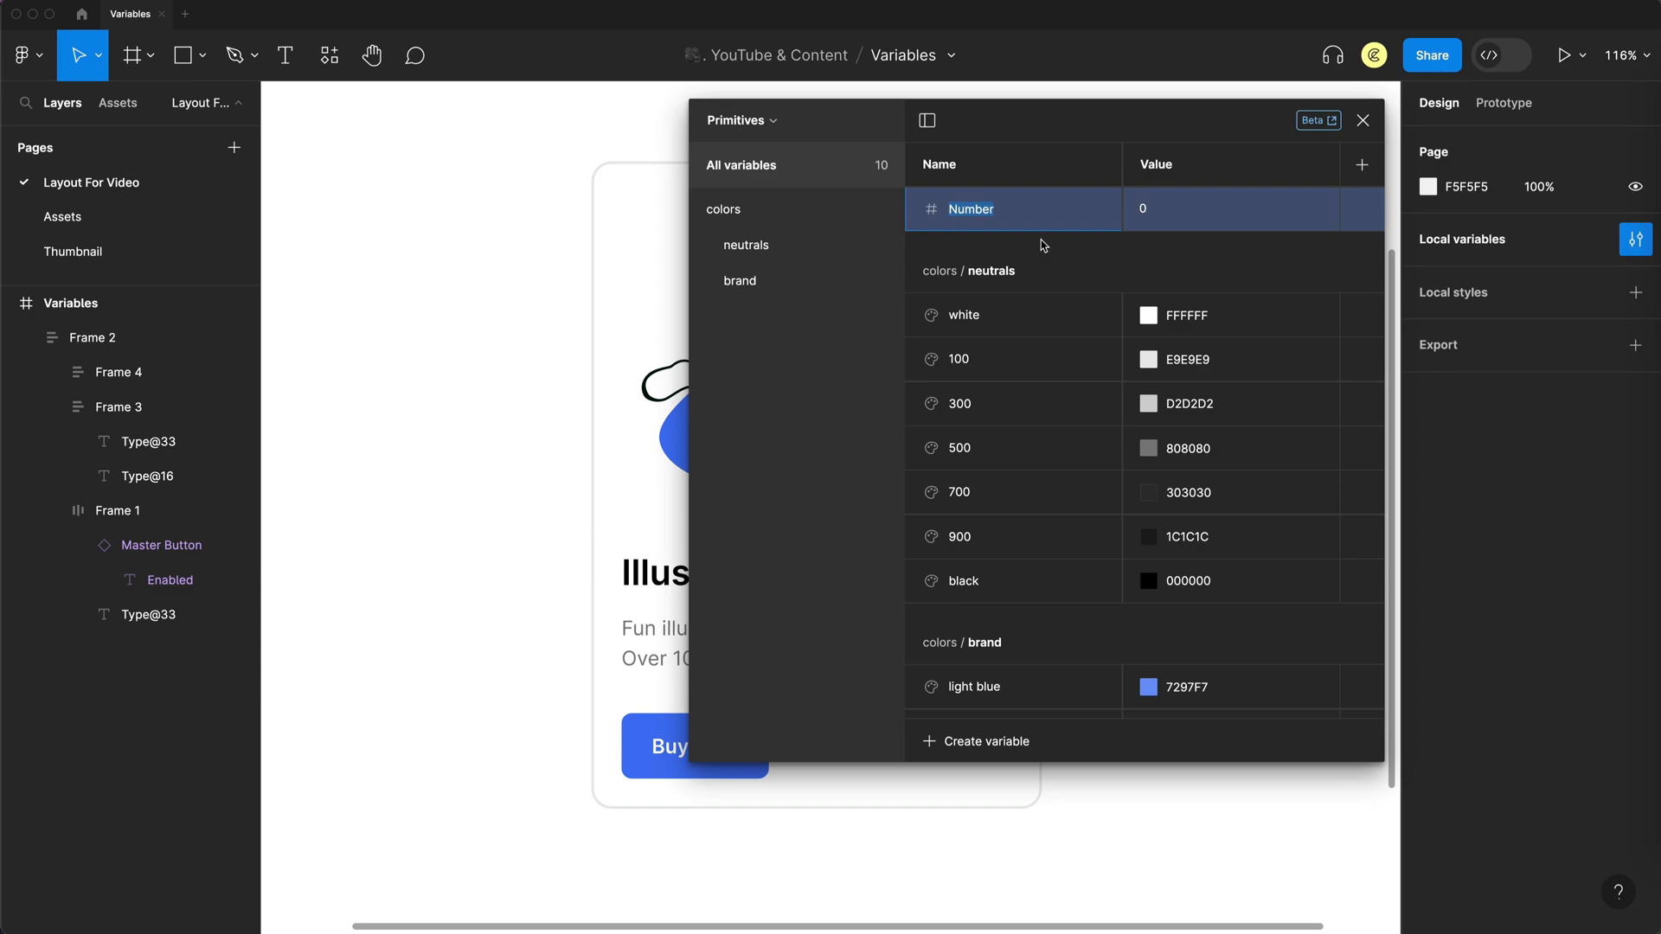
pyautogui.click(93, 337)
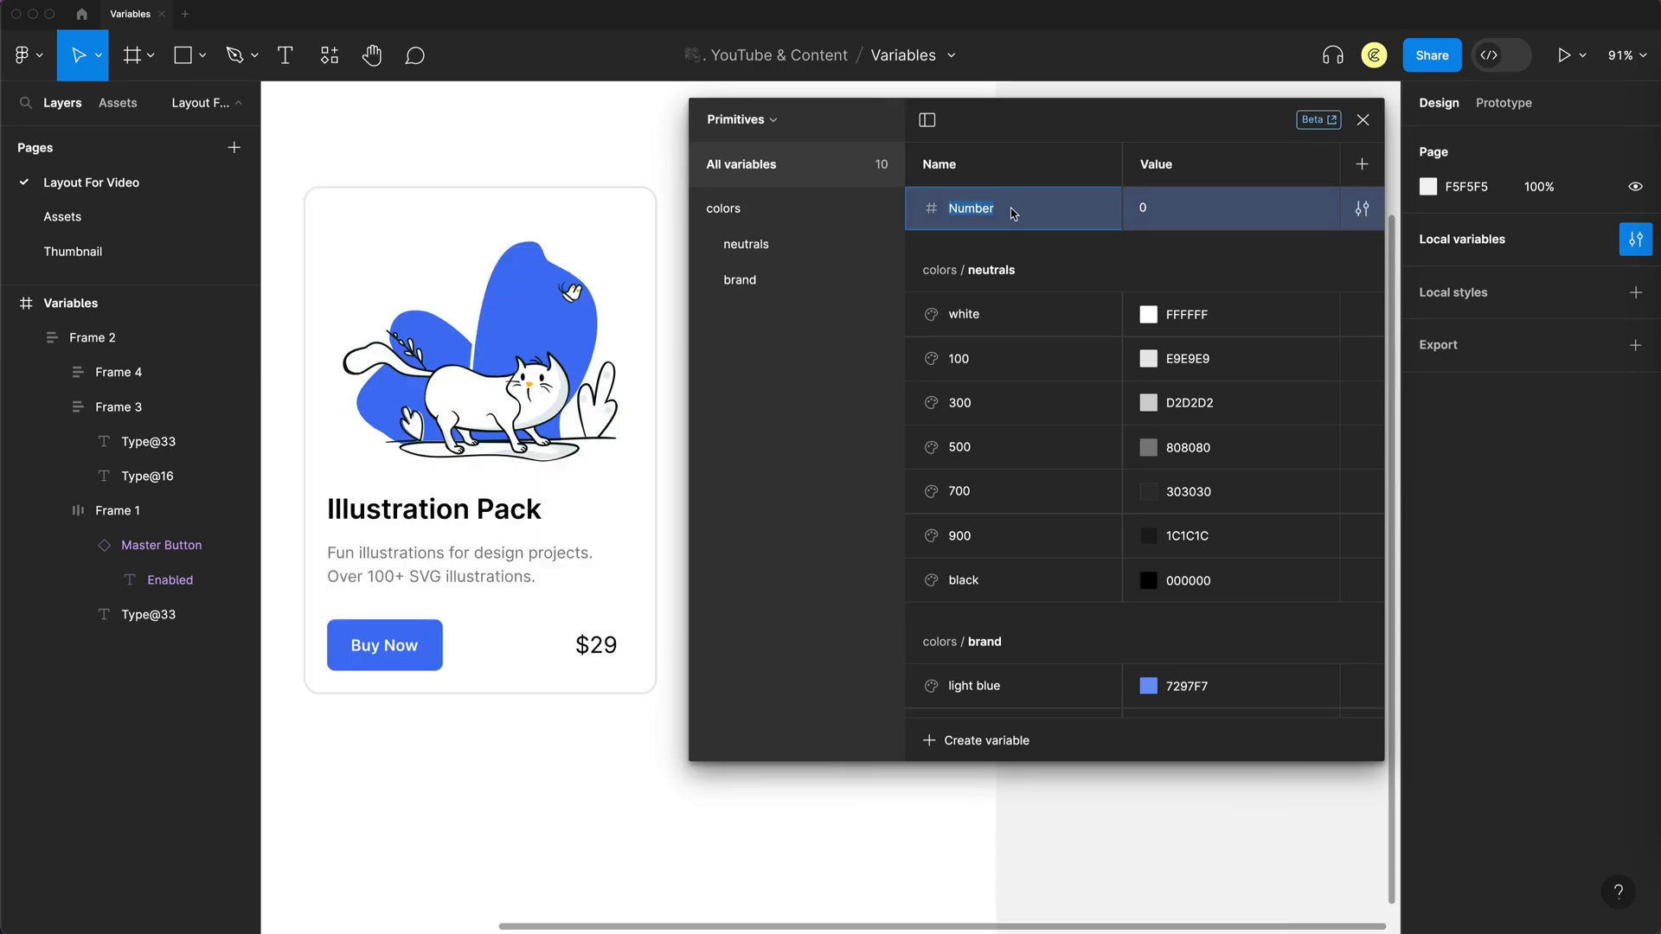
pyautogui.write('0')
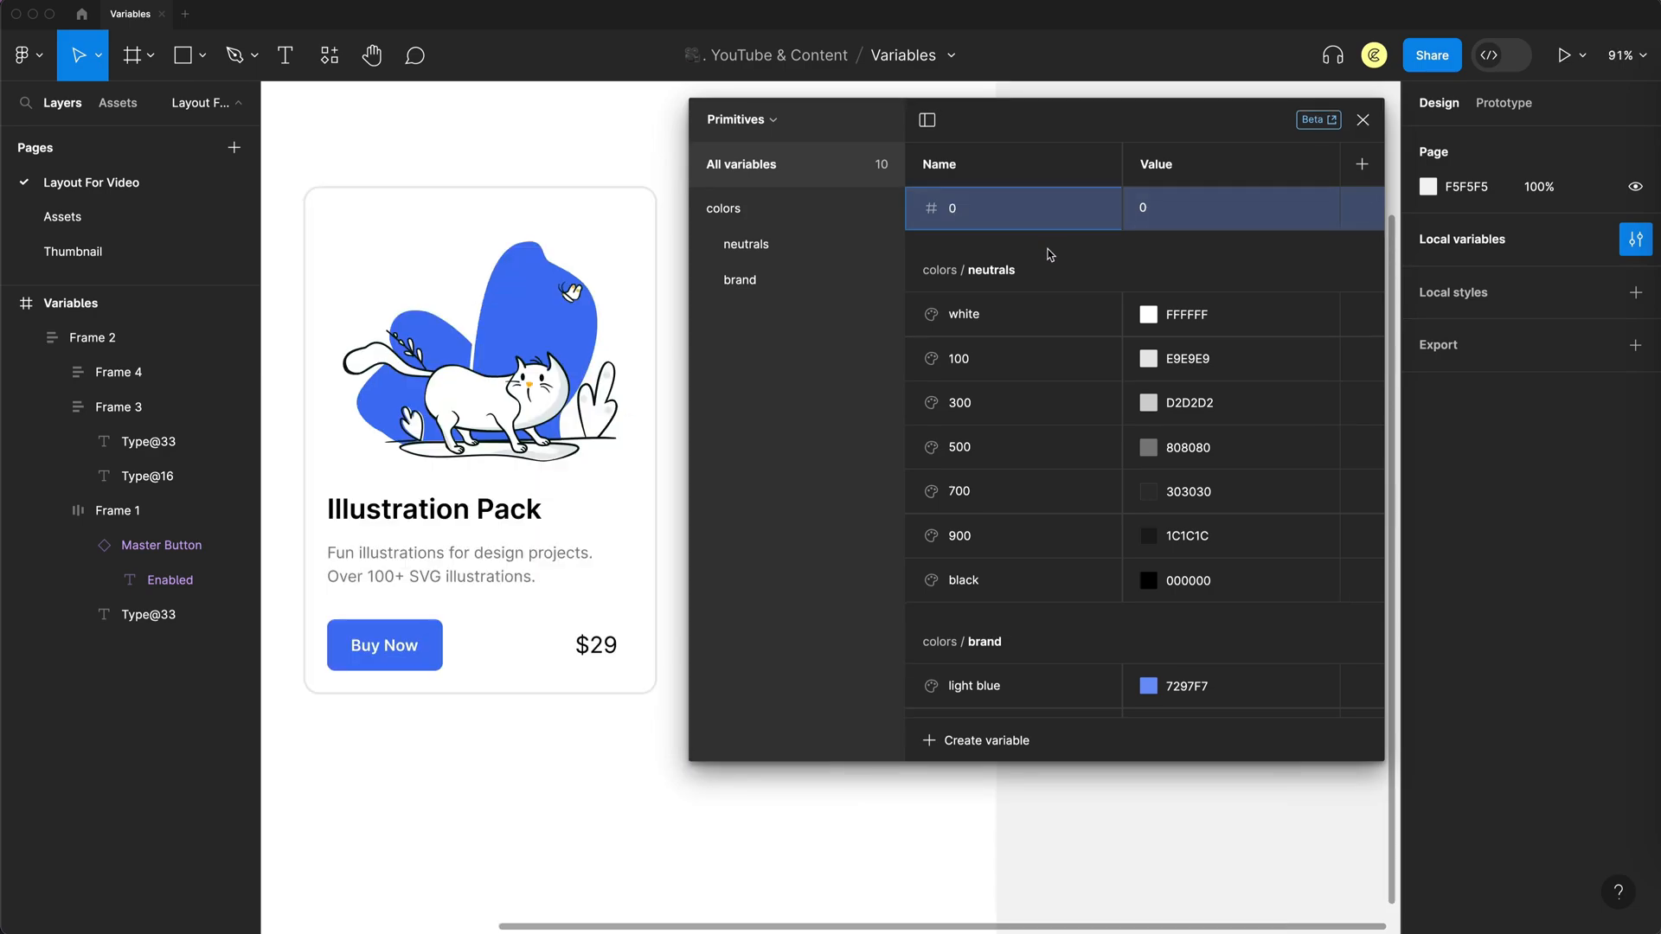
pyautogui.moveTo(1101, 213)
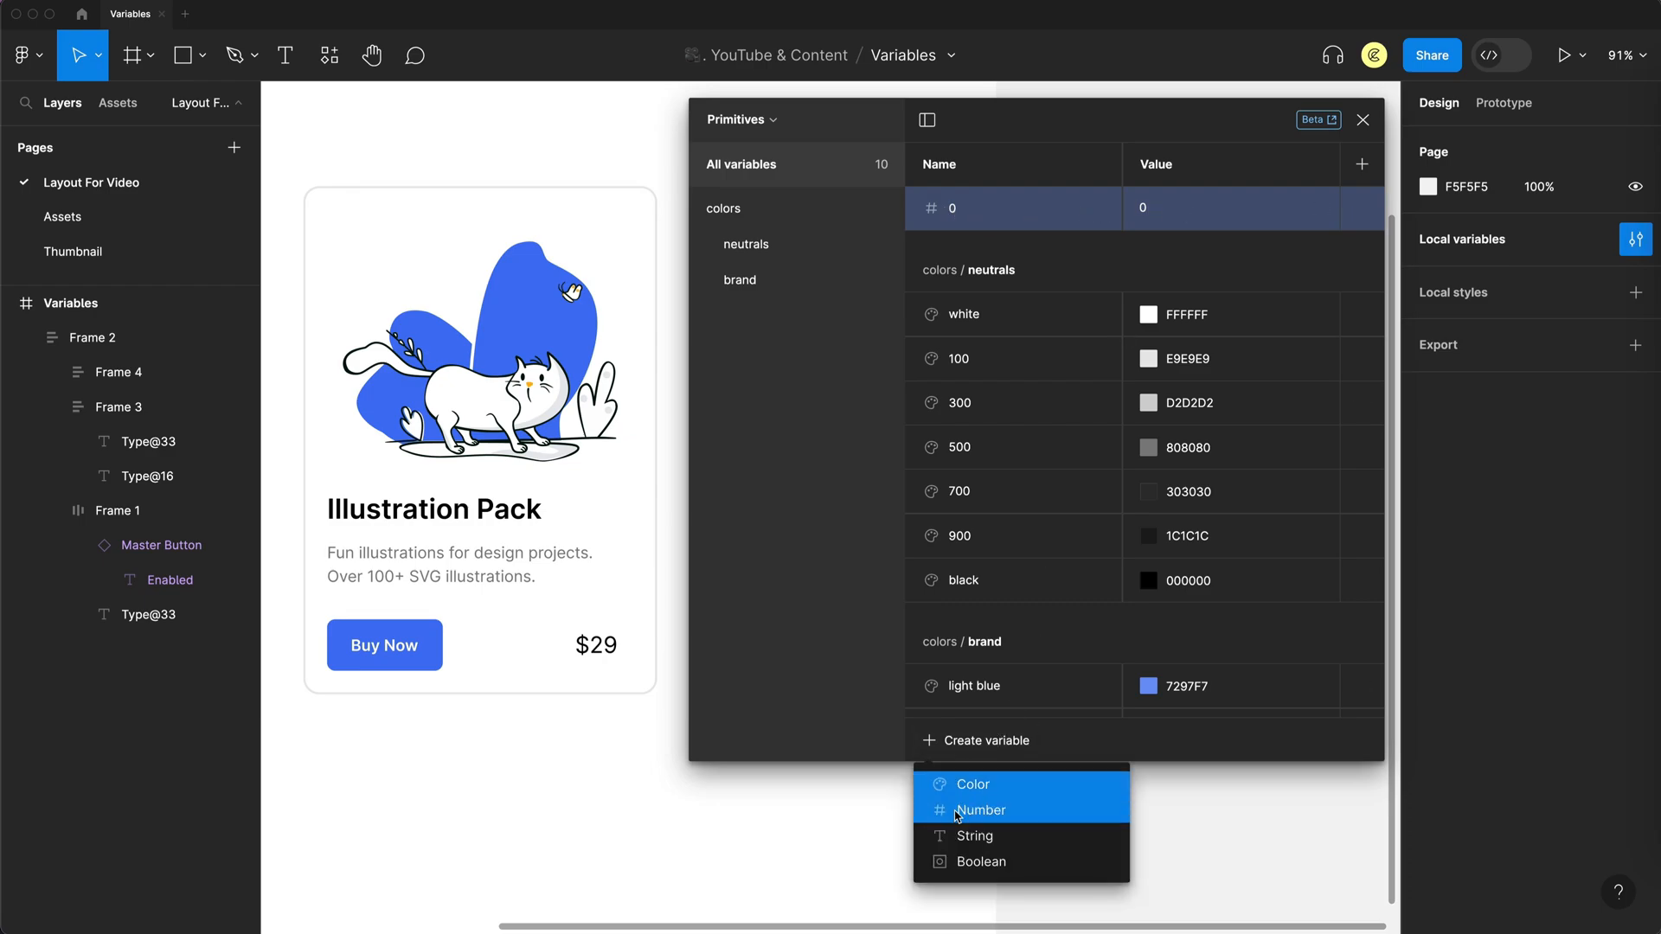
pyautogui.click(982, 810)
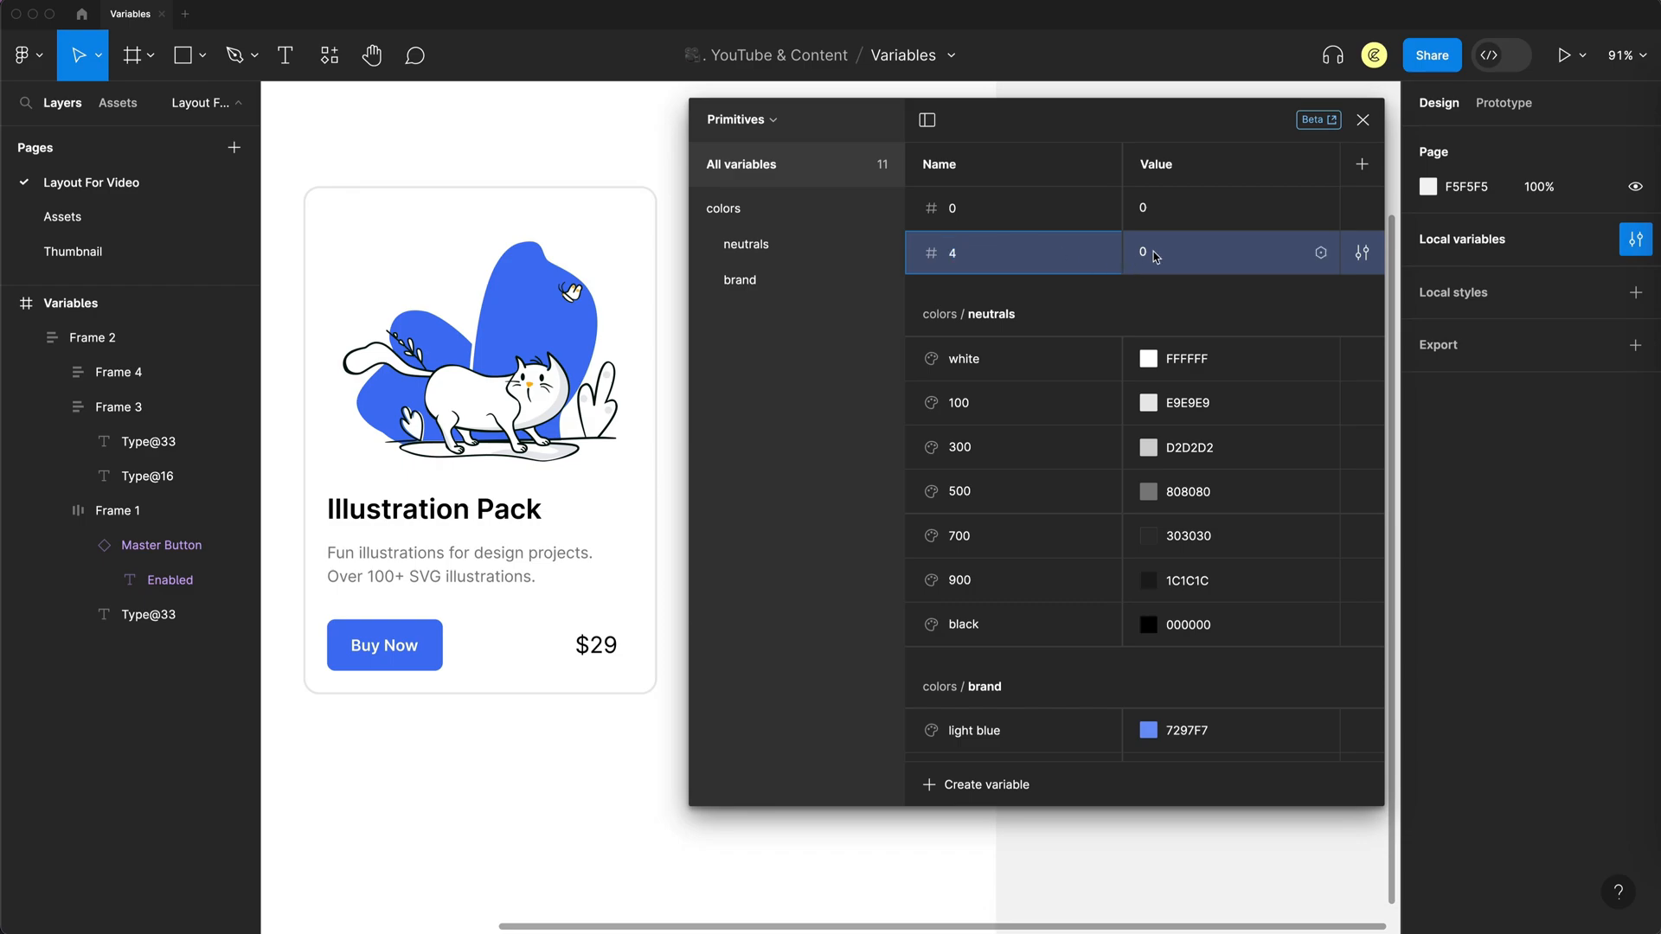
pyautogui.write('4')
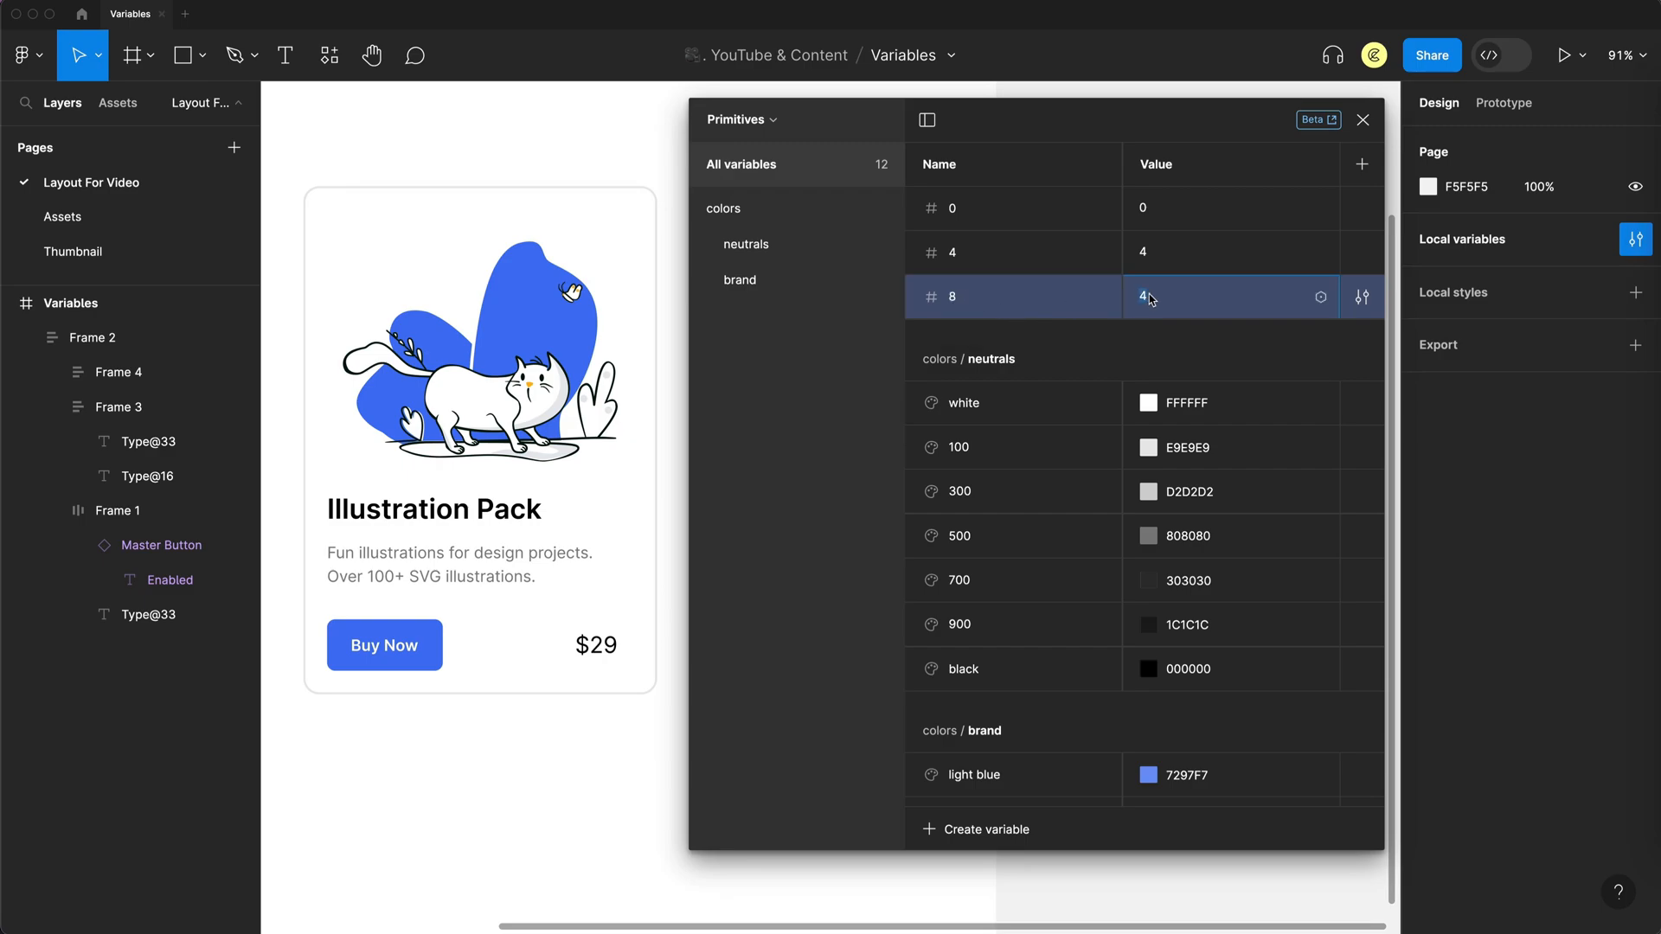
pyautogui.write('8')
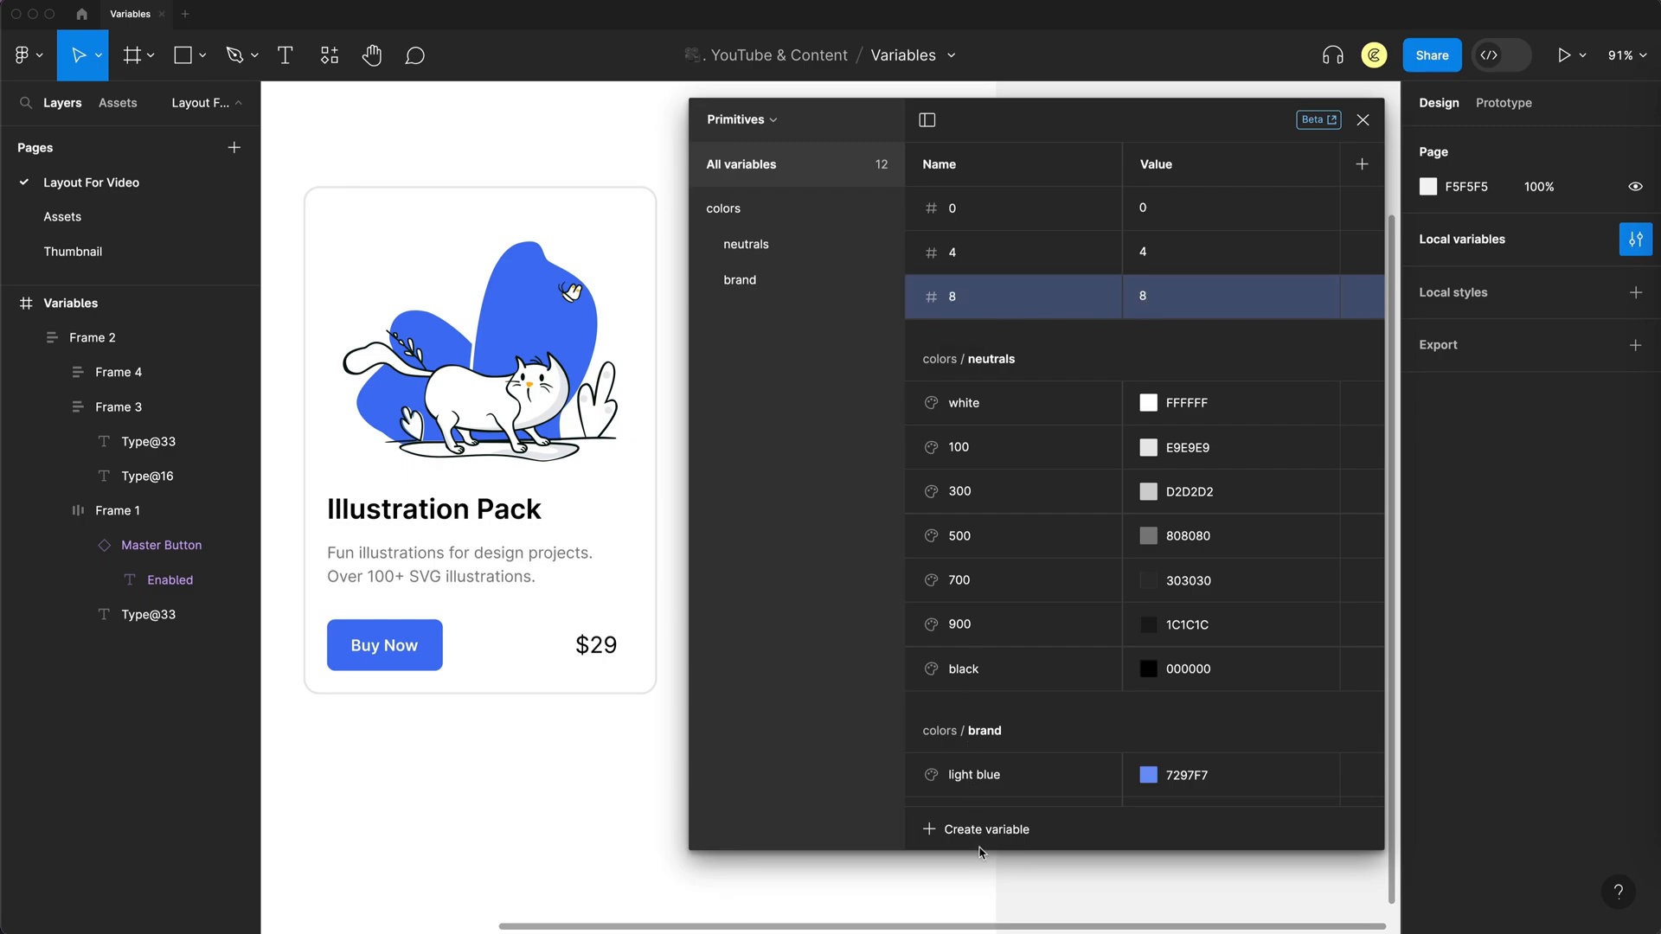
pyautogui.click(986, 829)
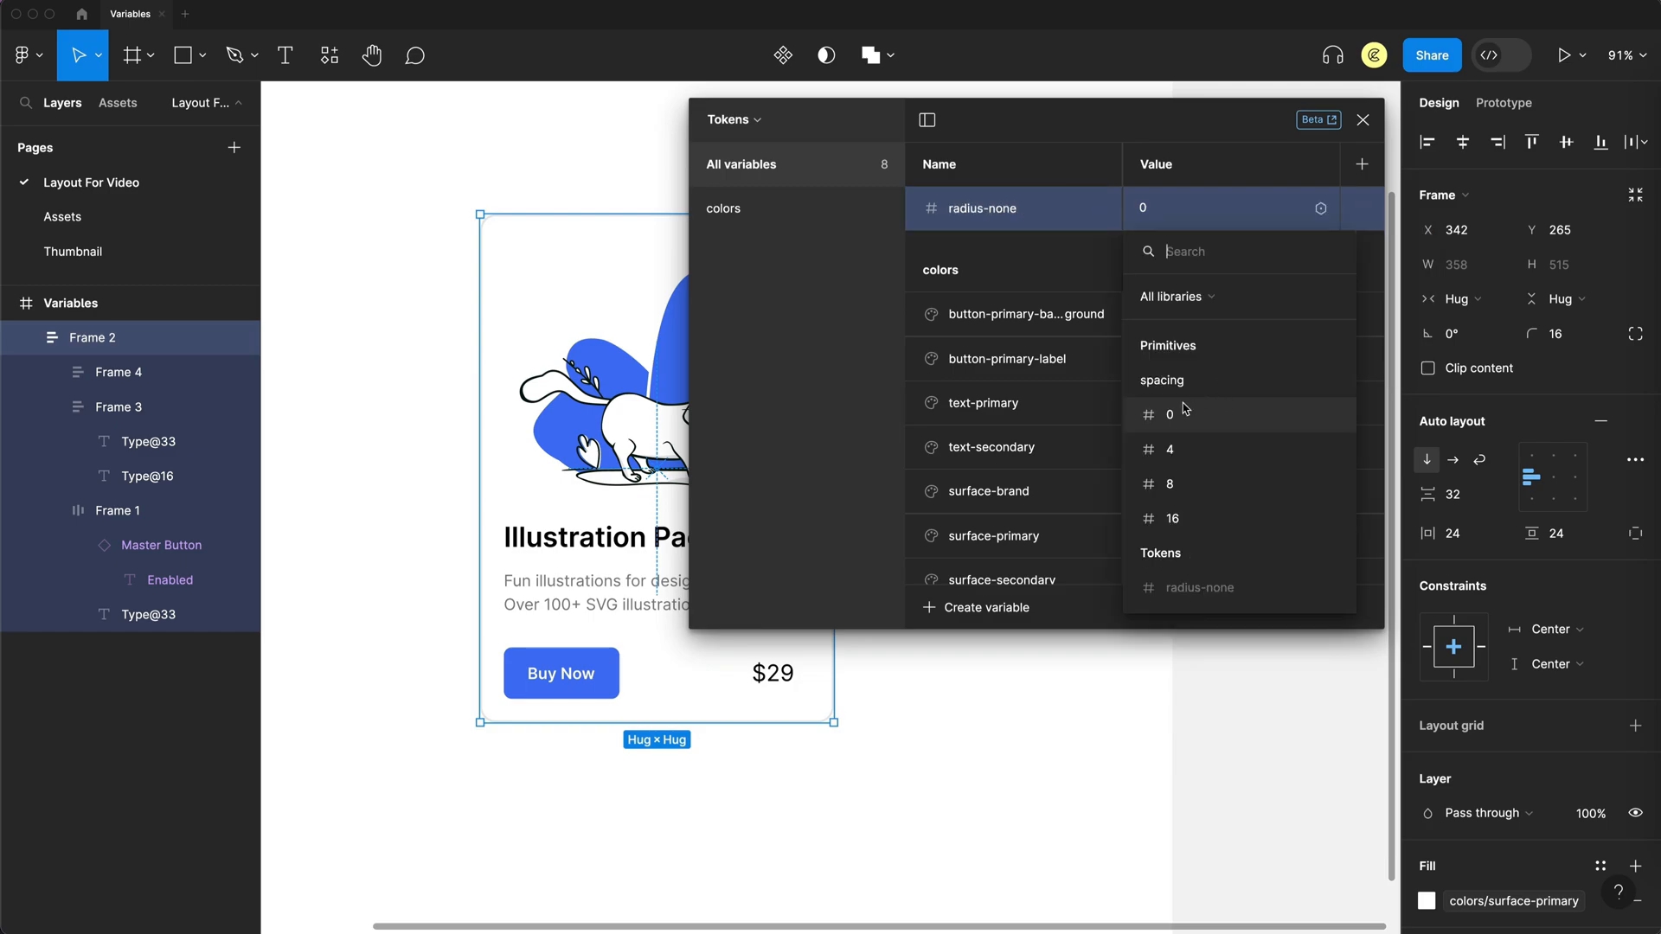
# - Alias radius-none to the spacing 0 primitive and close the variables panel
pyautogui.click(1170, 415)
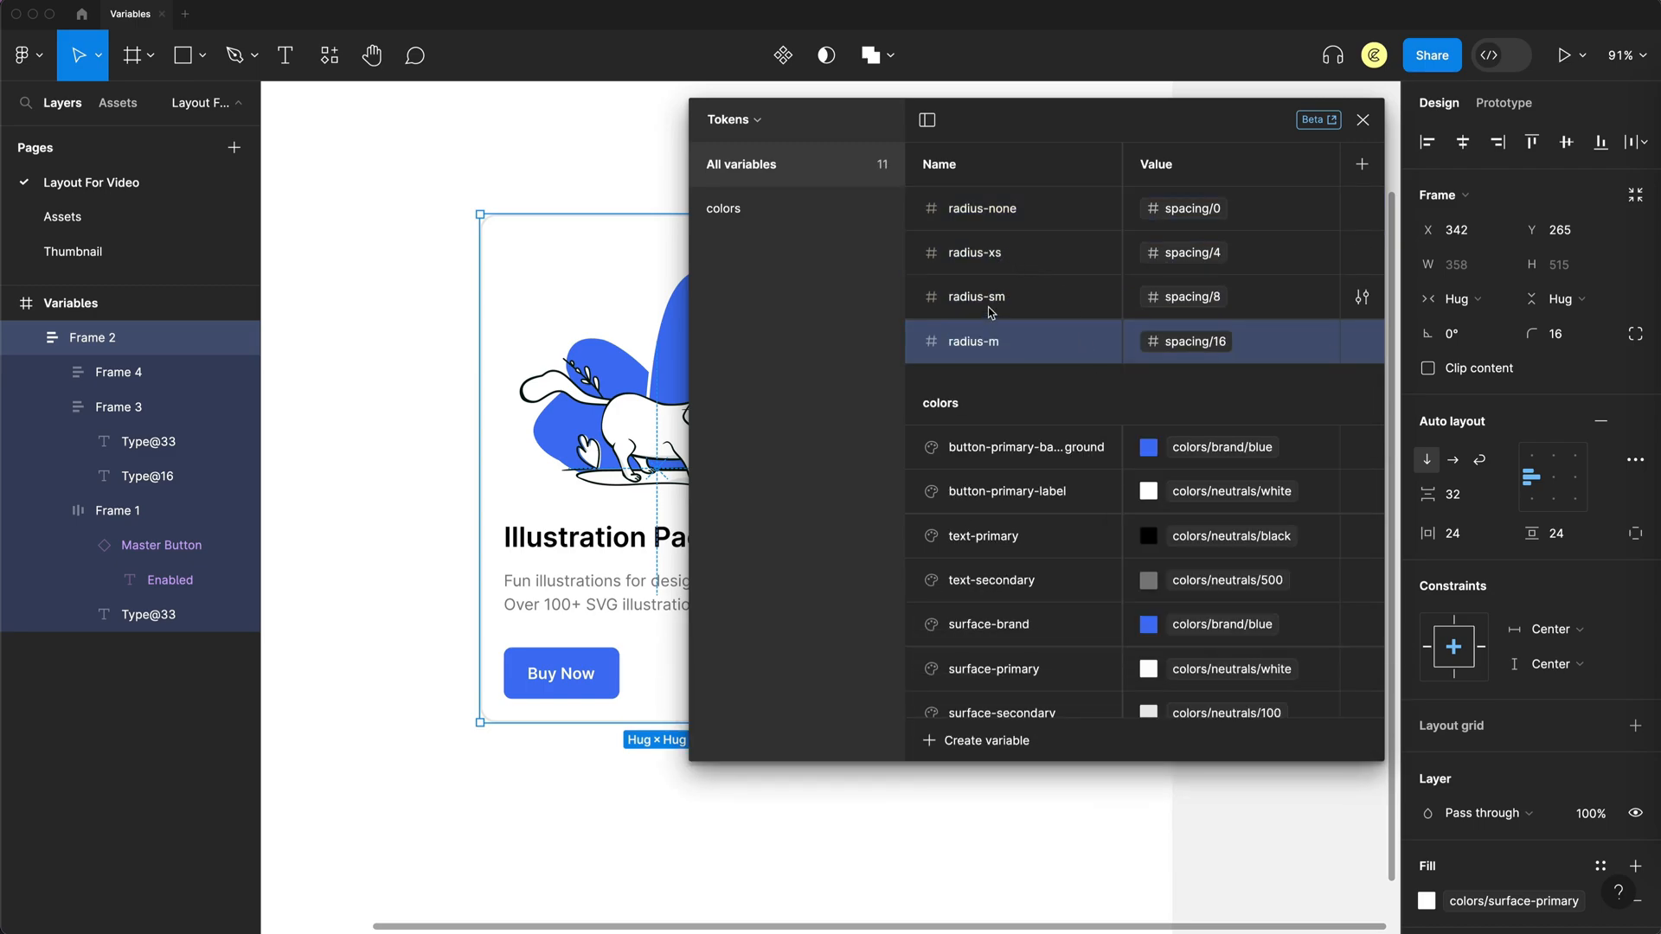
pyautogui.moveTo(846, 289)
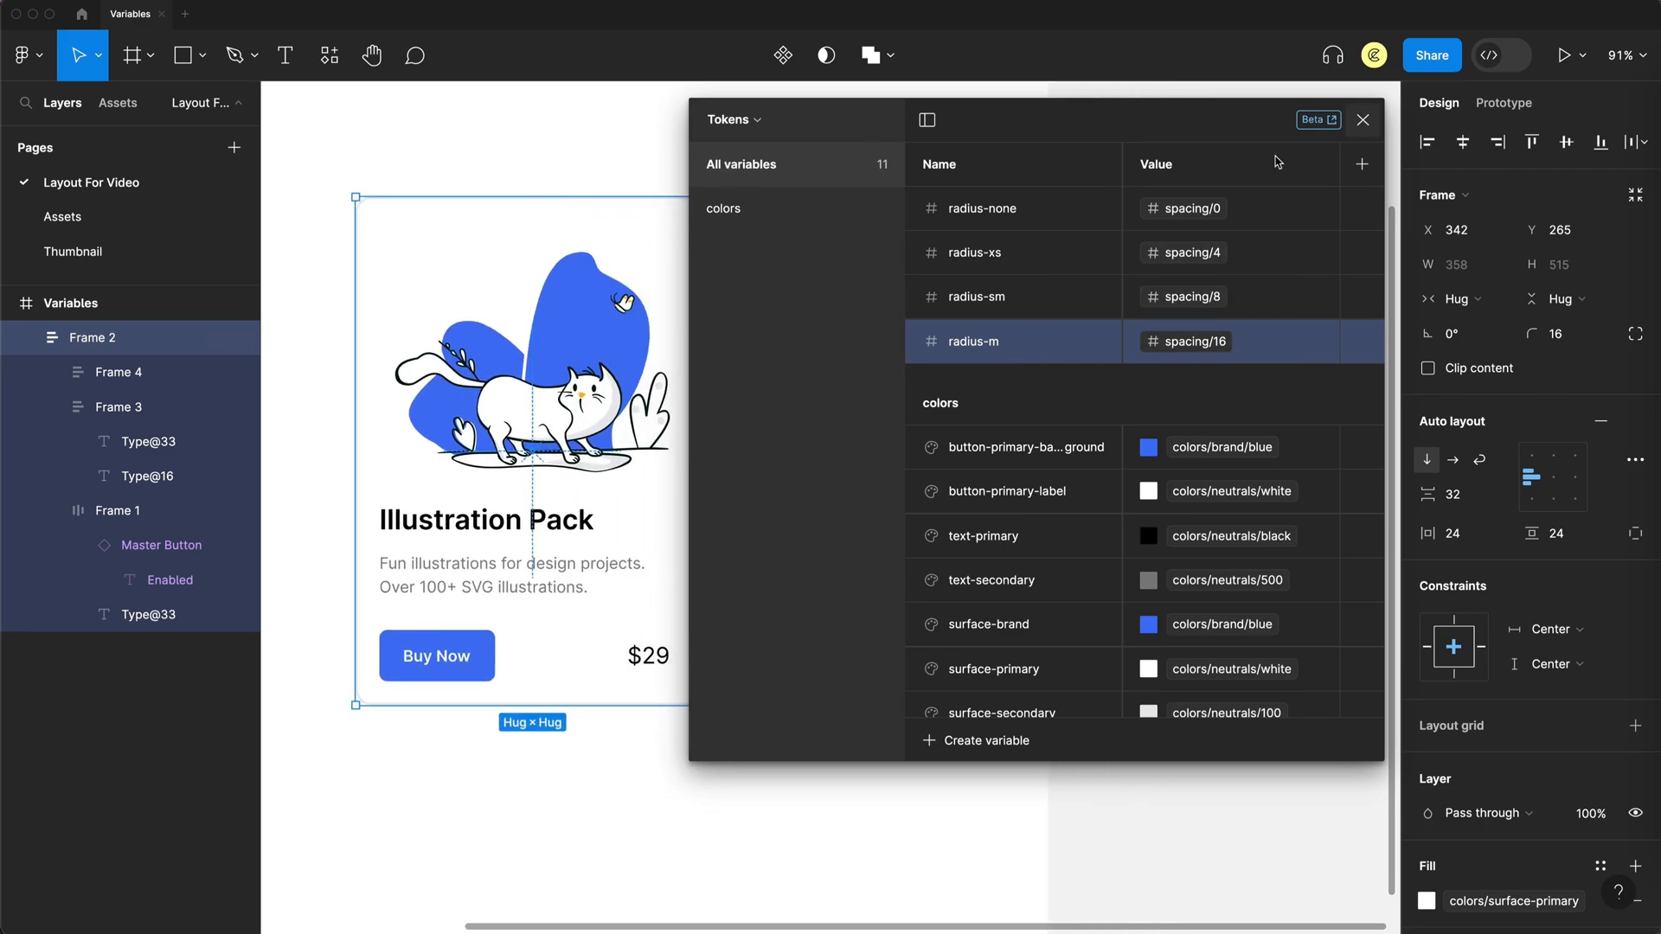
pyautogui.click(1363, 119)
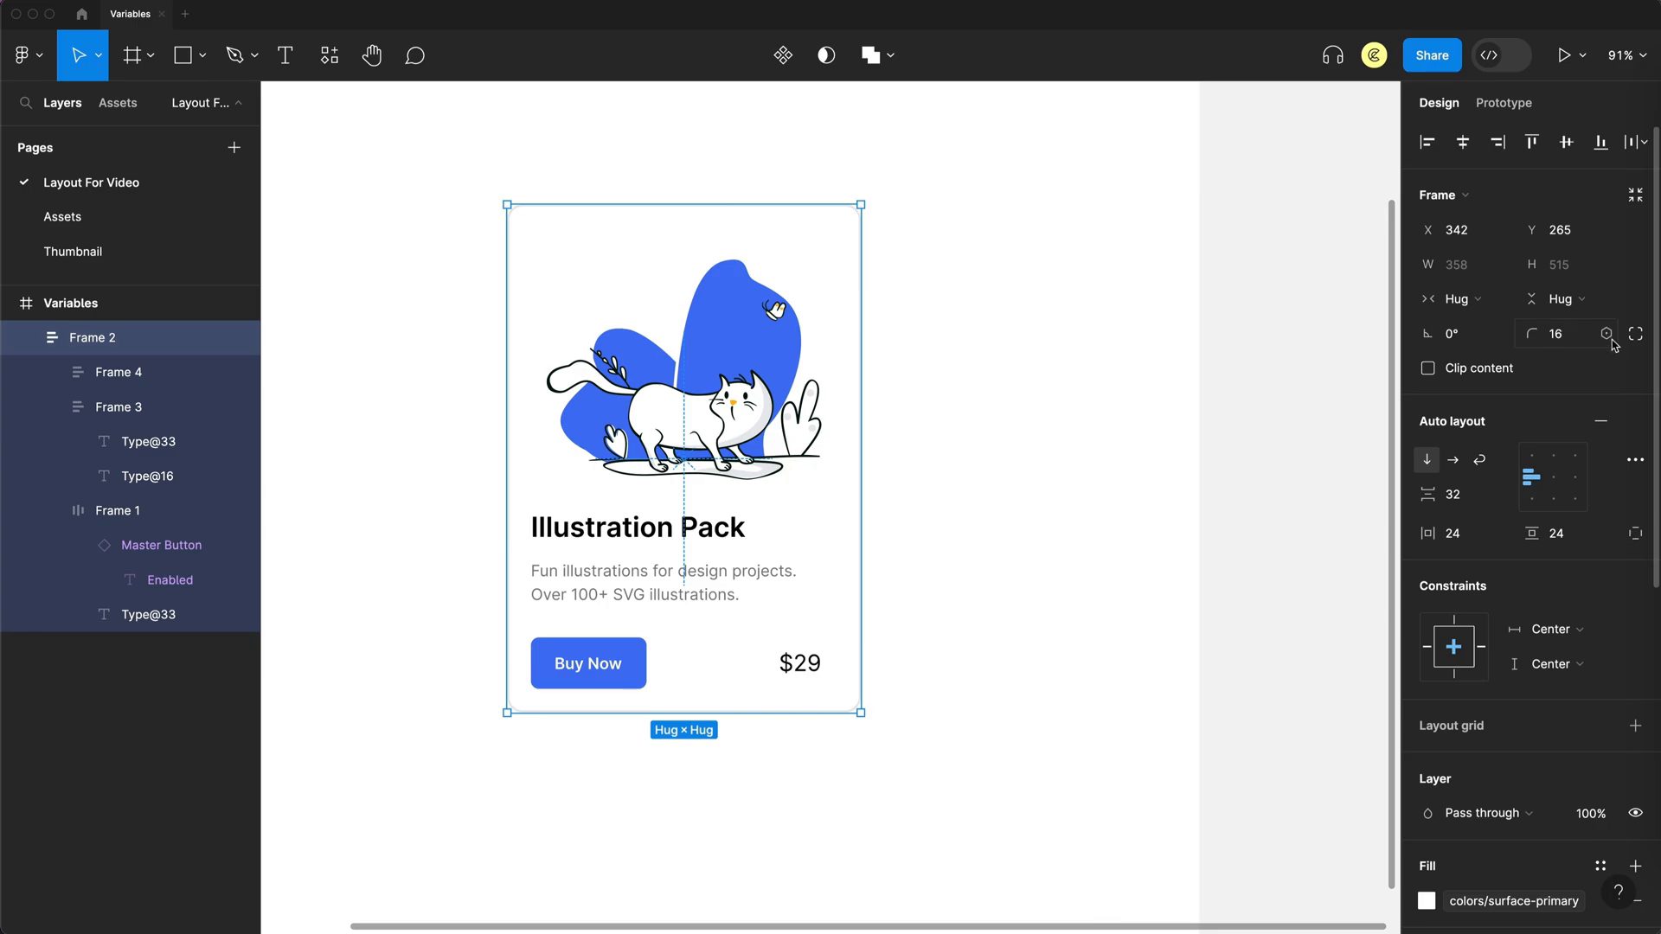
pyautogui.moveTo(1608, 343)
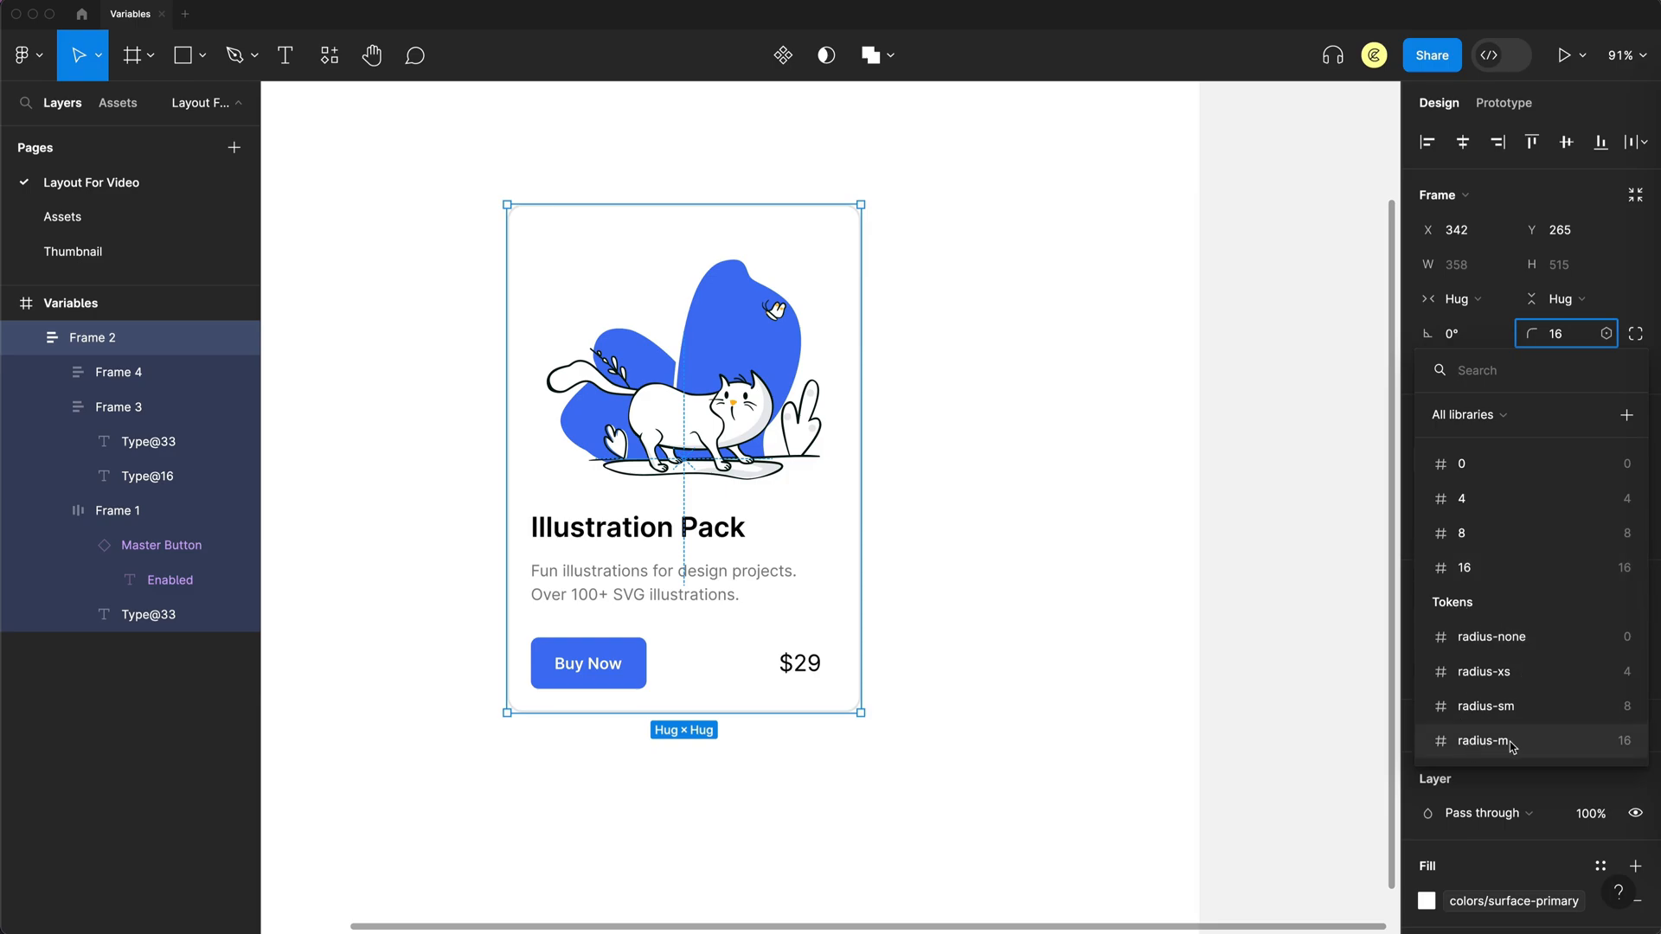
# - Apply radius-m to the card's corners and radius-sm to the Buy Now button's corners
pyautogui.click(1486, 741)
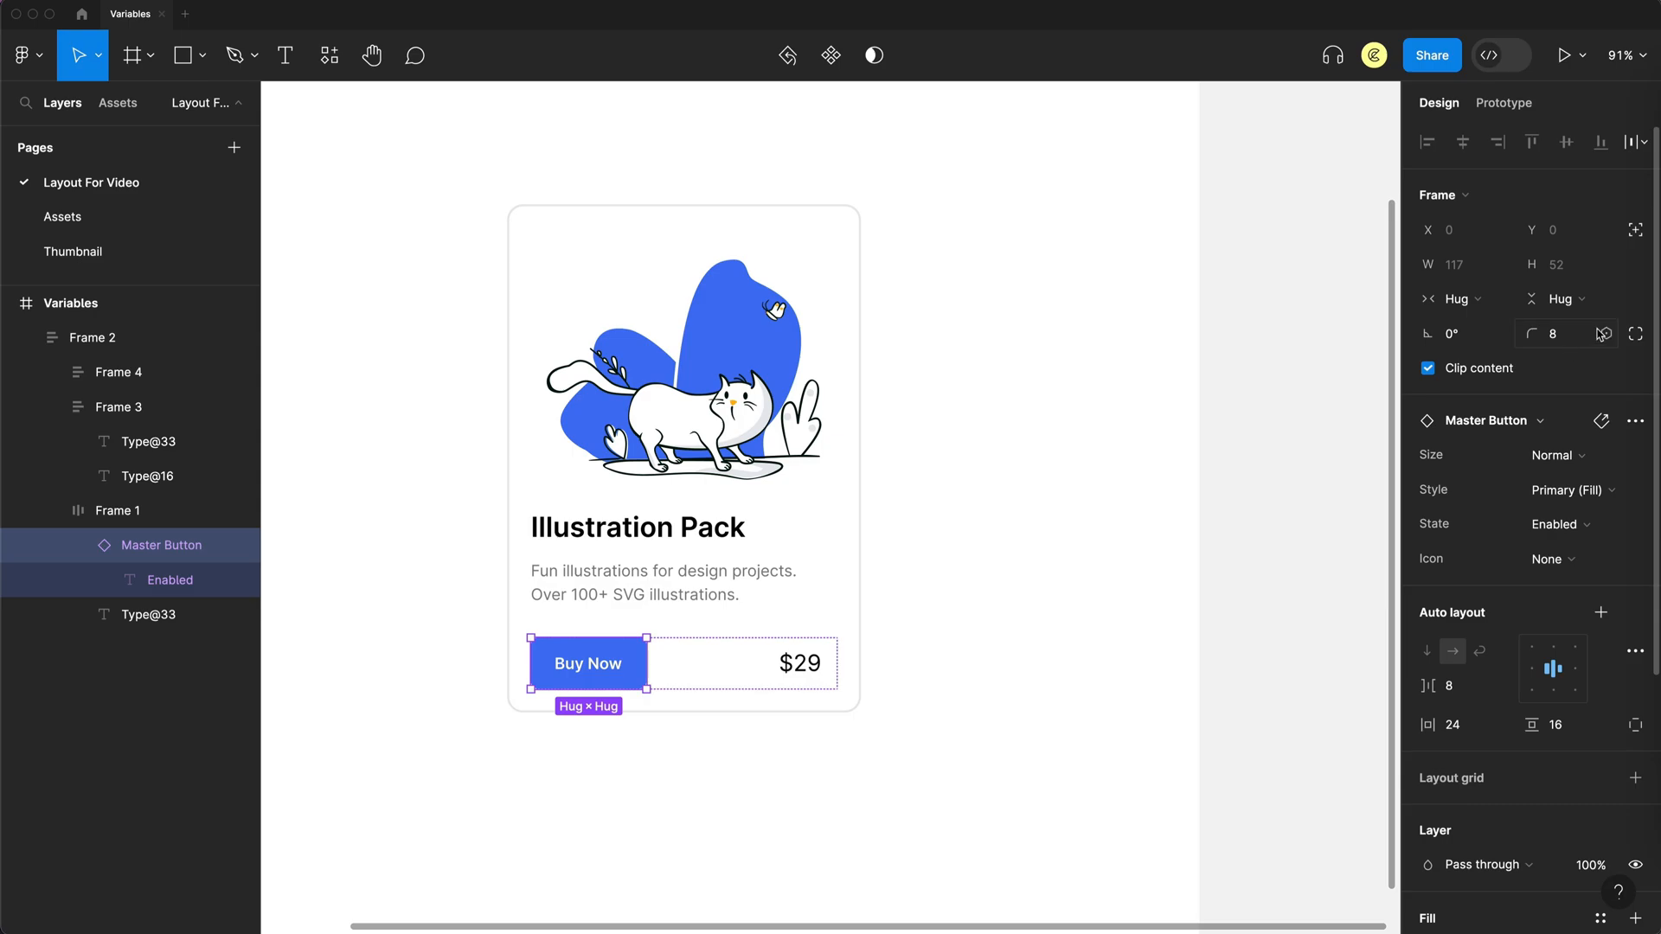
pyautogui.click(1606, 334)
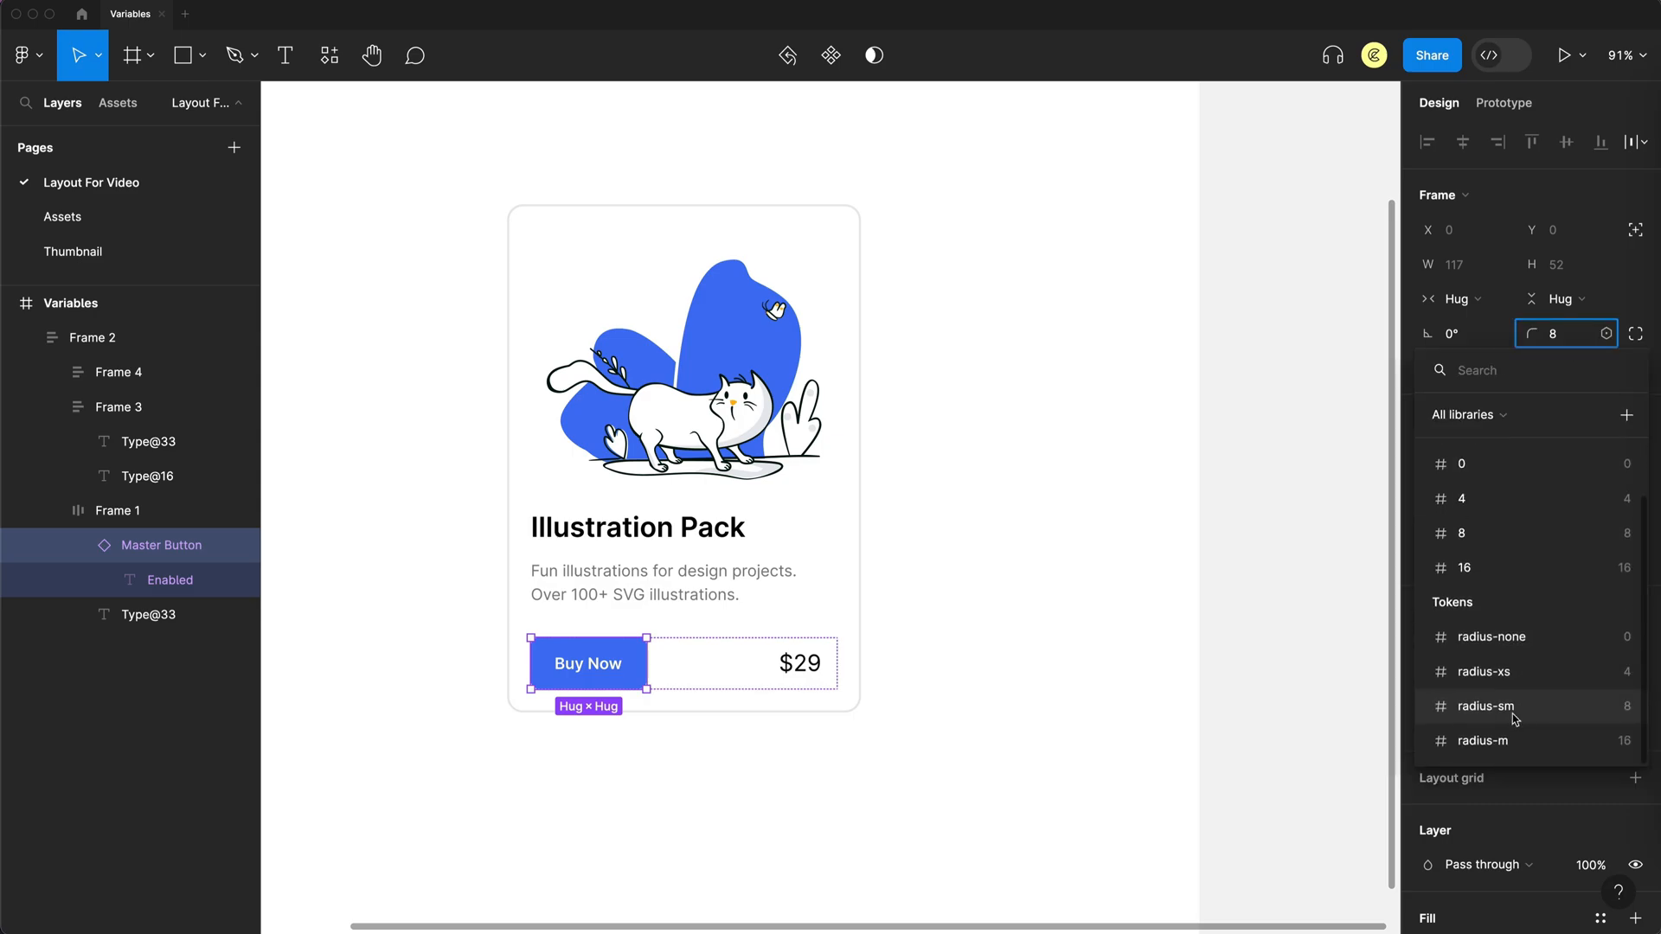
pyautogui.click(1218, 466)
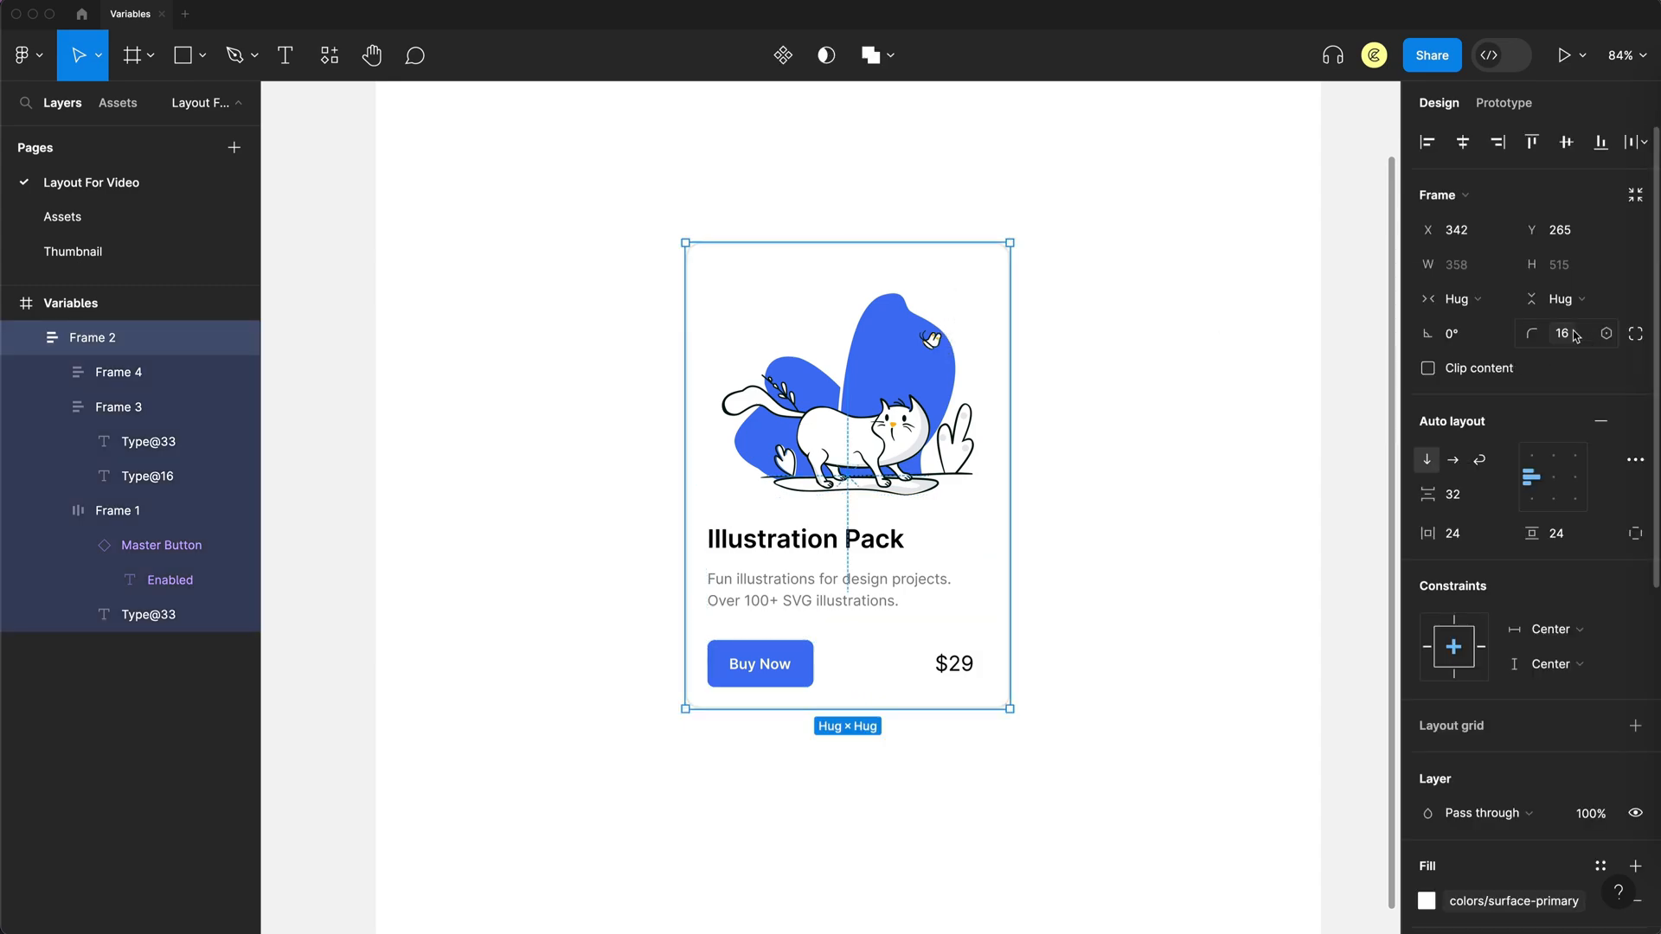
pyautogui.click(1605, 334)
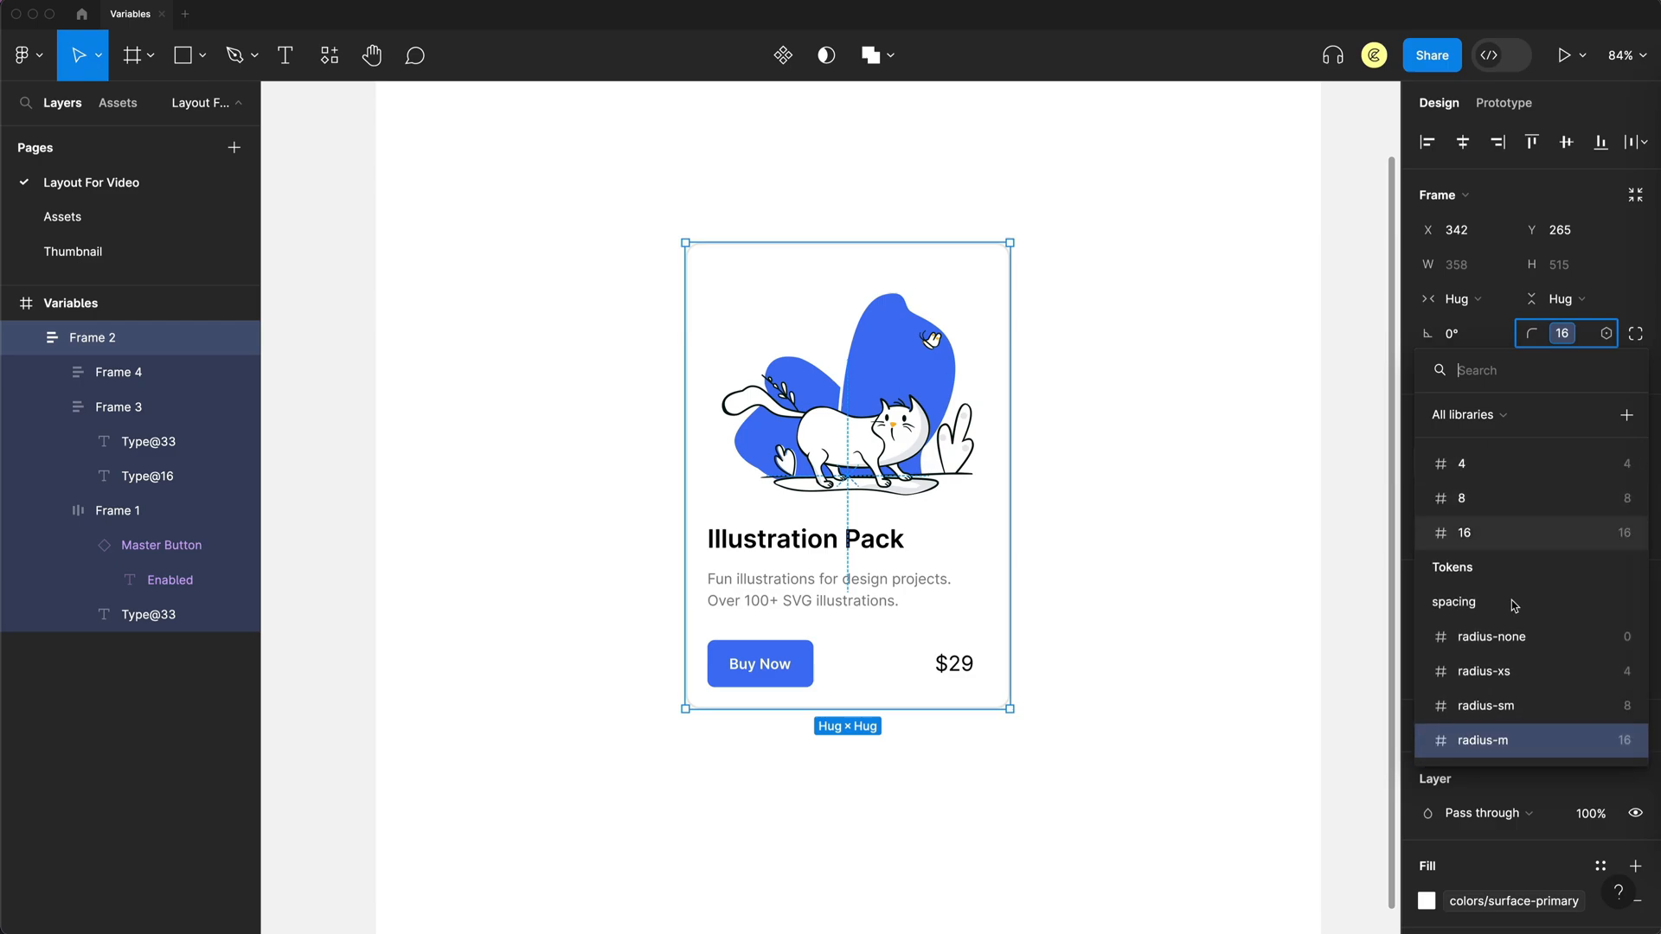
pyautogui.moveTo(1483, 706)
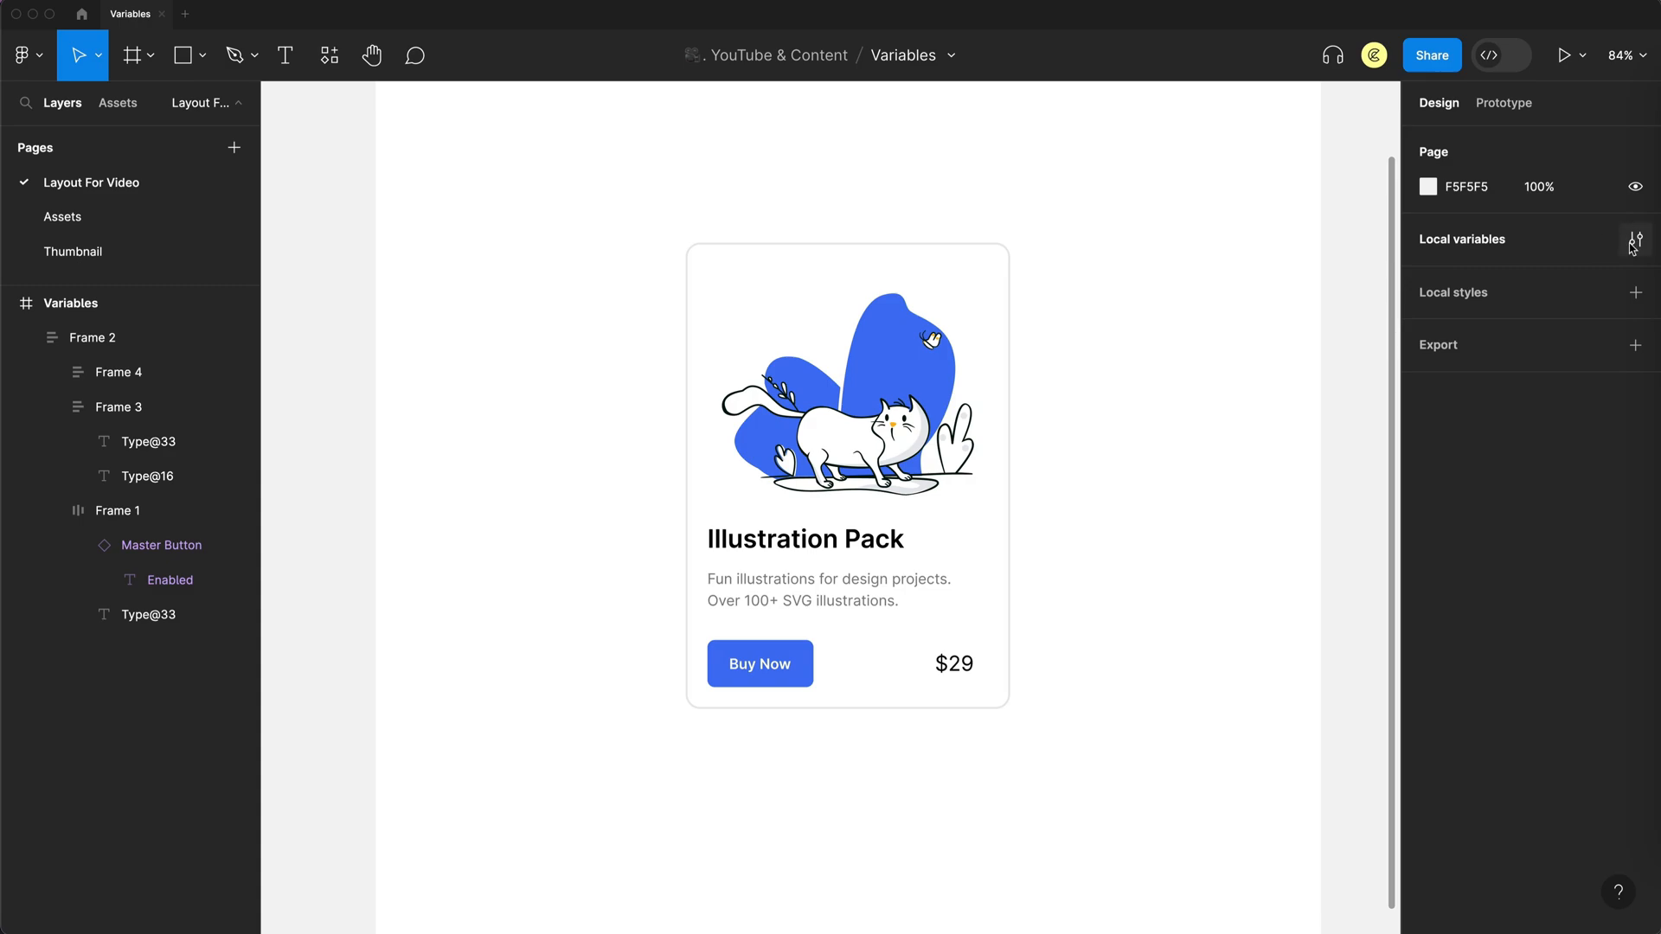
# - Open the local variables table on the Primitives collection
pyautogui.click(1636, 239)
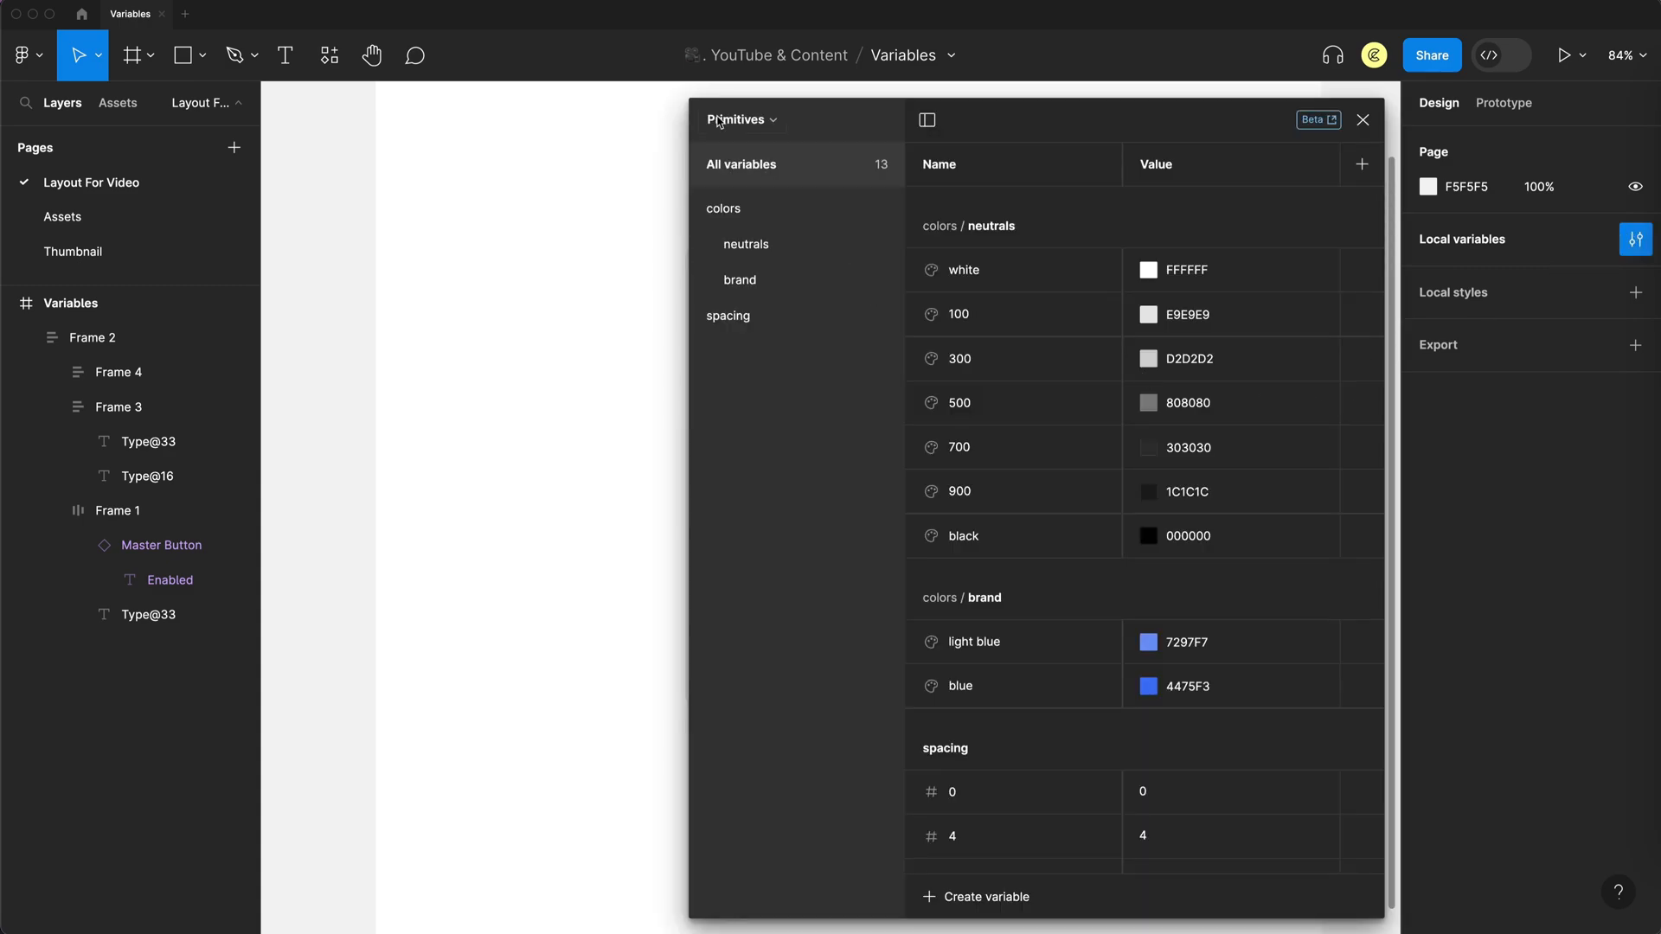
# - Uncheck gap, text content and corner radius scoping on spacing/0, then review white's colour scoping
pyautogui.click(729, 316)
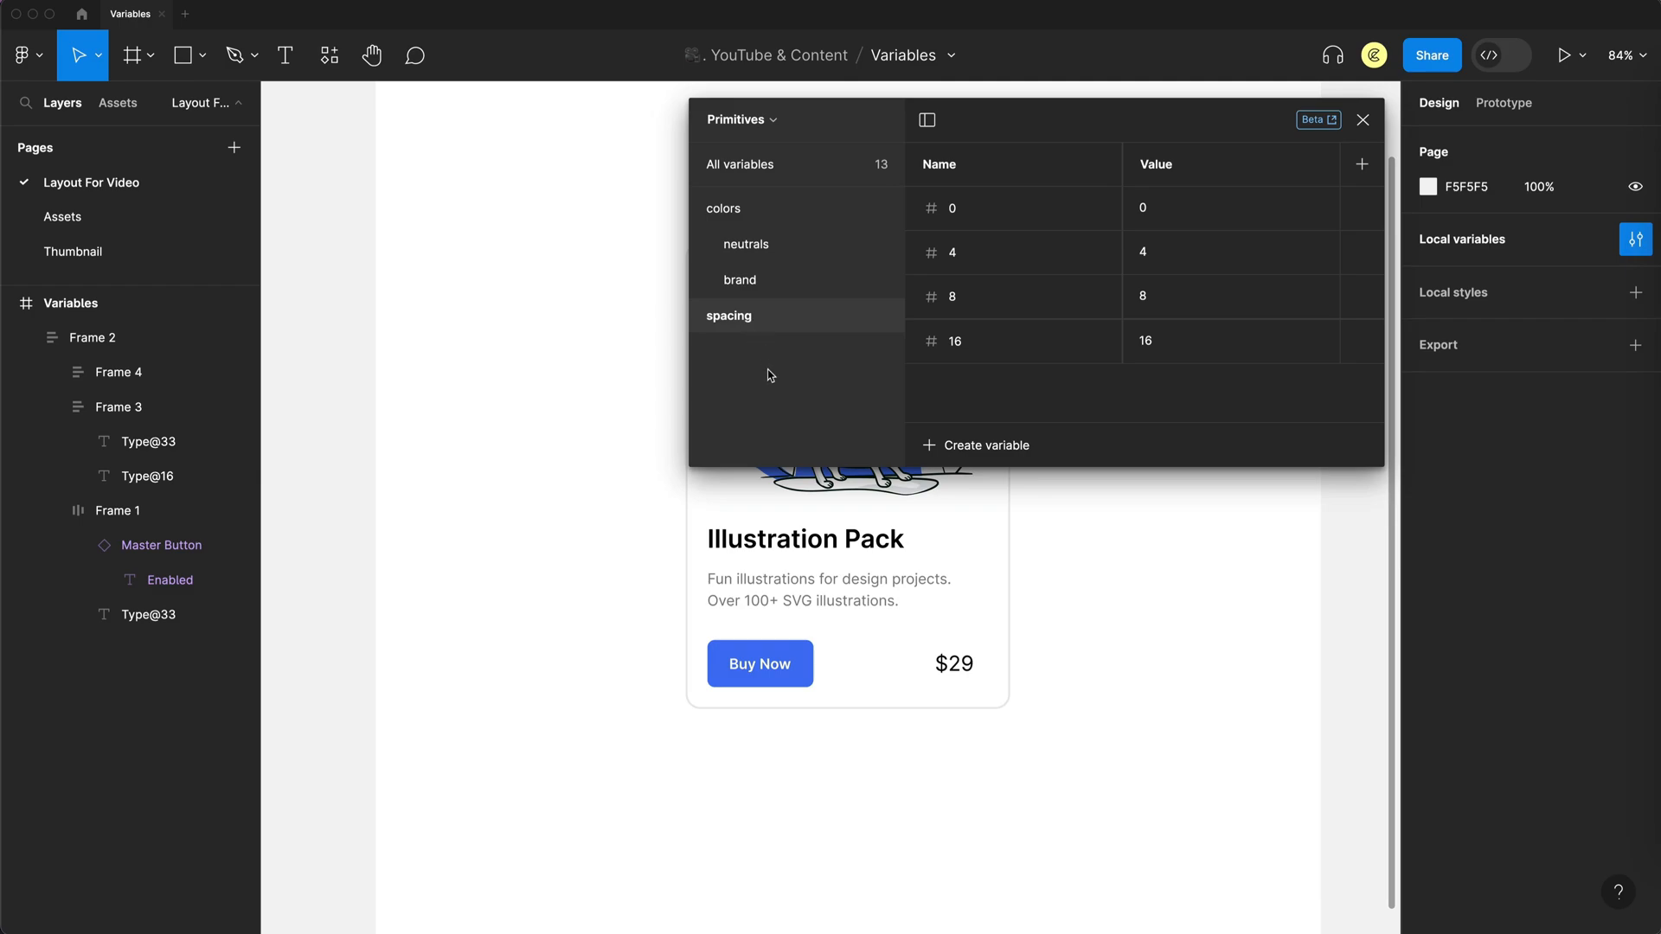
pyautogui.moveTo(1363, 208)
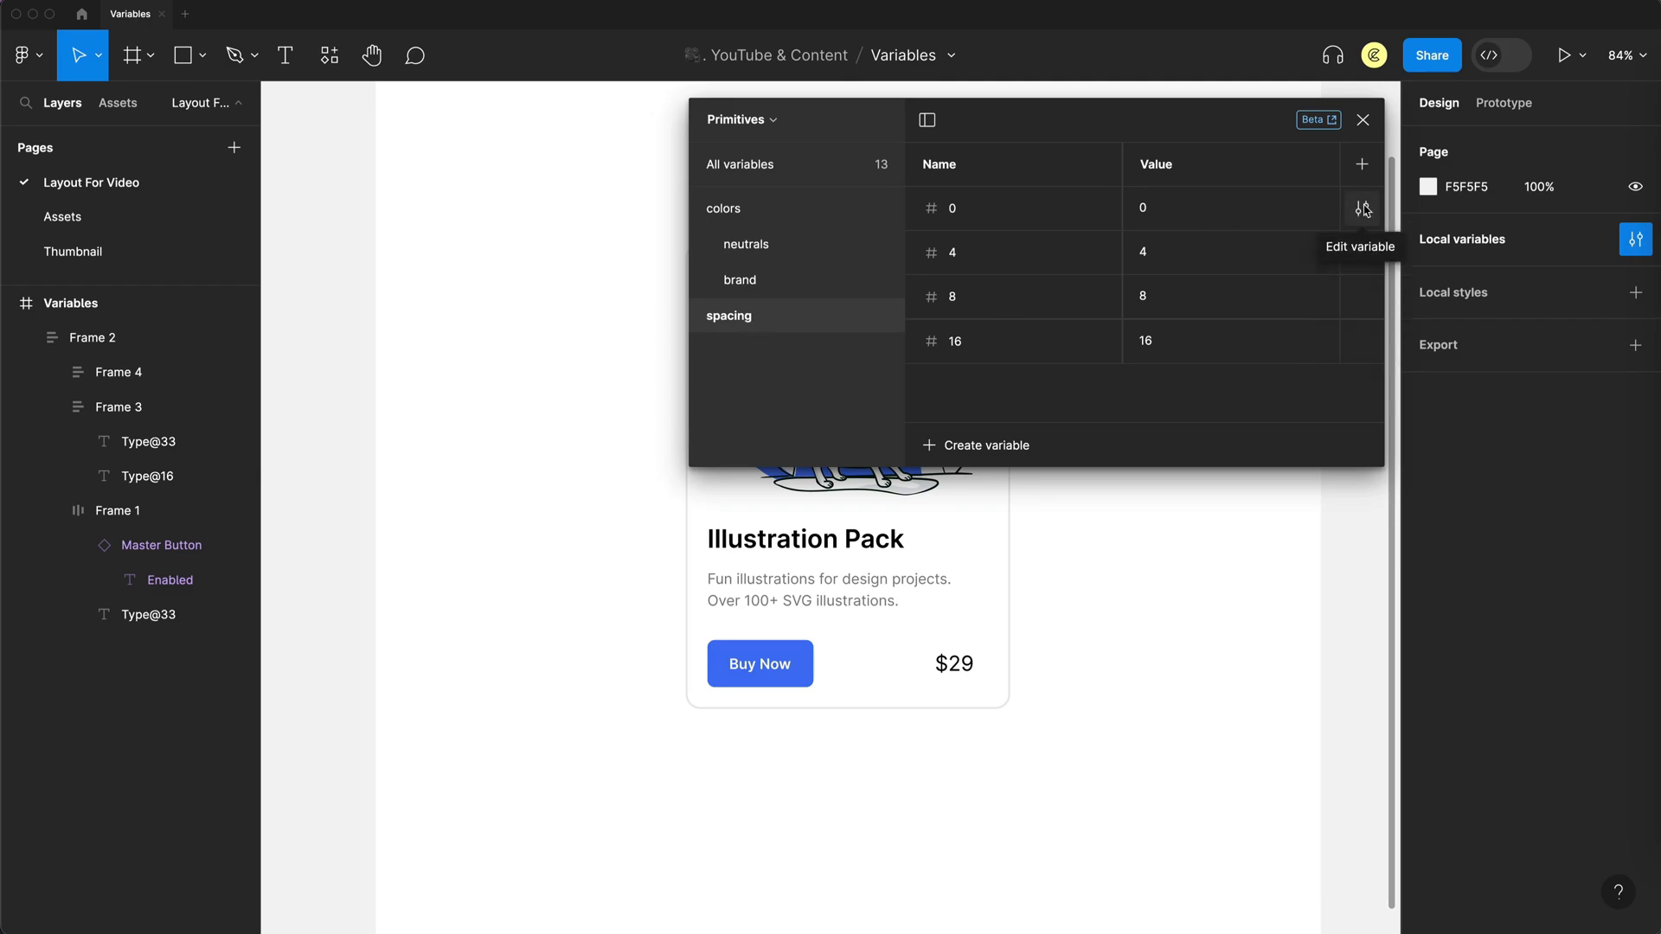
pyautogui.click(1363, 207)
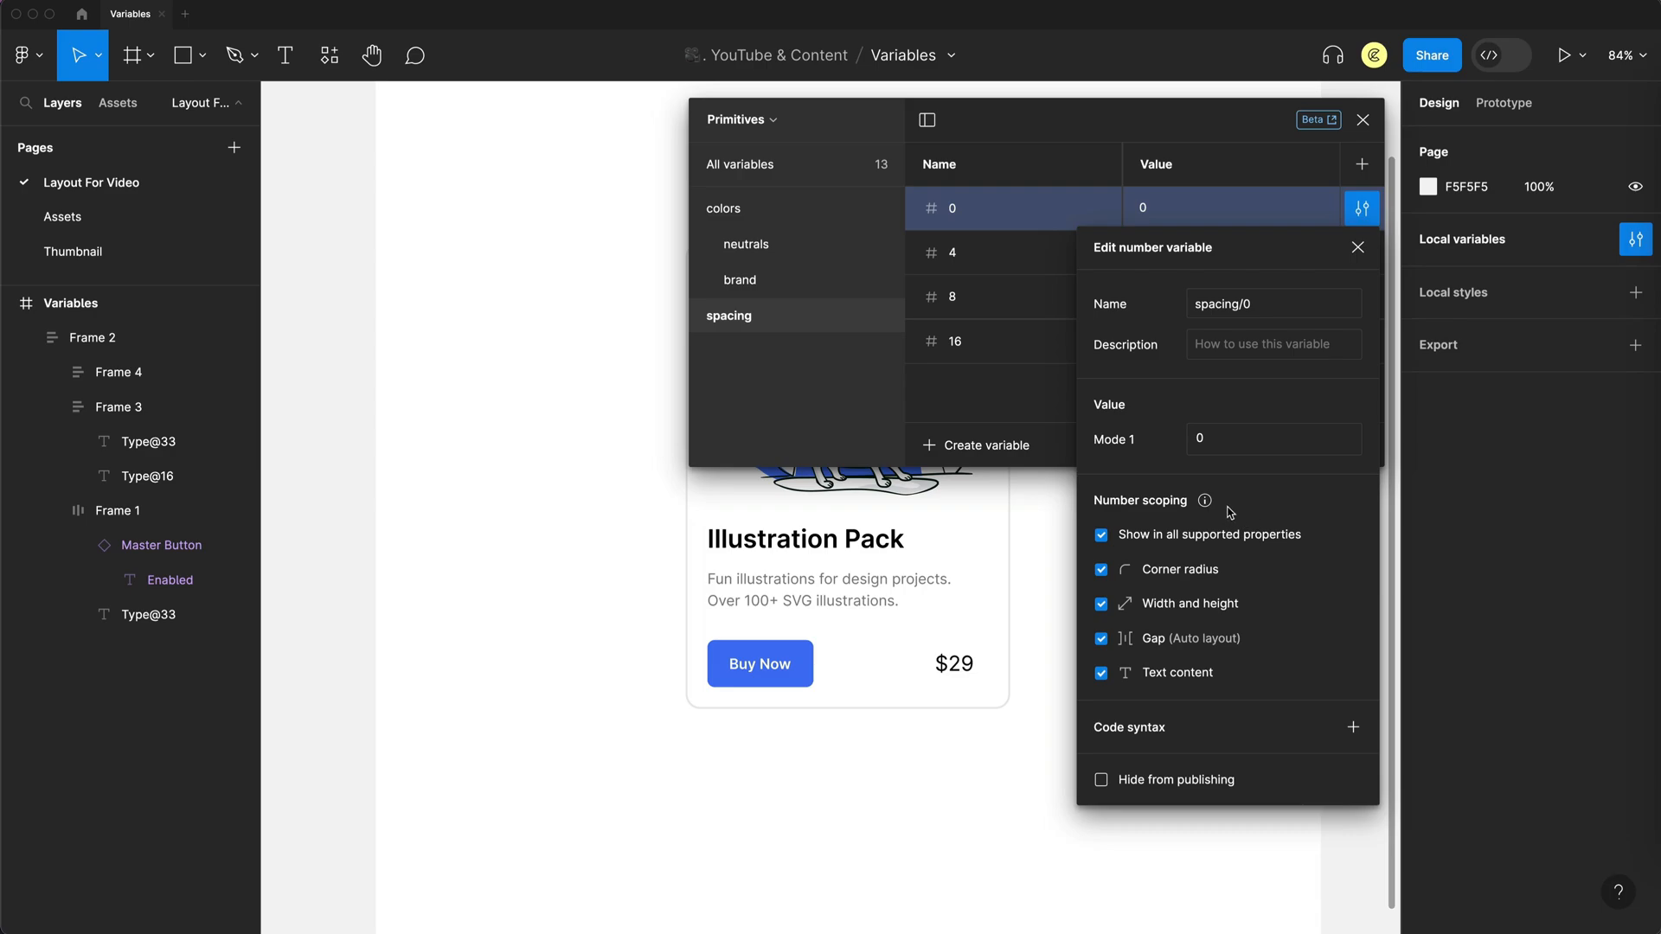
pyautogui.moveTo(1248, 488)
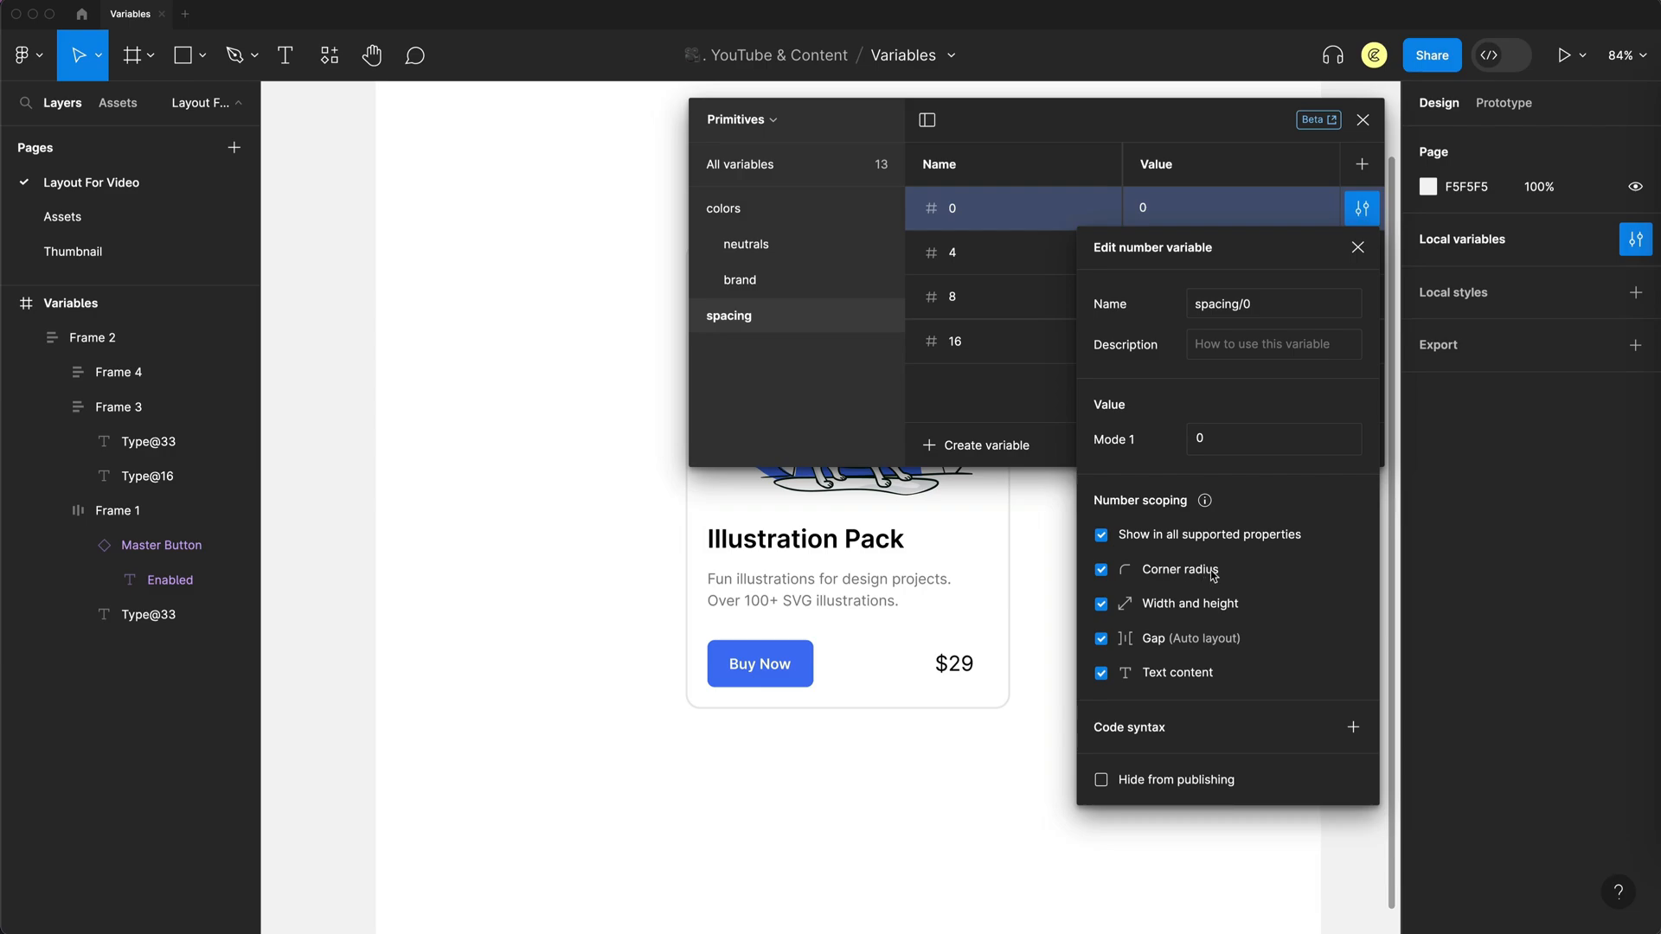
pyautogui.moveTo(1211, 575)
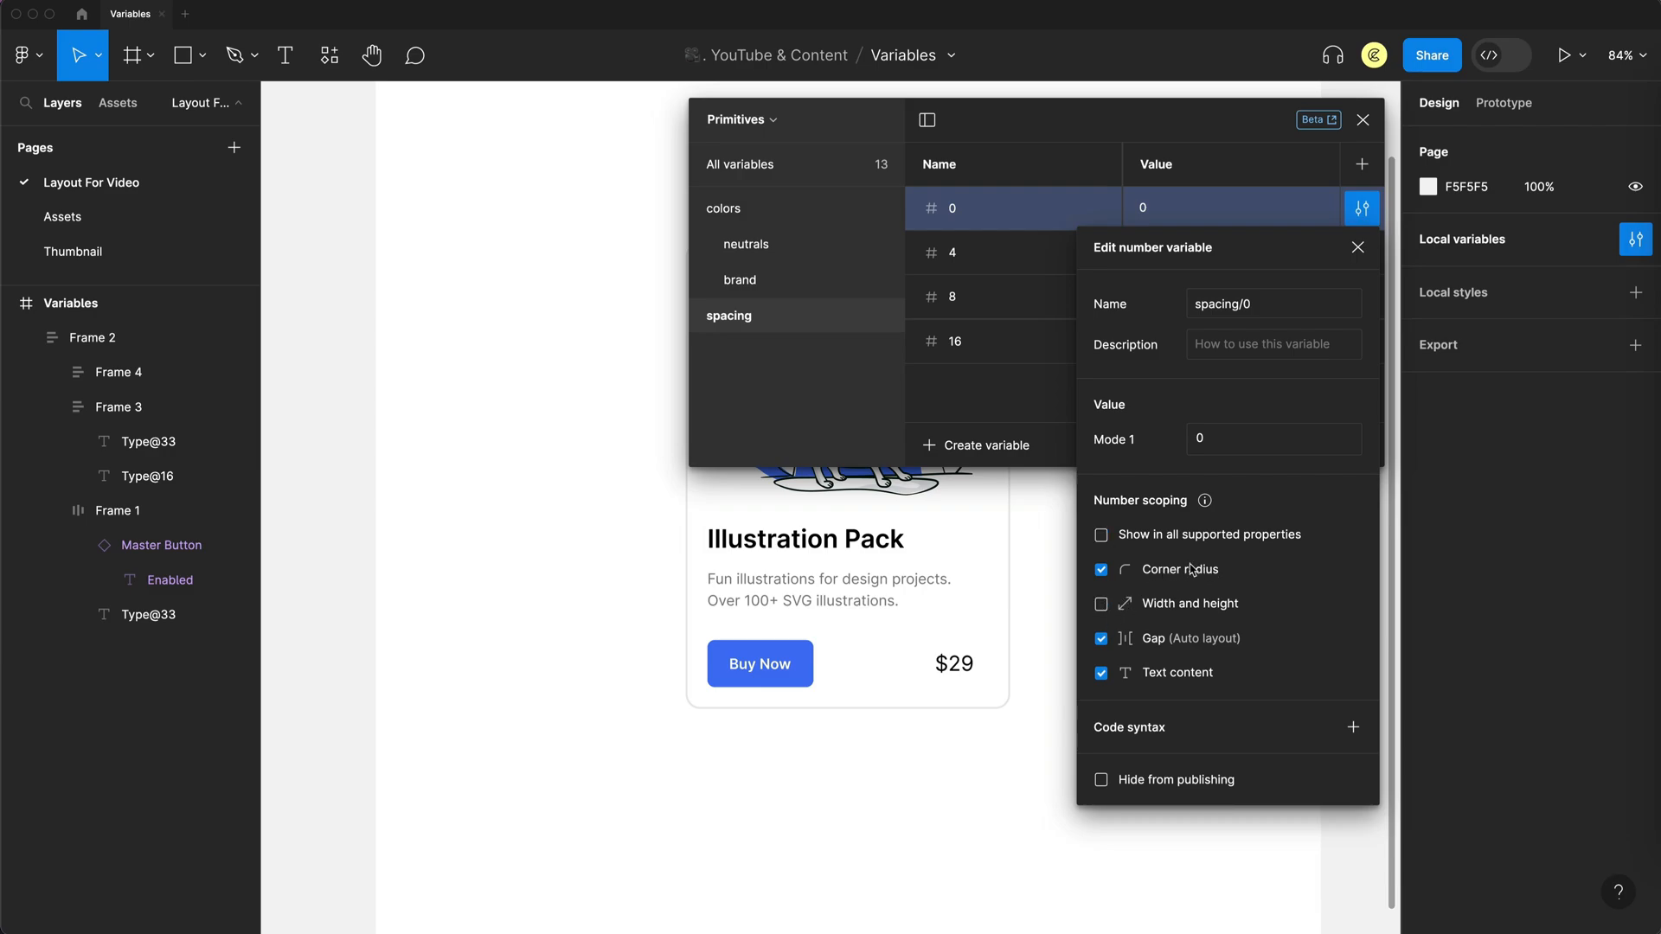
pyautogui.click(1101, 638)
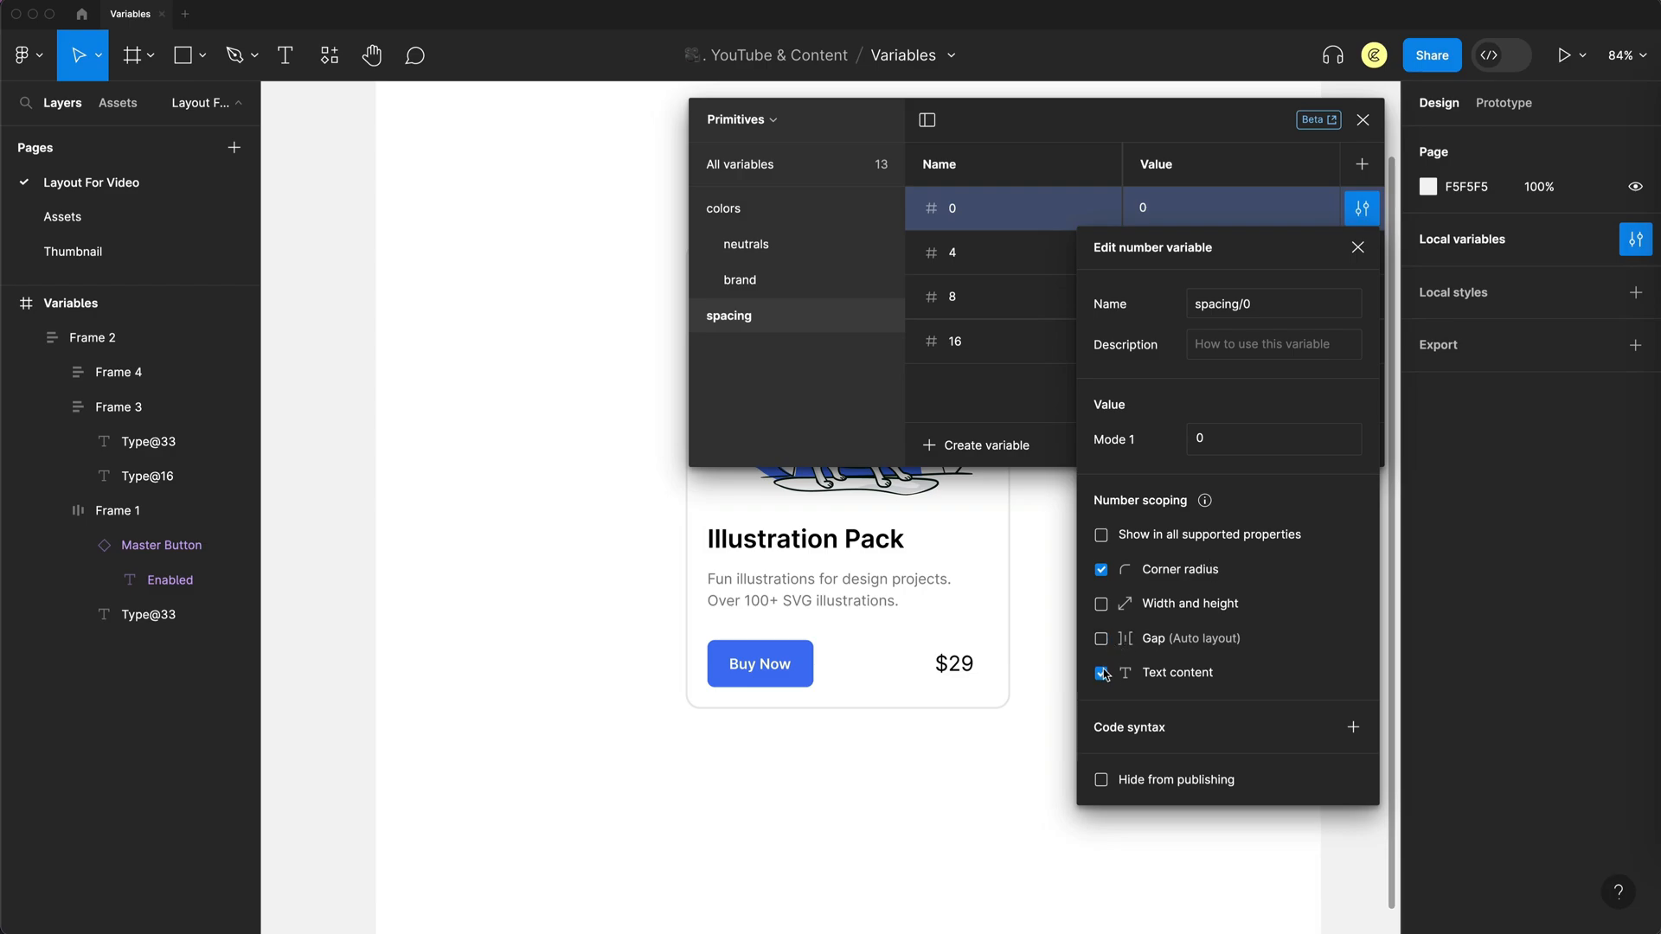
pyautogui.click(1101, 672)
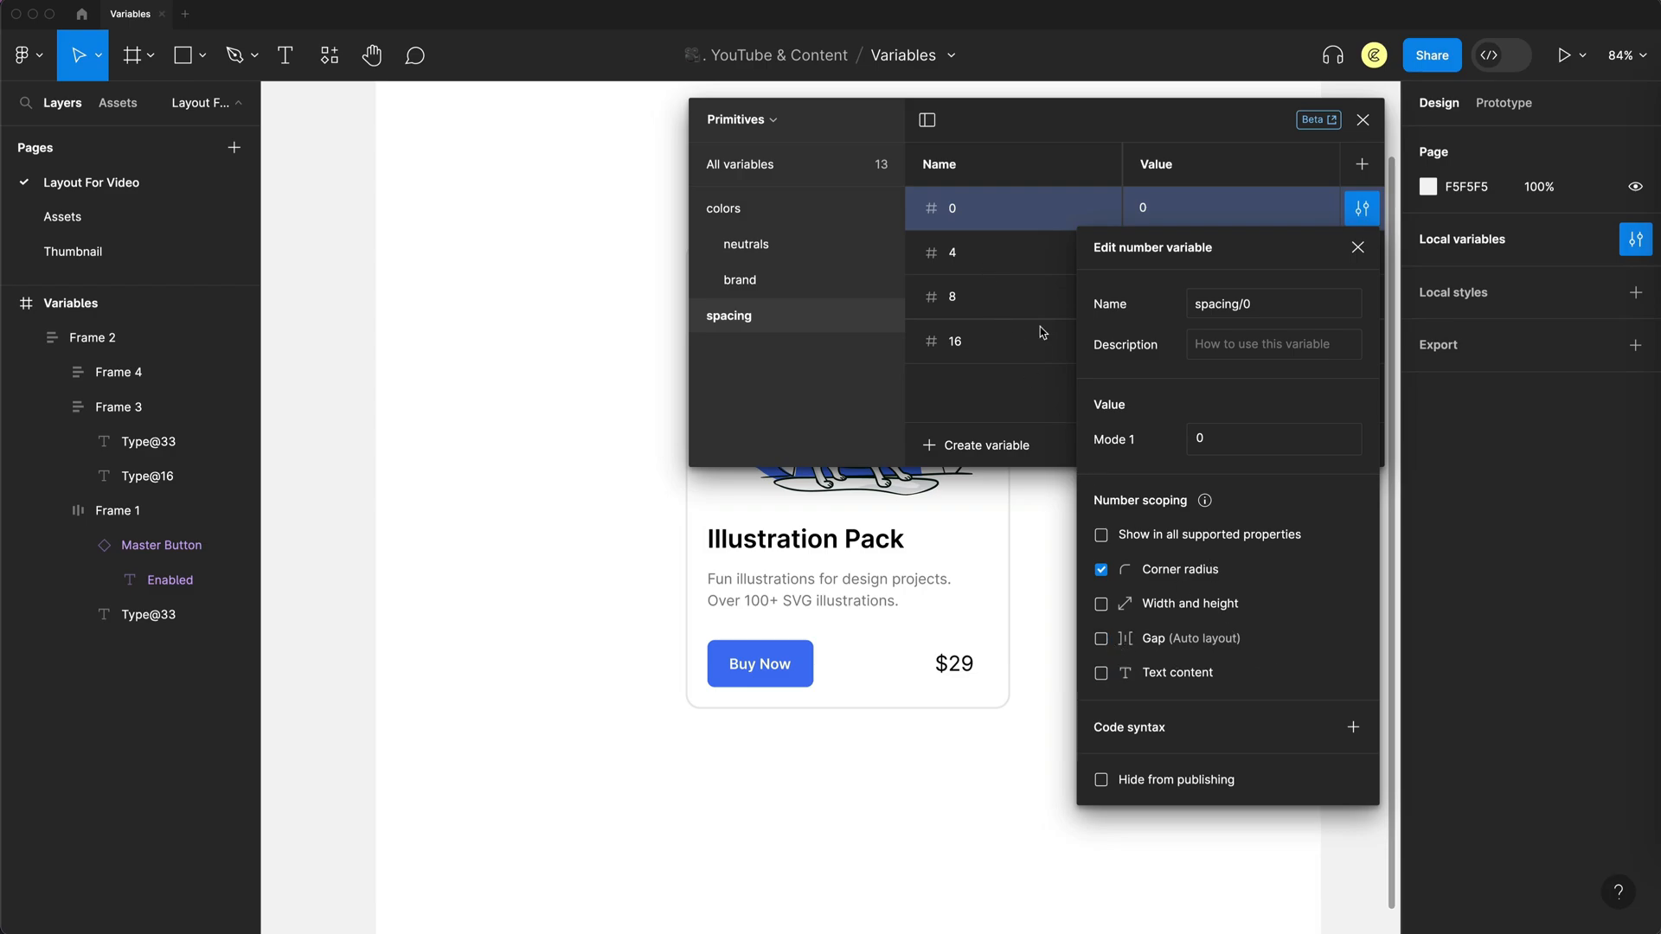
pyautogui.click(1099, 569)
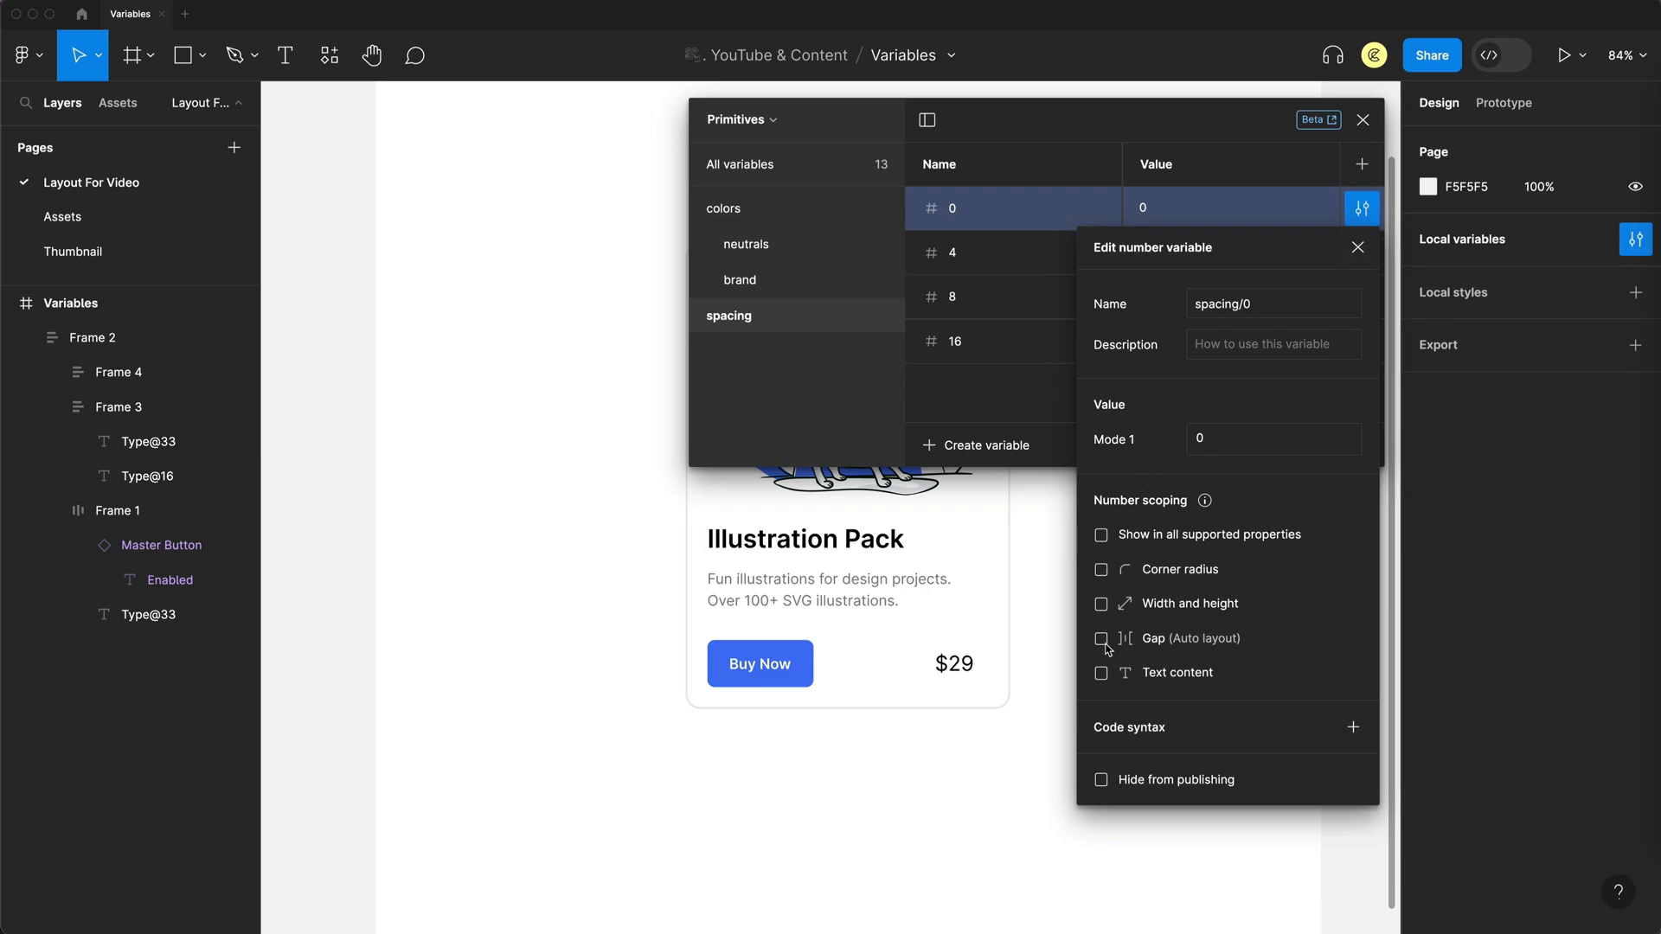
pyautogui.click(1357, 246)
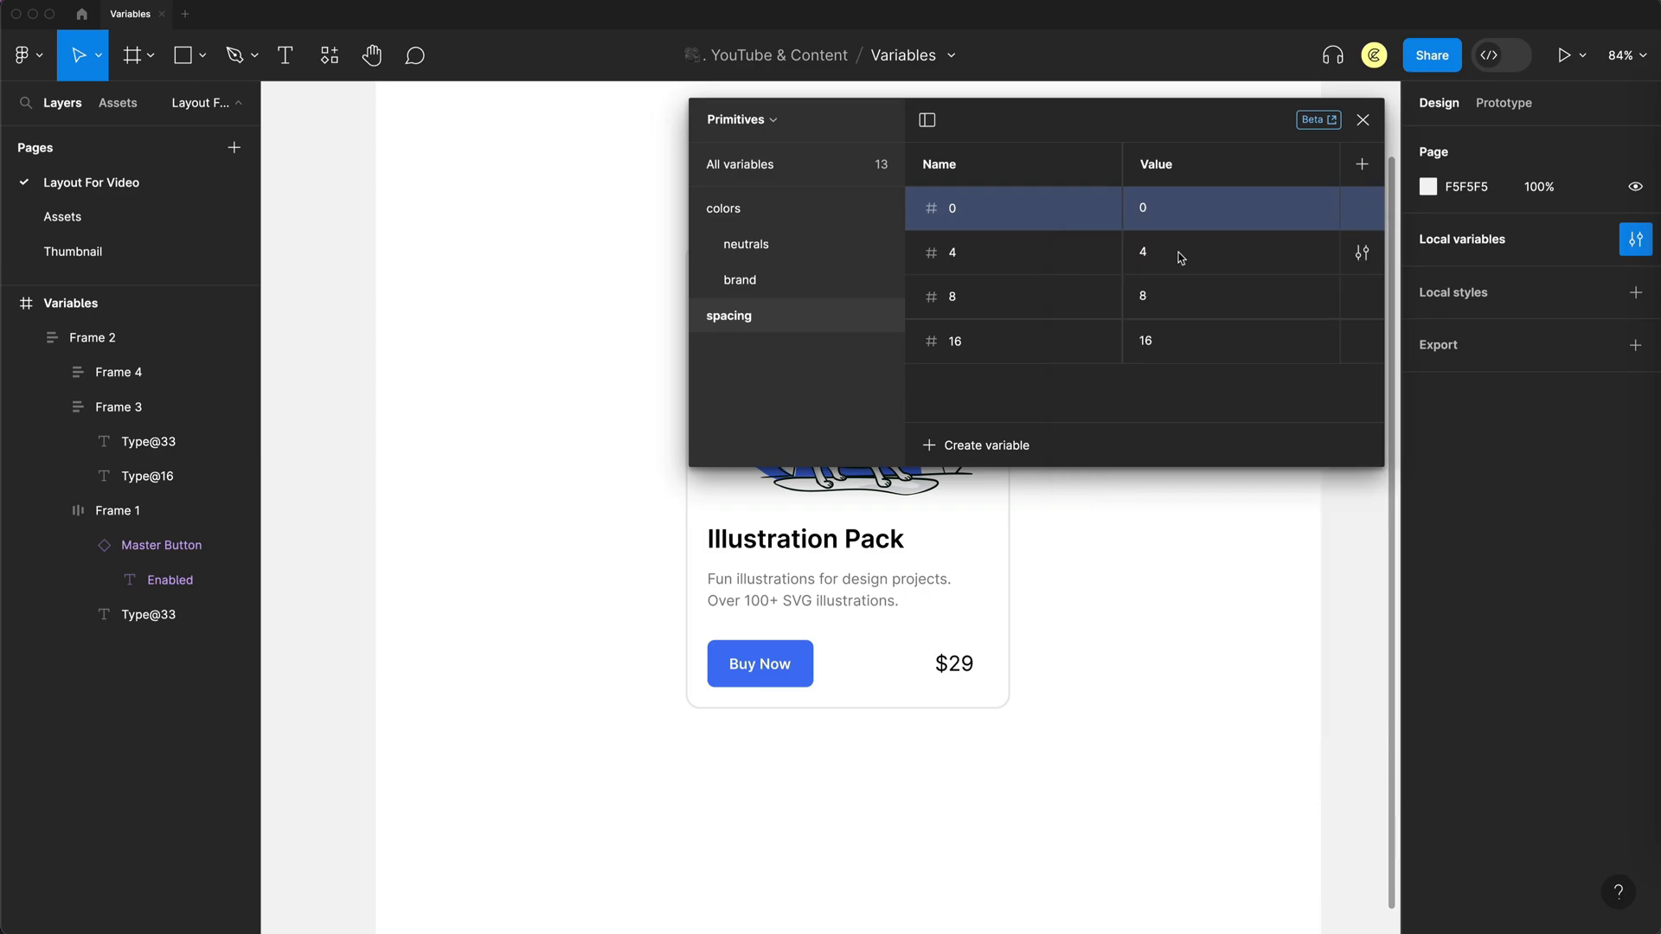
pyautogui.click(1363, 341)
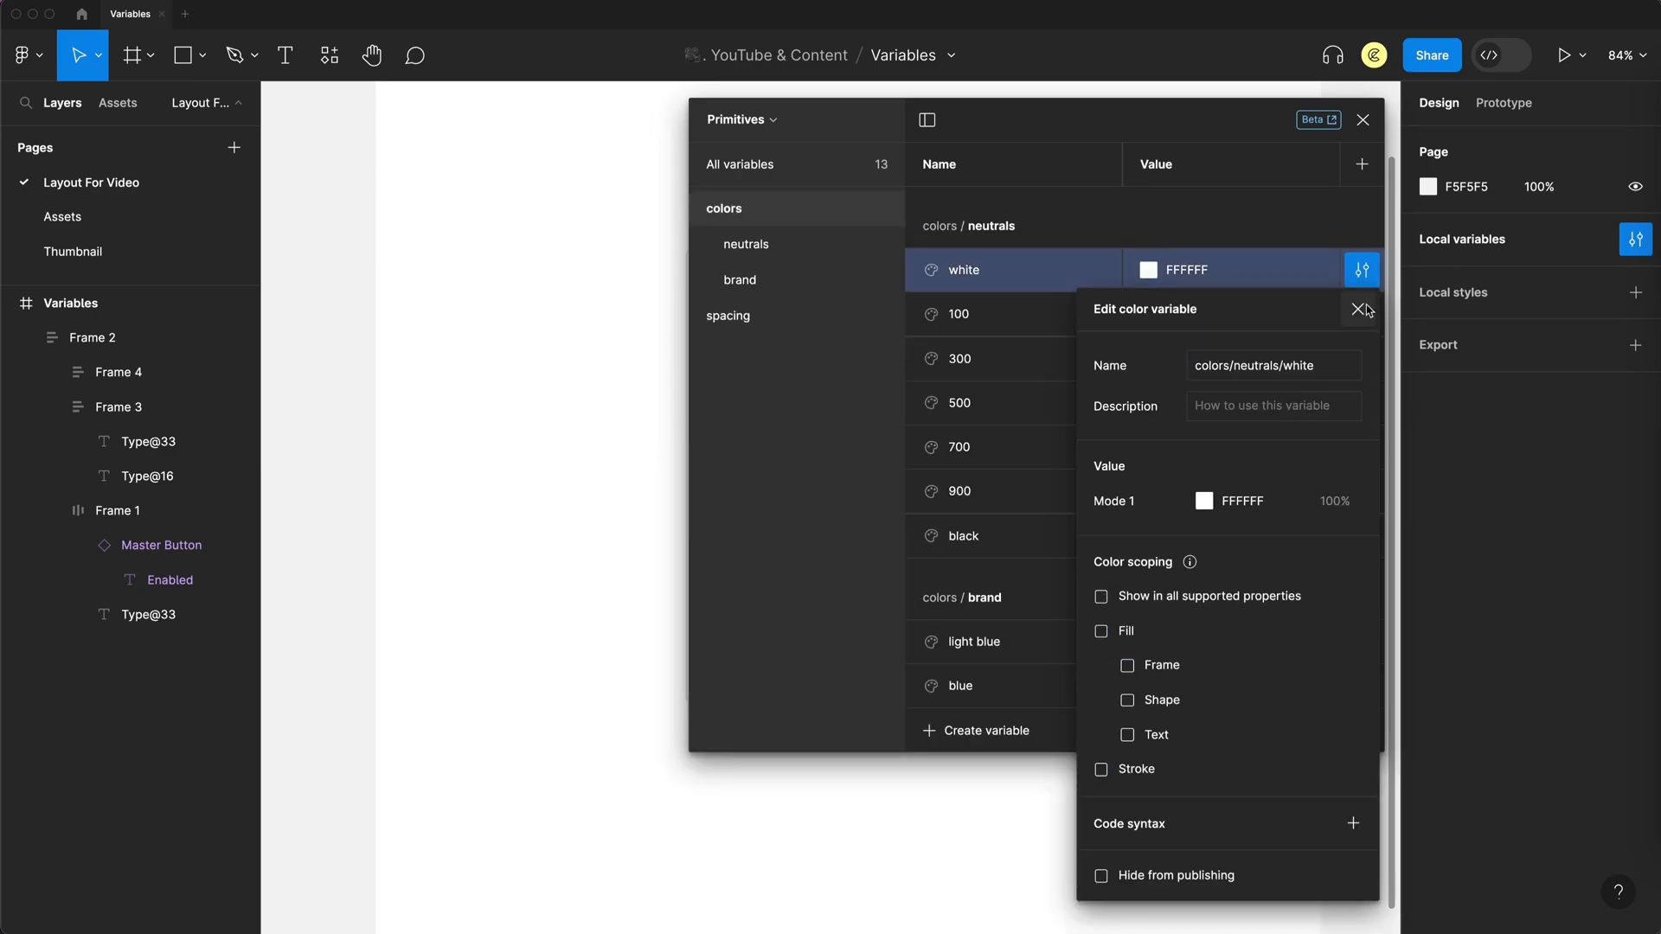
pyautogui.click(958, 402)
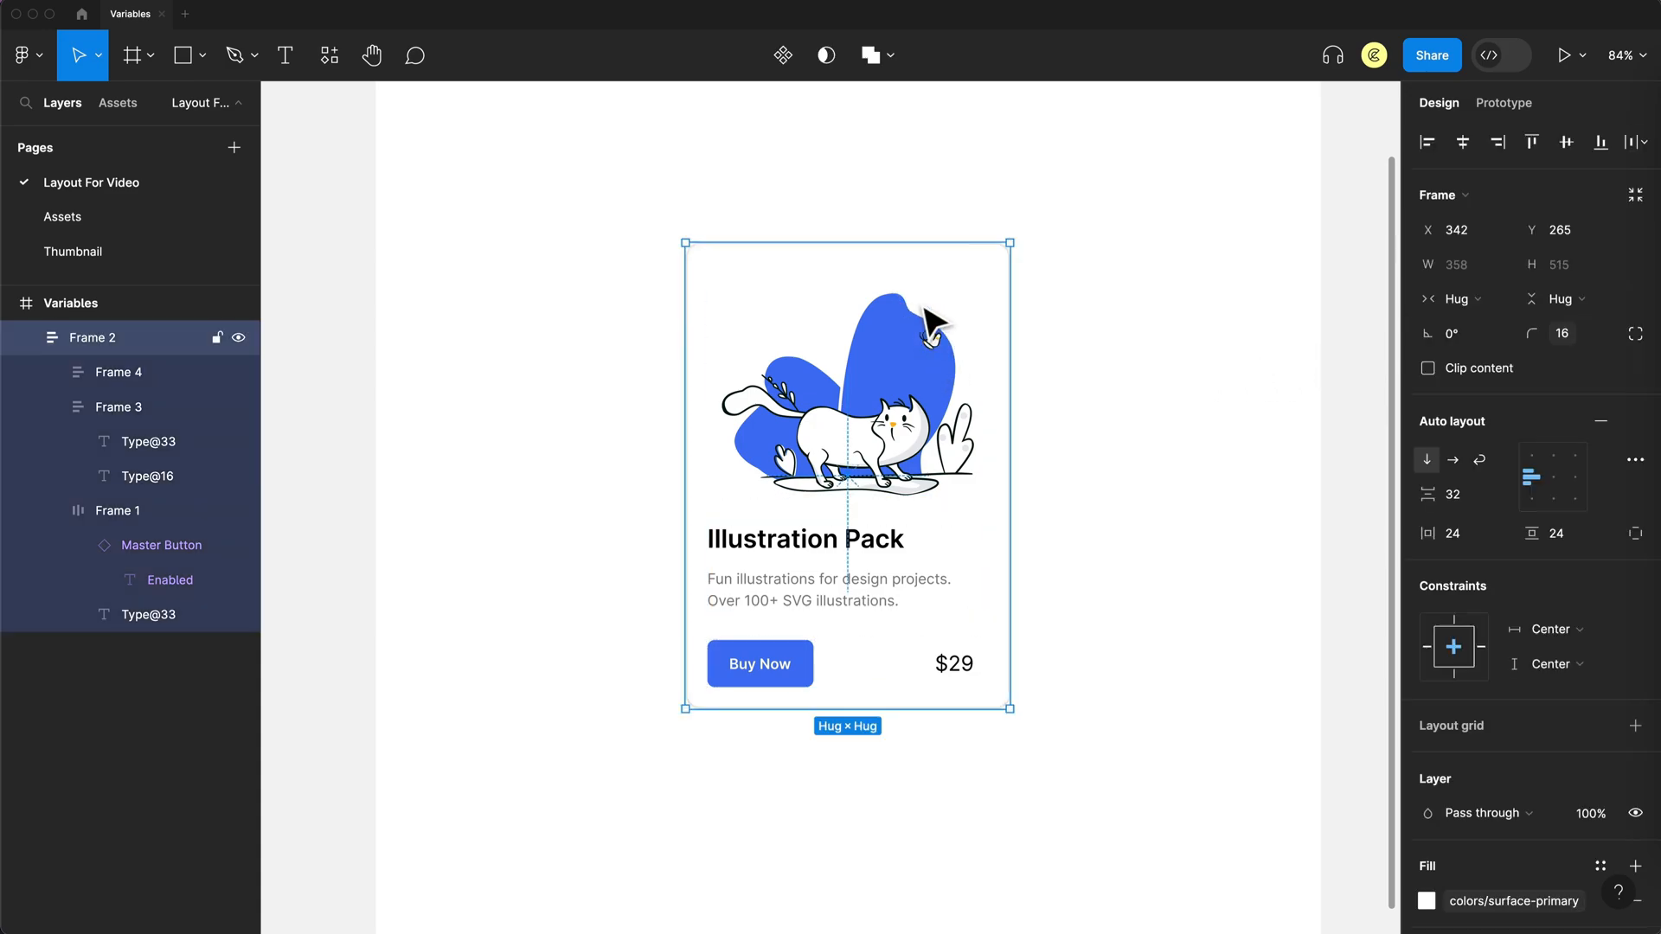
# - Review the radius variables offered for the card, then reopen the local variables table
pyautogui.click(1607, 333)
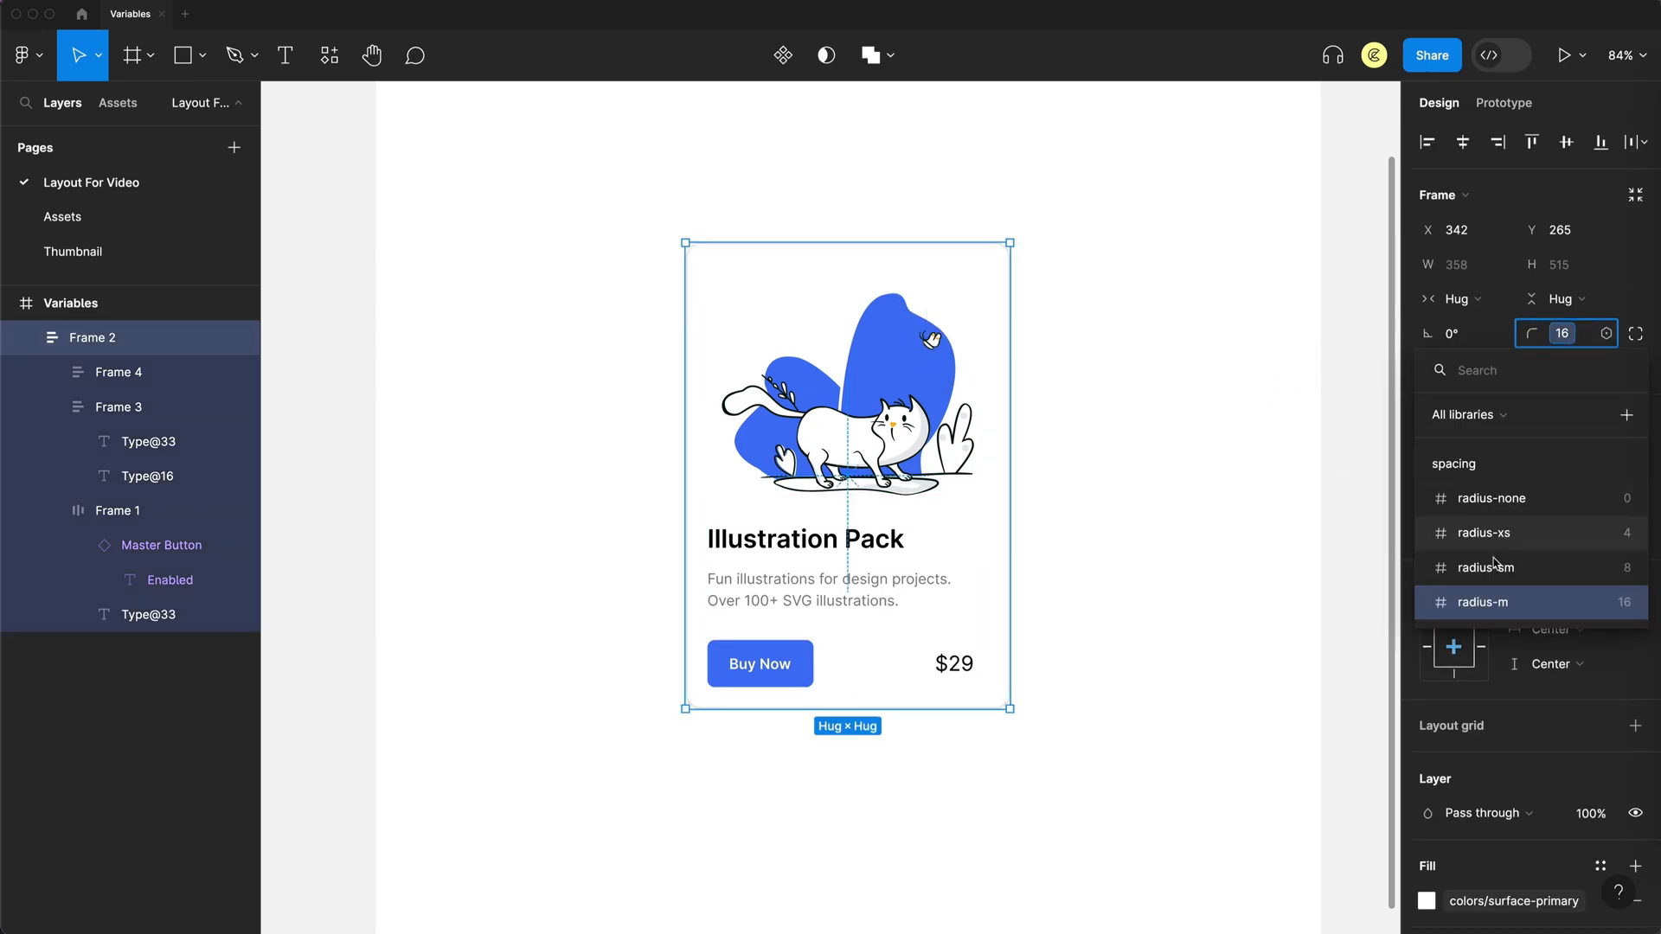
pyautogui.click(1224, 396)
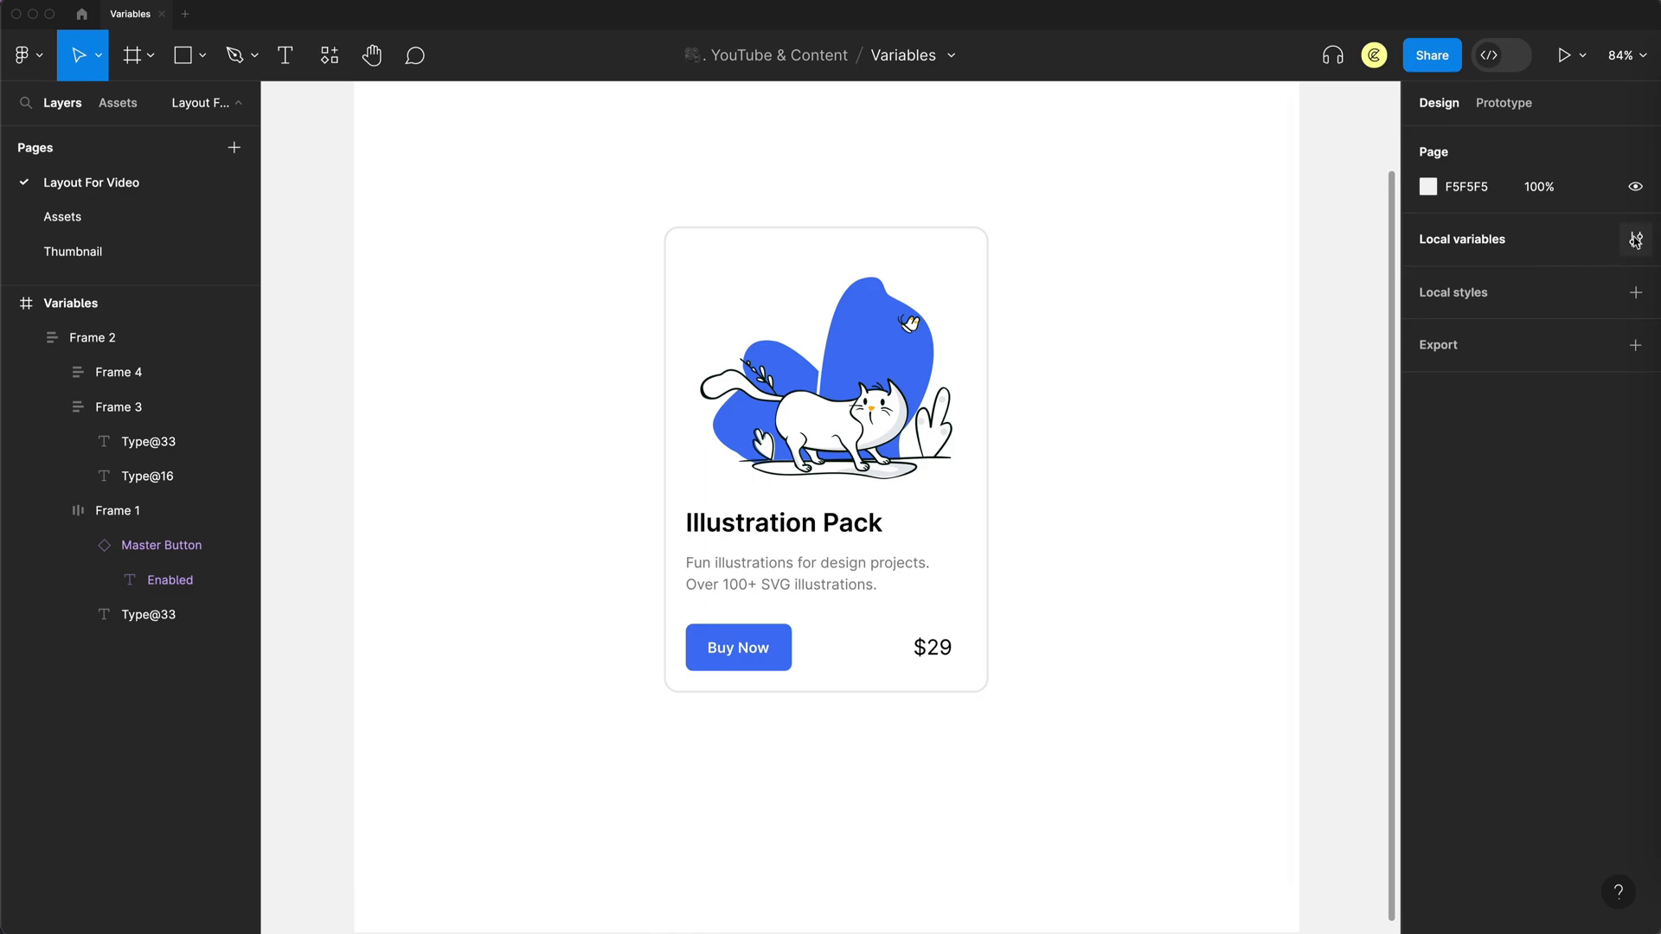
pyautogui.click(1635, 239)
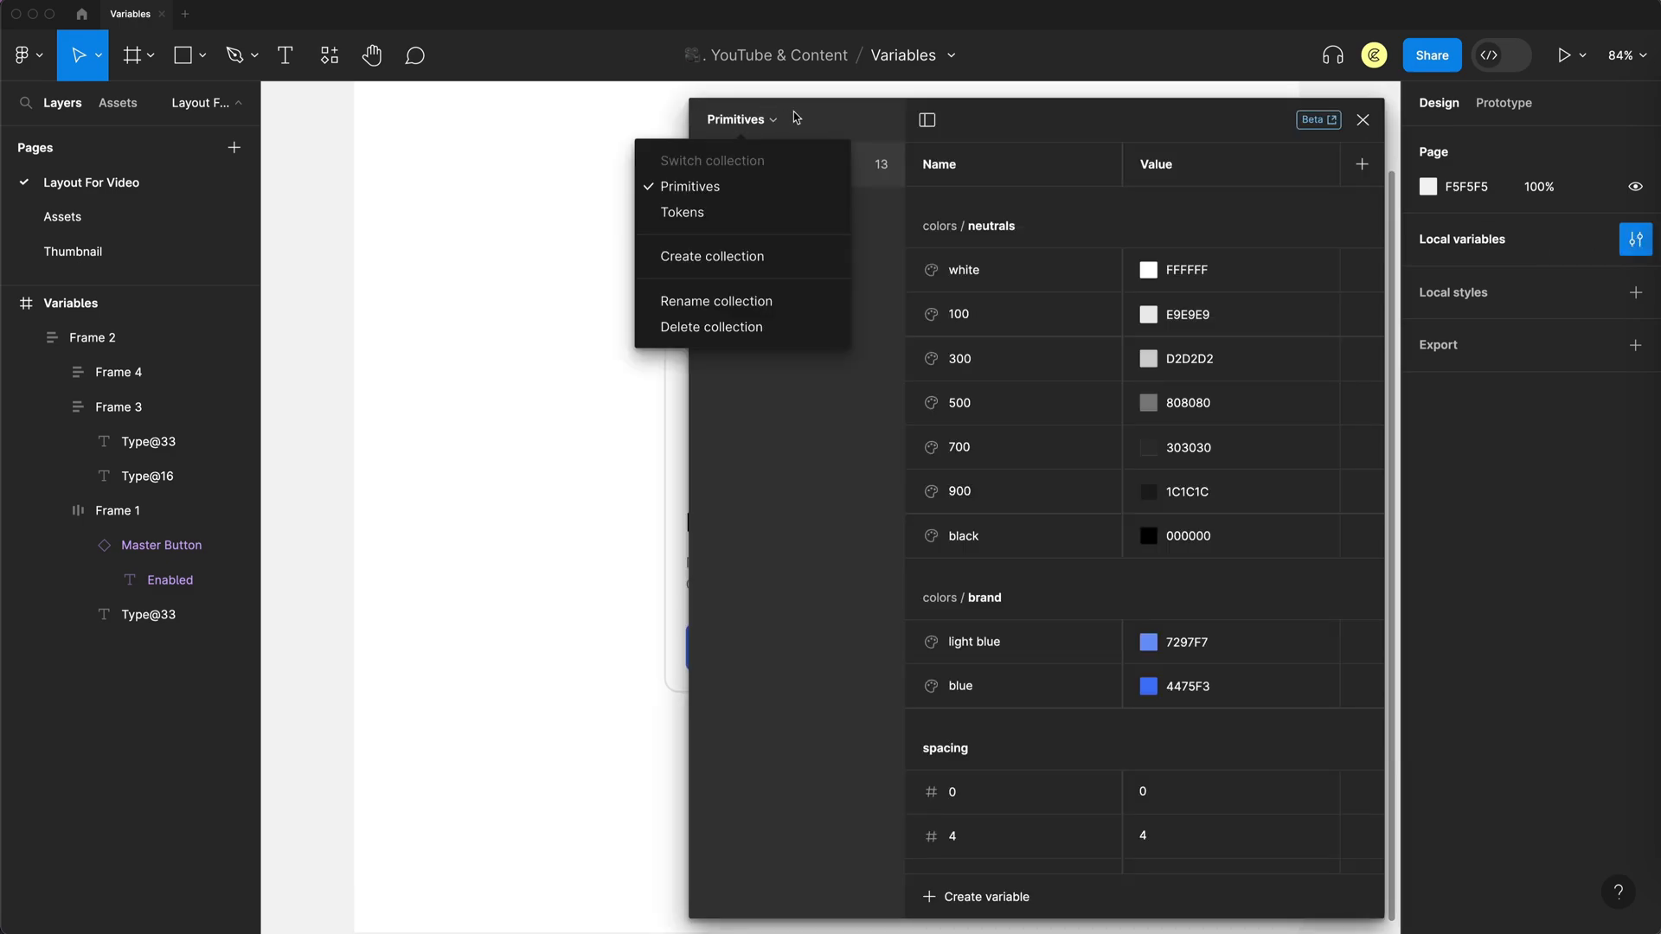
# - Add a second mode to the Tokens collection and name the modes Light and Dark
pyautogui.click(683, 212)
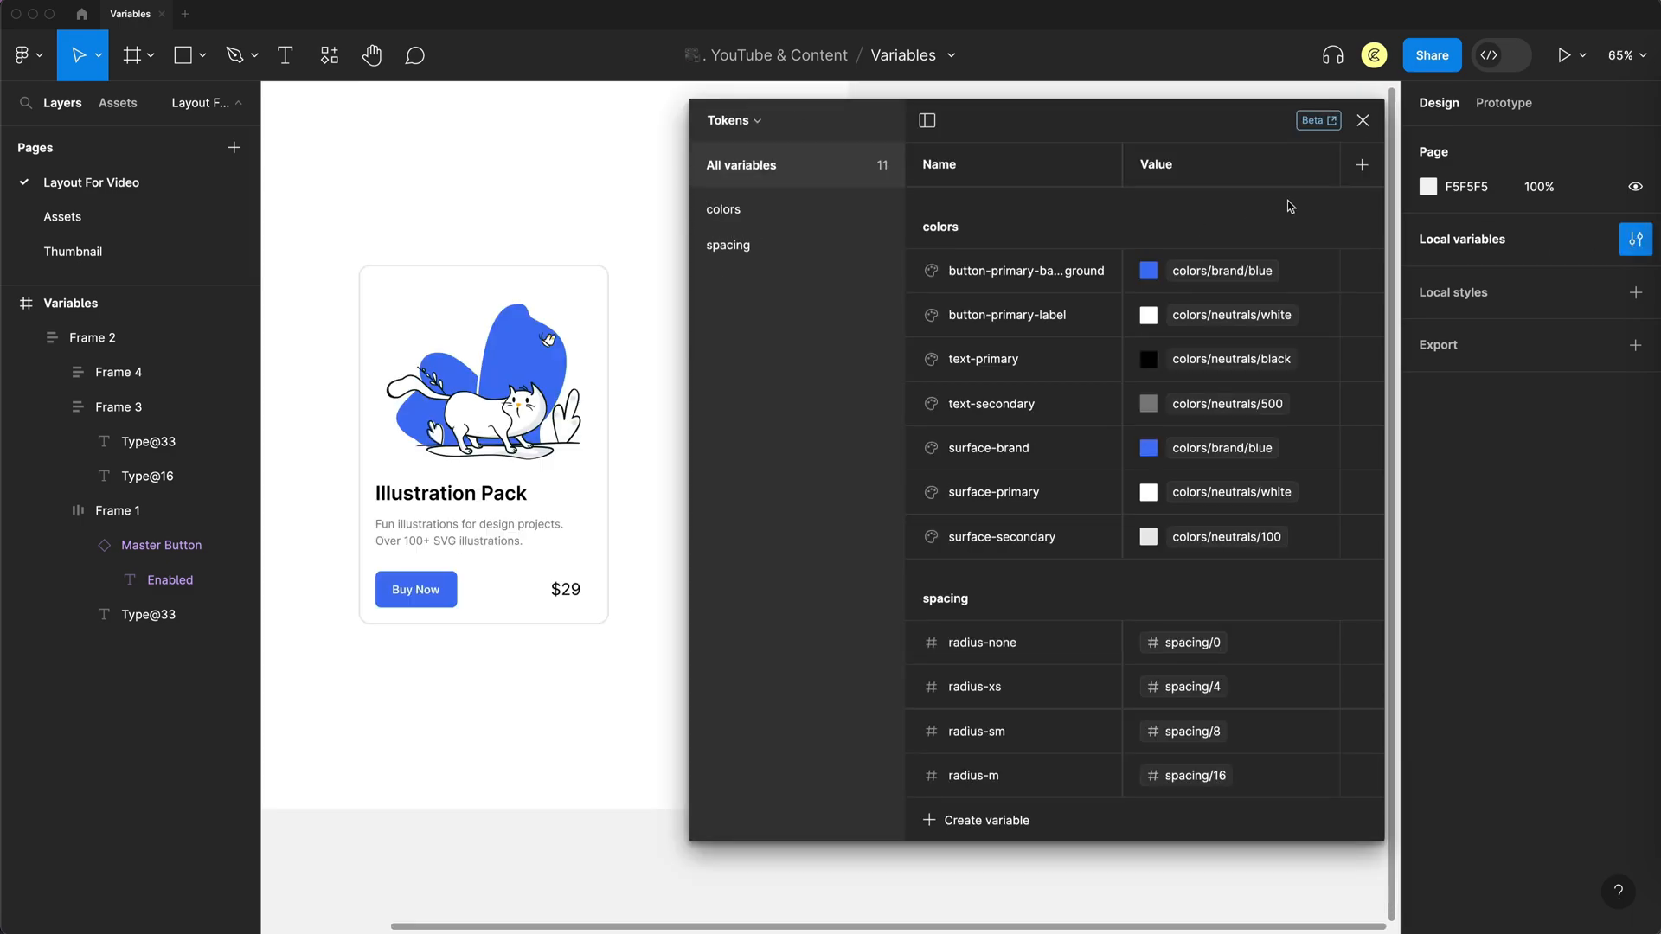
pyautogui.moveTo(1362, 165)
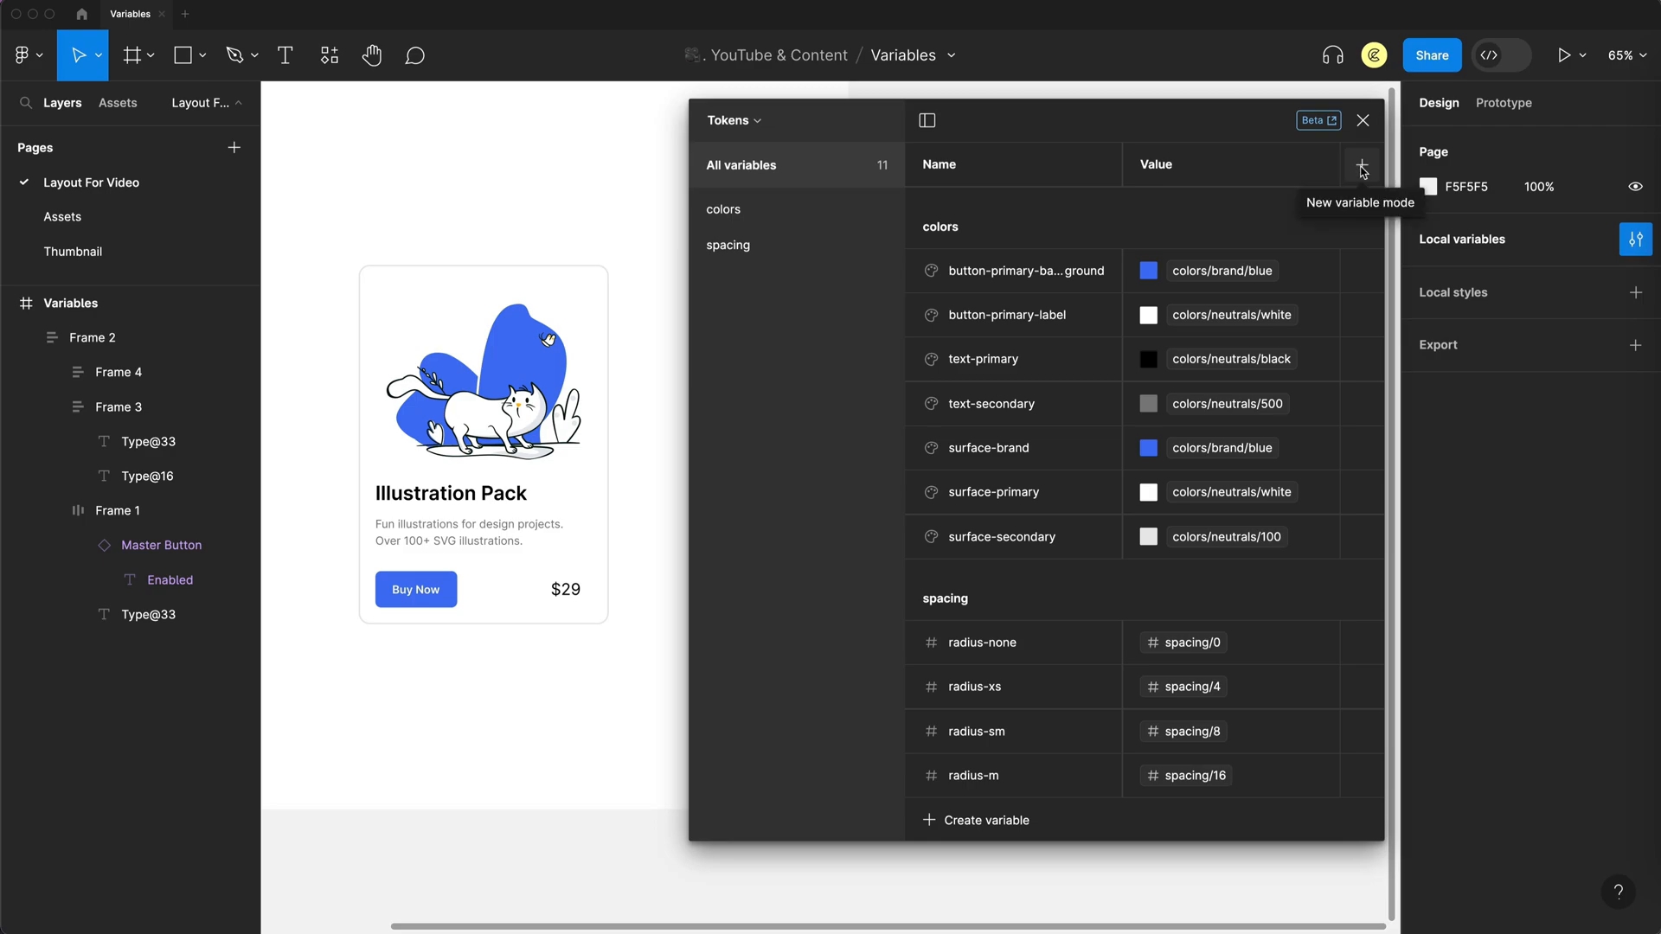
pyautogui.click(1363, 165)
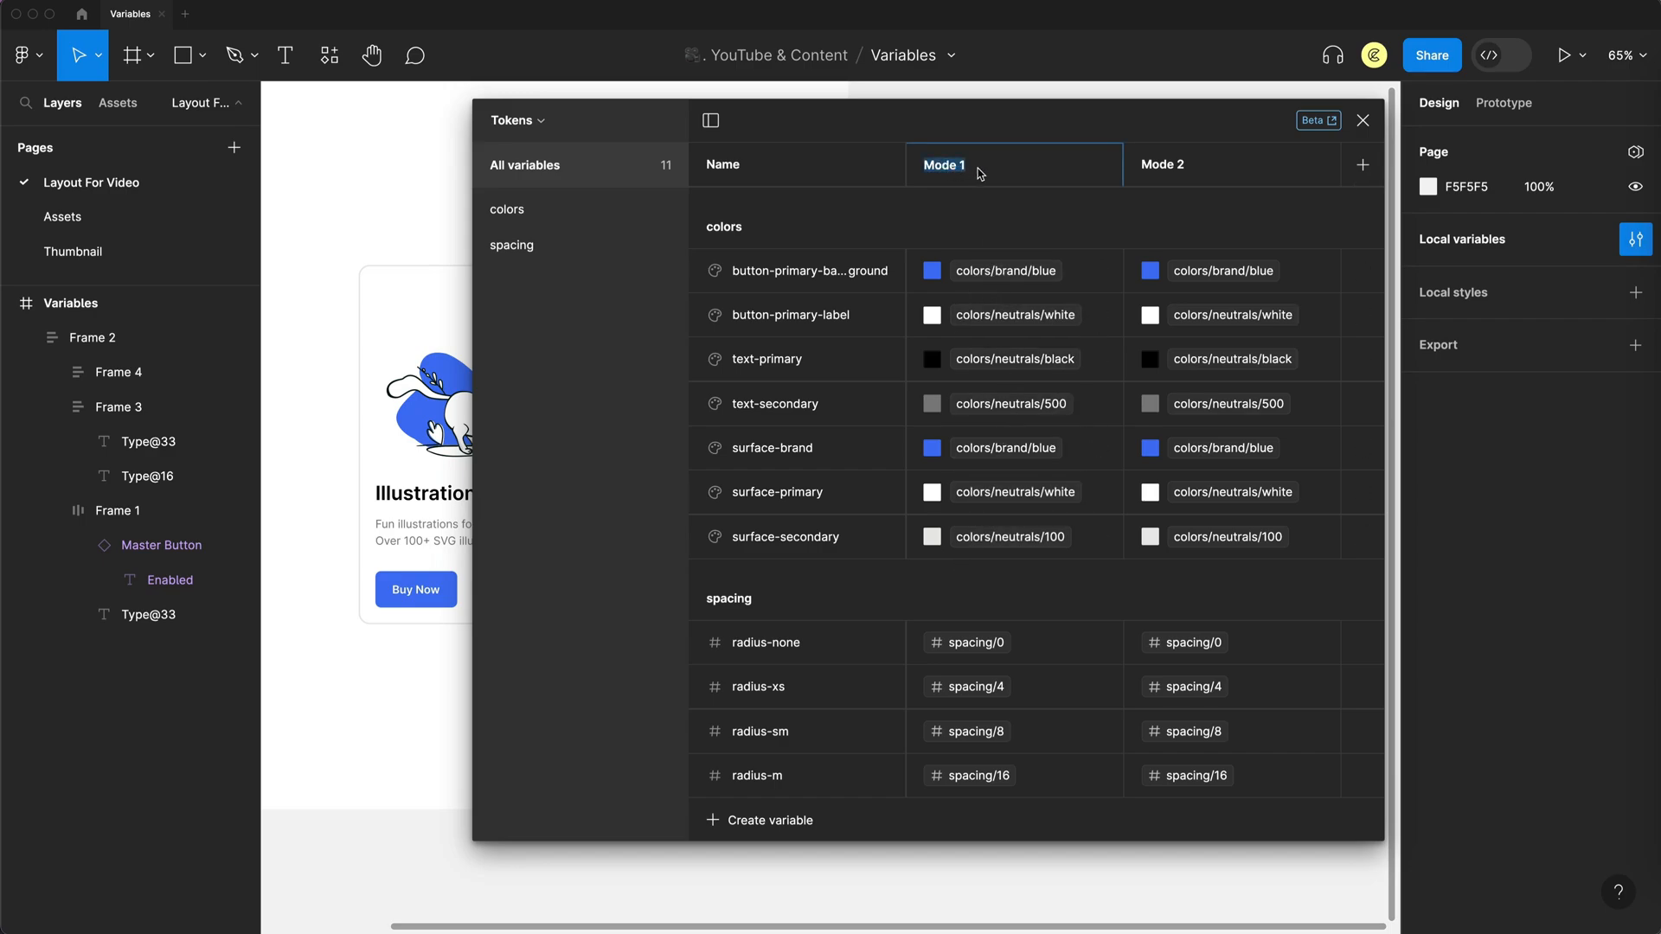
pyautogui.write('Light')
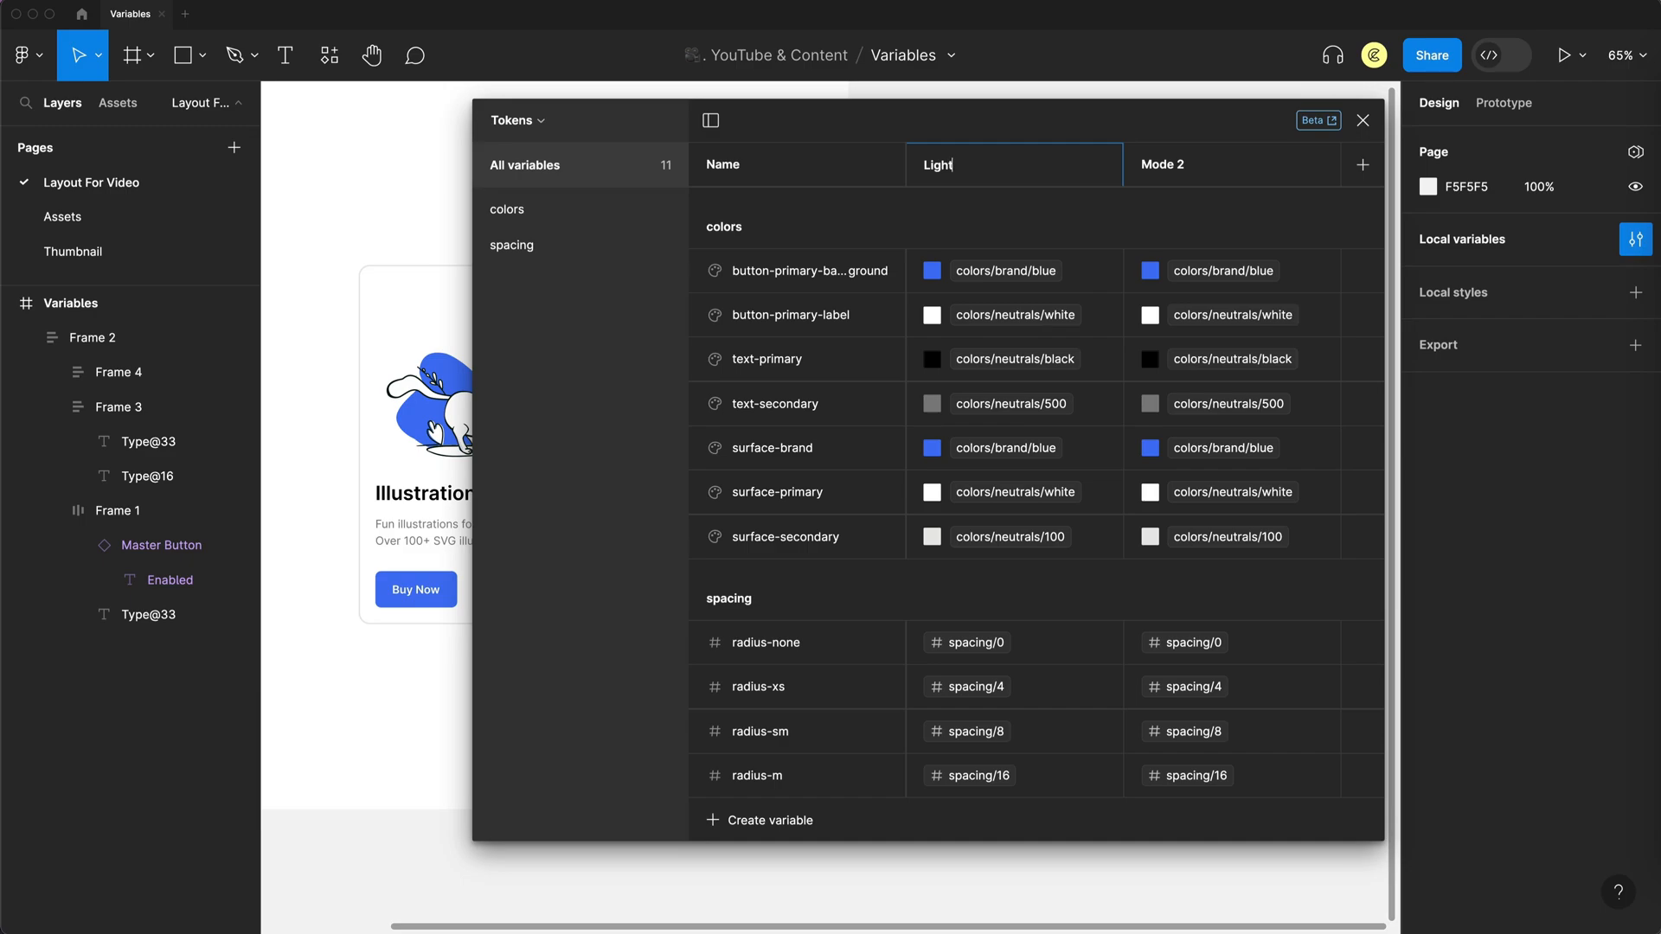
pyautogui.click(1162, 164)
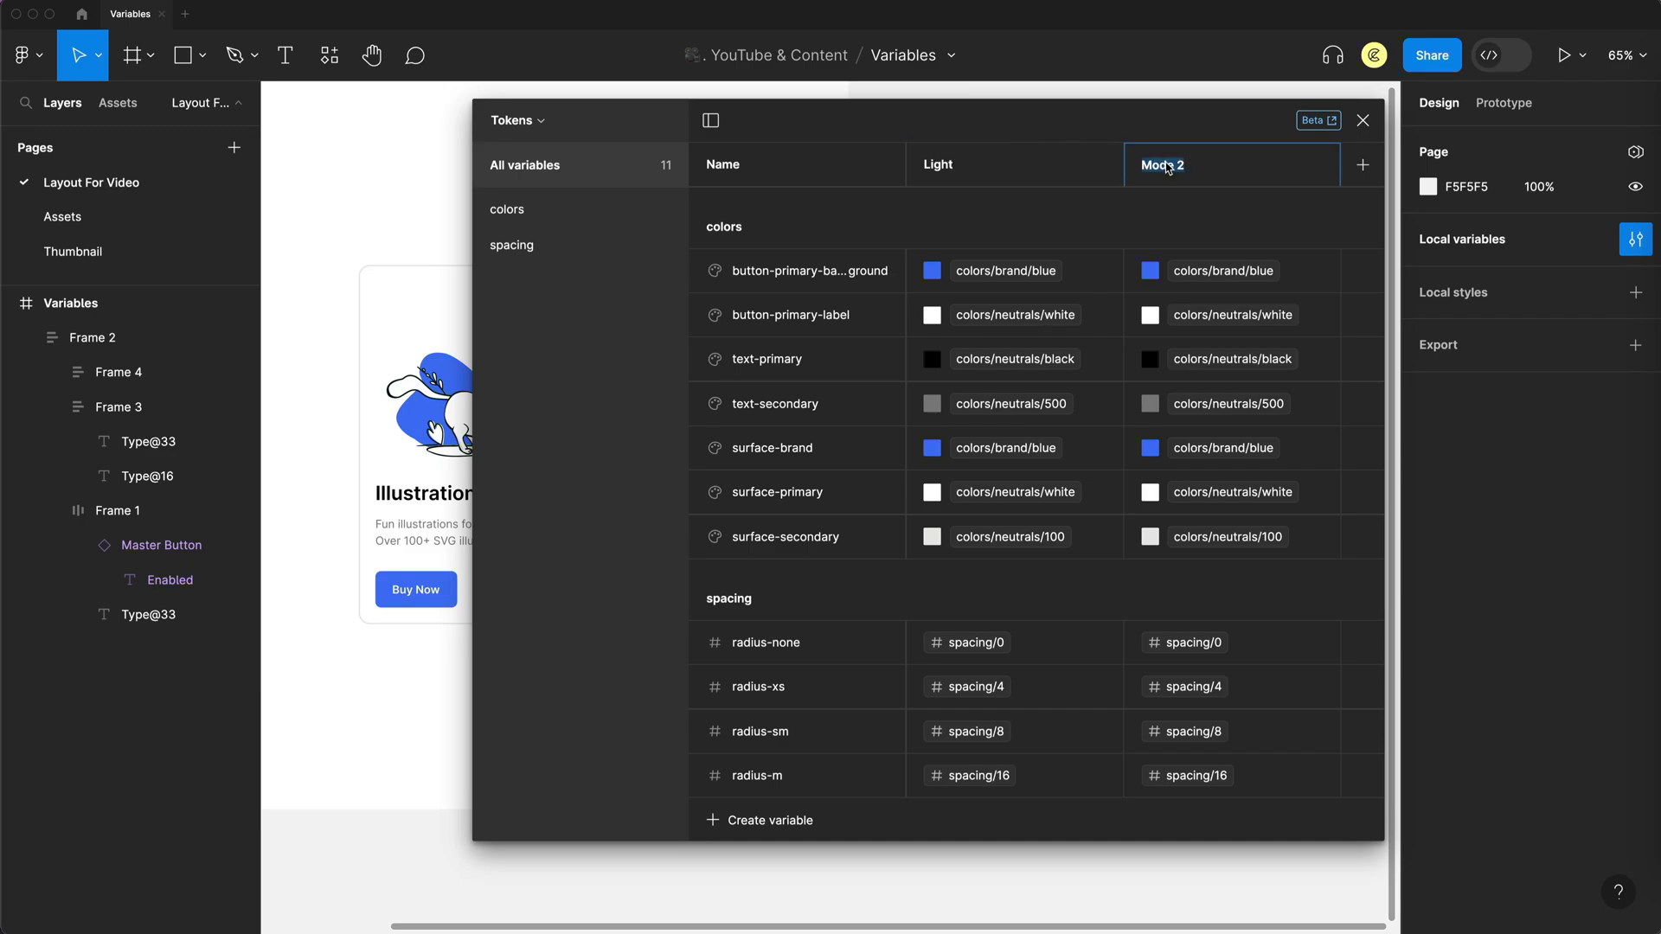
pyautogui.write('Dark')
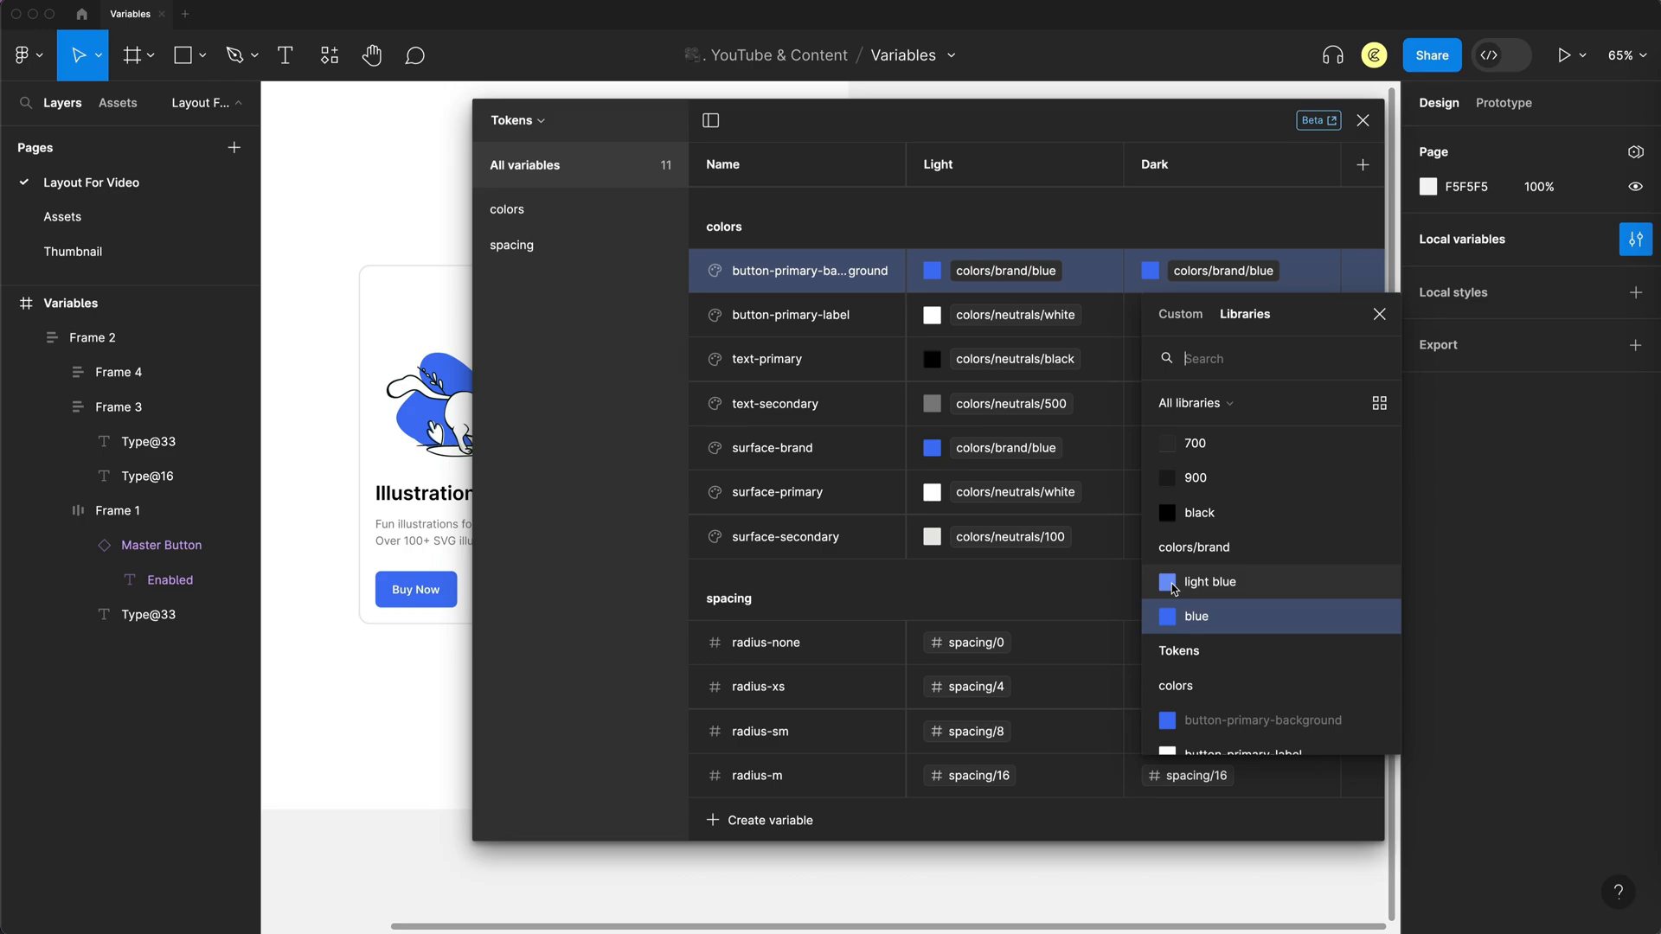
# - Set Dark values: light blue button and surface-brand, text colours, neutral 700 surface-secondary
pyautogui.click(1210, 581)
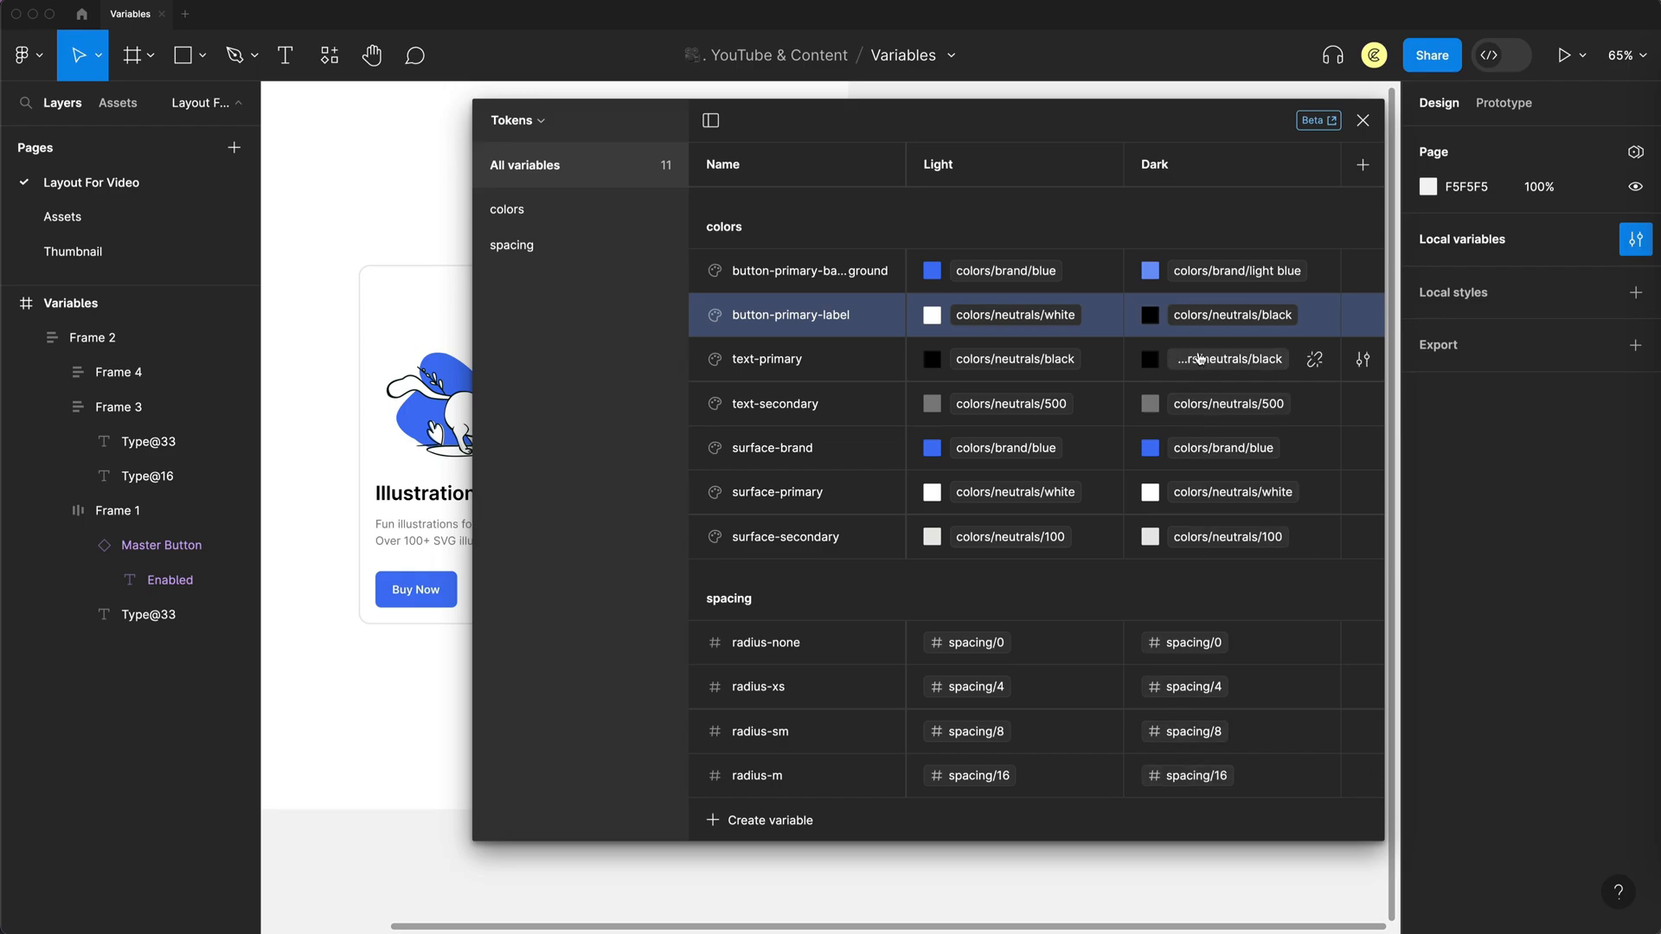
pyautogui.click(1229, 358)
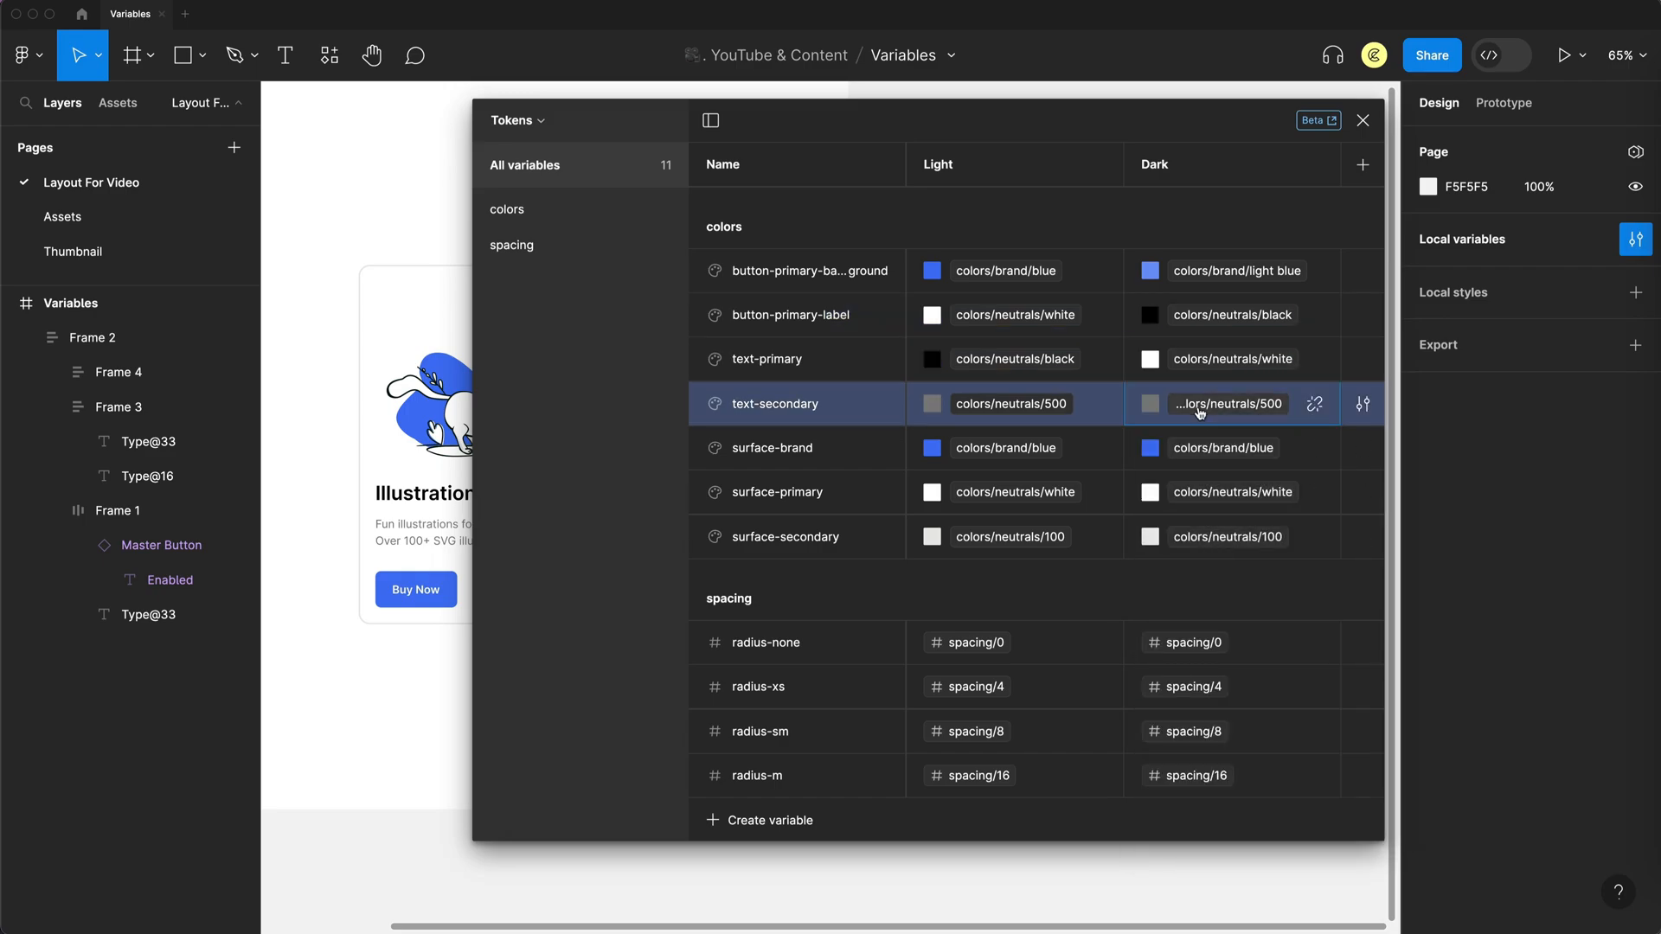
pyautogui.click(1227, 404)
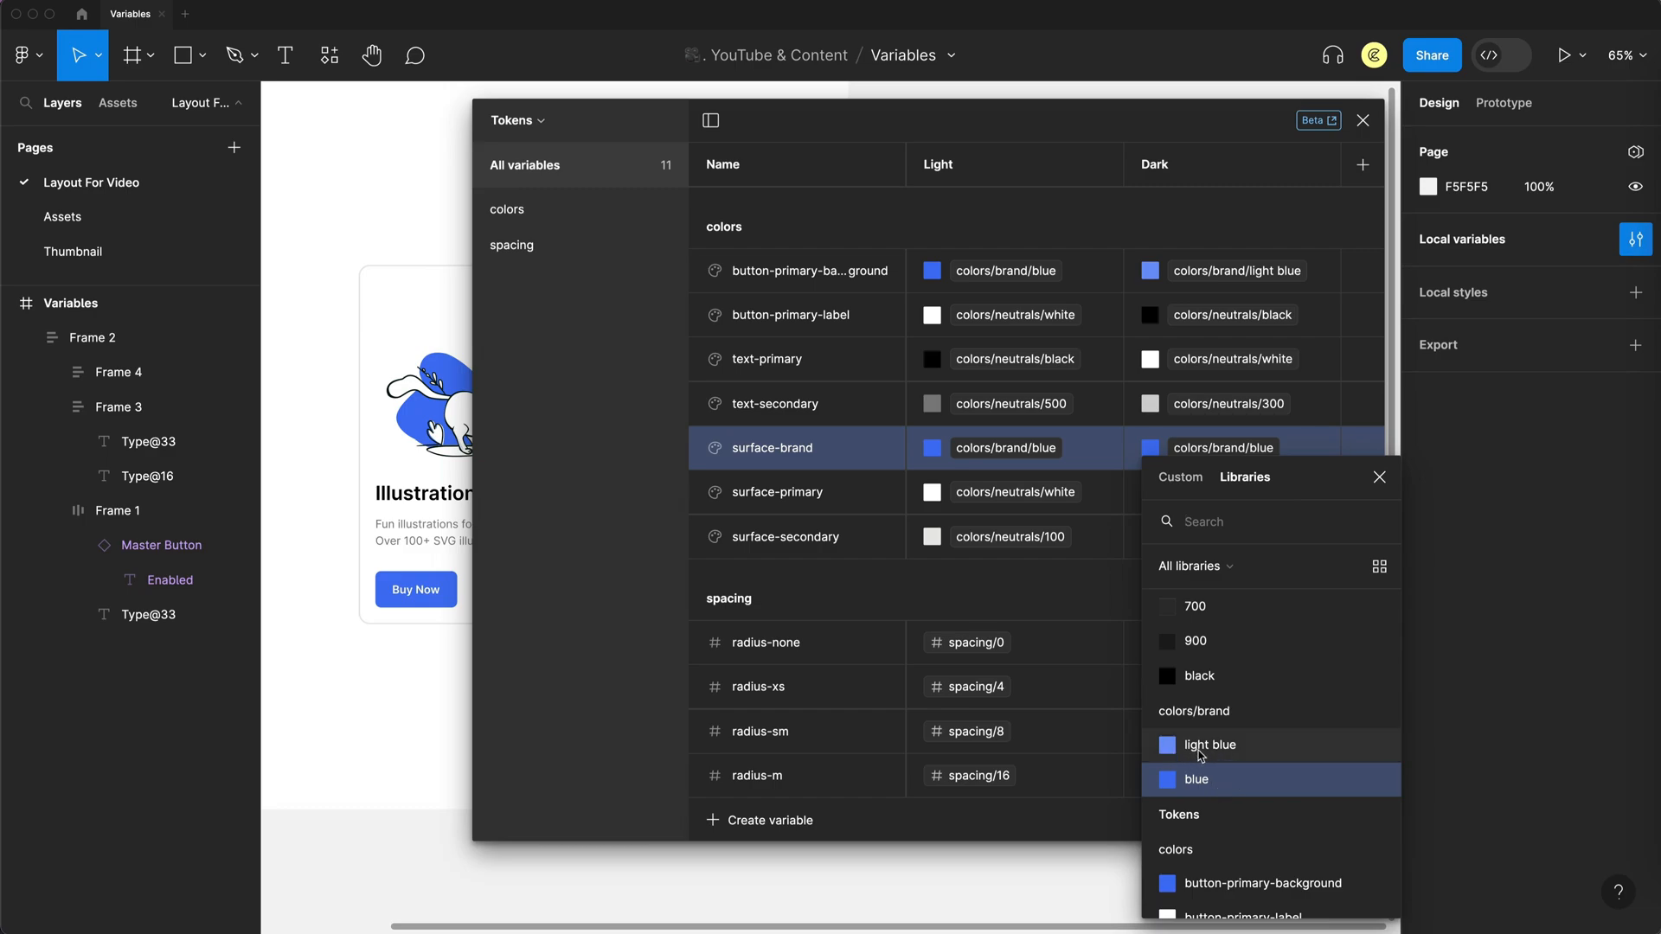
pyautogui.click(1209, 745)
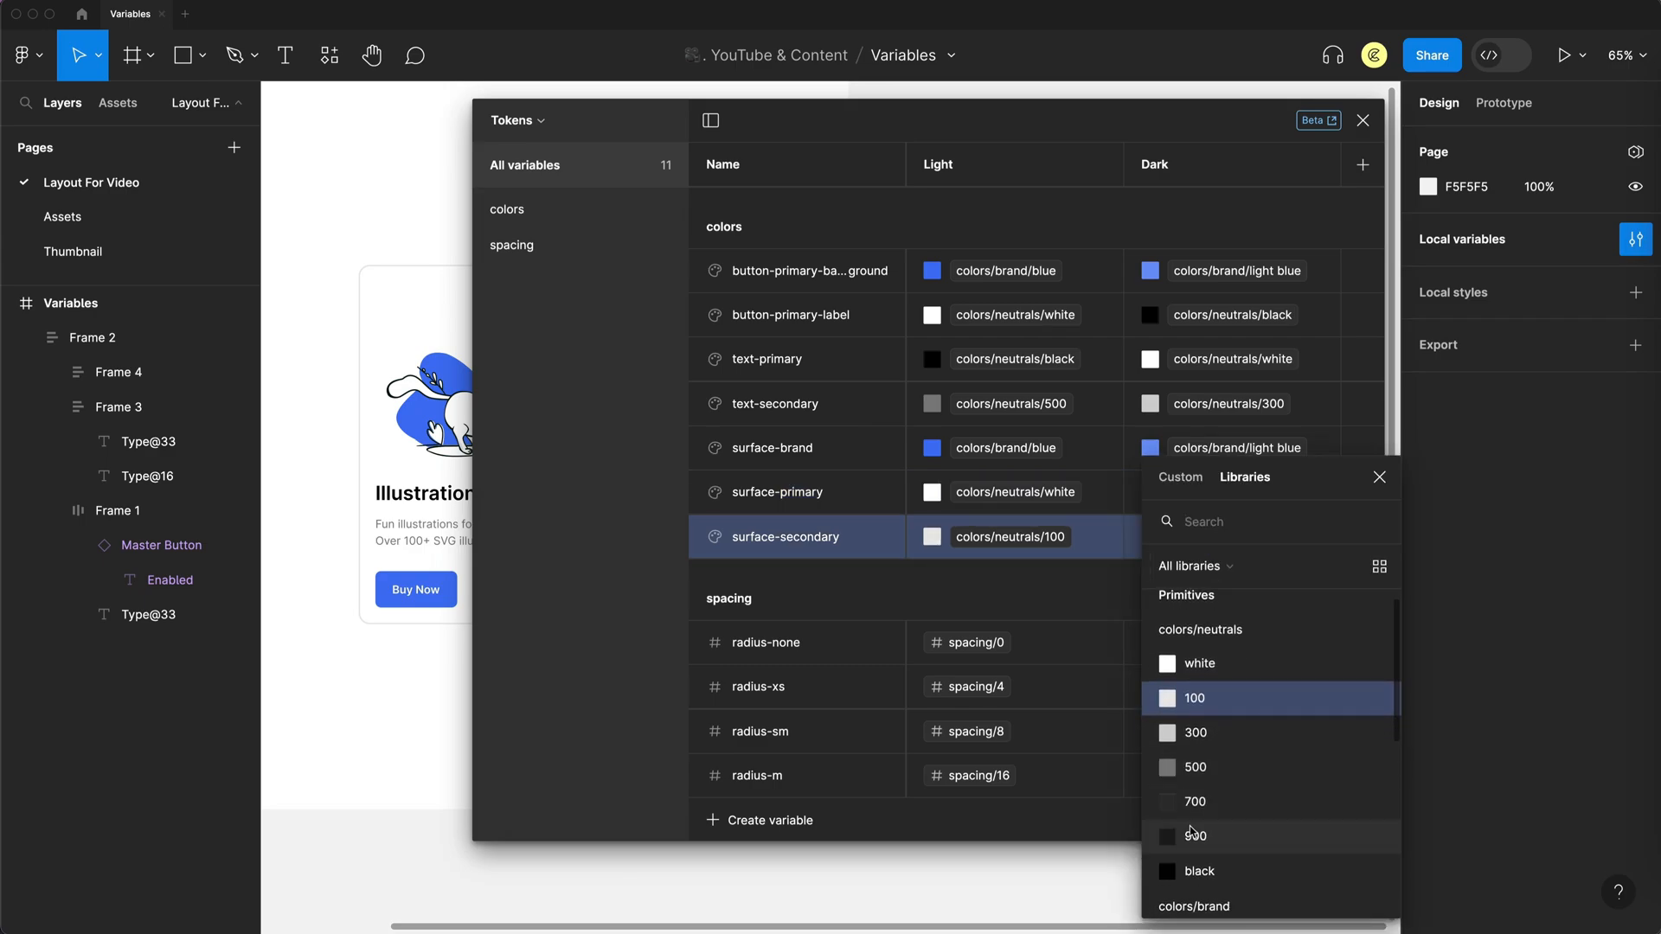
pyautogui.click(1195, 801)
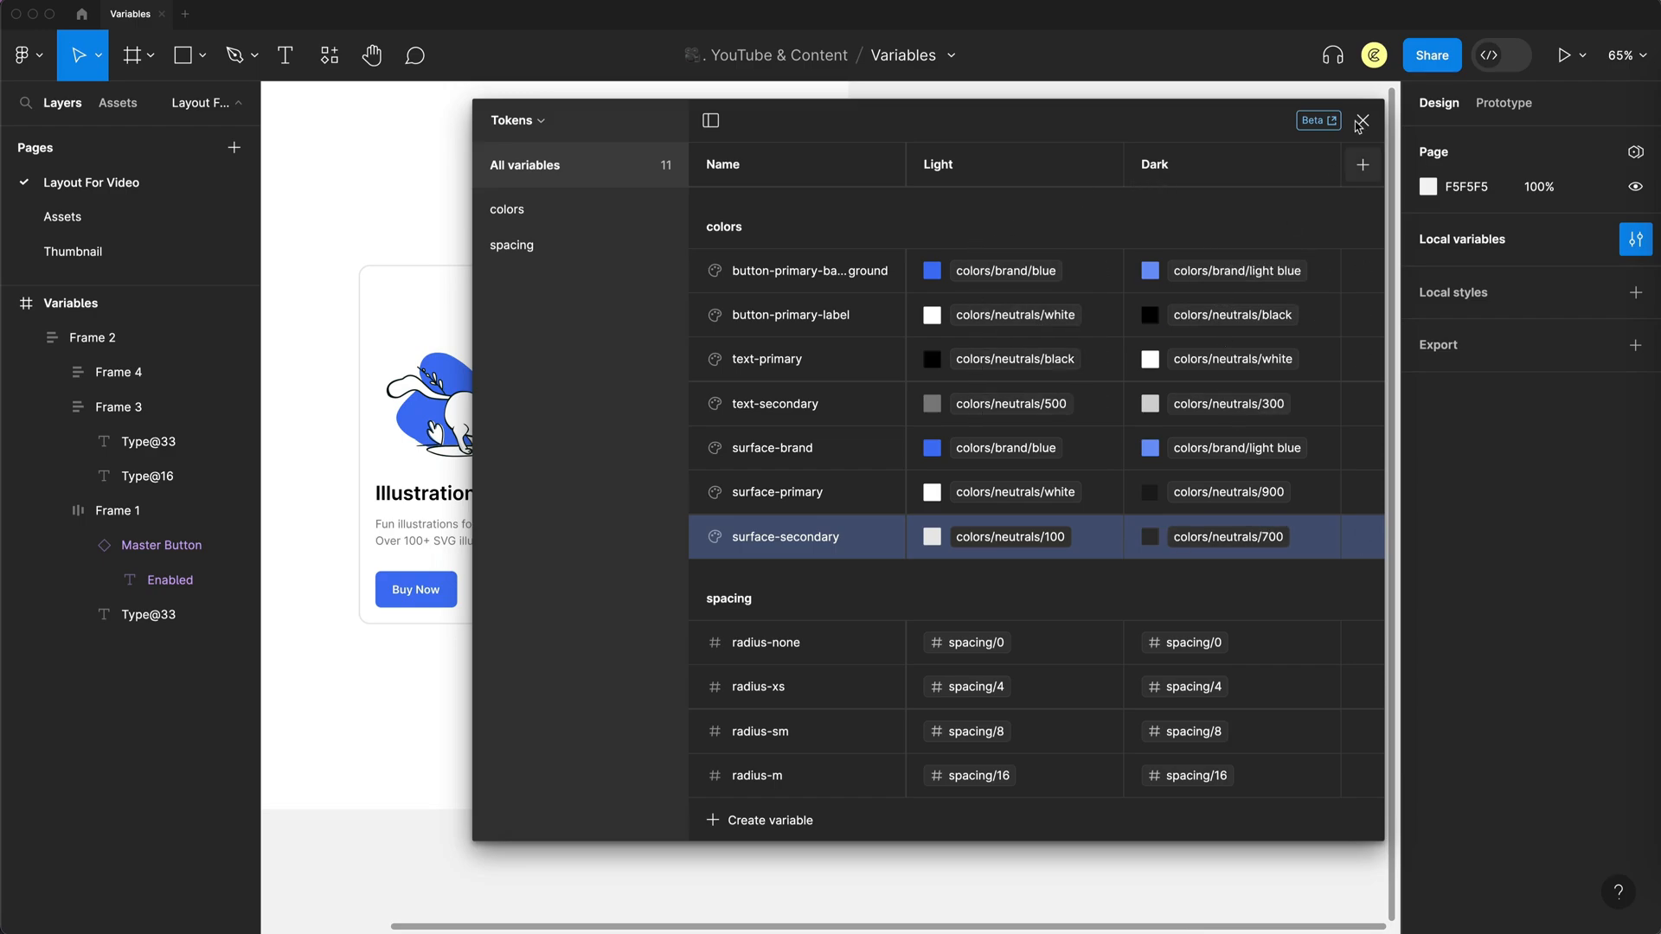
pyautogui.click(1362, 121)
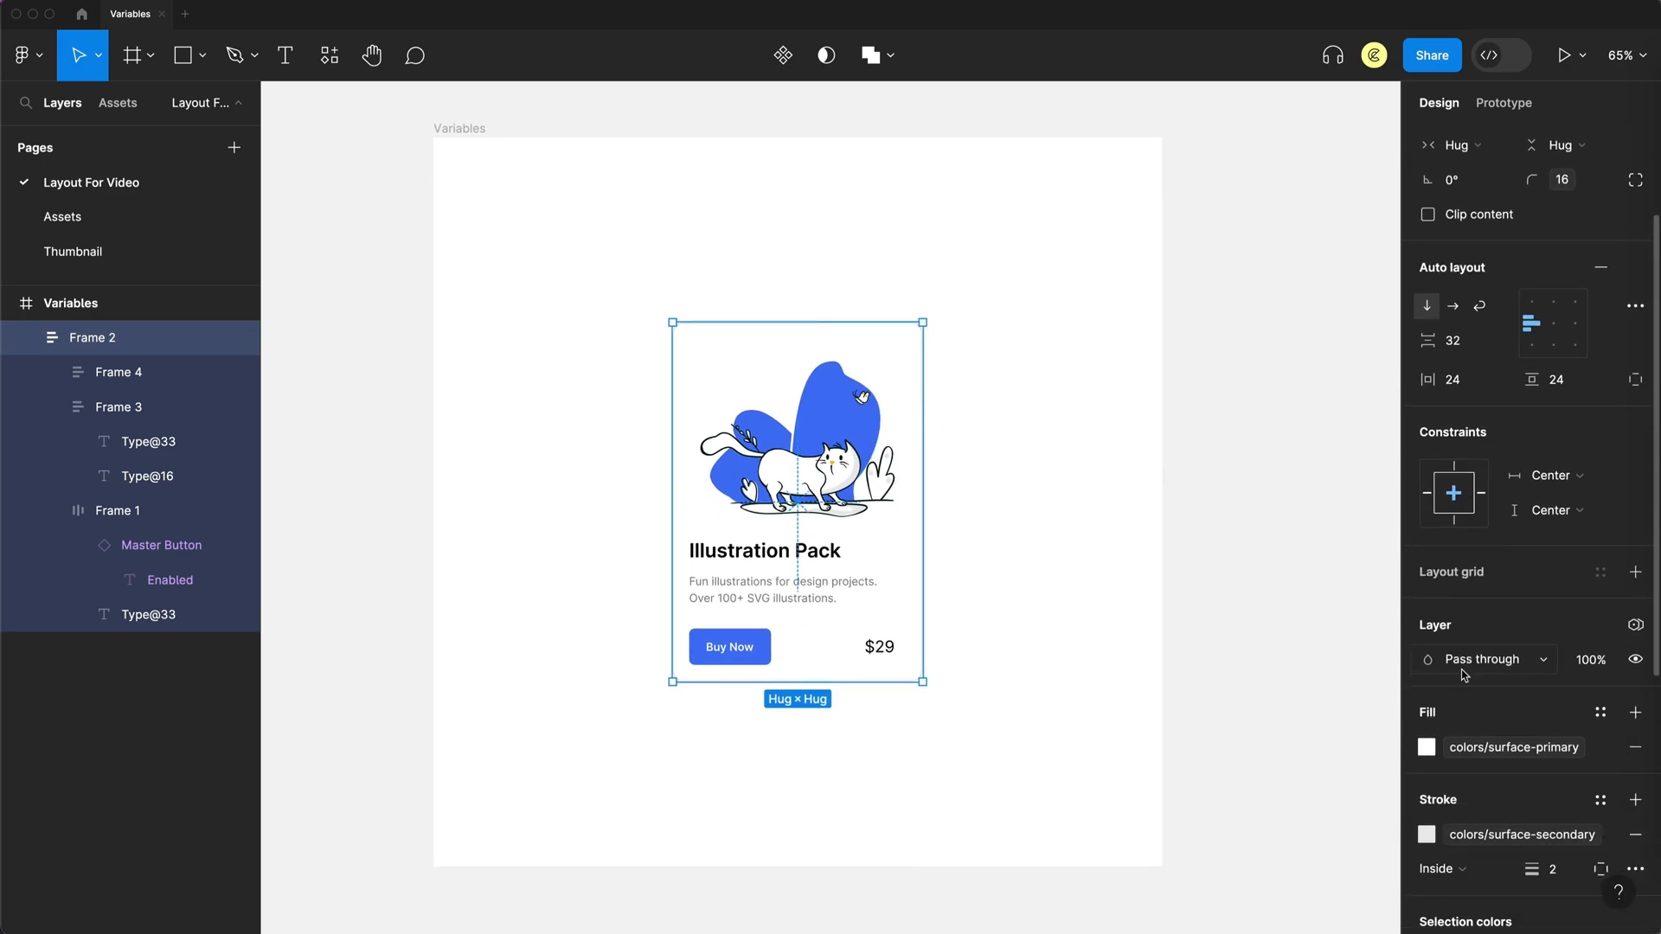
pyautogui.moveTo(1634, 625)
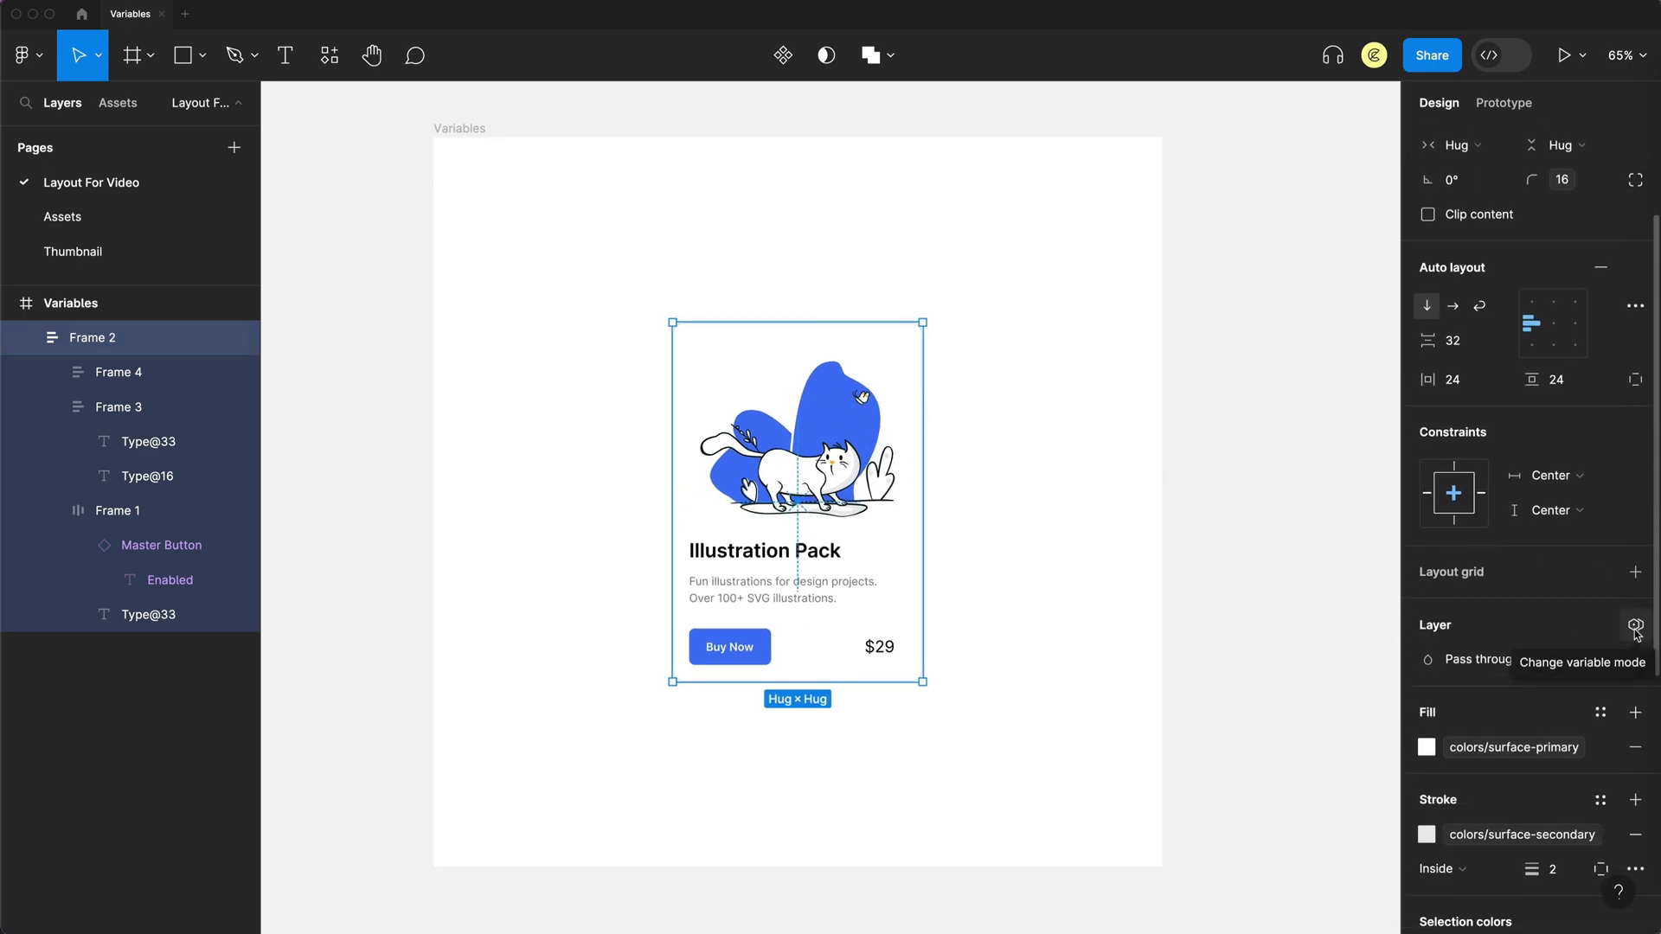
# - Switch the product card's variable mode to Tokens > Dark
pyautogui.click(1634, 625)
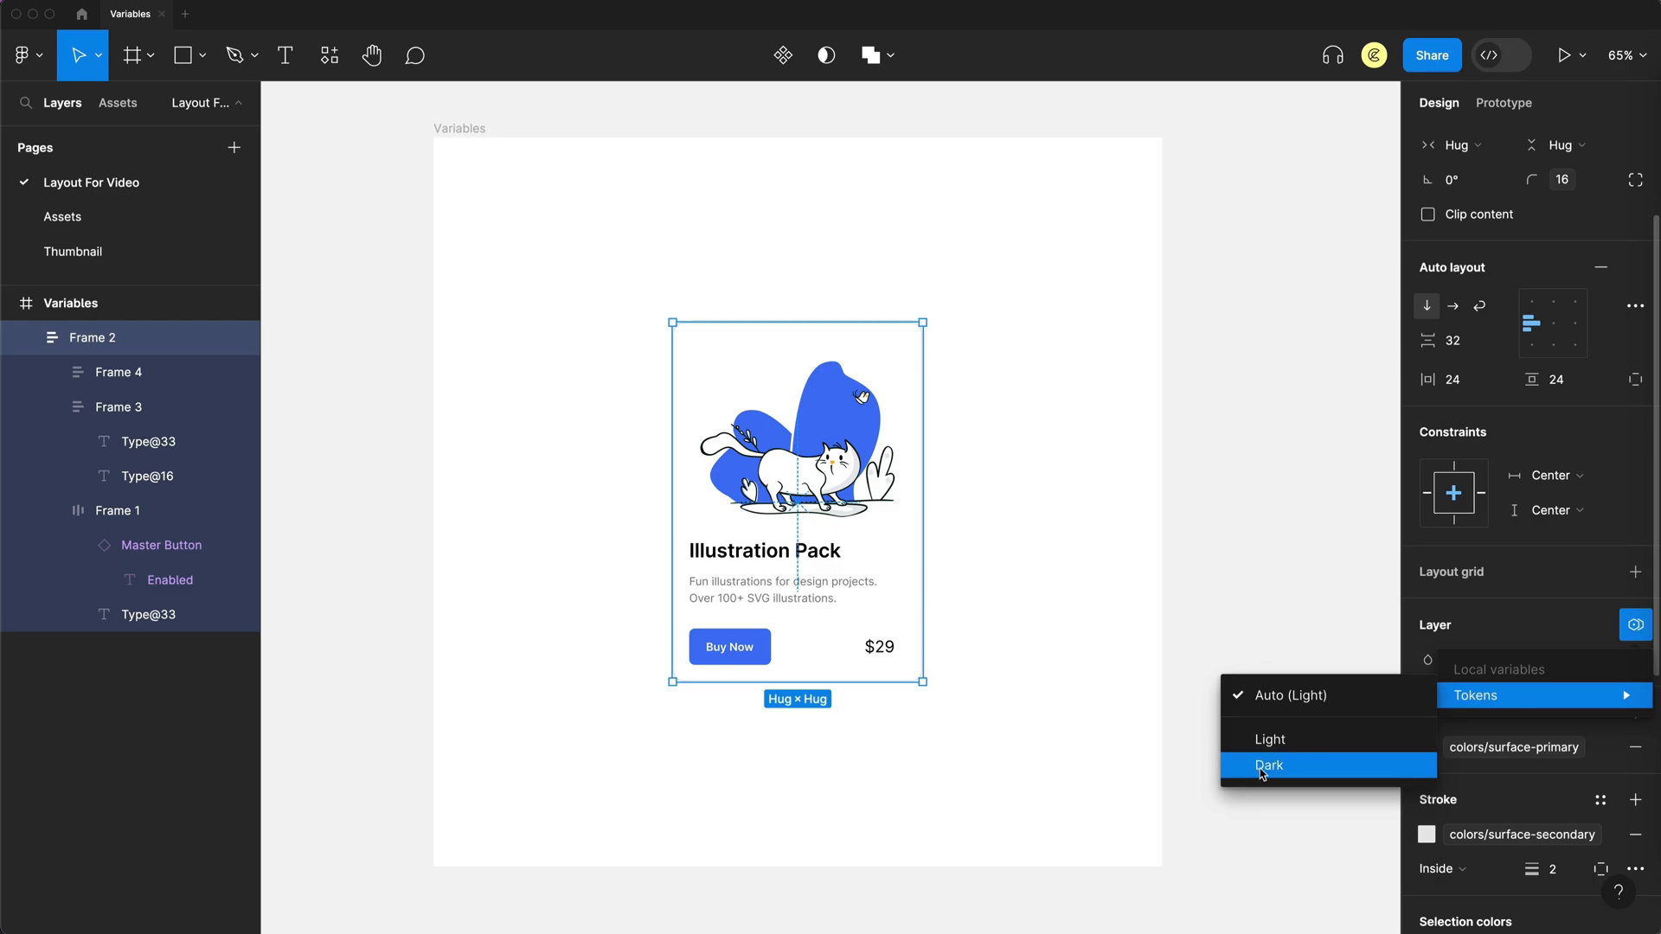
pyautogui.click(1269, 765)
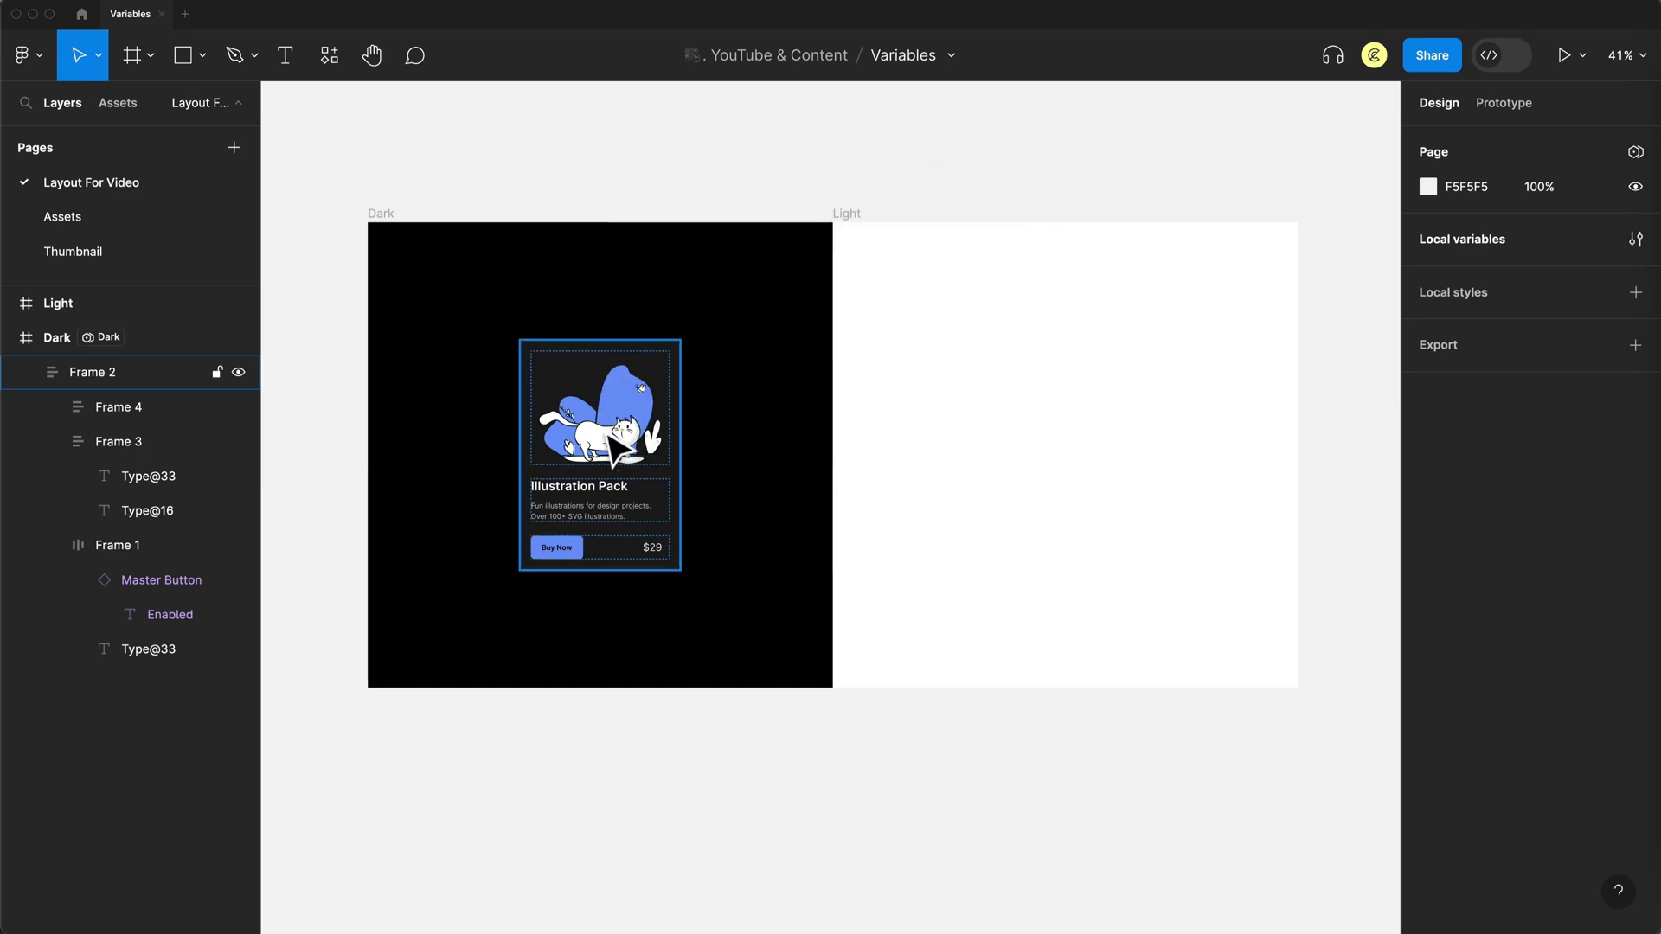
pyautogui.moveTo(636, 429)
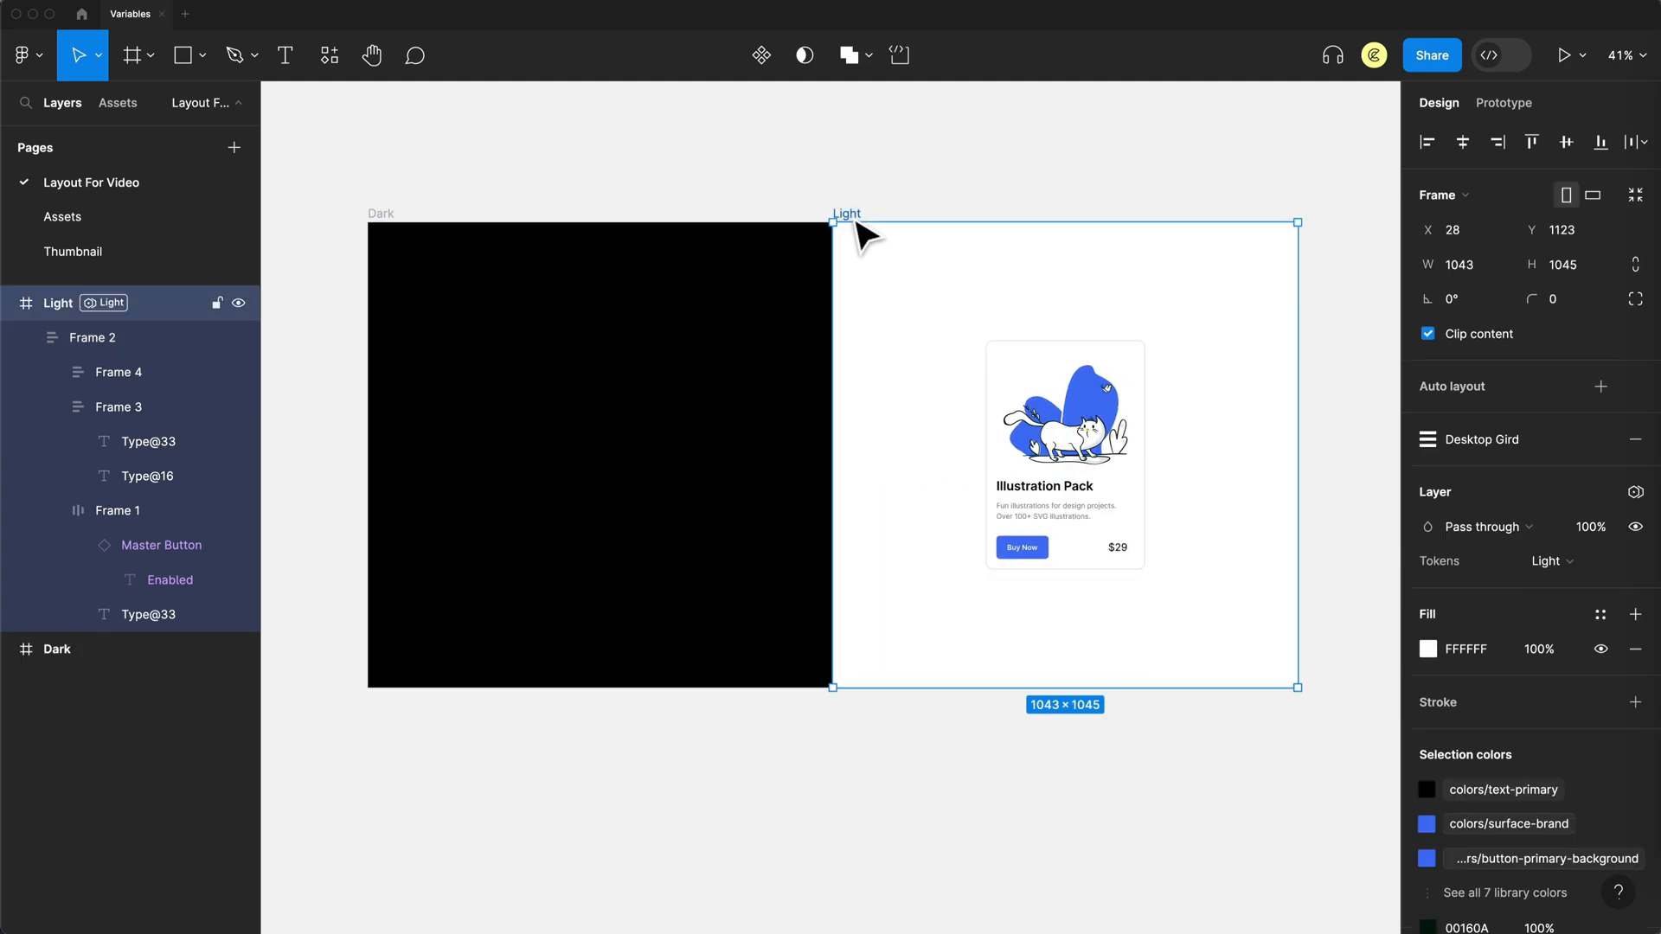
pyautogui.moveTo(1446, 562)
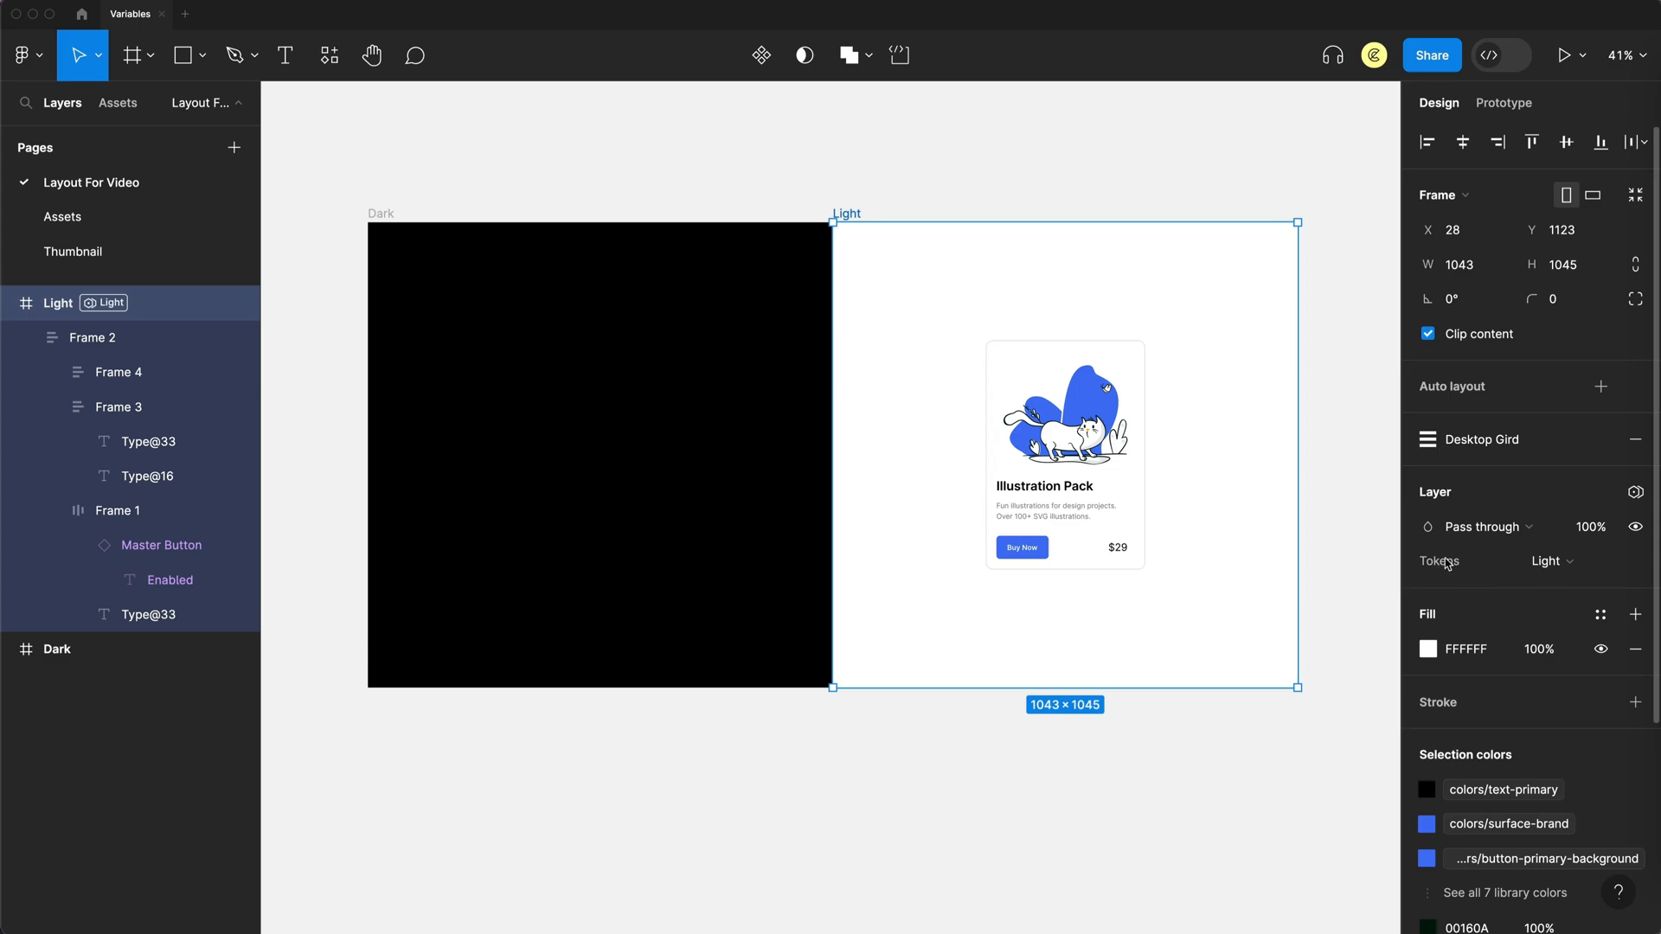
# - Check the Light frame's Tokens mode in the Layer section
pyautogui.click(1549, 561)
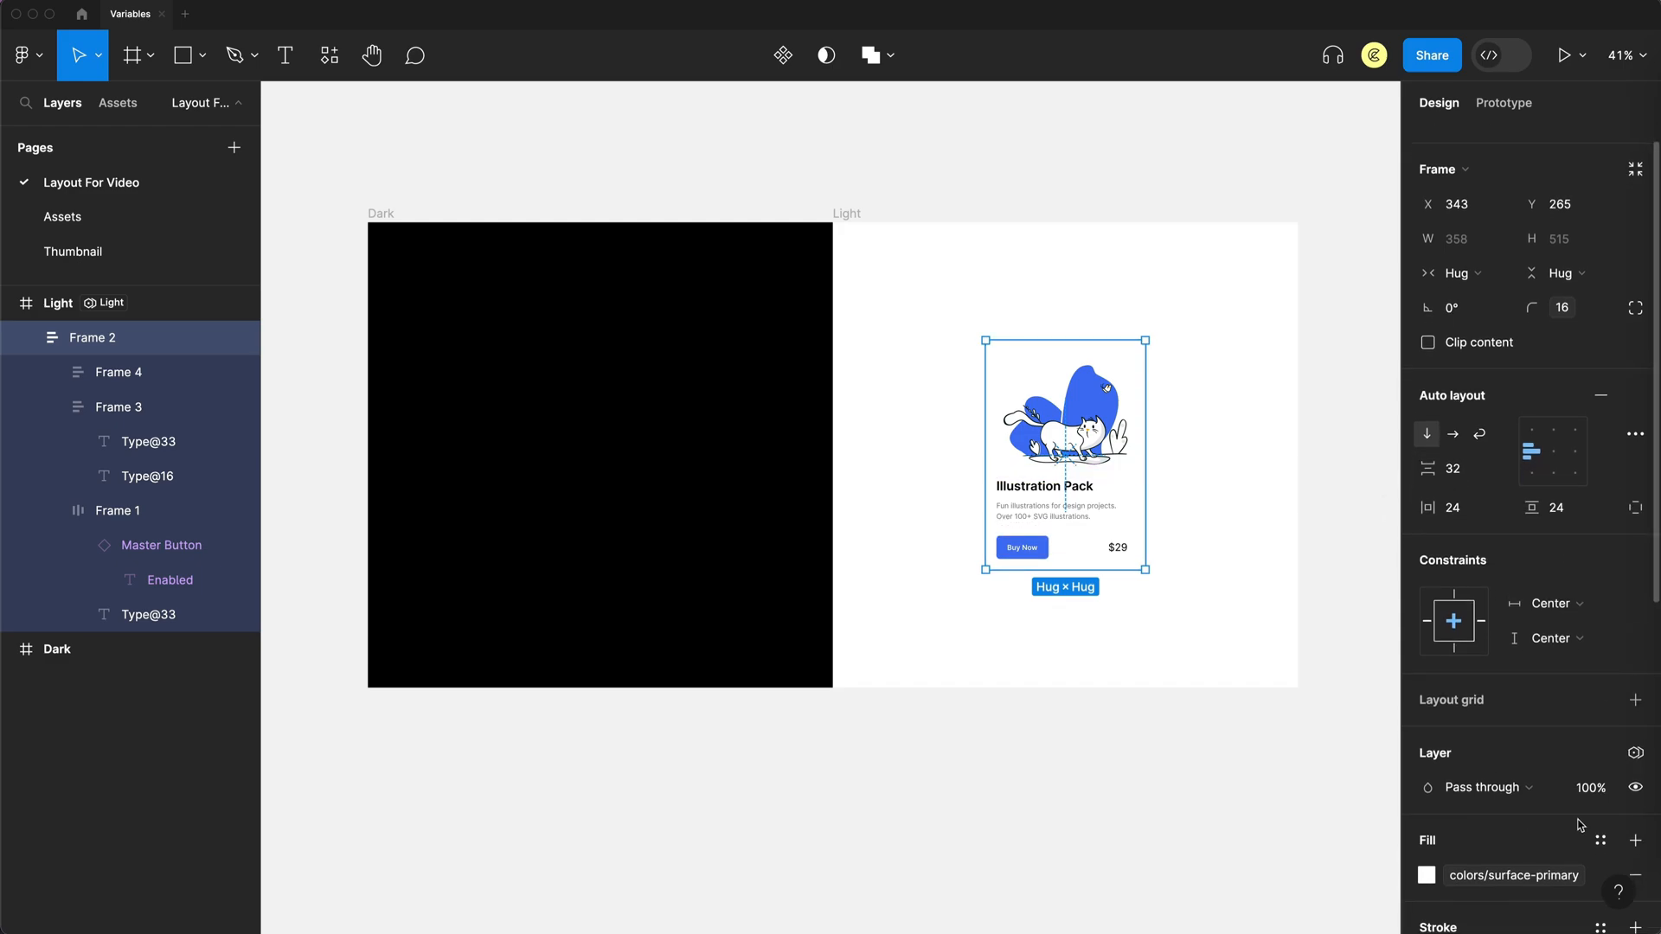
pyautogui.click(1634, 752)
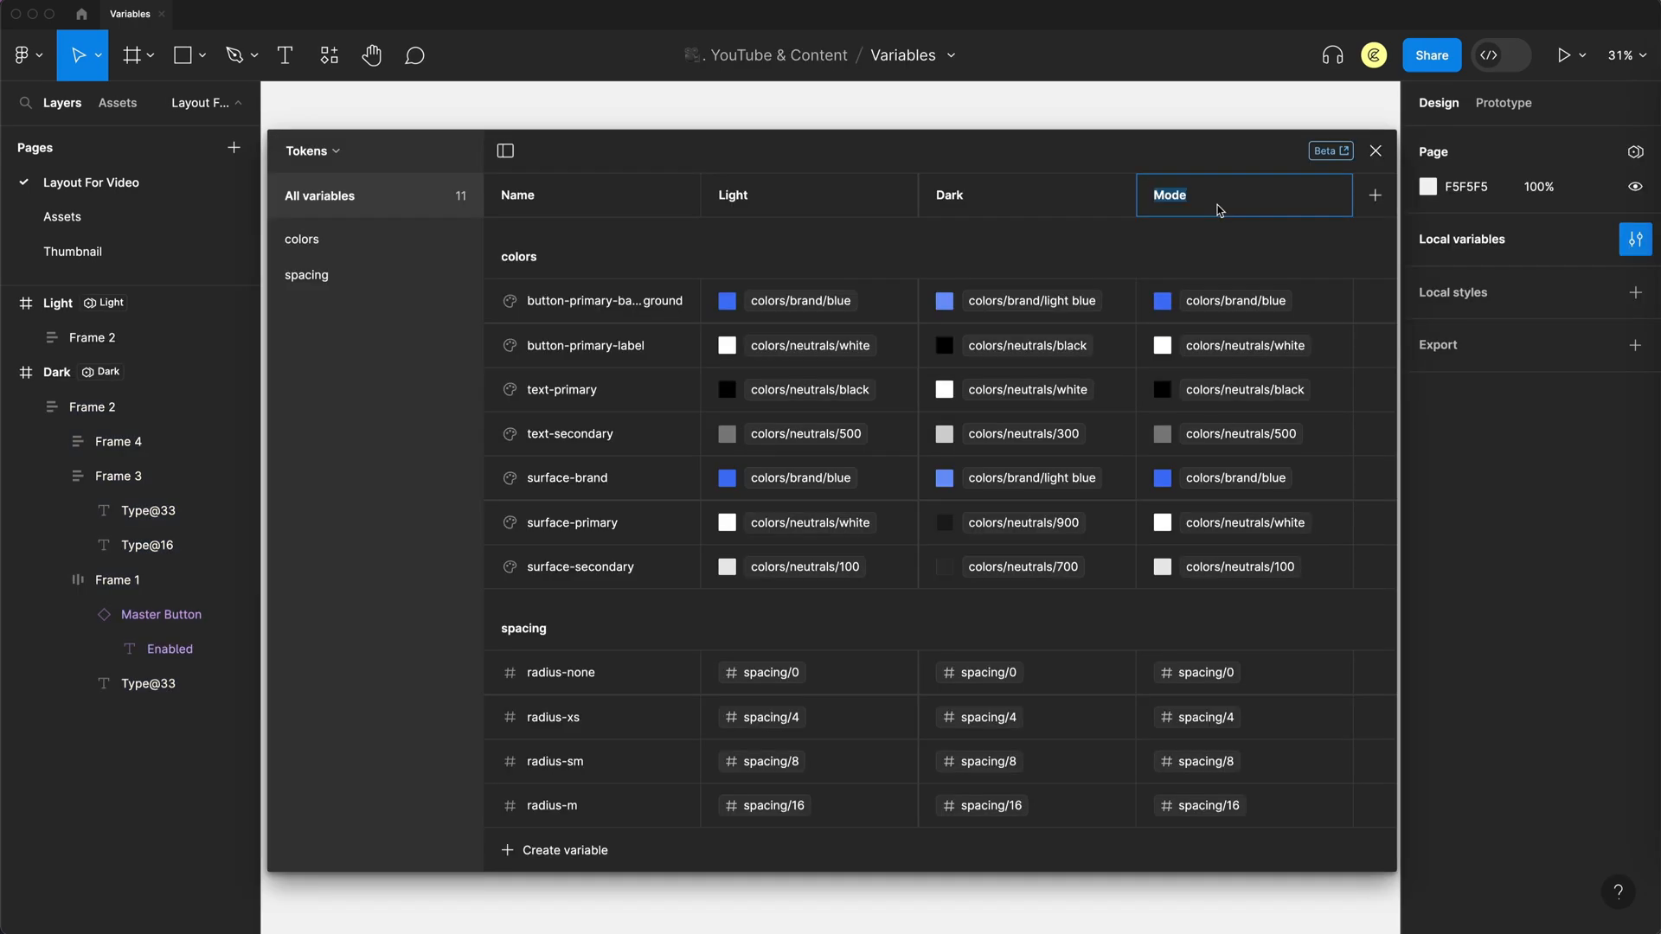
# - Name the third mode 'Brand Mode' and set its surface-primary to colors/brand/blue
pyautogui.write('Brand')
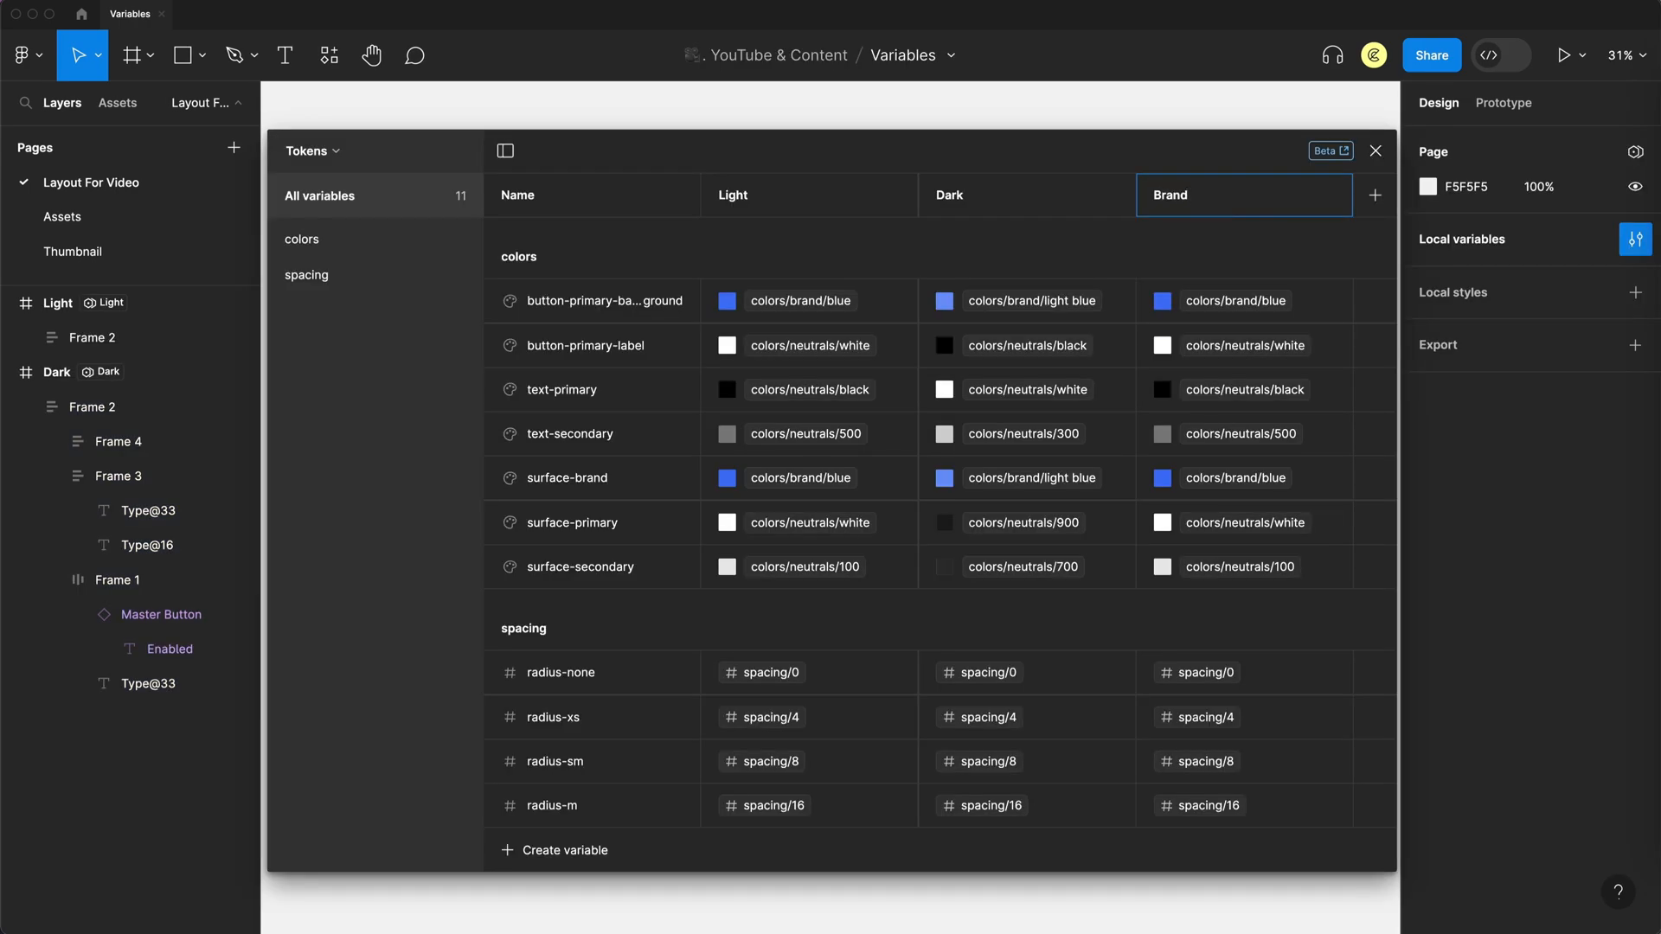
pyautogui.write('M')
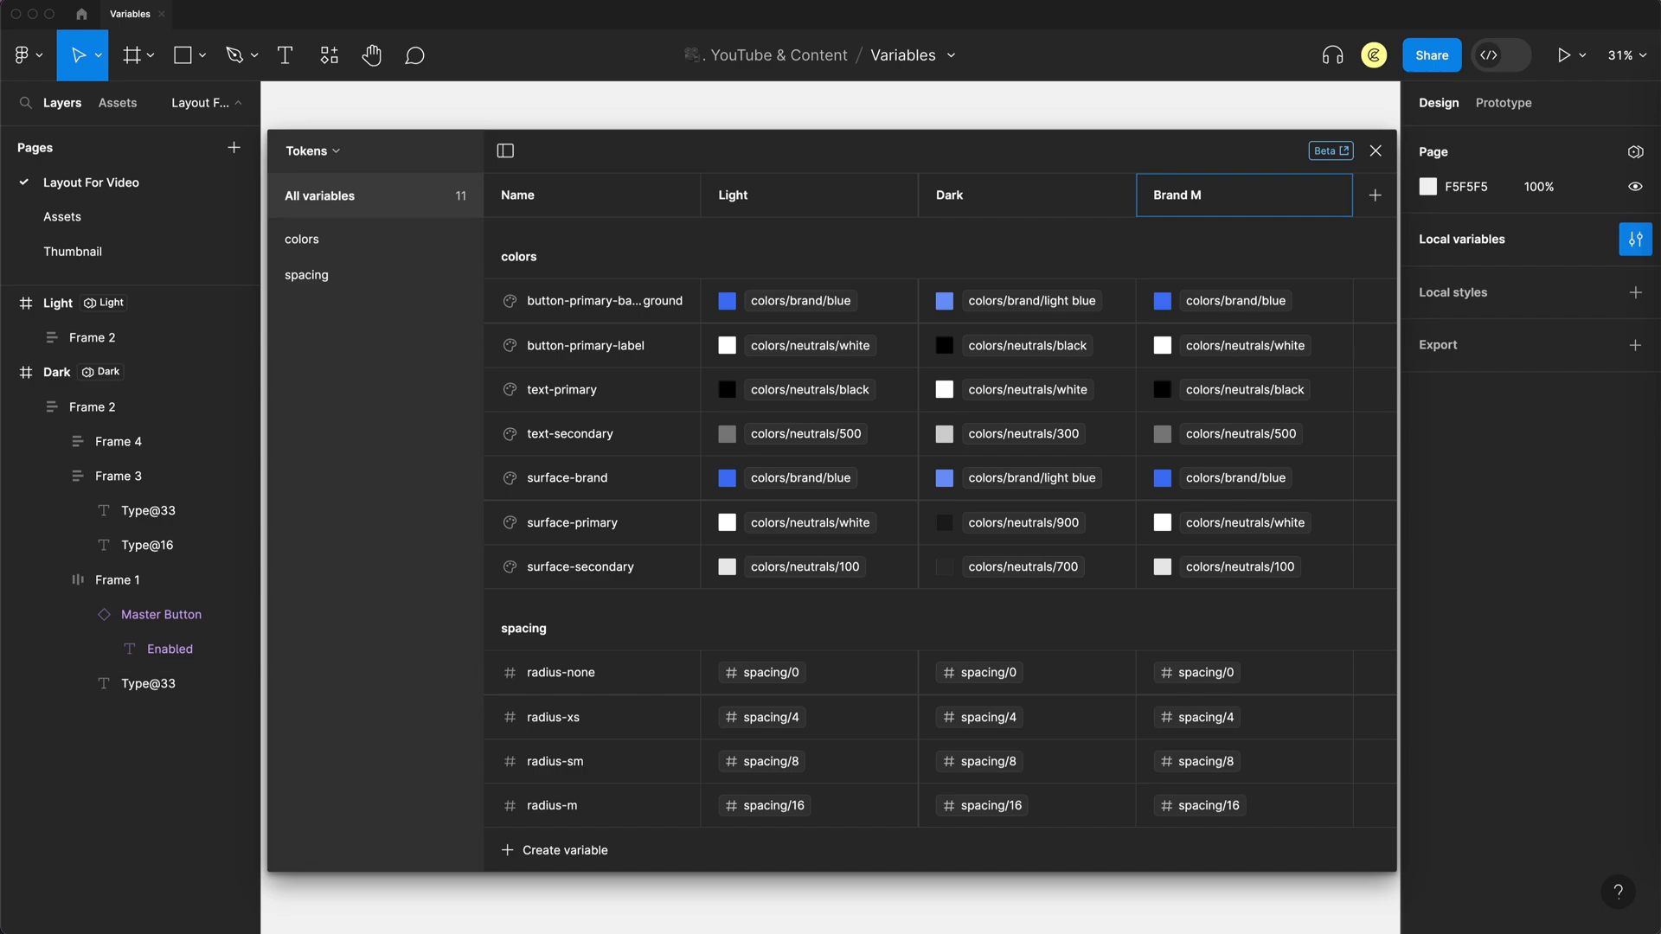
pyautogui.write('ode')
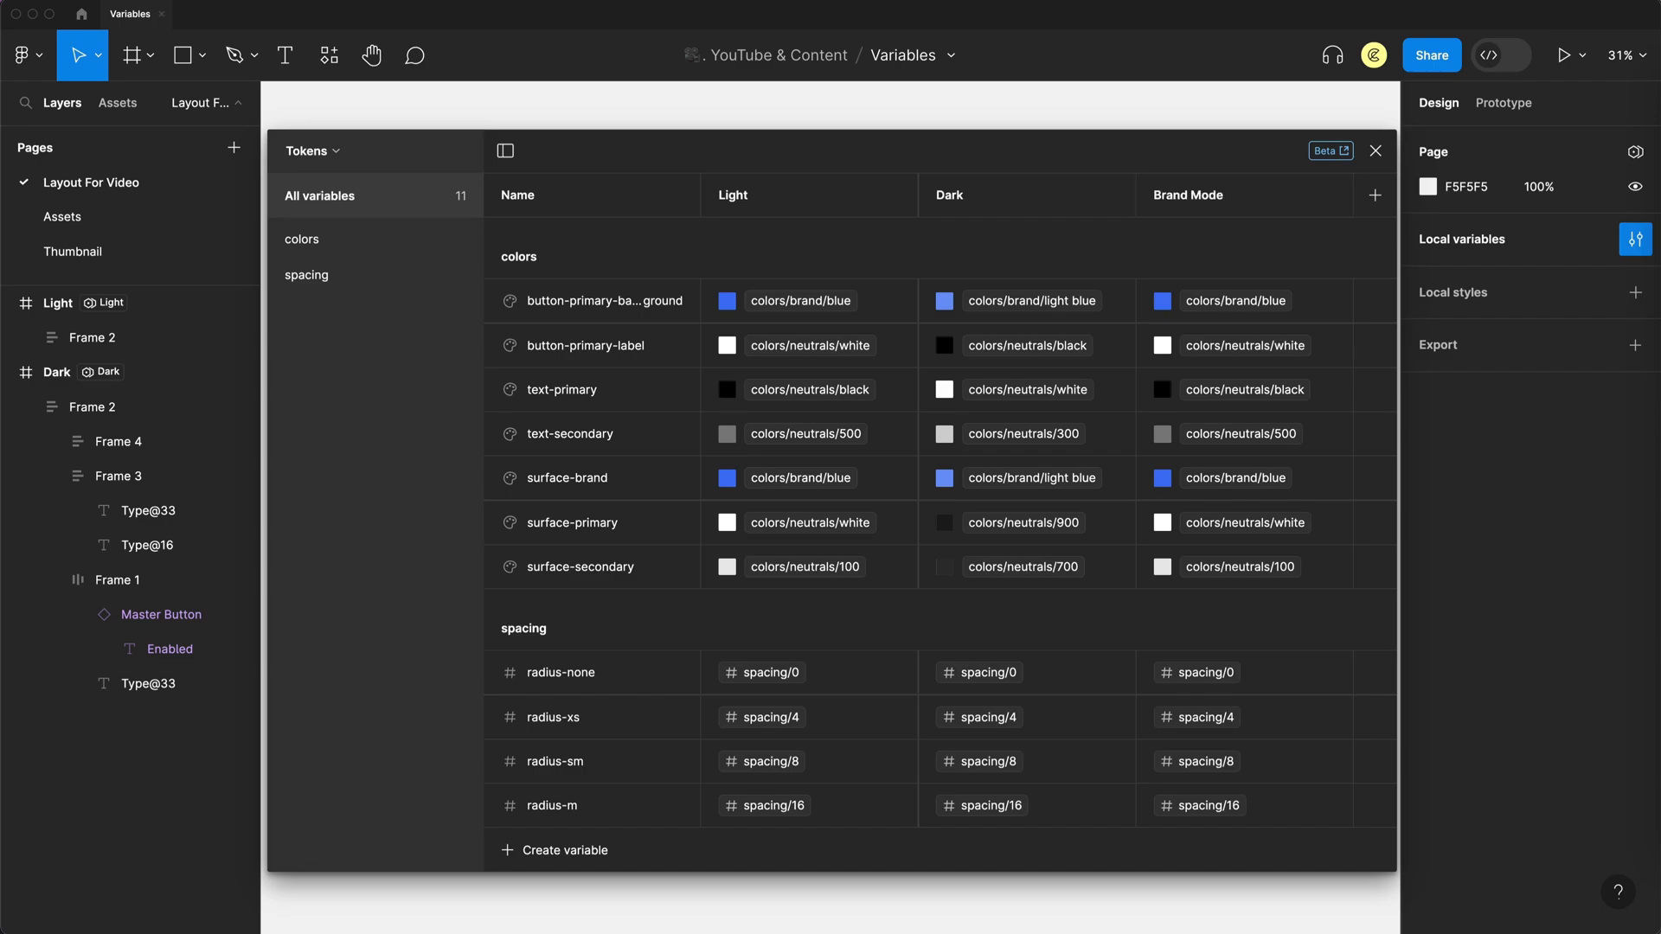
pyautogui.moveTo(1170, 609)
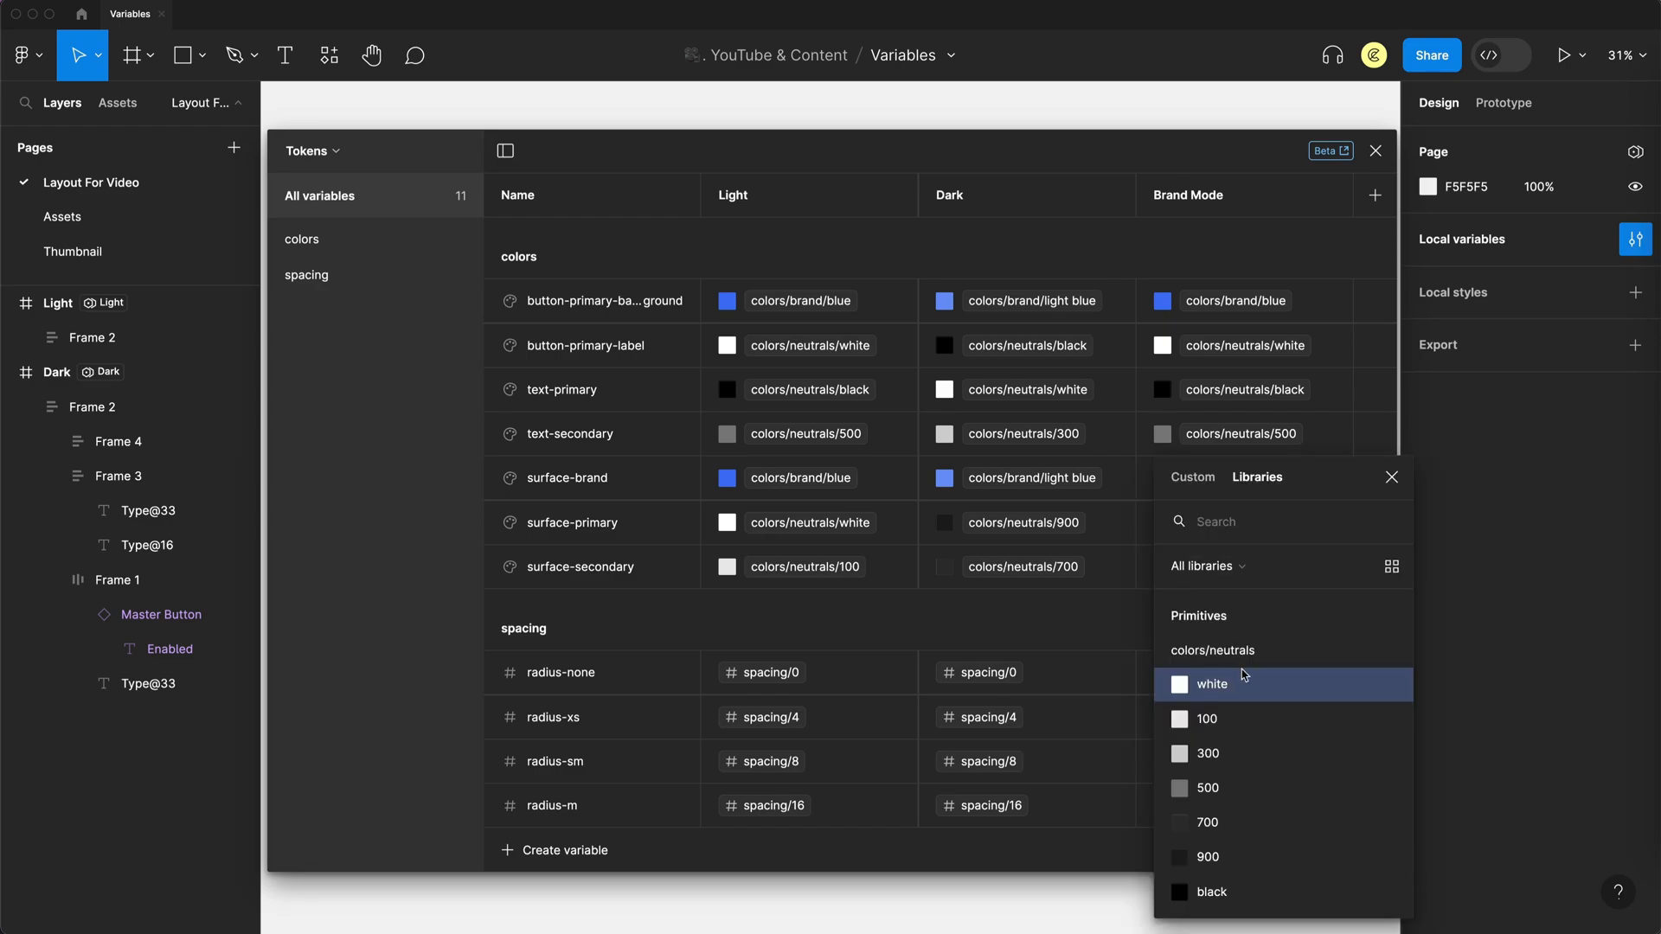
pyautogui.click(1212, 684)
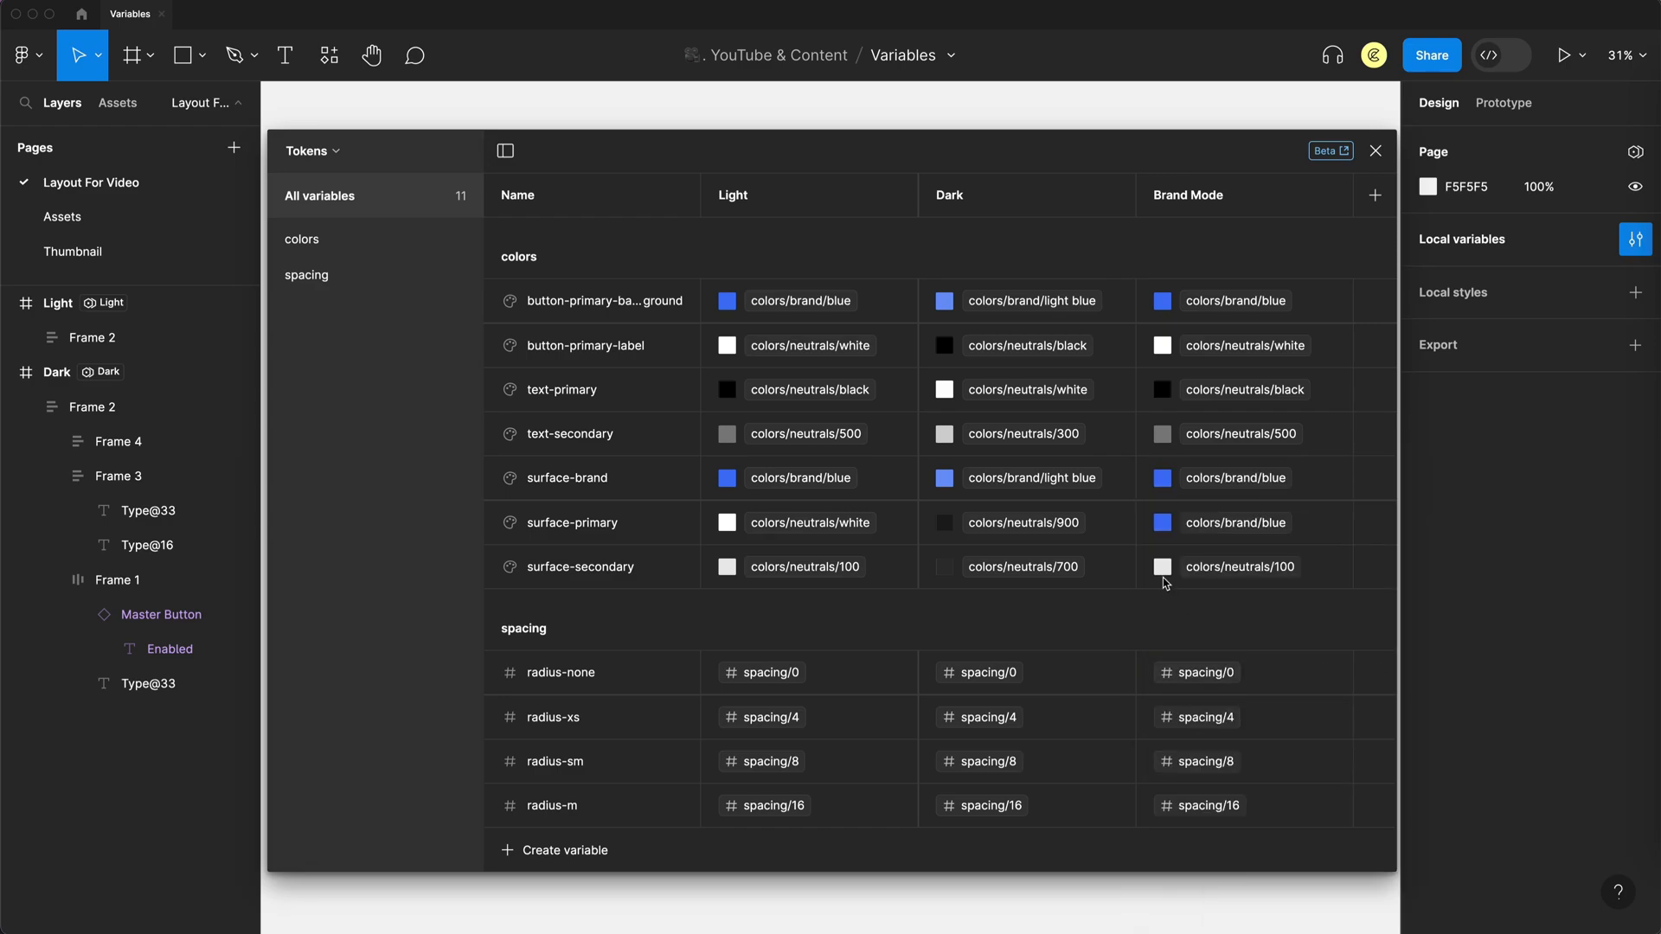